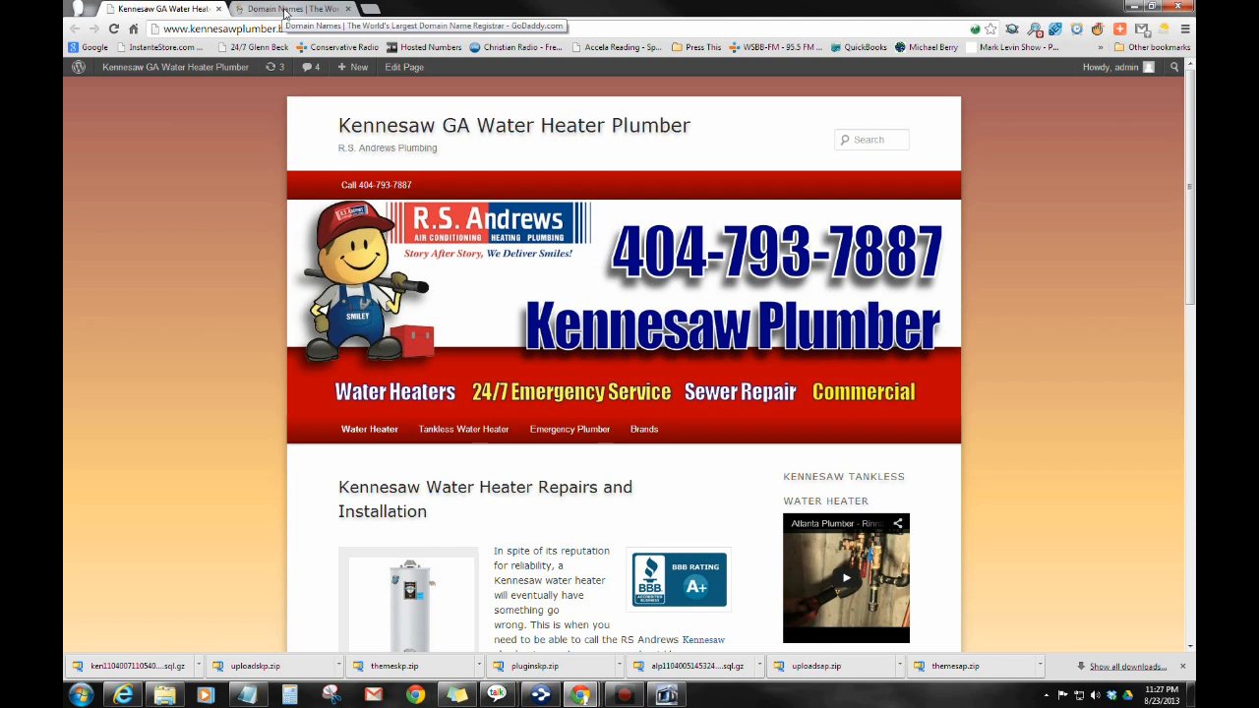
# Step: Open the personalinjury-attorneyatlanta.com hosting details, zoom Chrome to 175%, and scroll to Tools
pyautogui.click(280, 9)
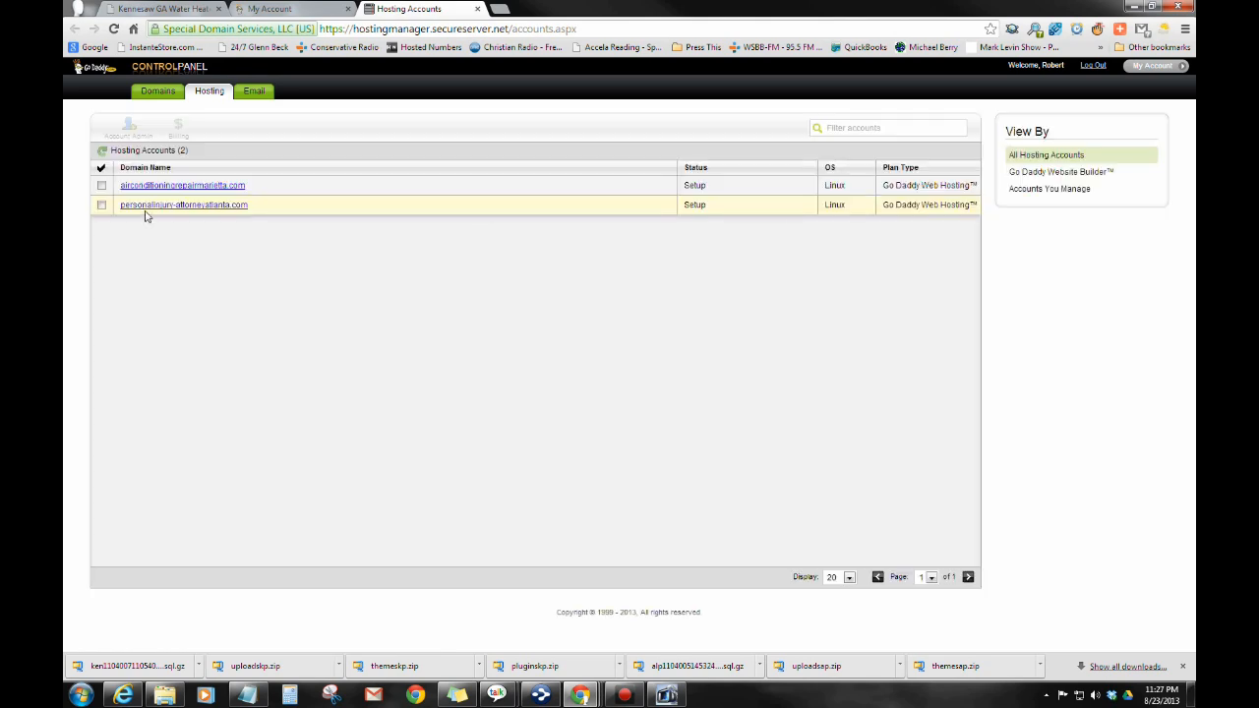
pyautogui.click(184, 205)
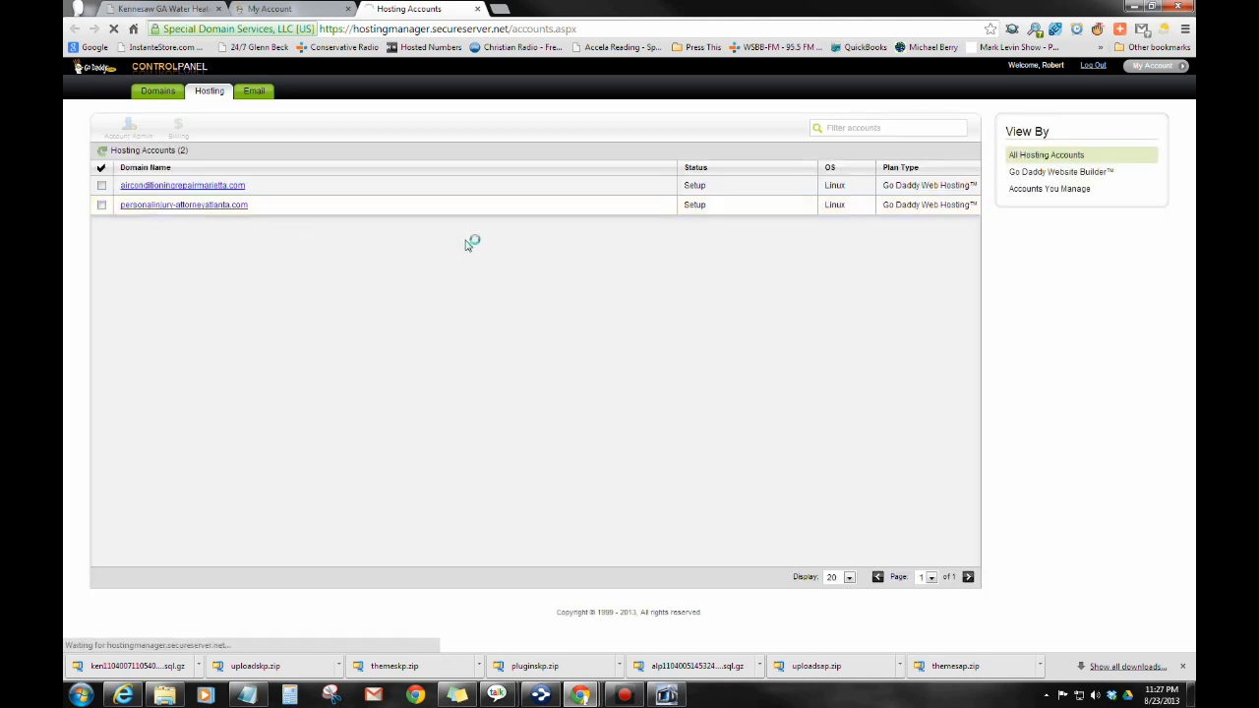
pyautogui.click(184, 205)
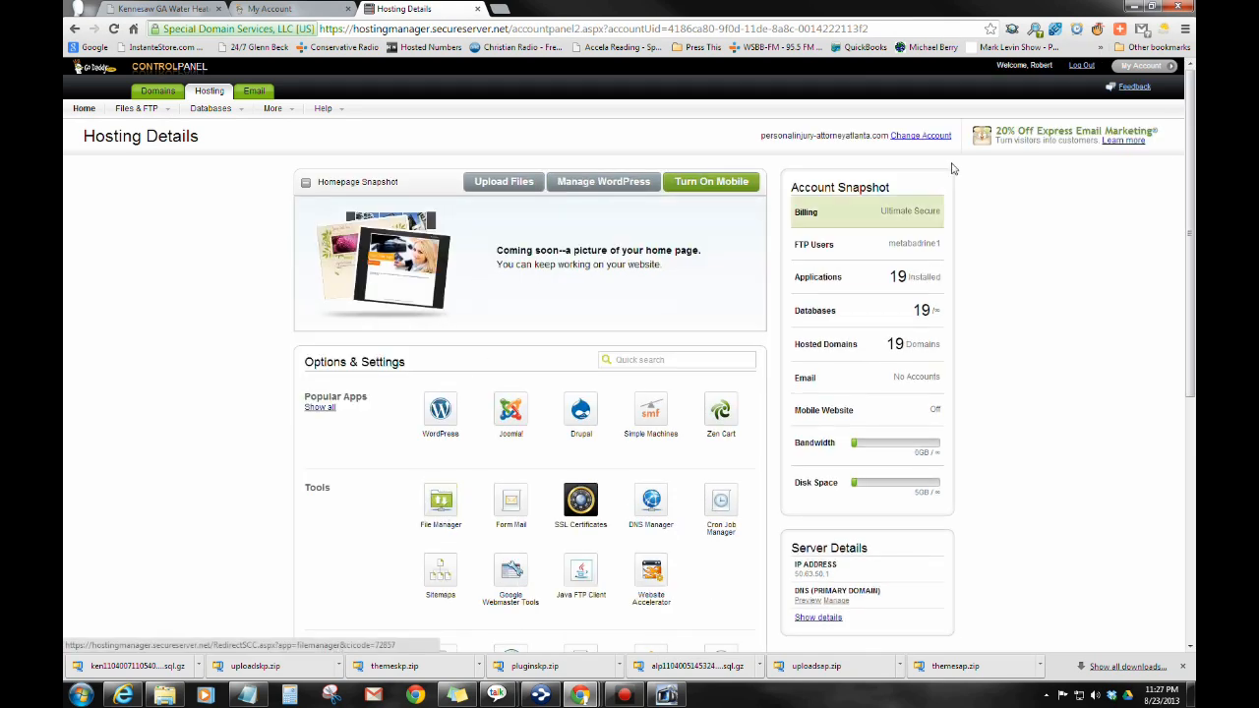
pyautogui.click(1203, 26)
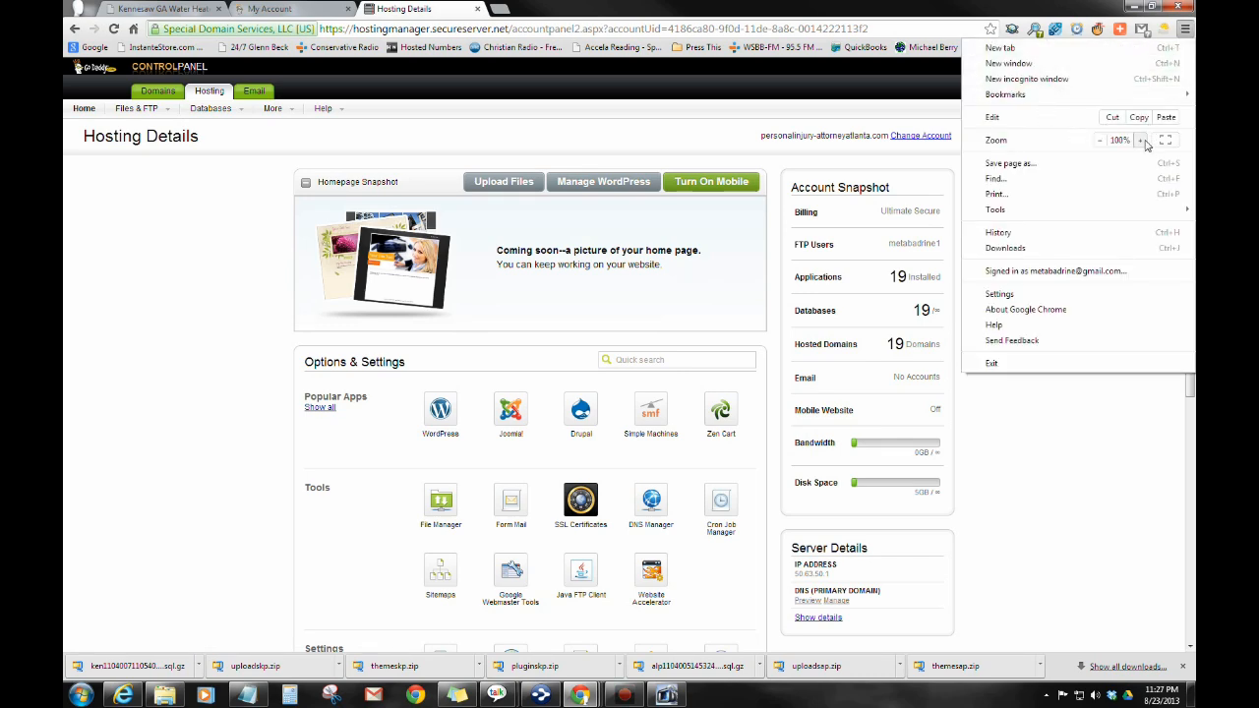
pyautogui.click(1140, 140)
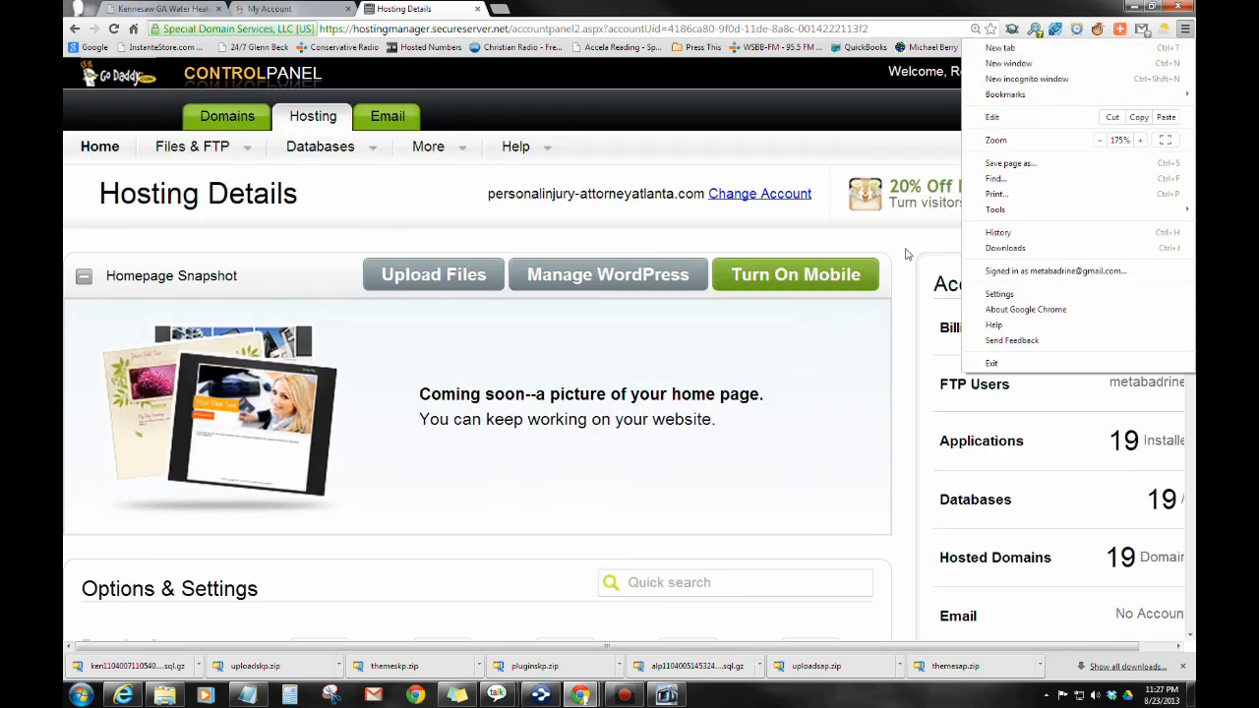
pyautogui.scroll(-3)
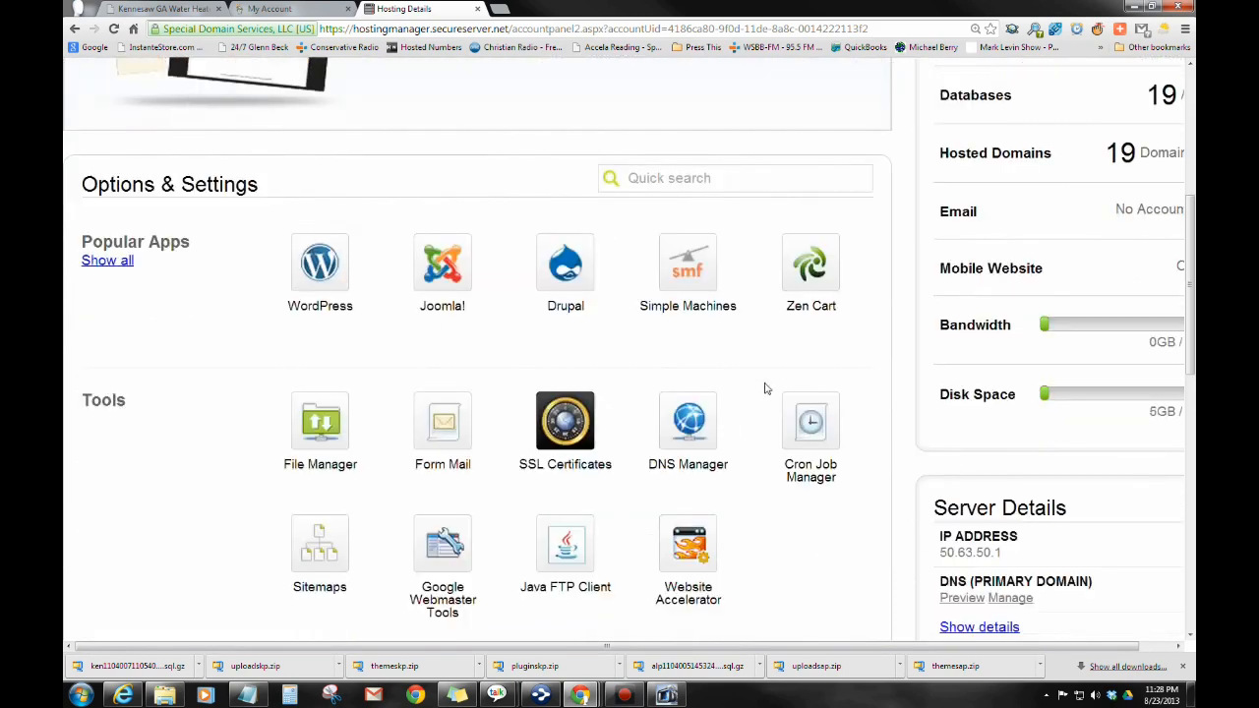
pyautogui.moveTo(315, 426)
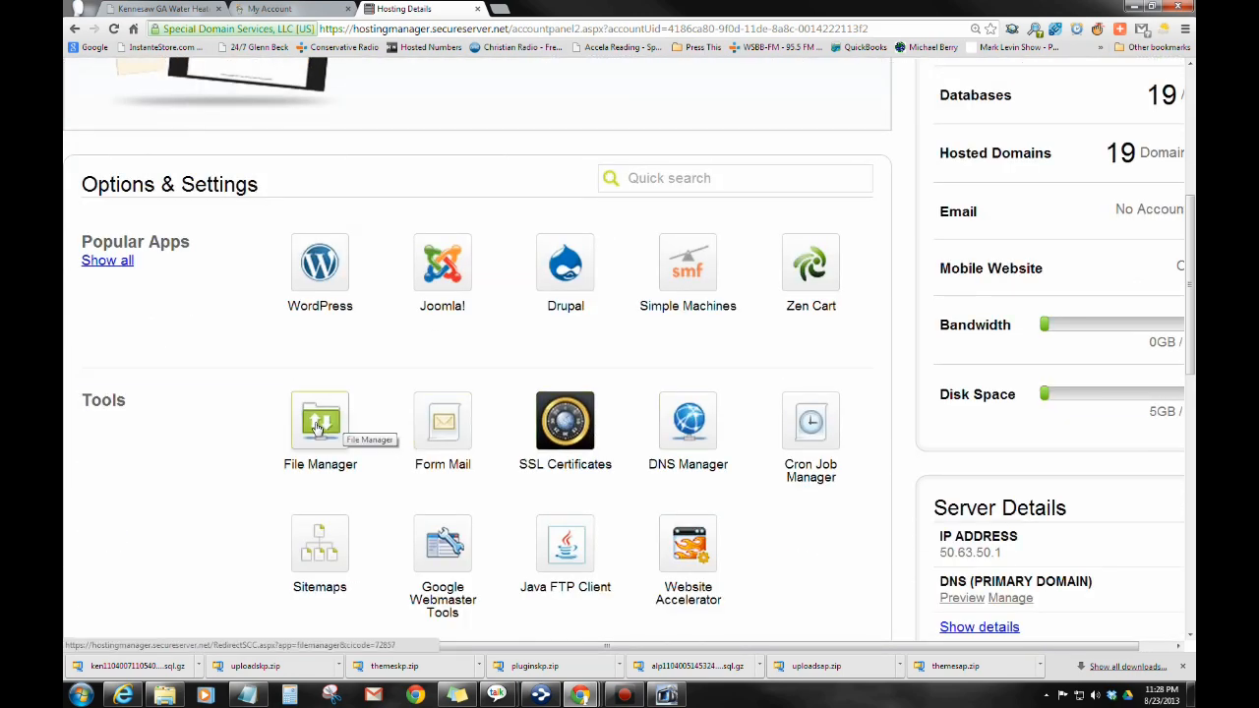
# Step: Open File Manager and navigate to the KENNESAWPLUMBER site's wp-content folder
pyautogui.click(320, 420)
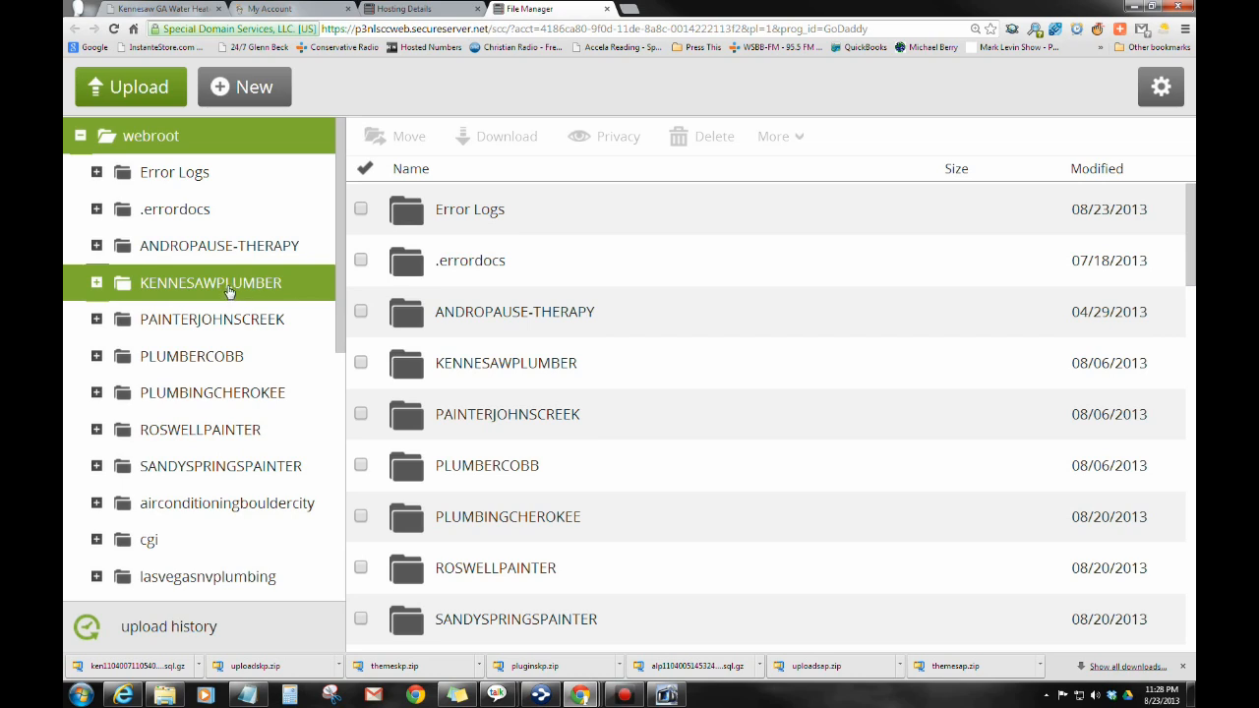
pyautogui.click(153, 8)
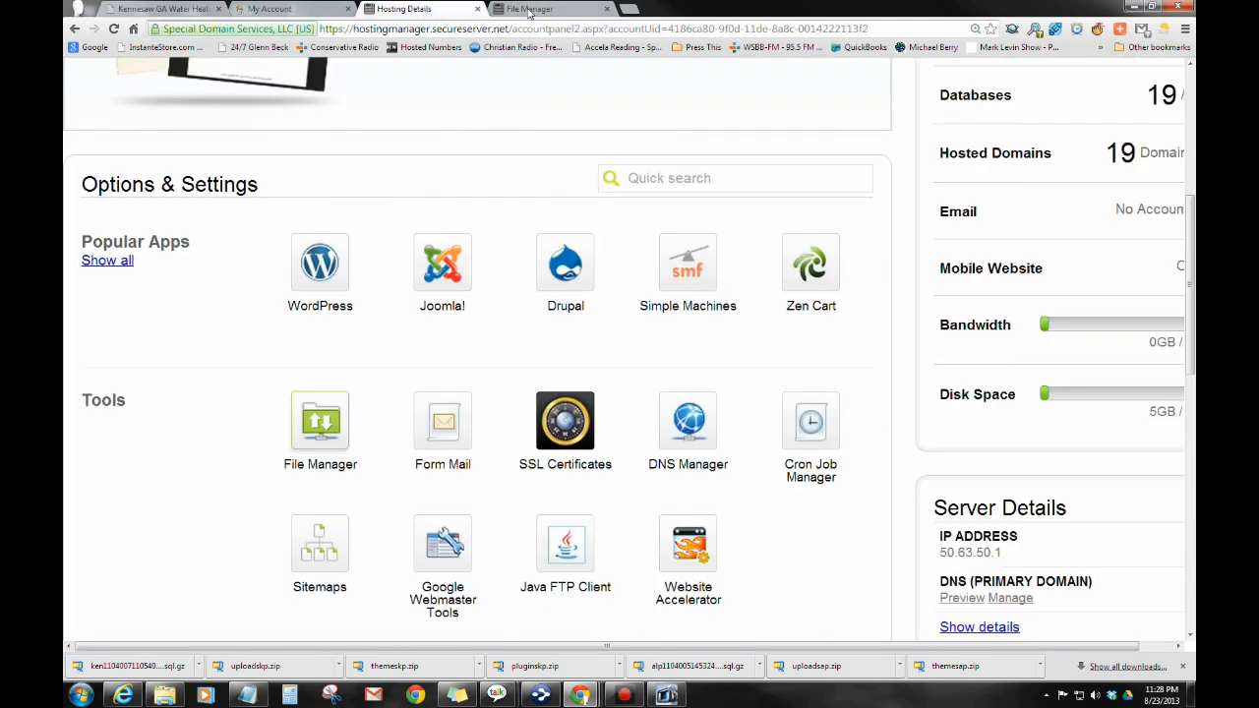
pyautogui.click(319, 419)
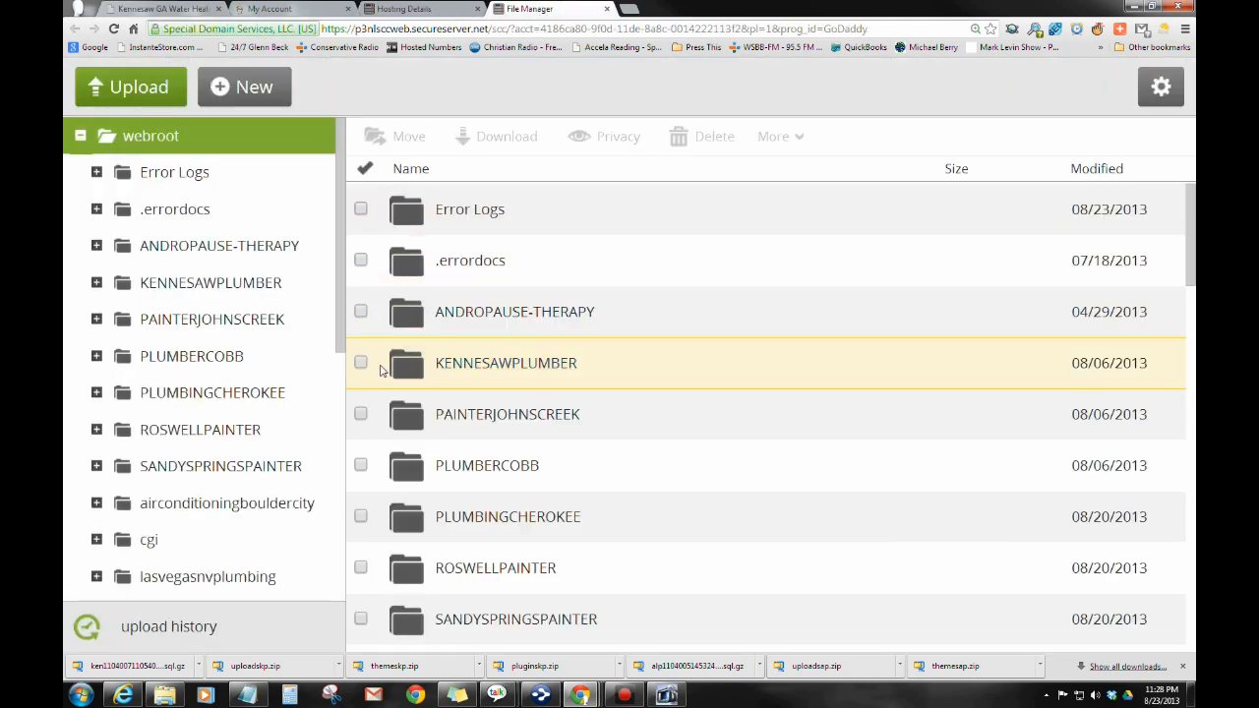
pyautogui.click(361, 362)
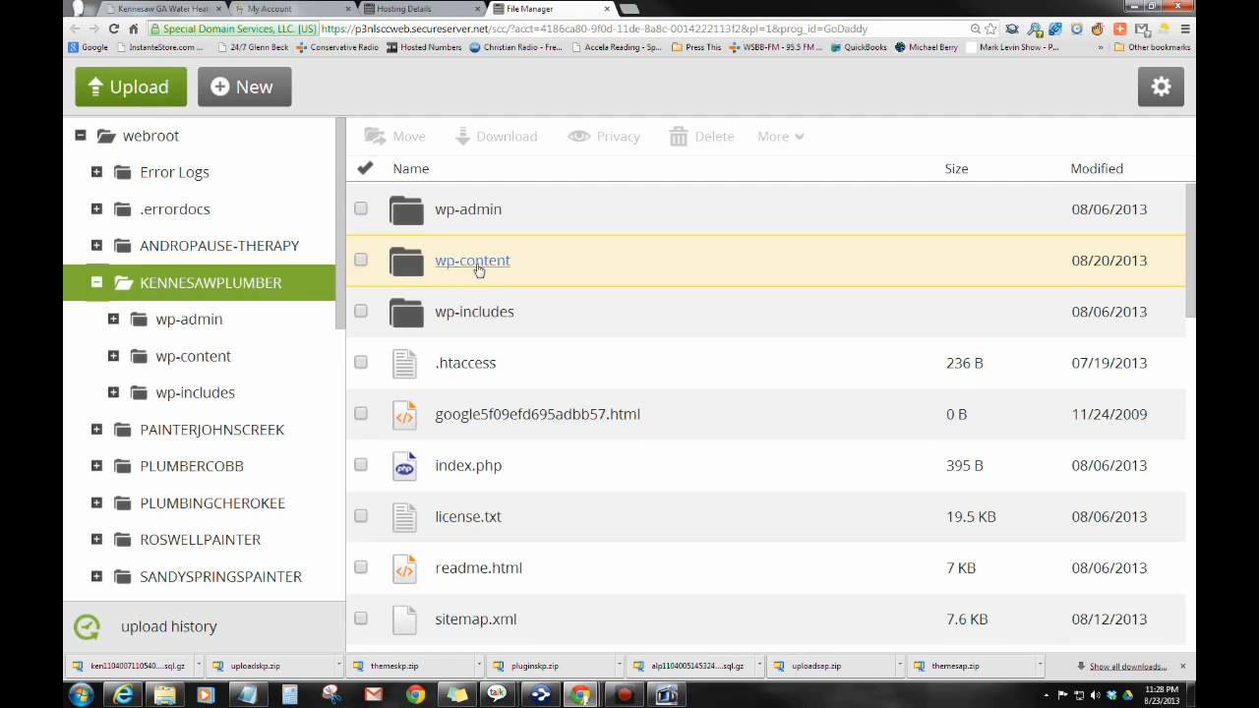
pyautogui.moveTo(457, 265)
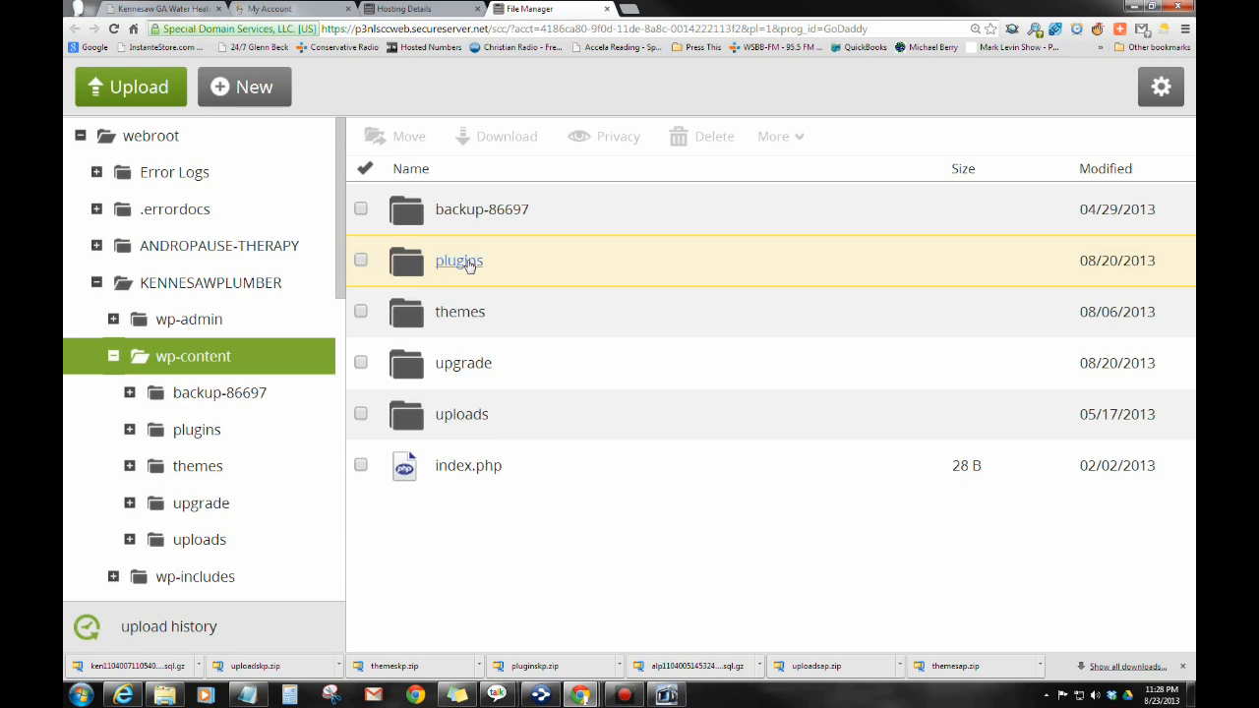
pyautogui.moveTo(463, 378)
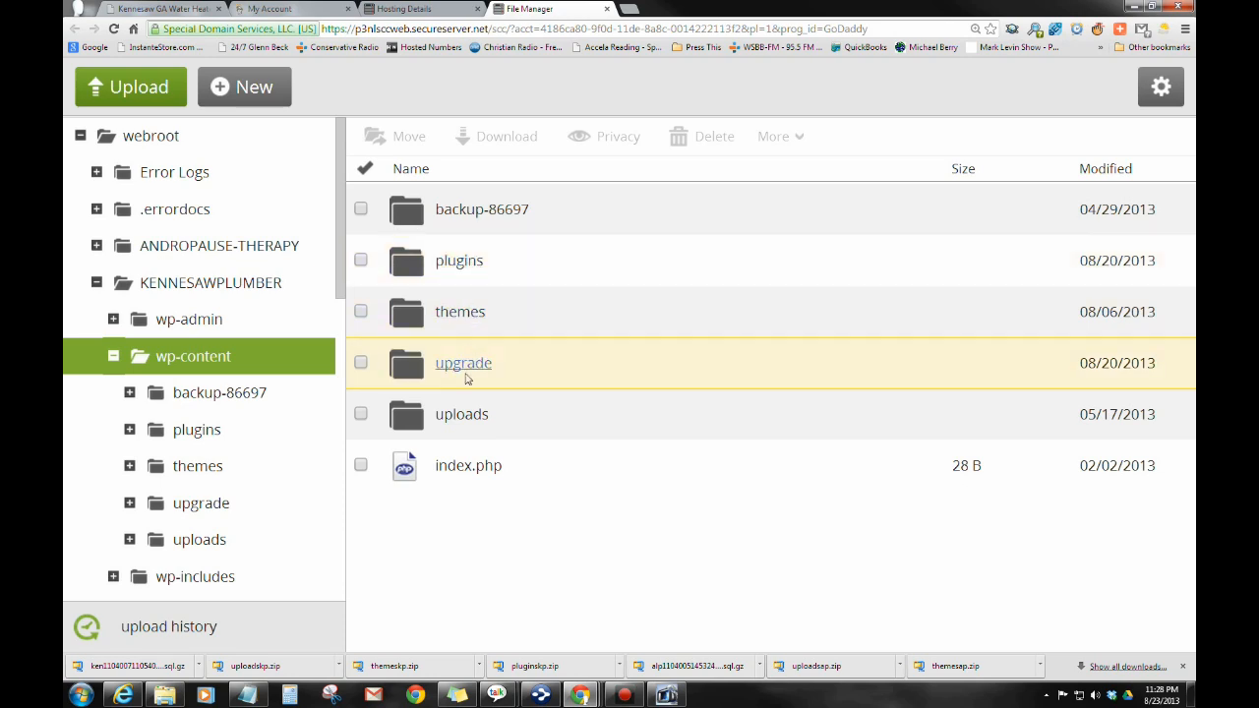
pyautogui.moveTo(469, 425)
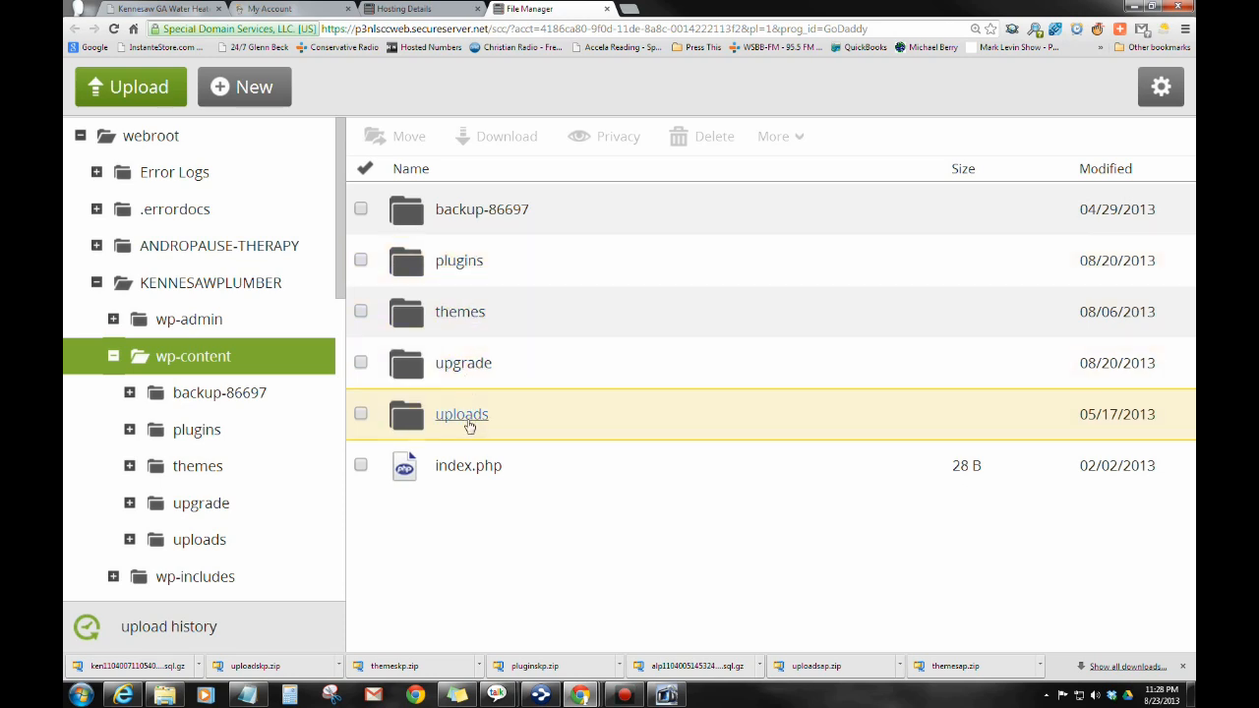
# Step: Archive the plugins folder as a Zip download named pluginskpl
pyautogui.click(359, 260)
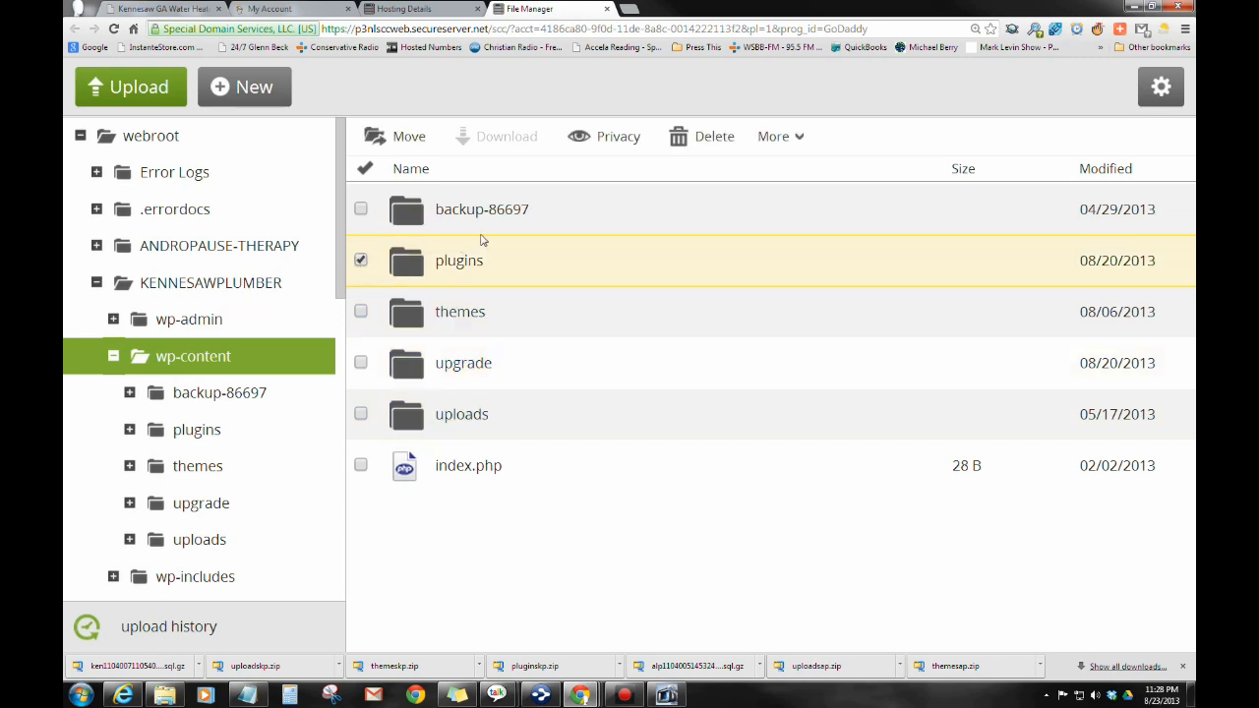
pyautogui.click(779, 135)
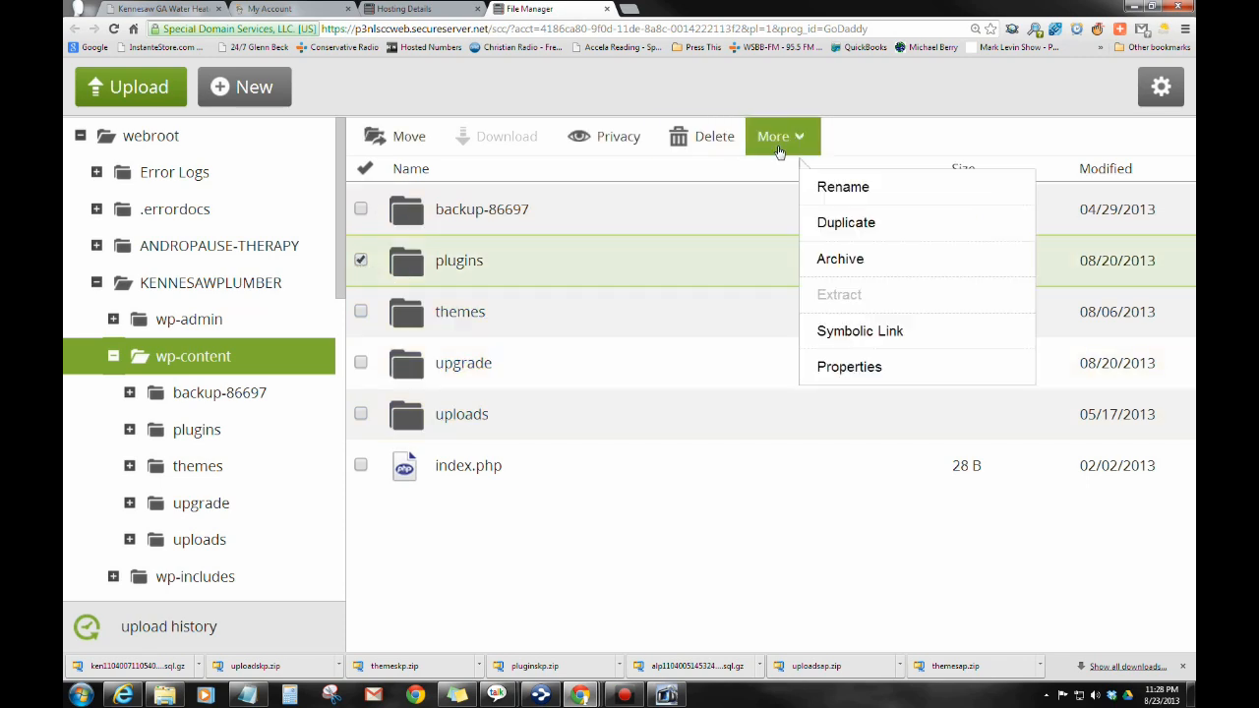
pyautogui.moveTo(842, 266)
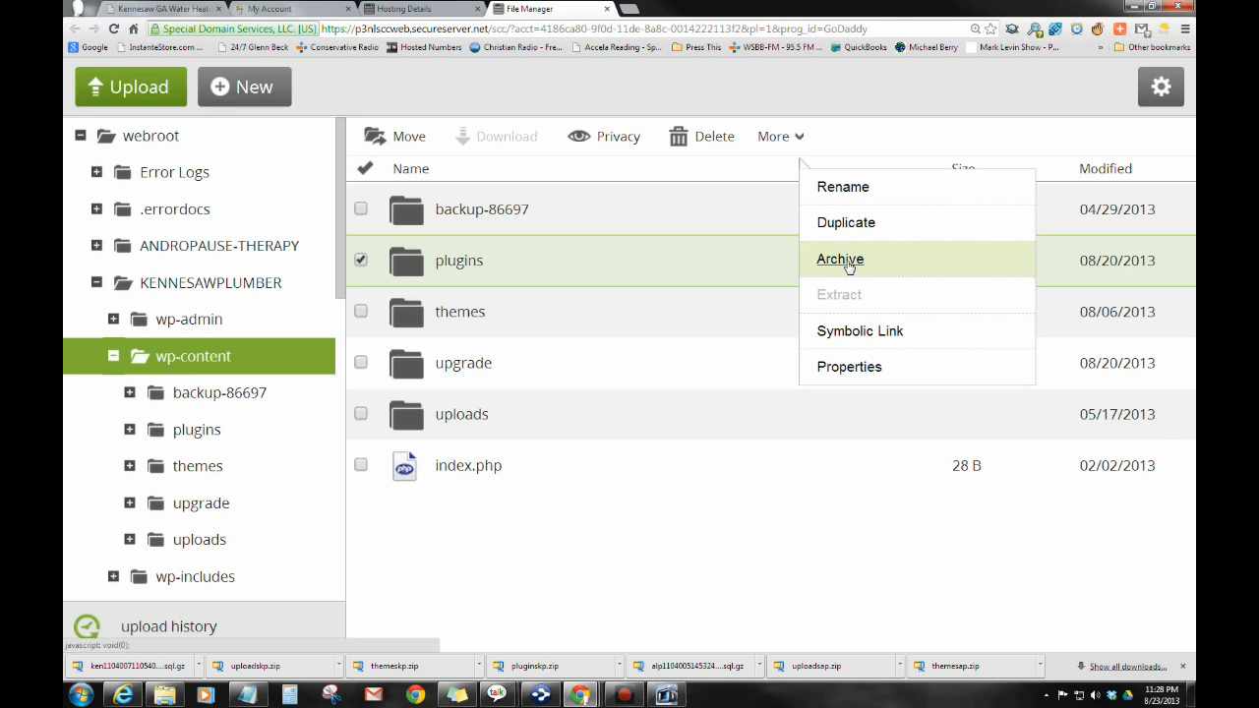
pyautogui.click(840, 258)
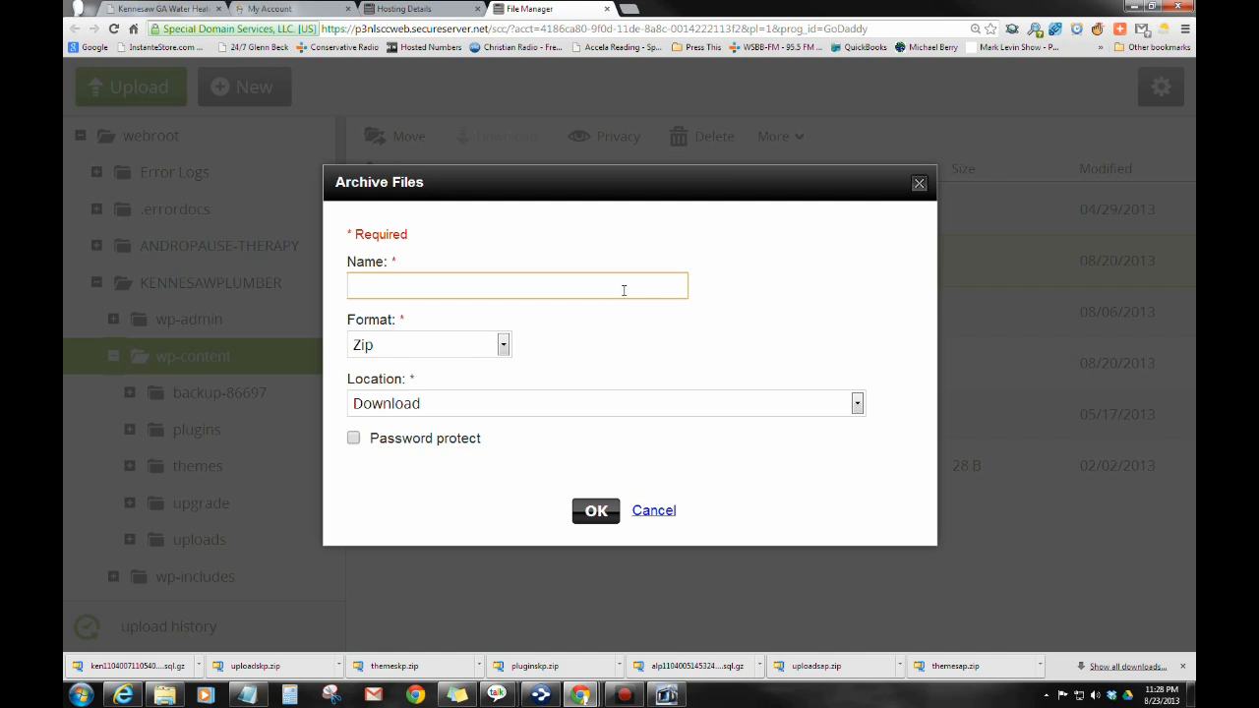
pyautogui.write('plugi')
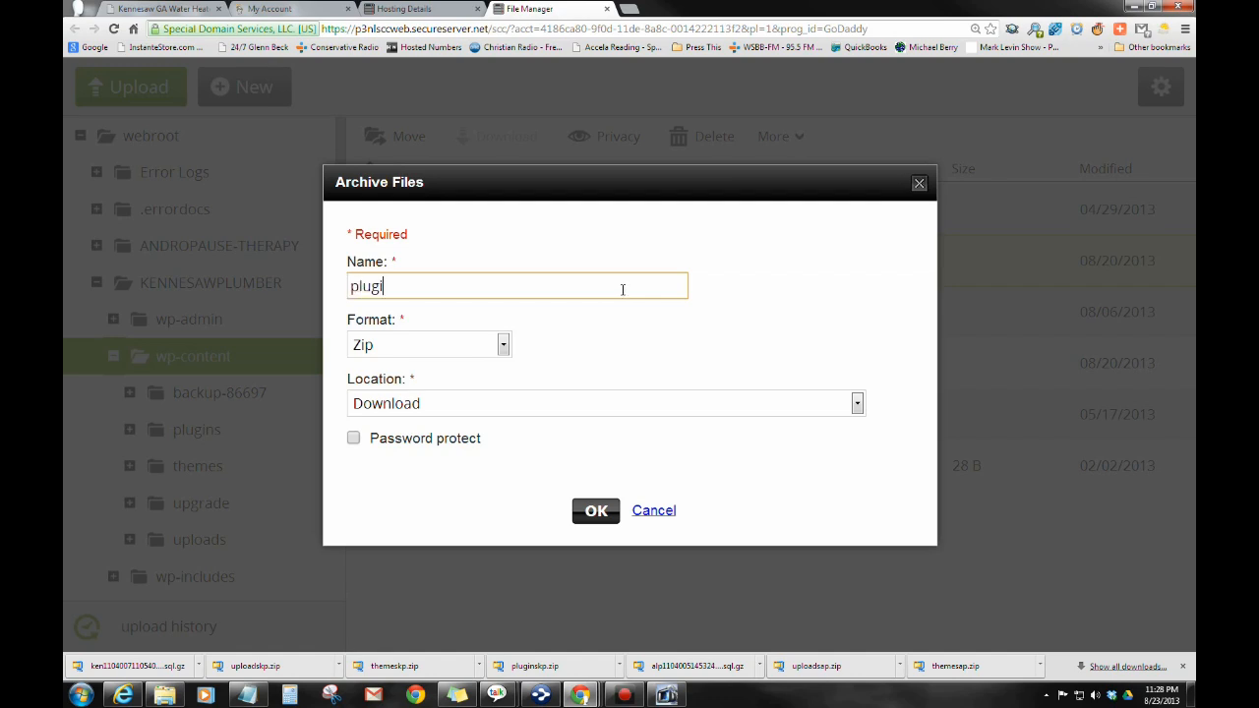
pyautogui.write('nskp')
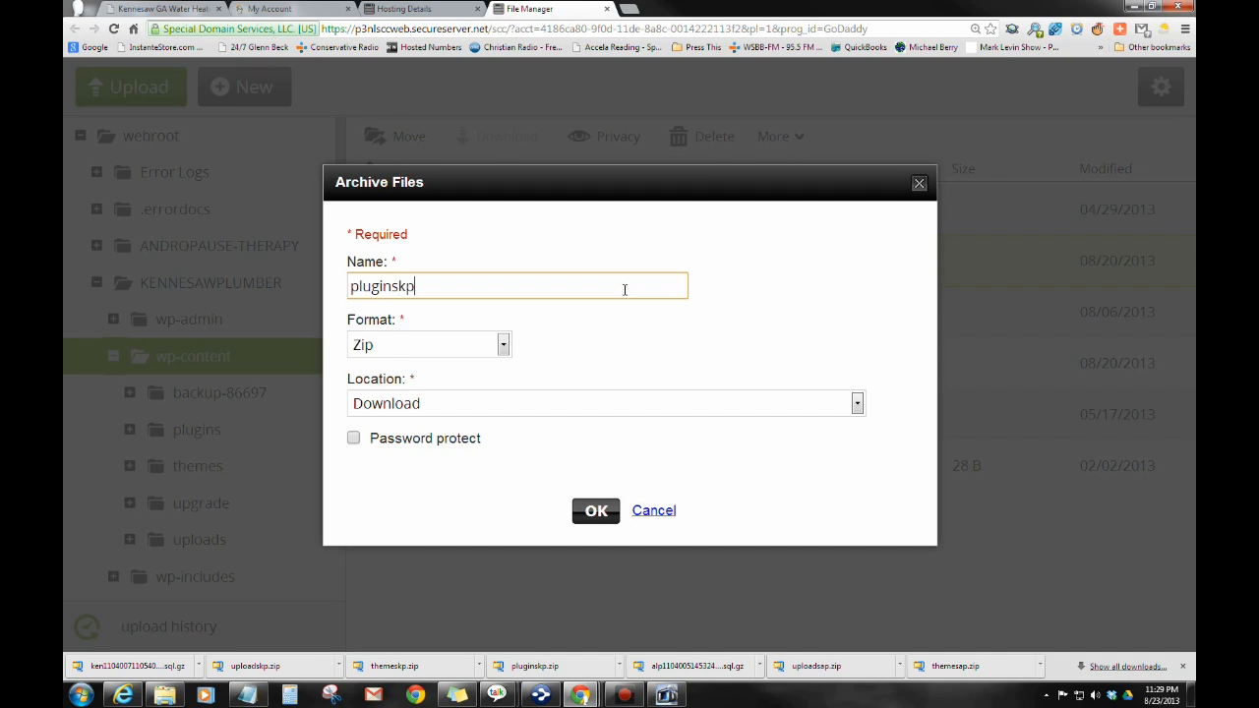
pyautogui.write('l')
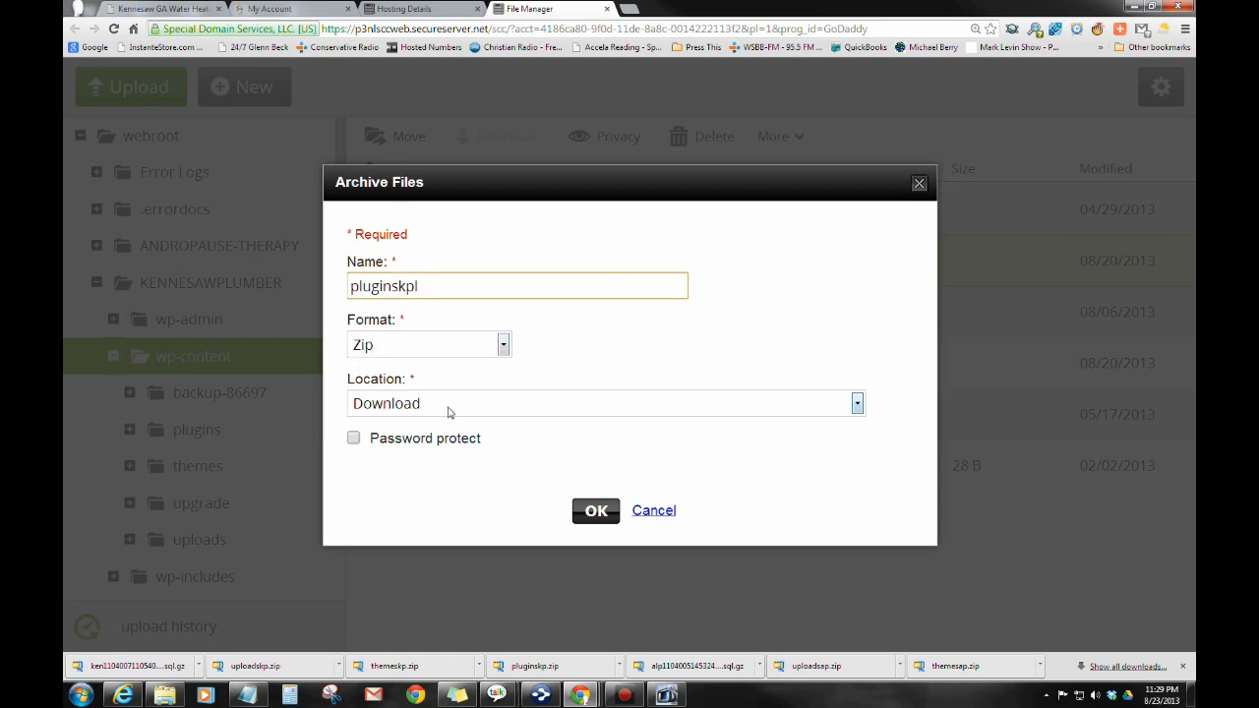
pyautogui.click(595, 511)
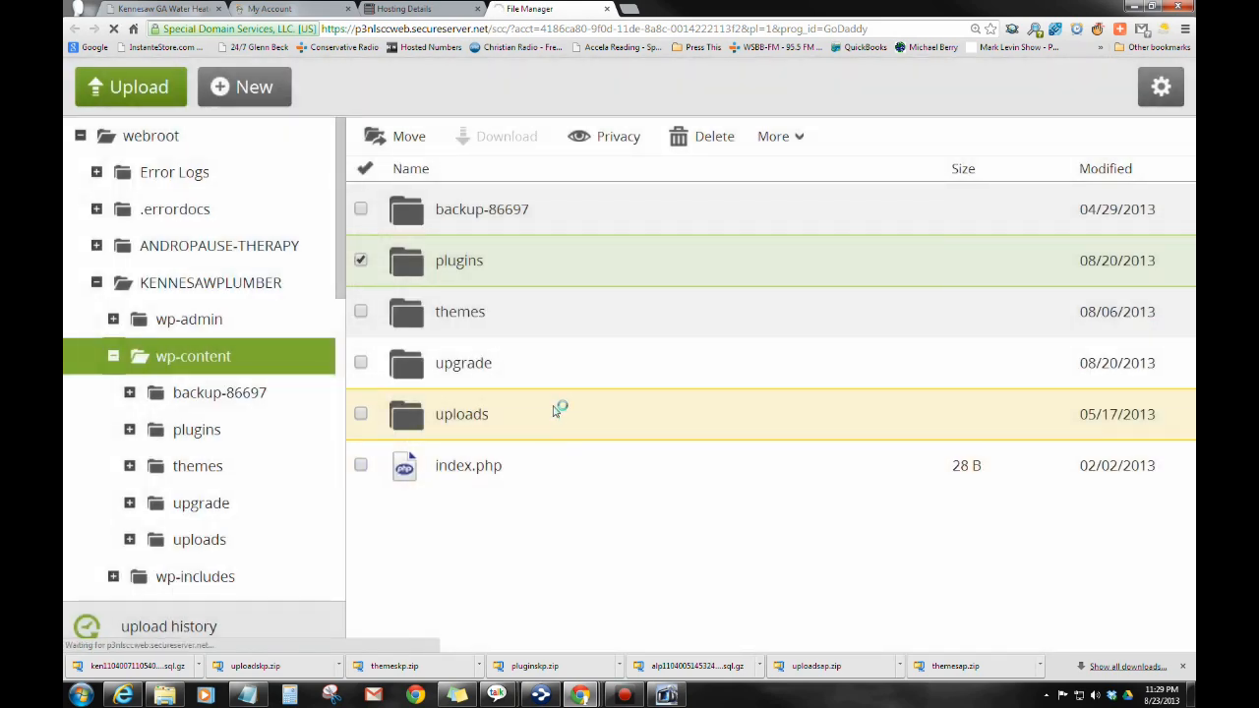
pyautogui.moveTo(580, 331)
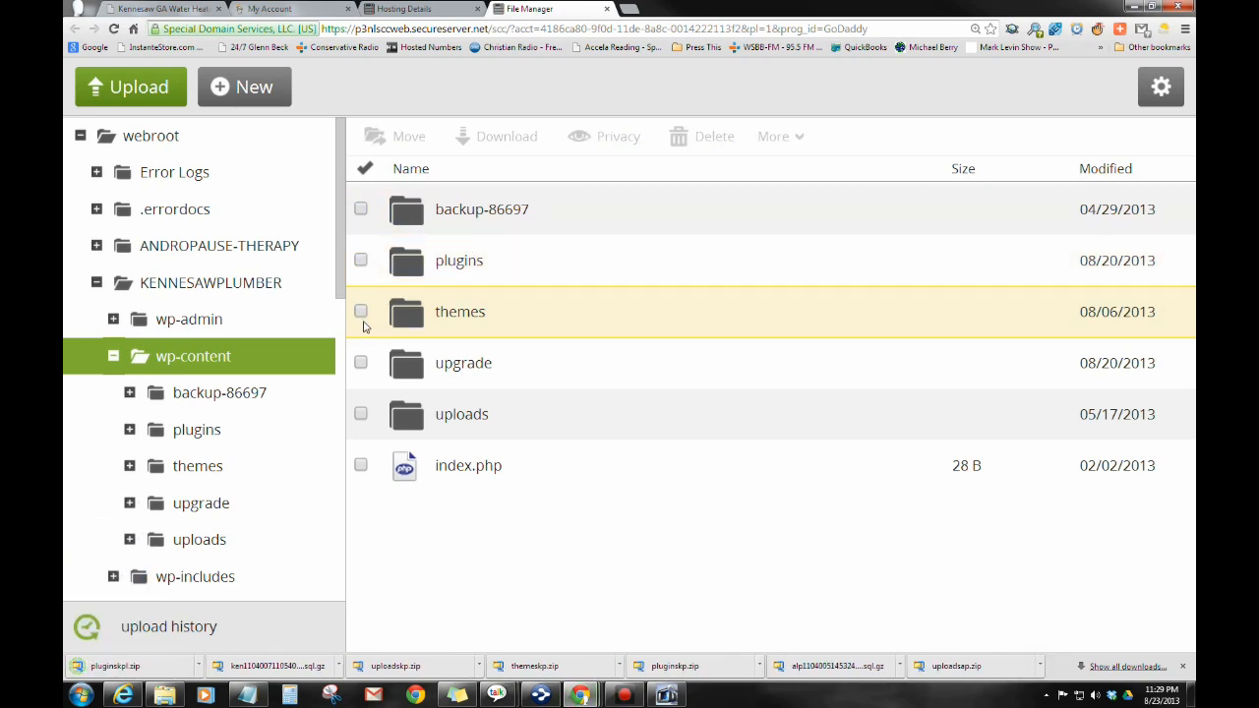
# Step: Archive the themes folder as a Zip download named themeskpl
pyautogui.click(360, 311)
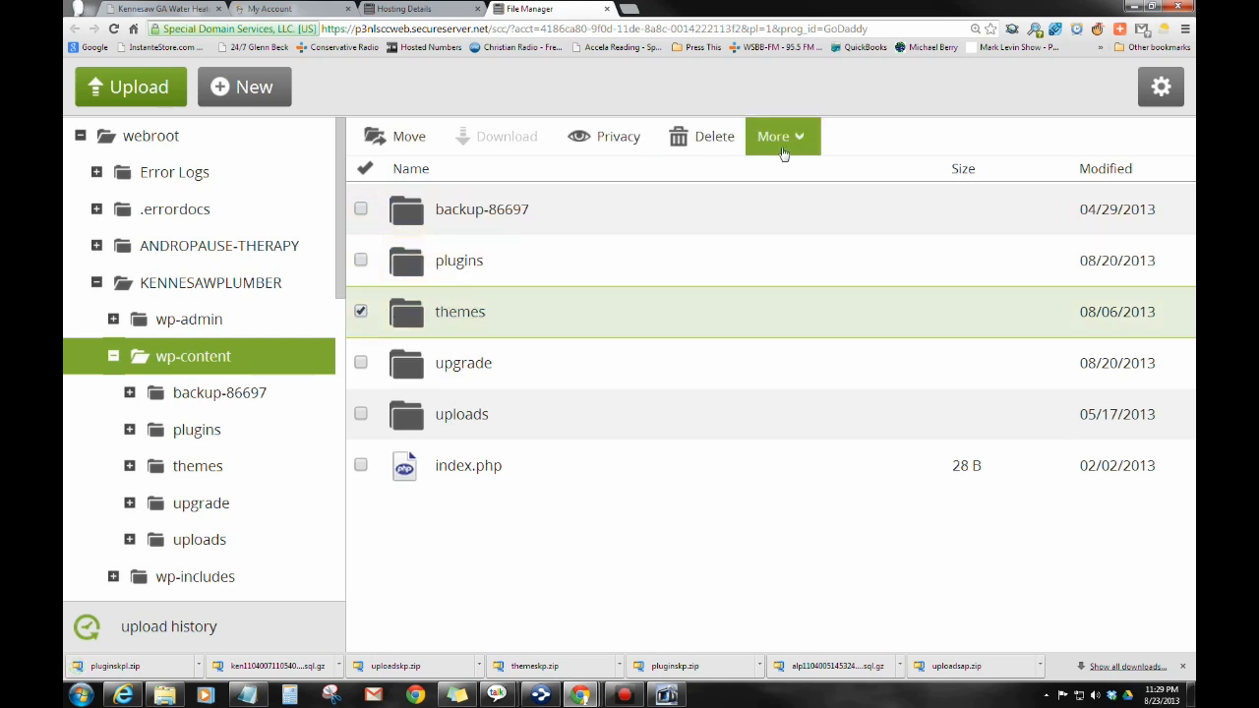
pyautogui.click(773, 135)
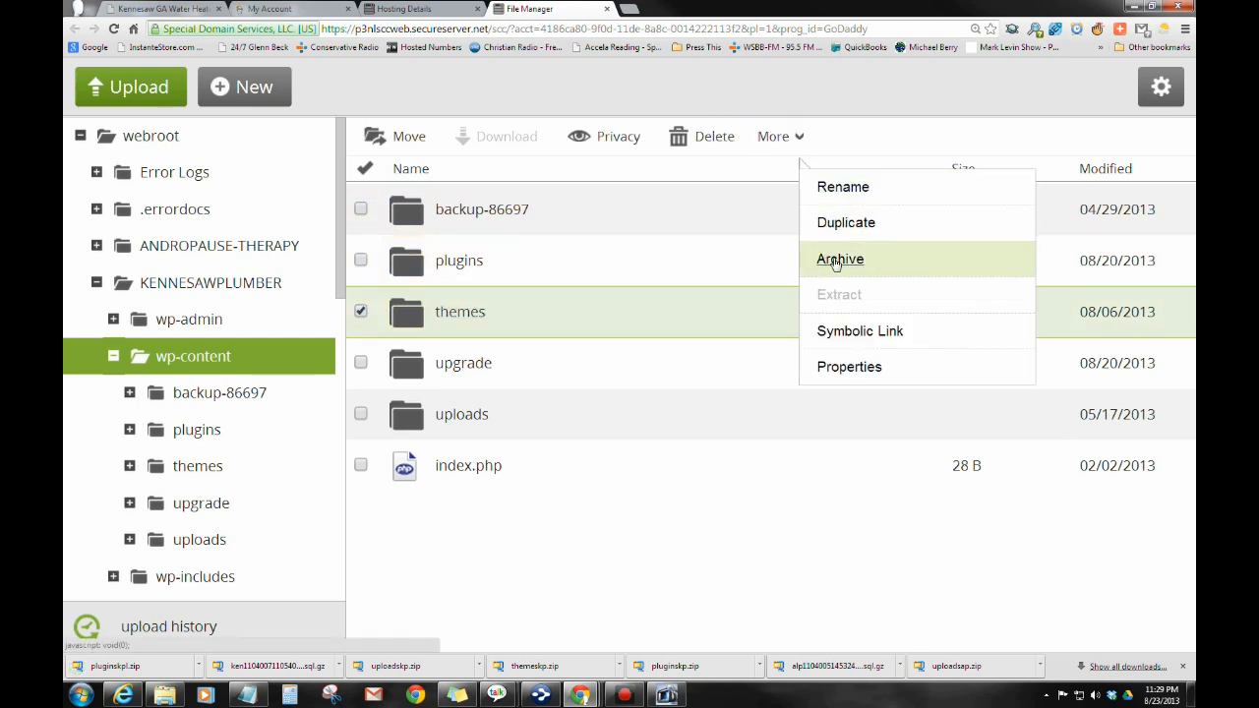
pyautogui.click(839, 259)
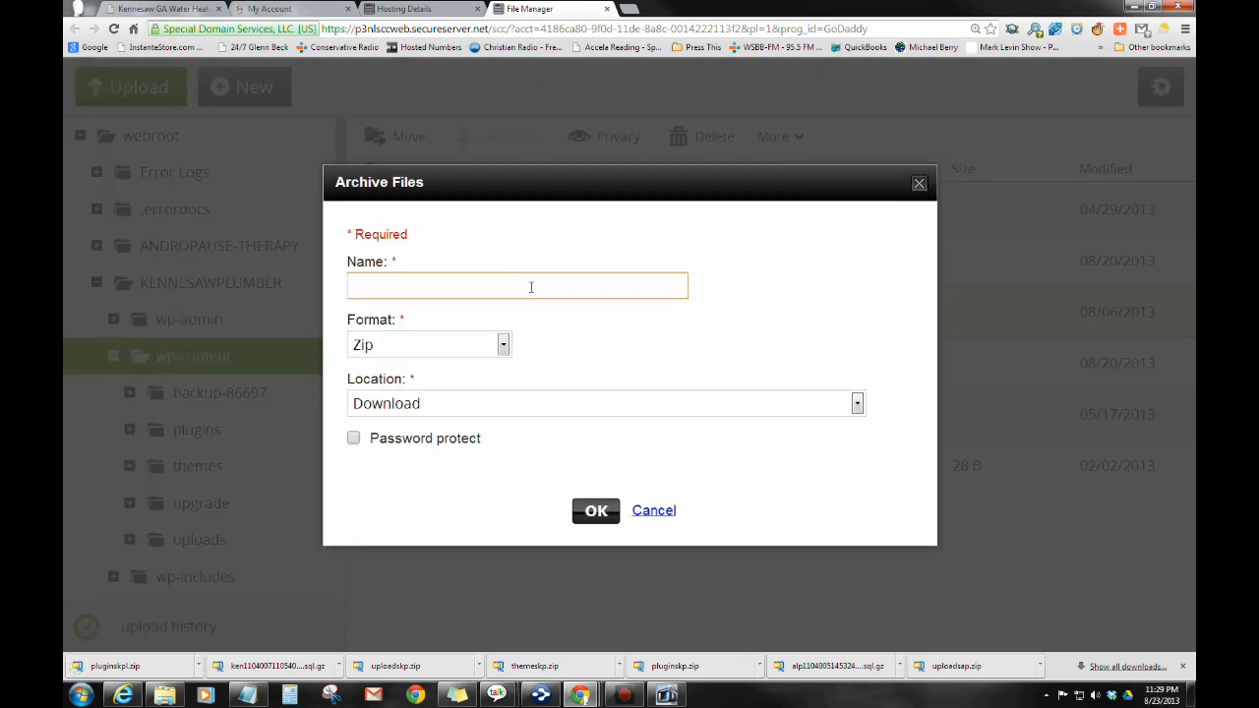
pyautogui.write('themes')
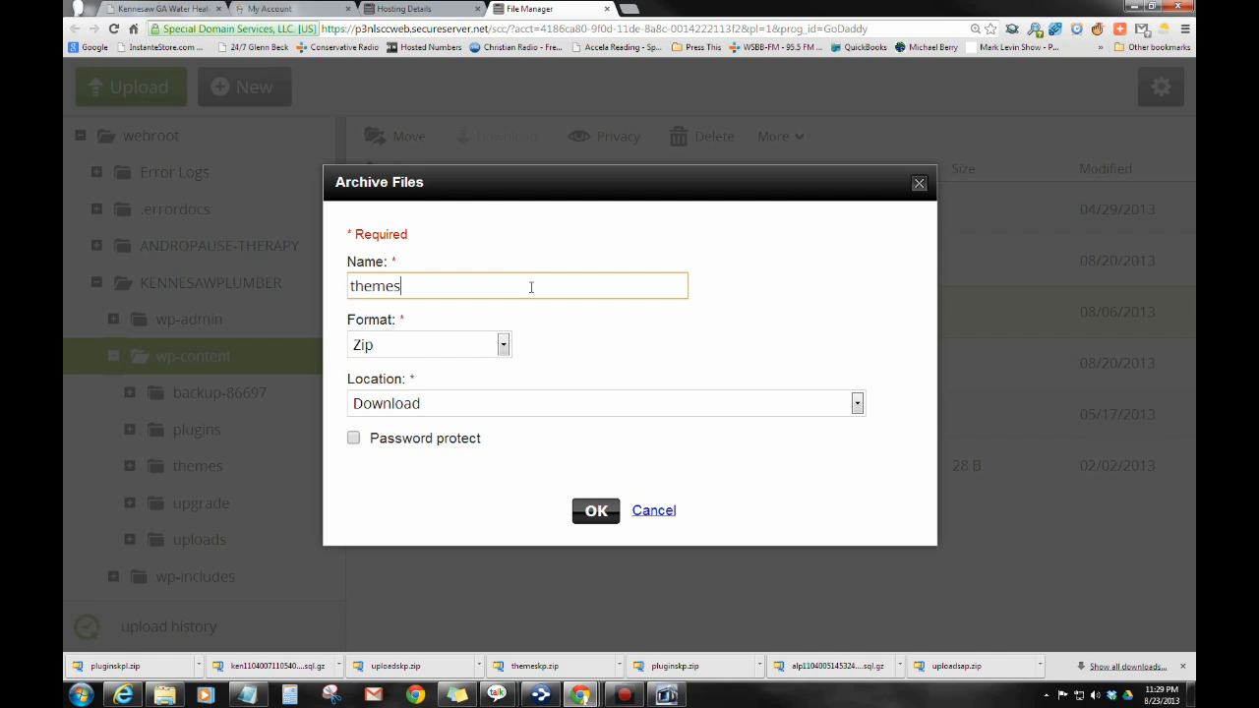
pyautogui.write('kpl')
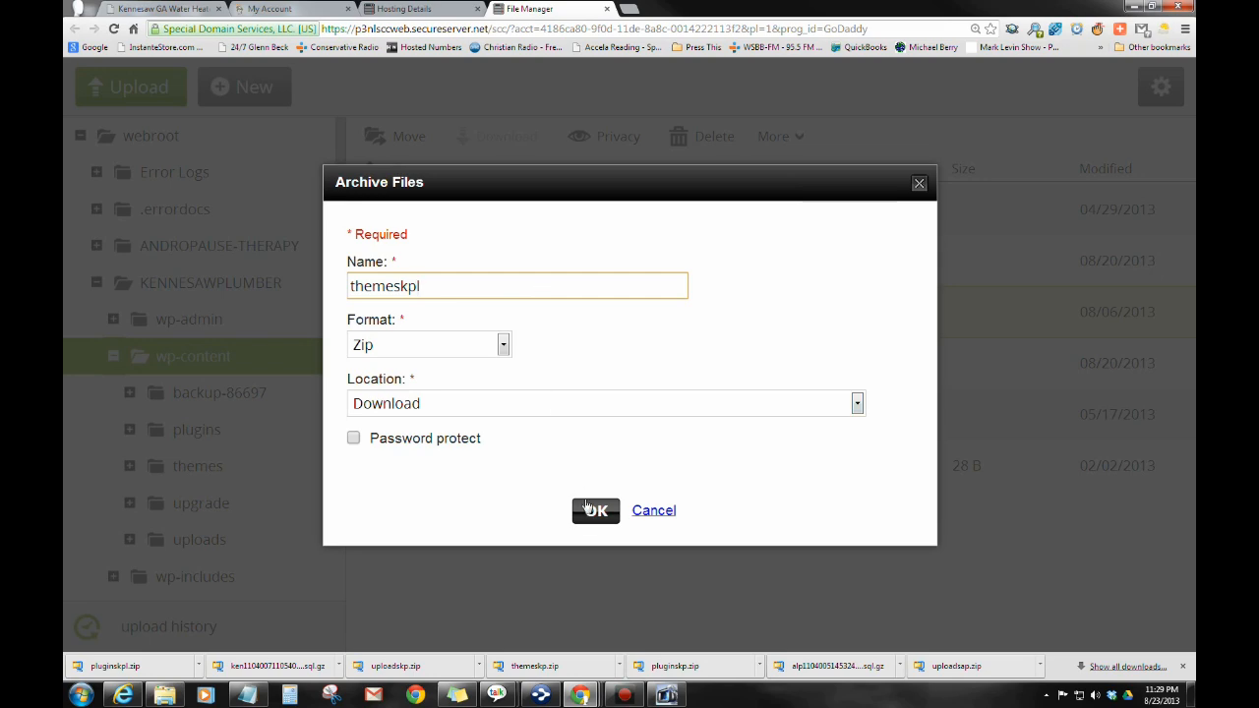
pyautogui.click(595, 510)
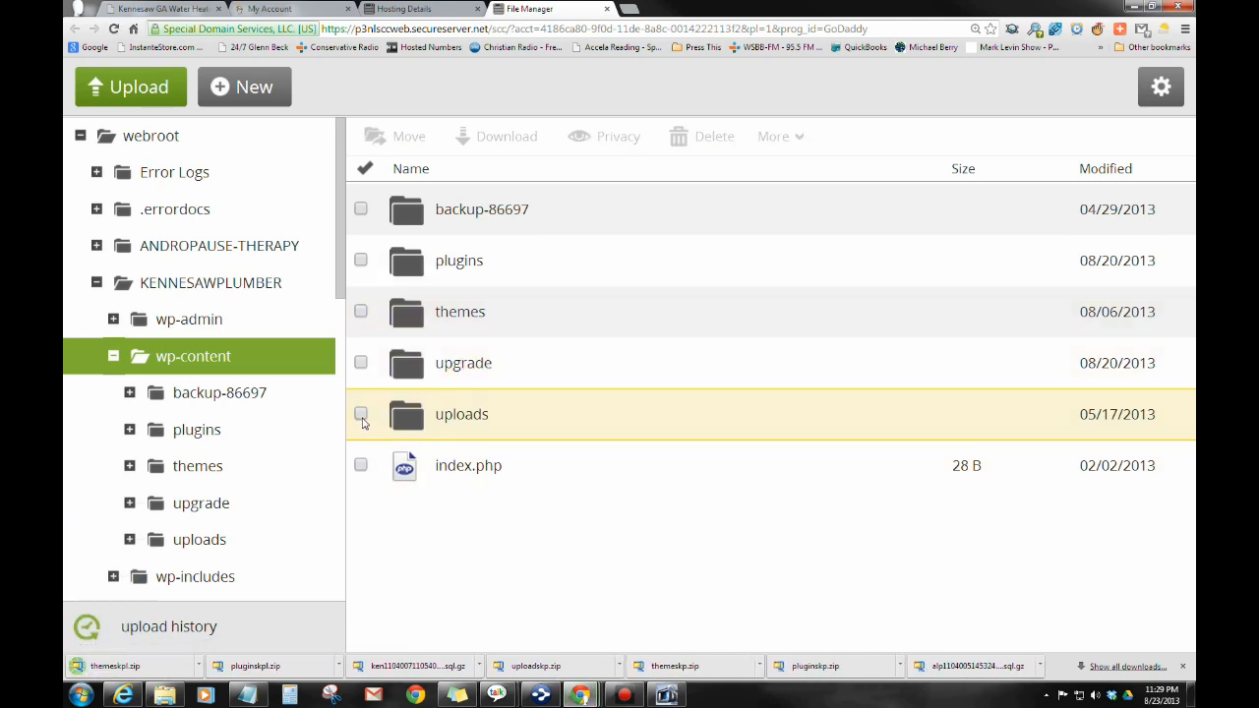
# Step: Set up a Zip archive of the uploads folder named uploadskpl.zip
pyautogui.click(360, 414)
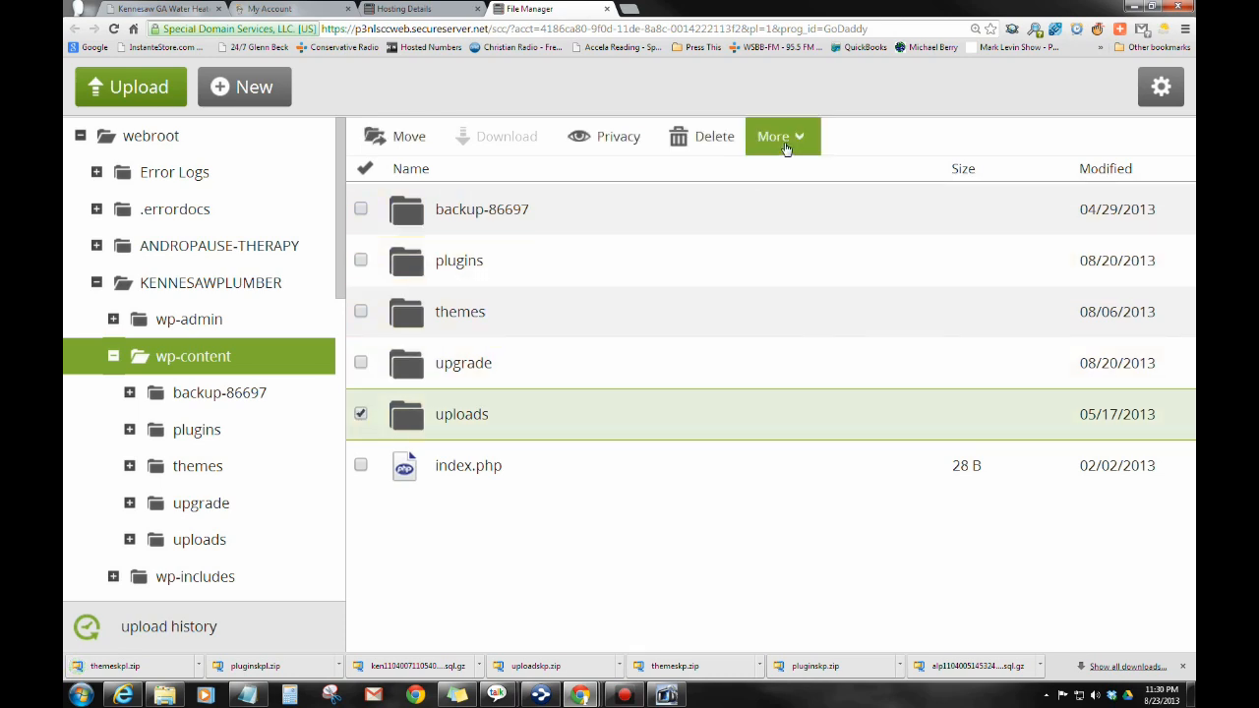
pyautogui.click(781, 136)
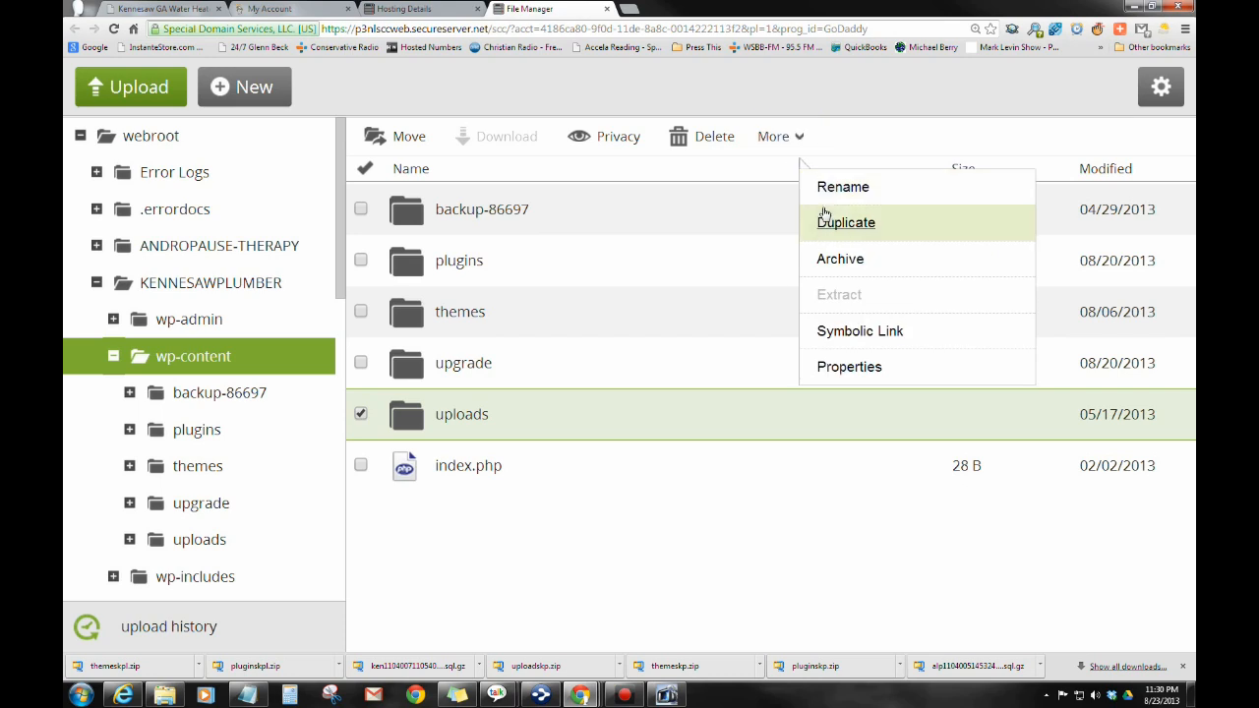
pyautogui.moveTo(830, 266)
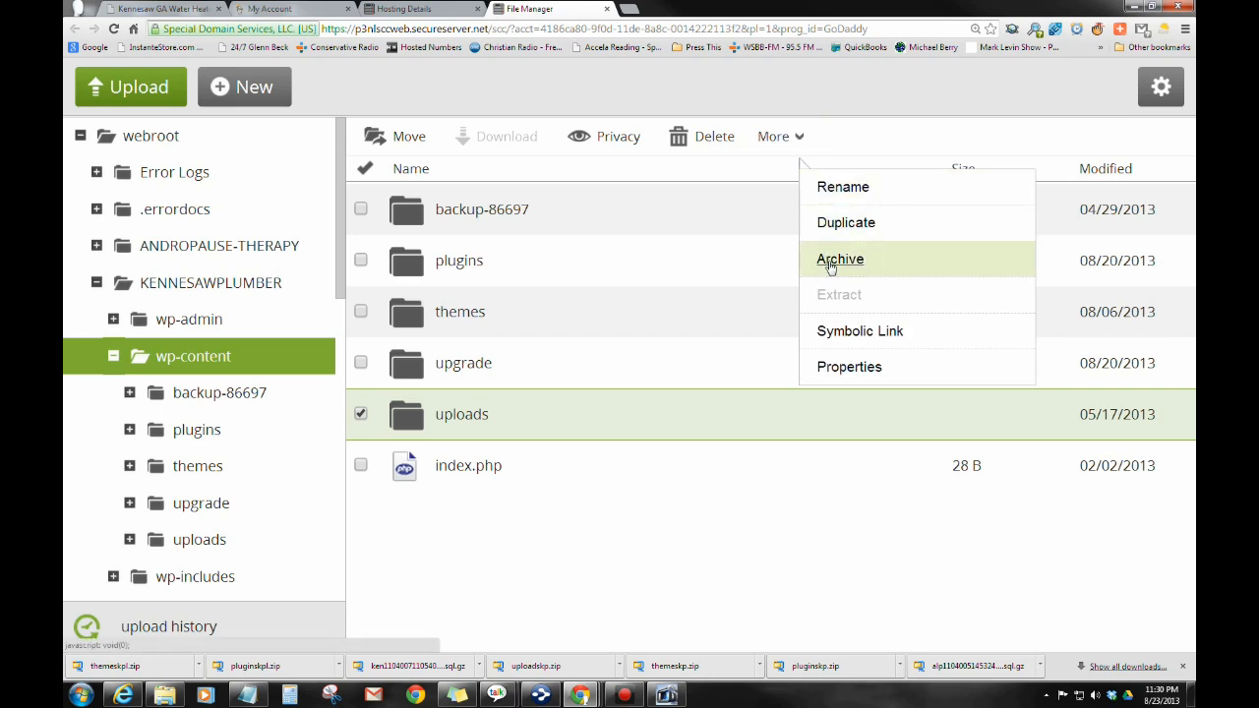
pyautogui.click(839, 258)
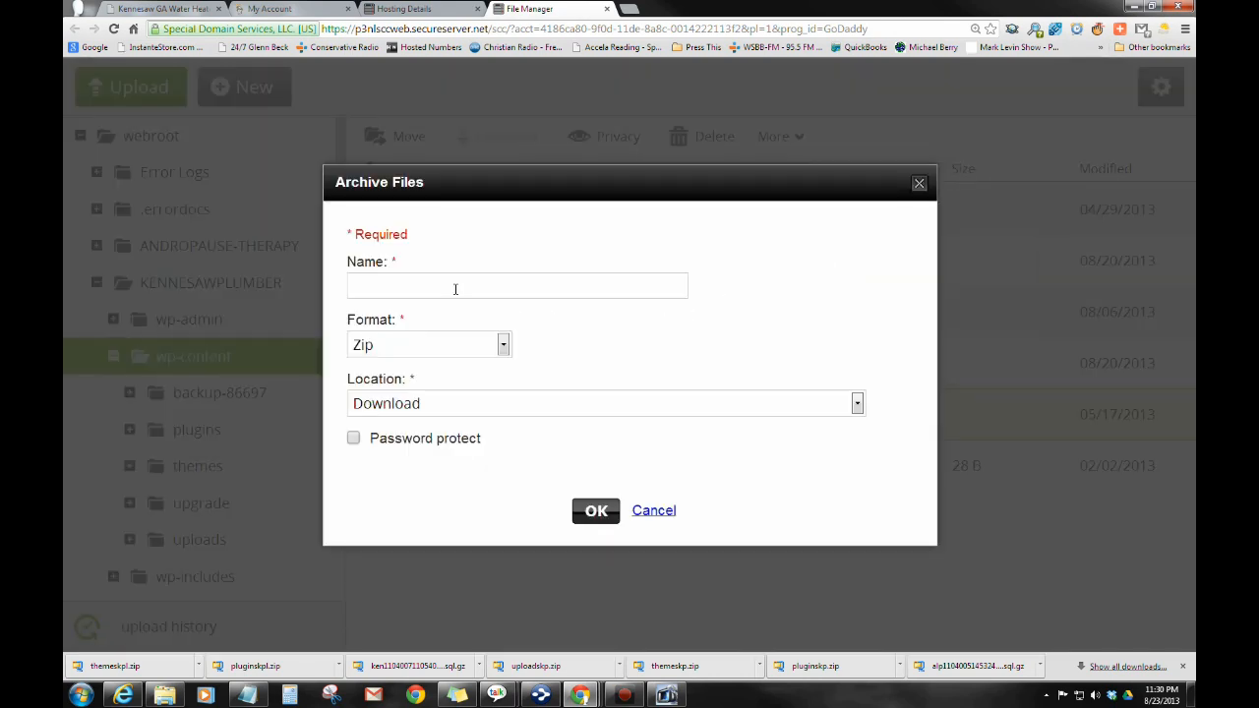
pyautogui.write('u')
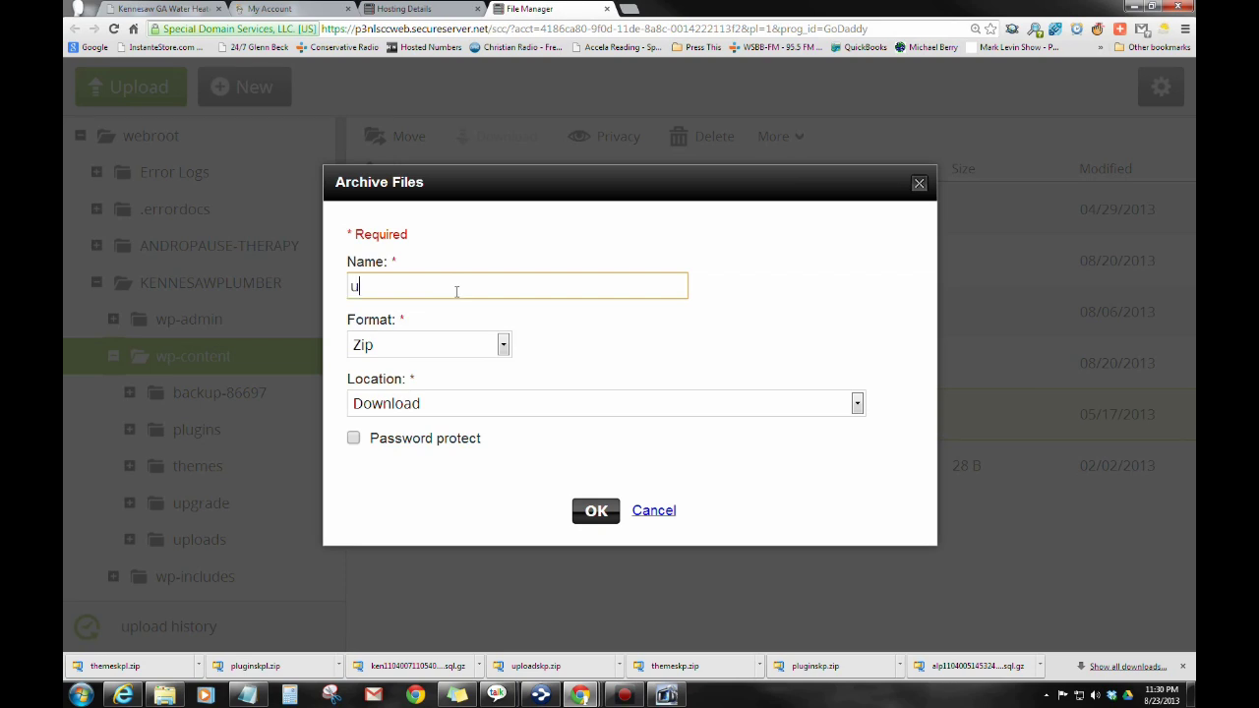
pyautogui.write('ploads')
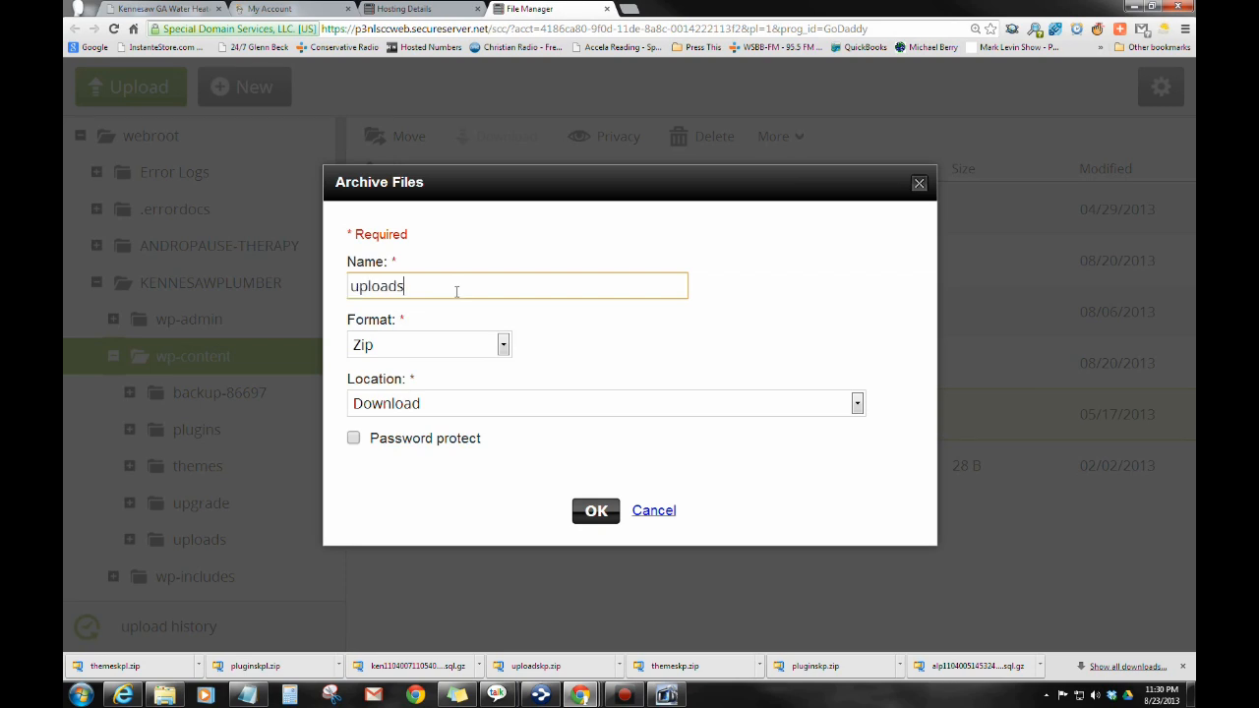
pyautogui.write('sk')
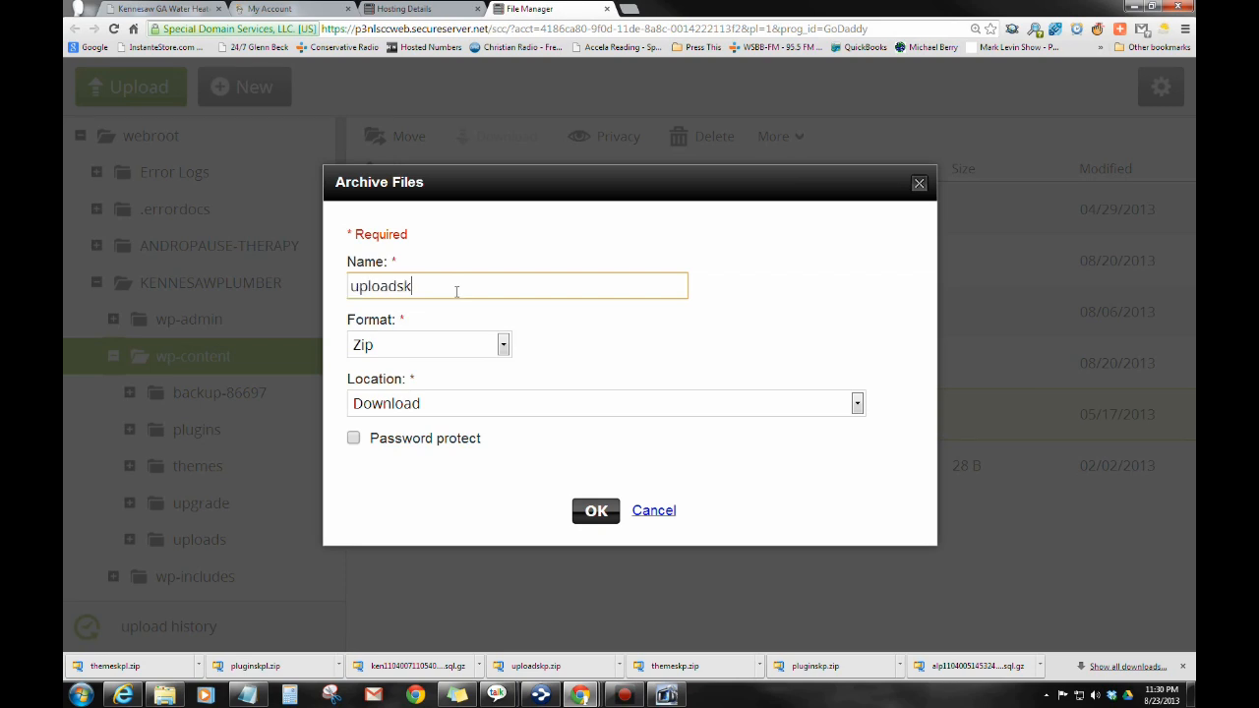
pyautogui.write('pl.zip')
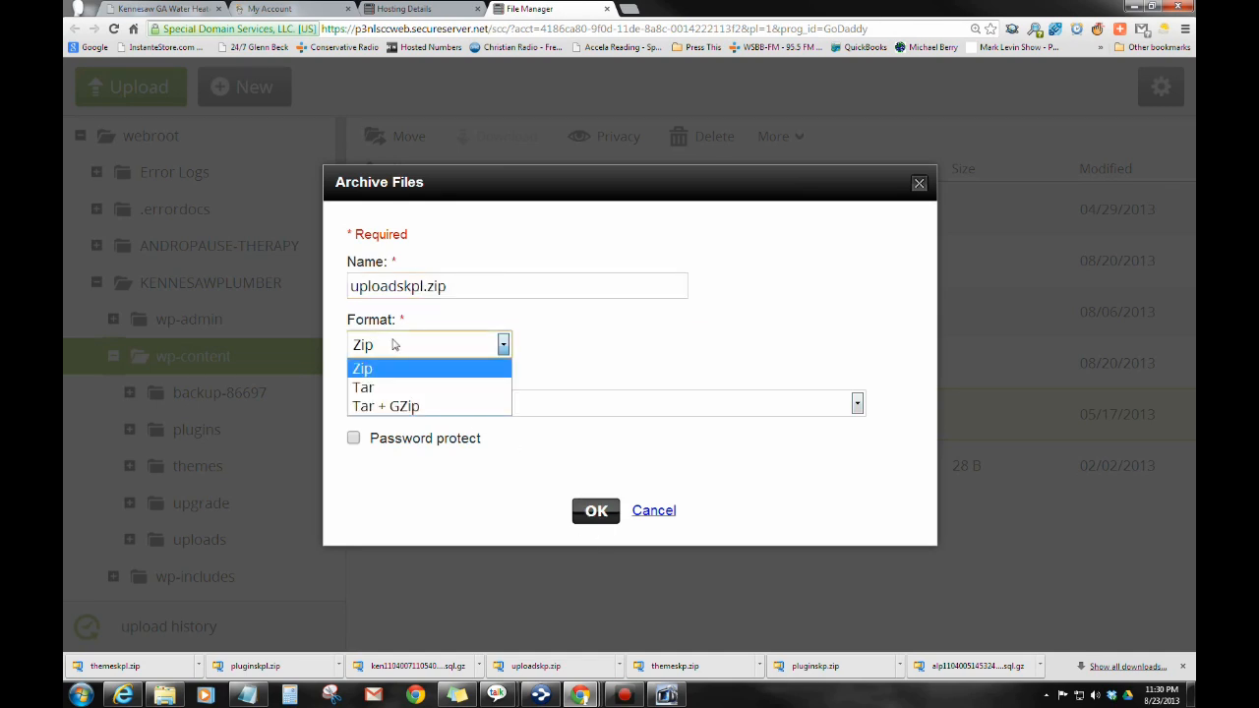
pyautogui.click(361, 367)
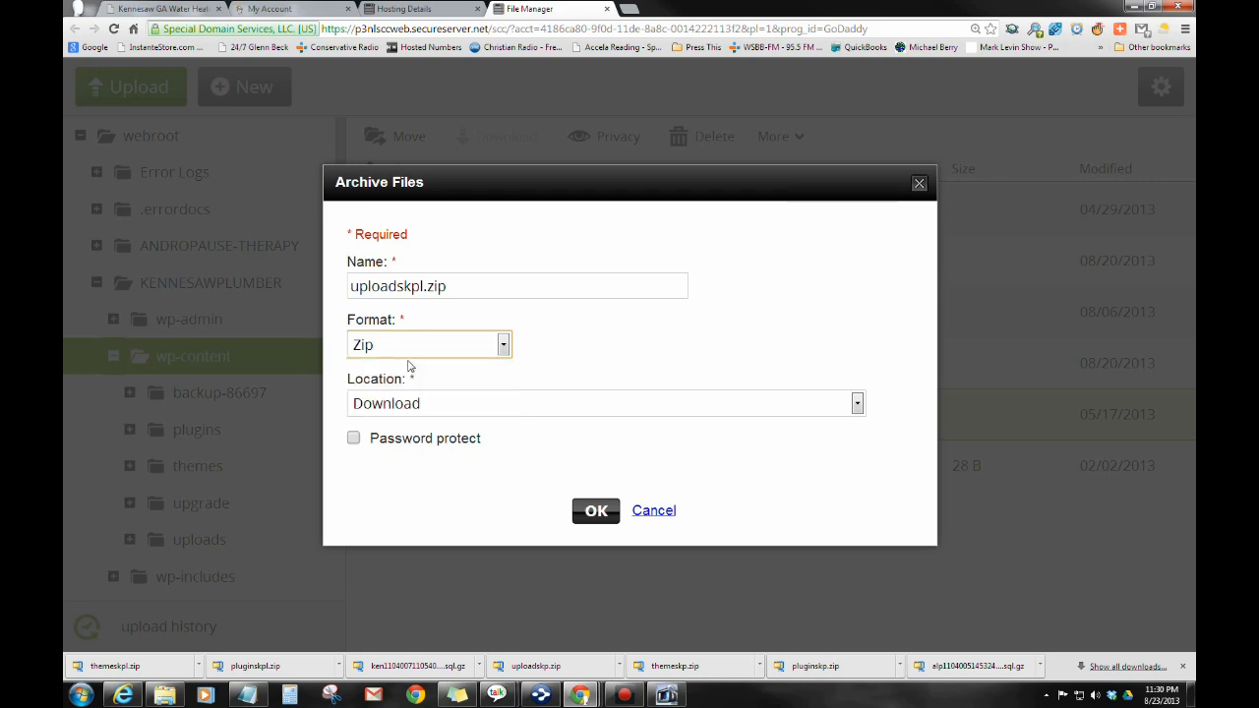
# Step: Submit the uploads download and open the Kennesaw plumber site's WordPress dashboard
pyautogui.click(595, 510)
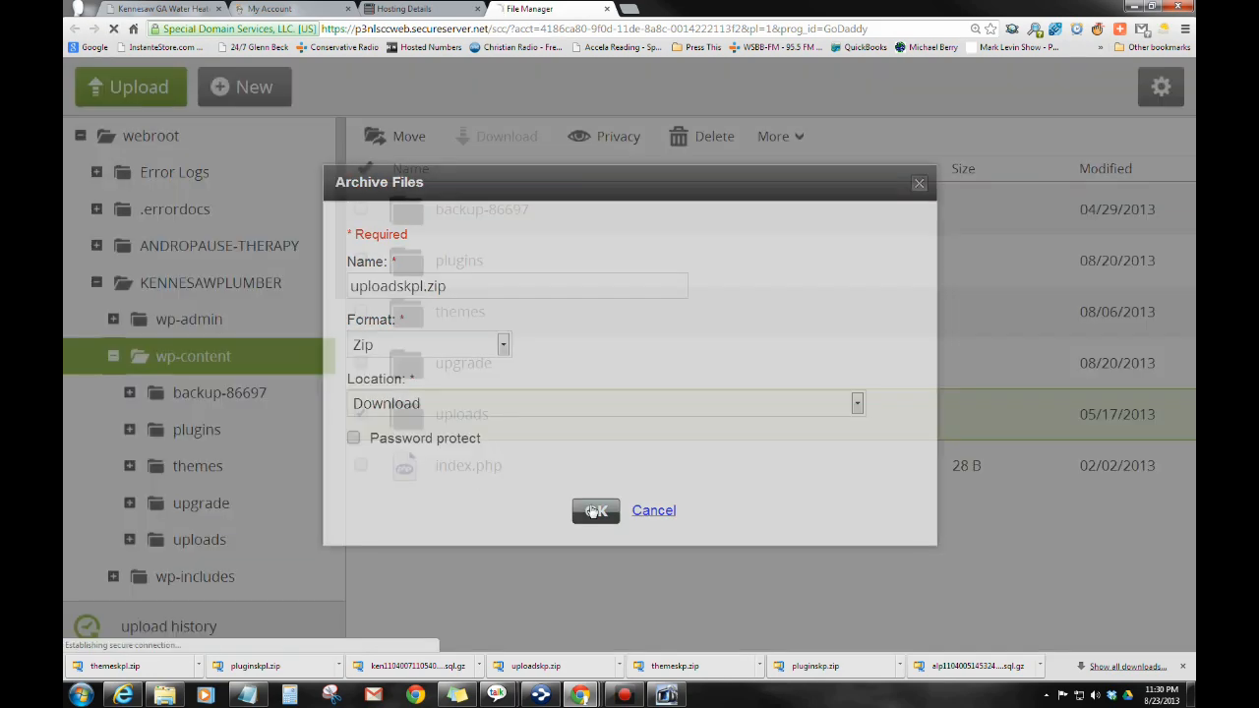
pyautogui.click(595, 510)
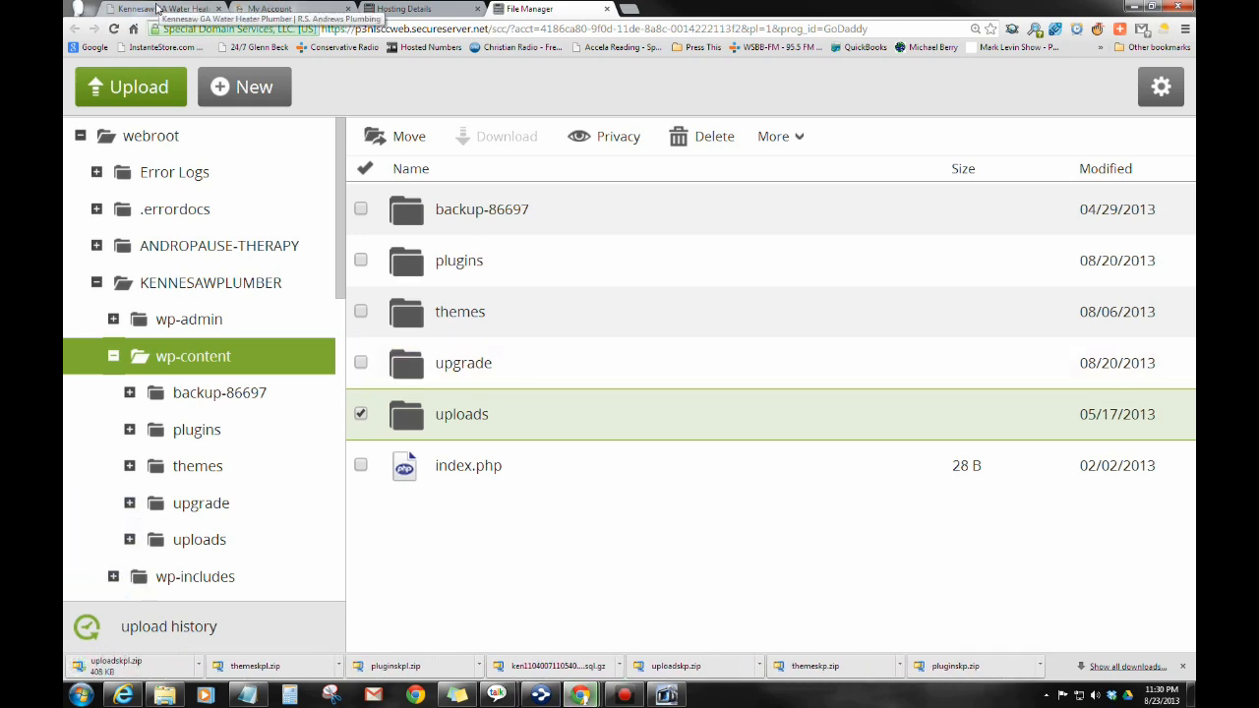
pyautogui.click(138, 9)
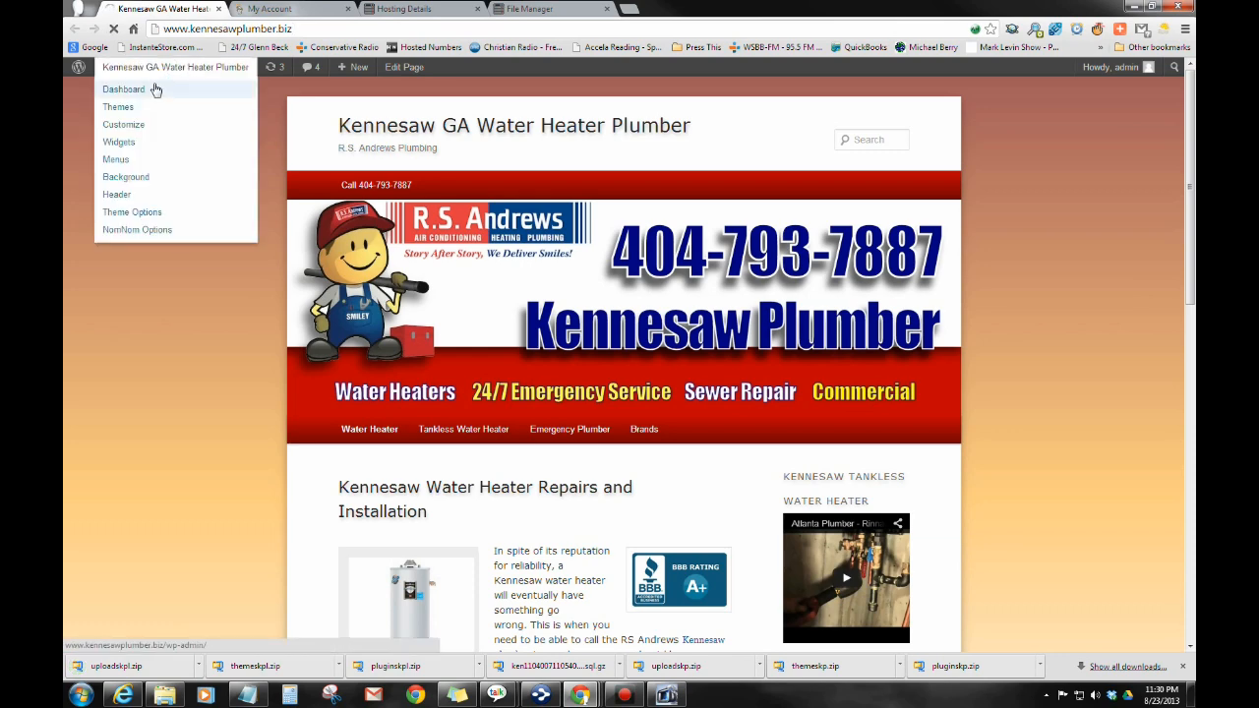
pyautogui.click(123, 89)
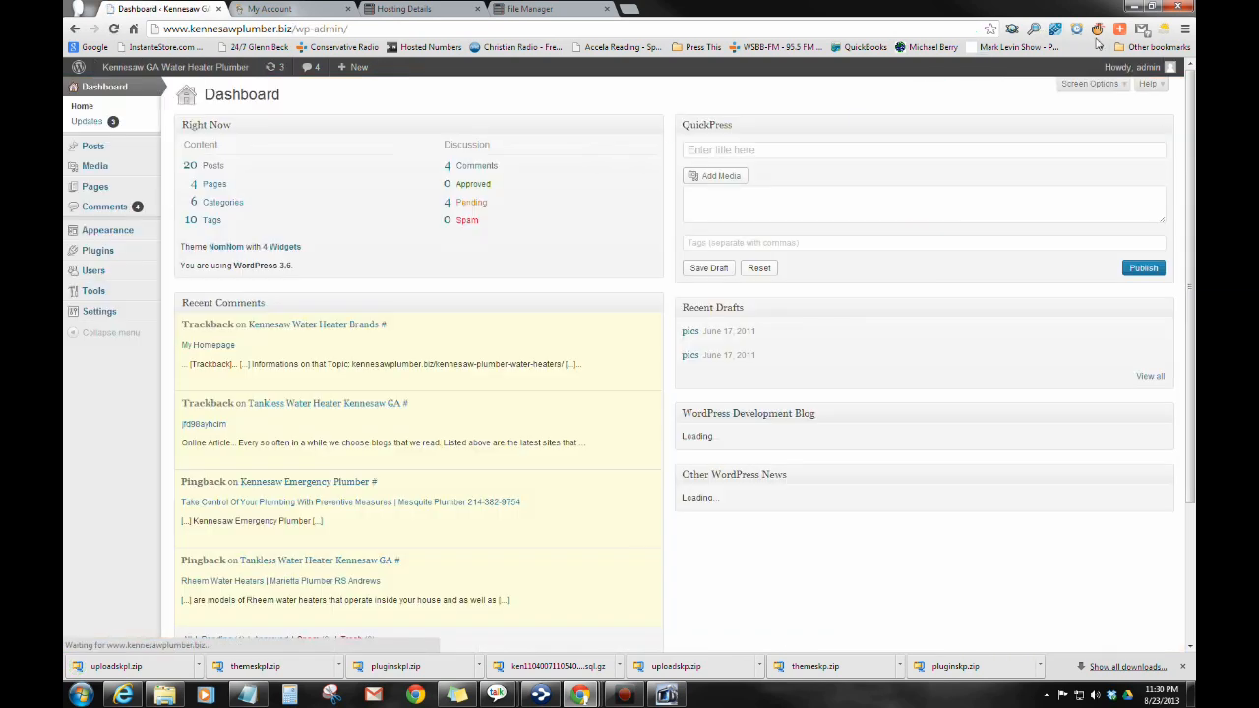
# Step: Enlarge Chrome's zoom and show Plugins > Installed Plugins in the admin
pyautogui.click(1176, 29)
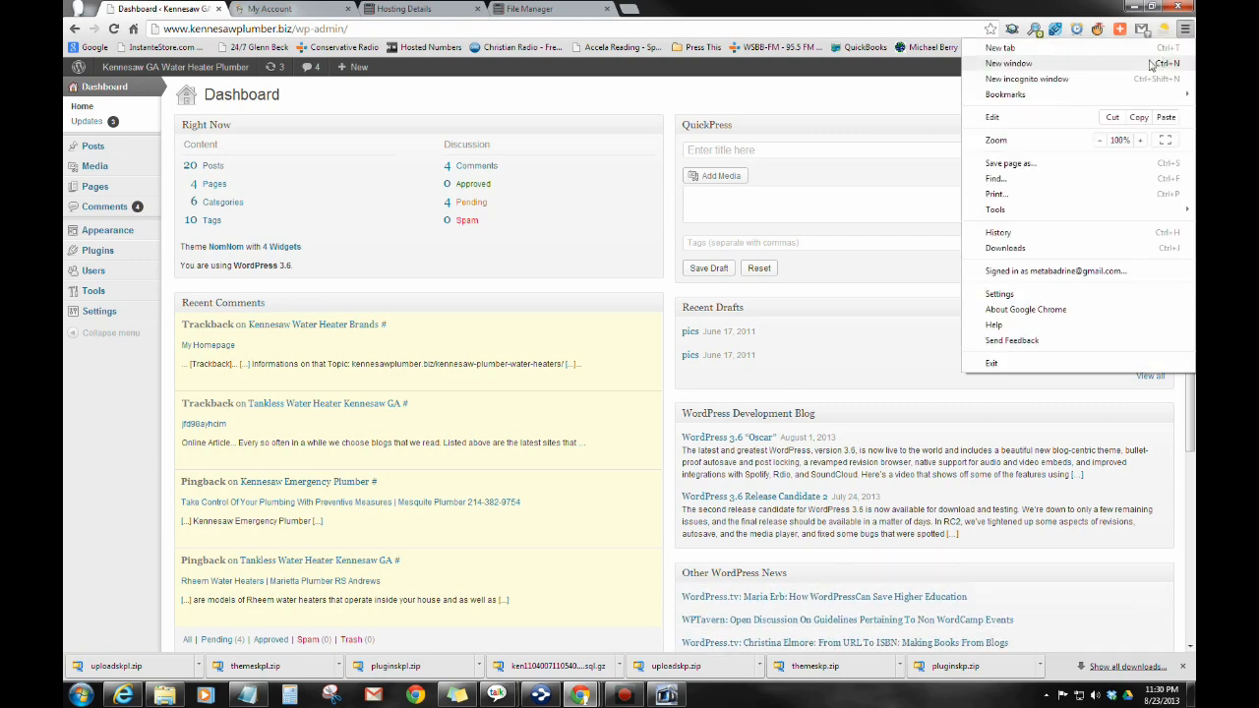
pyautogui.click(1140, 140)
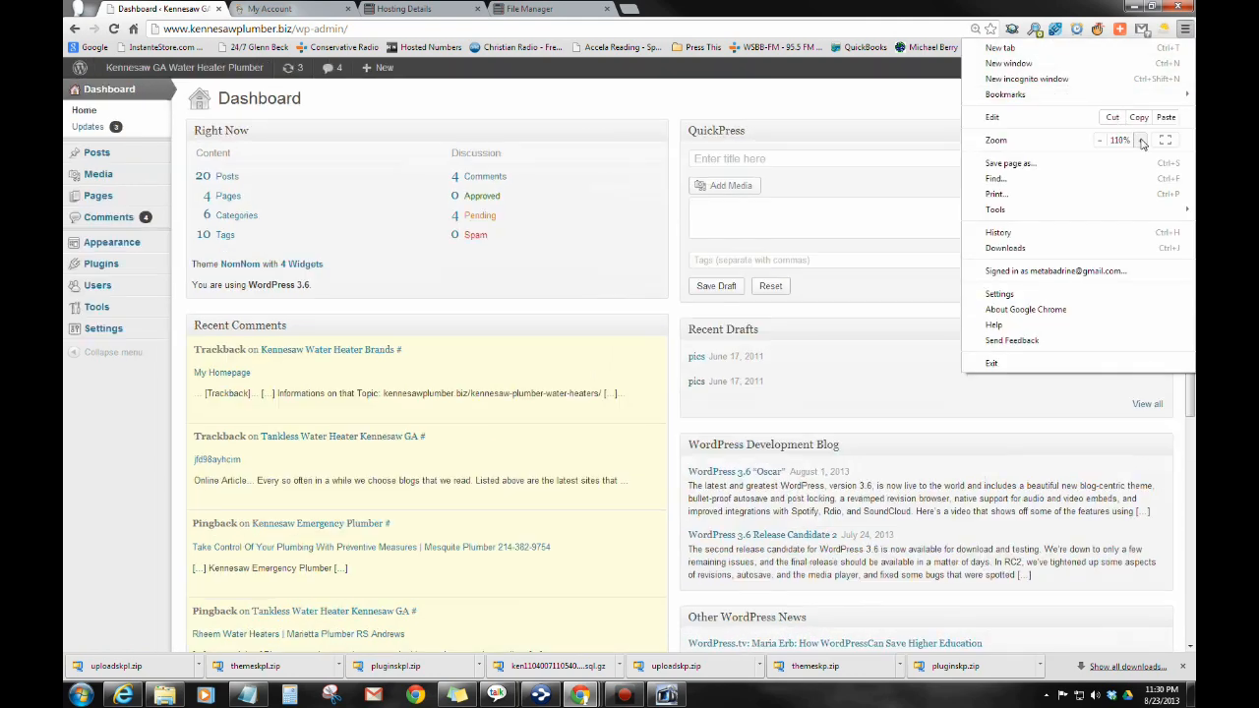
pyautogui.click(1141, 140)
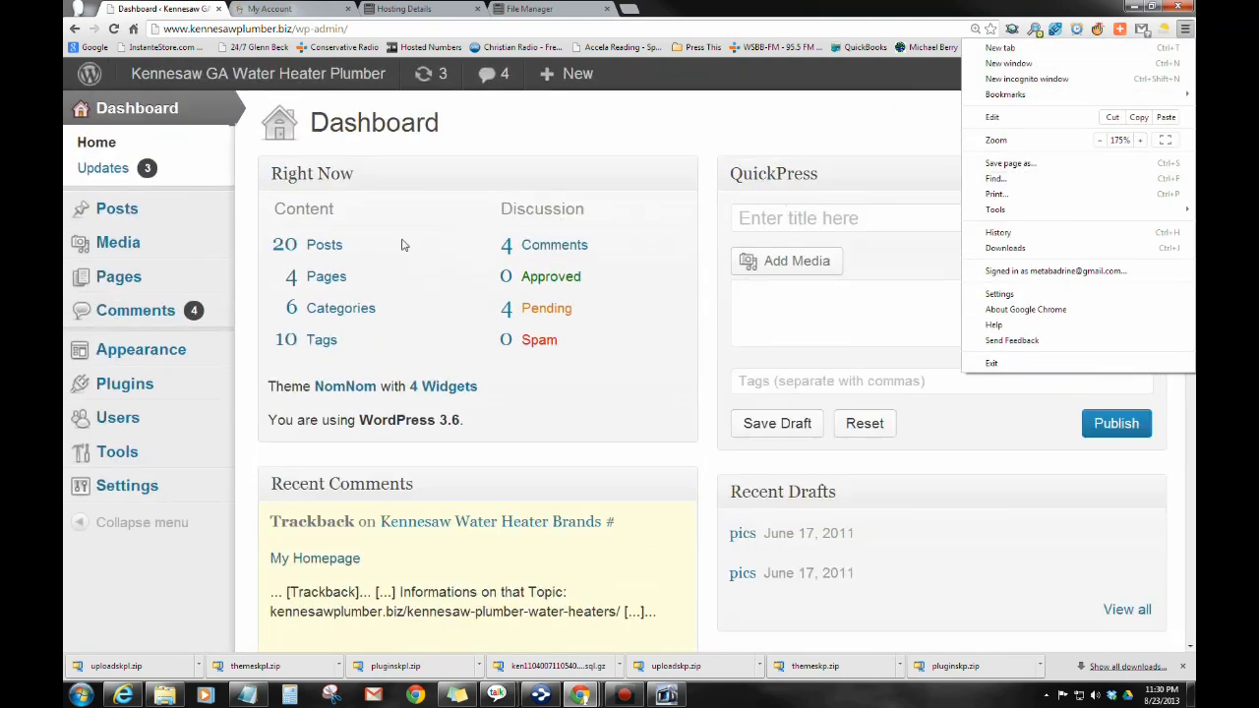
pyautogui.moveTo(149, 387)
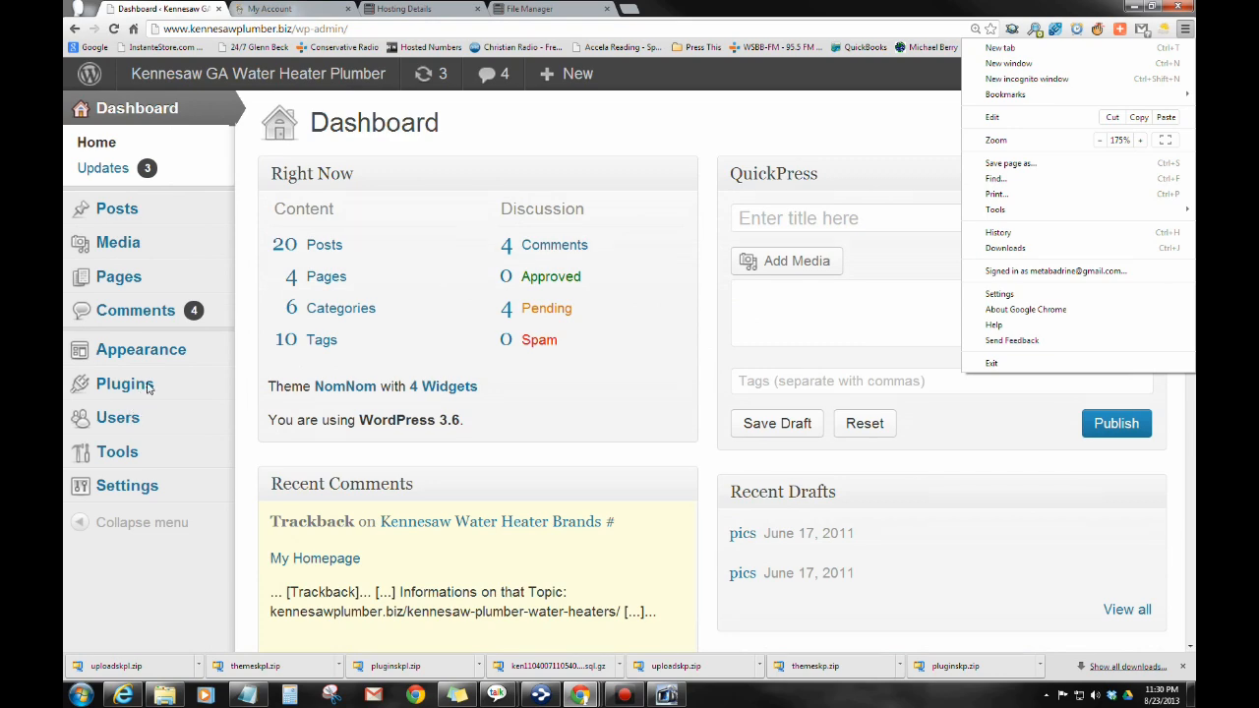
pyautogui.click(124, 383)
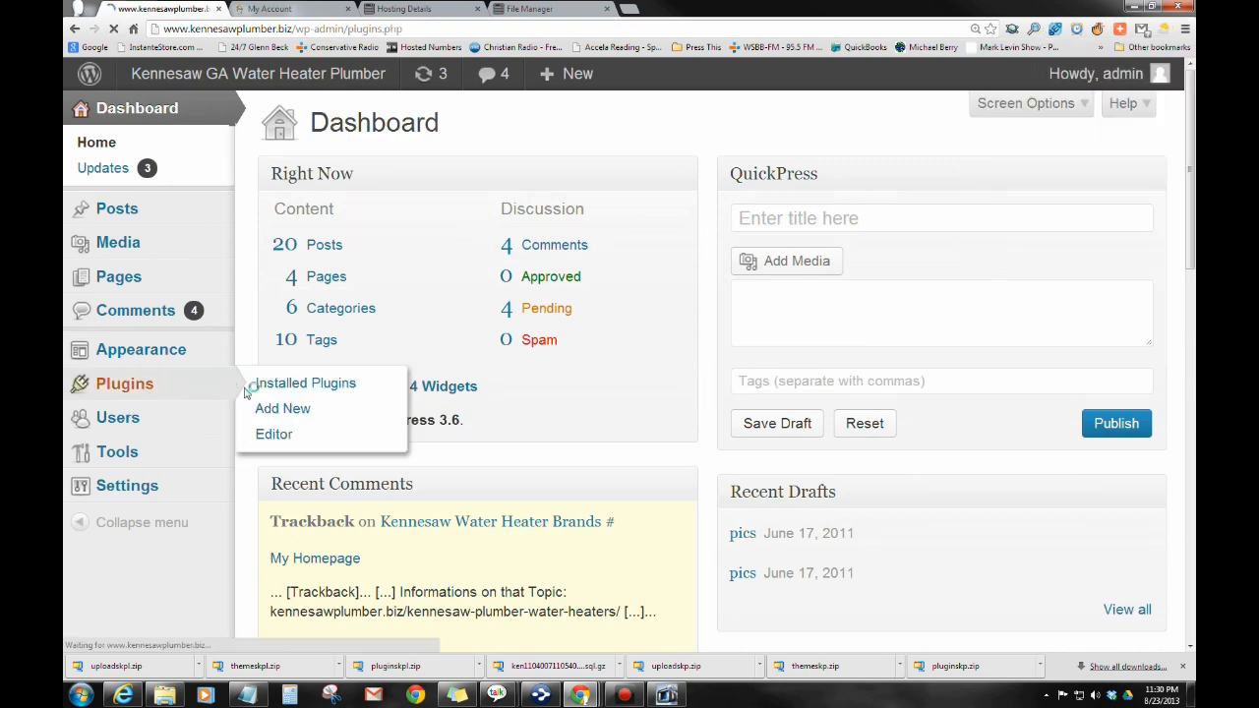
pyautogui.click(305, 383)
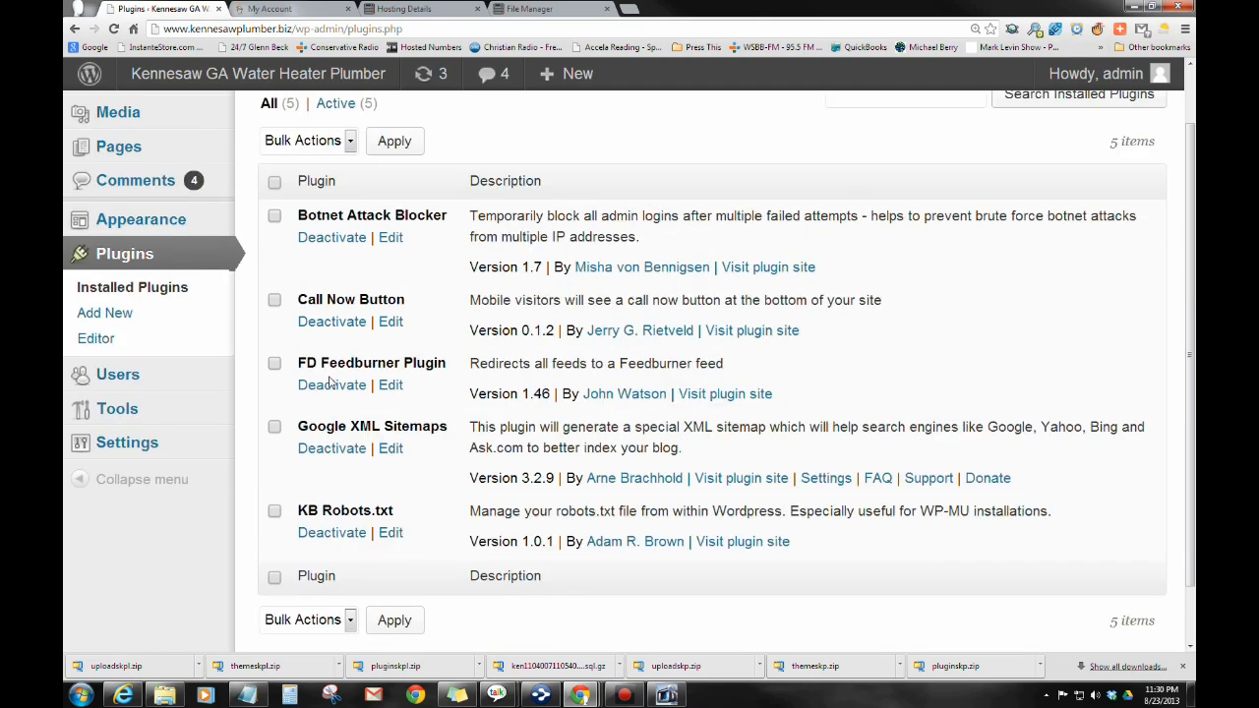
pyautogui.moveTo(104, 313)
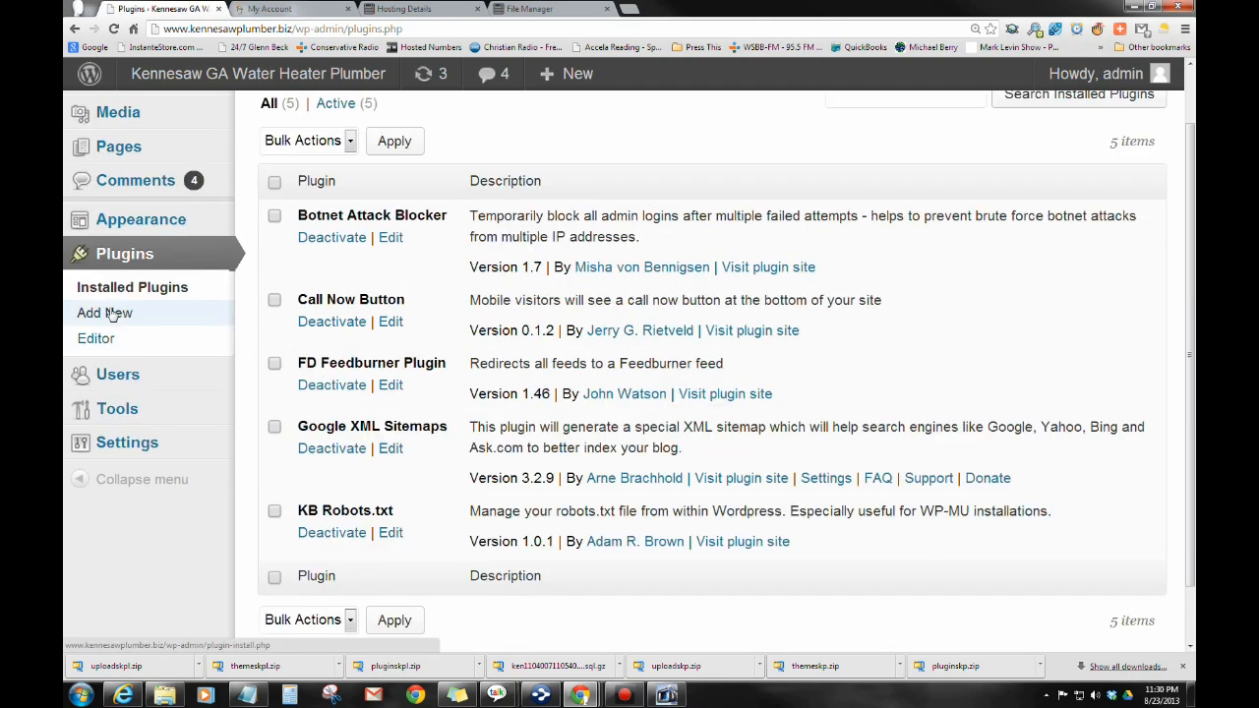
# Step: In Add New > Upload, choose wp-db-backup.2.2.2.zip from Documents > My Web Sites > 1 Plugins
pyautogui.click(104, 313)
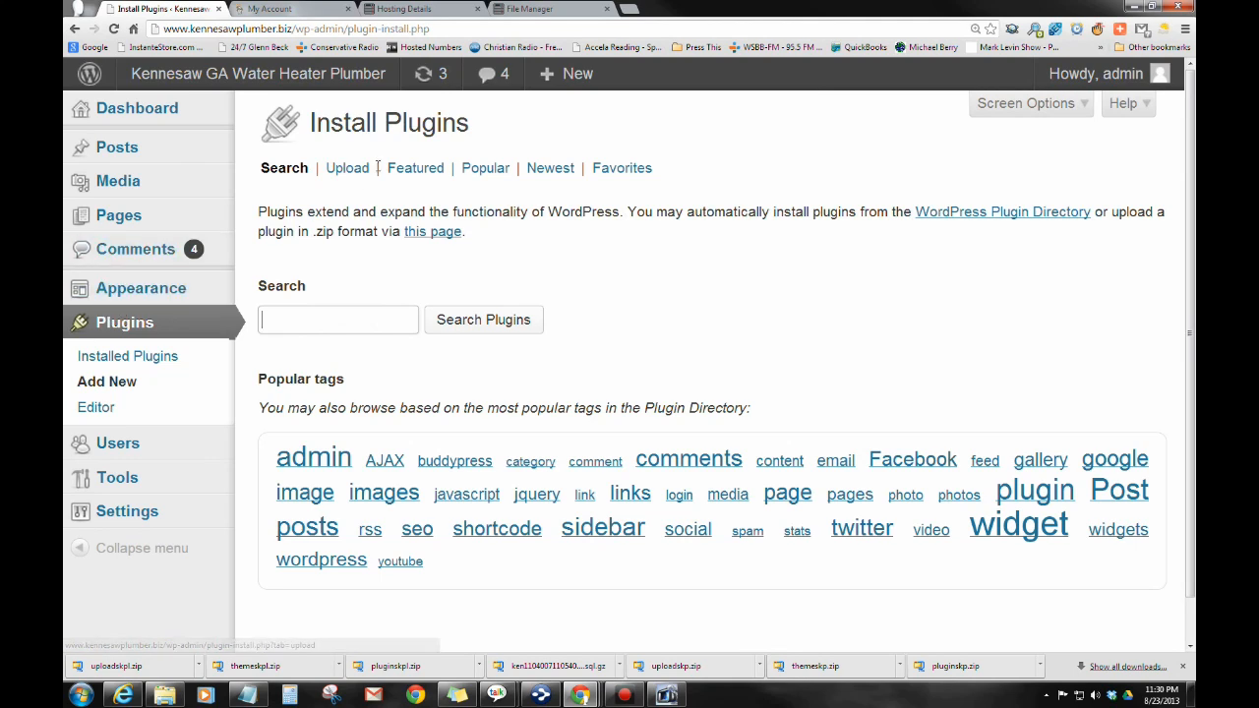
pyautogui.click(346, 167)
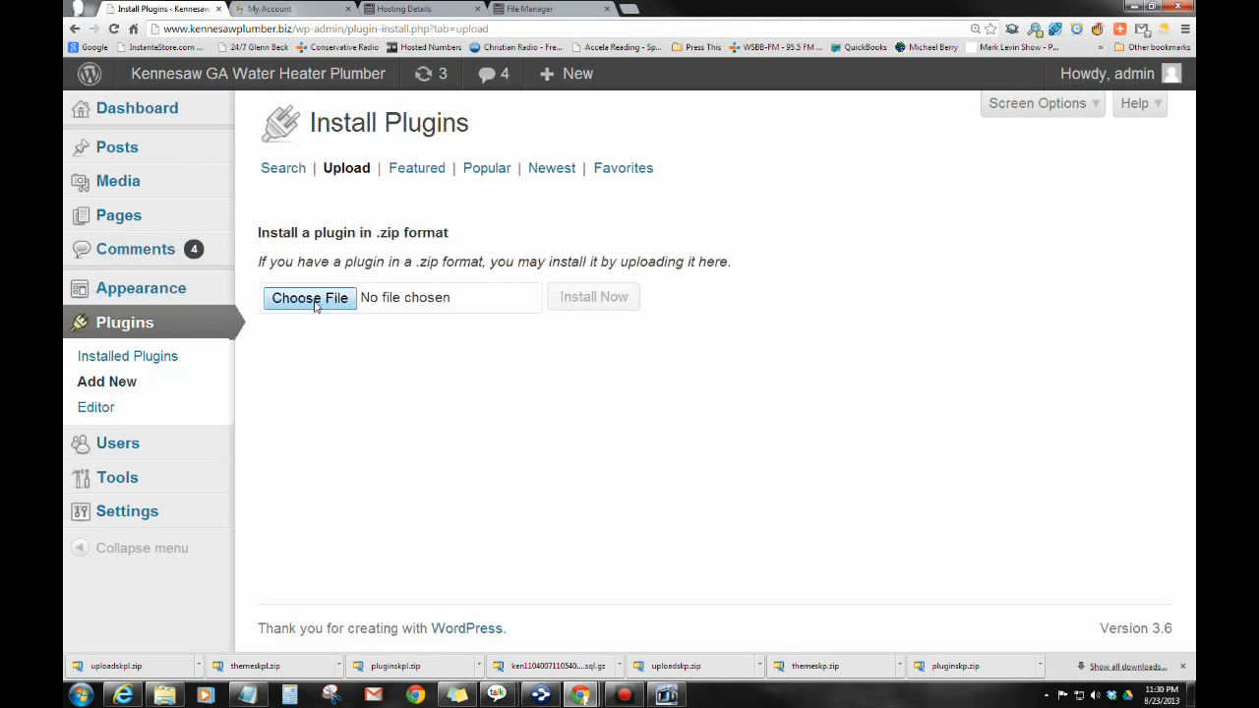
pyautogui.click(309, 297)
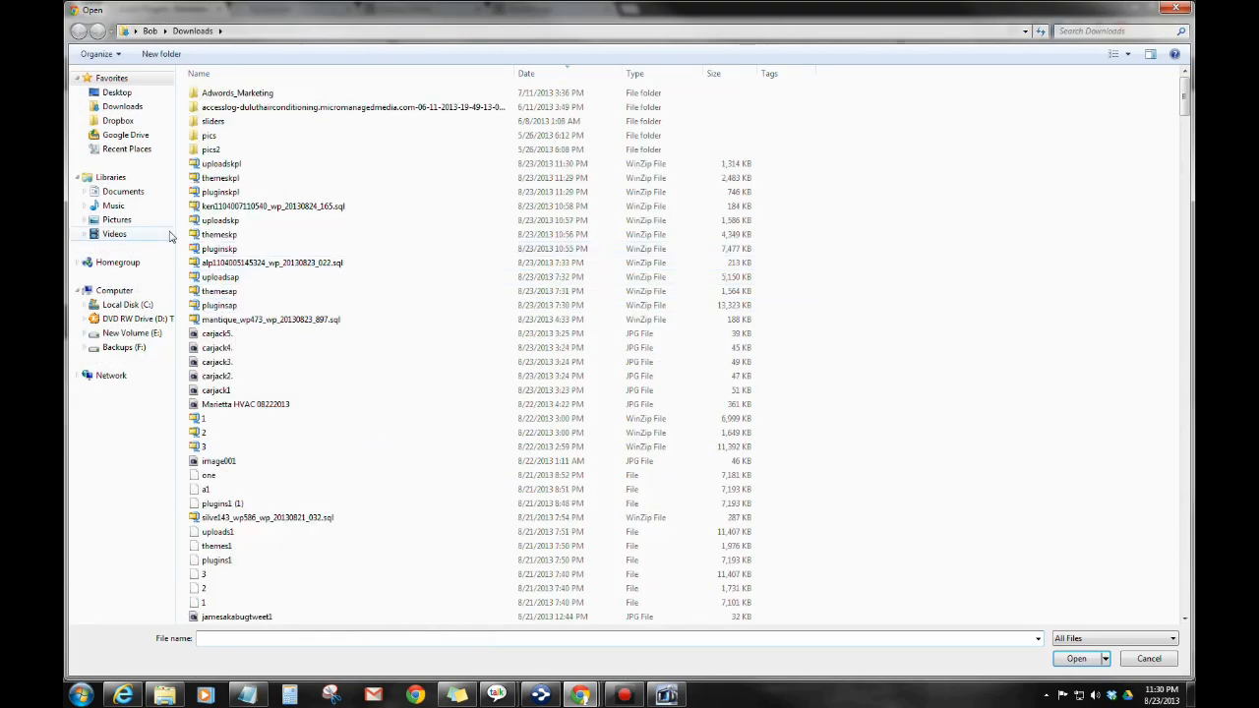
pyautogui.click(121, 191)
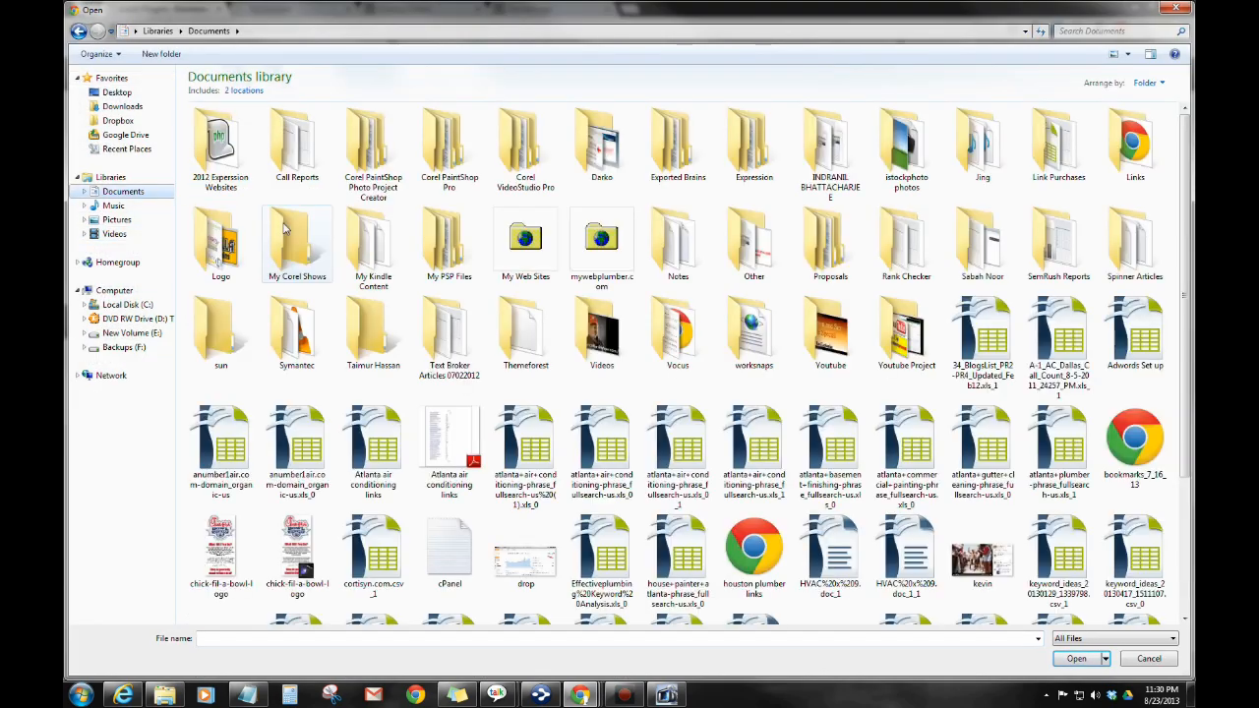
pyautogui.doubleClick(525, 236)
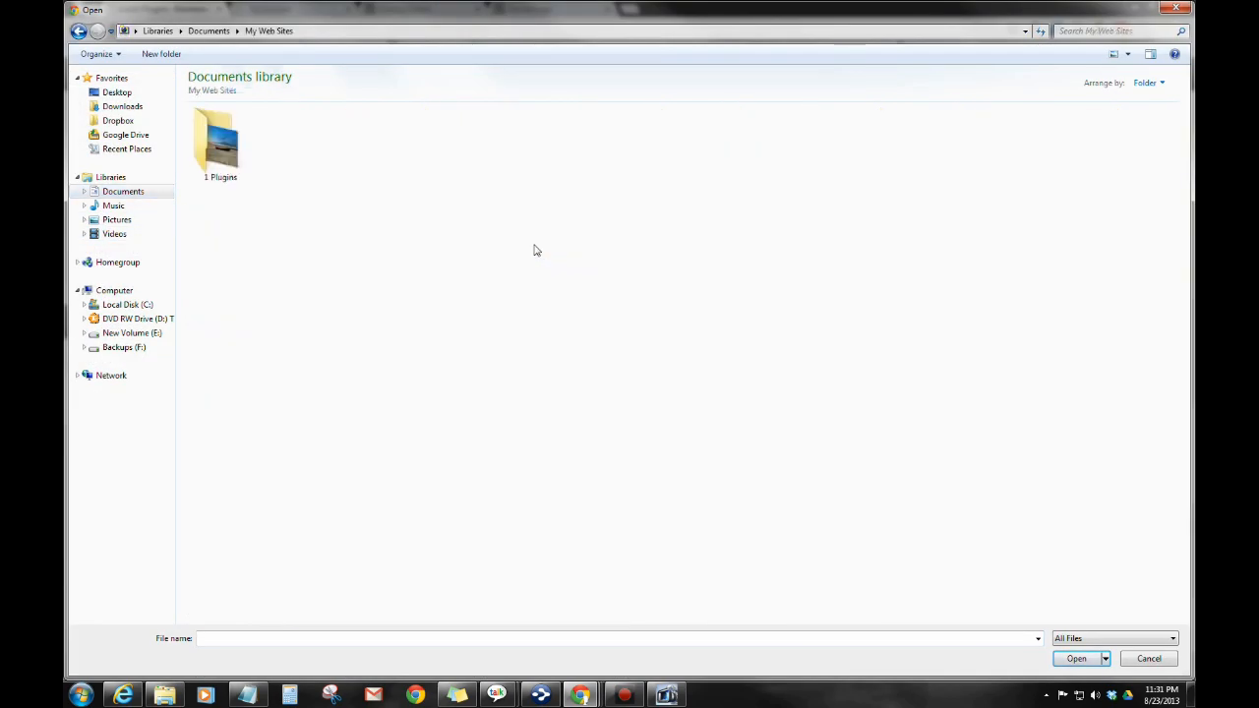
pyautogui.doubleClick(219, 142)
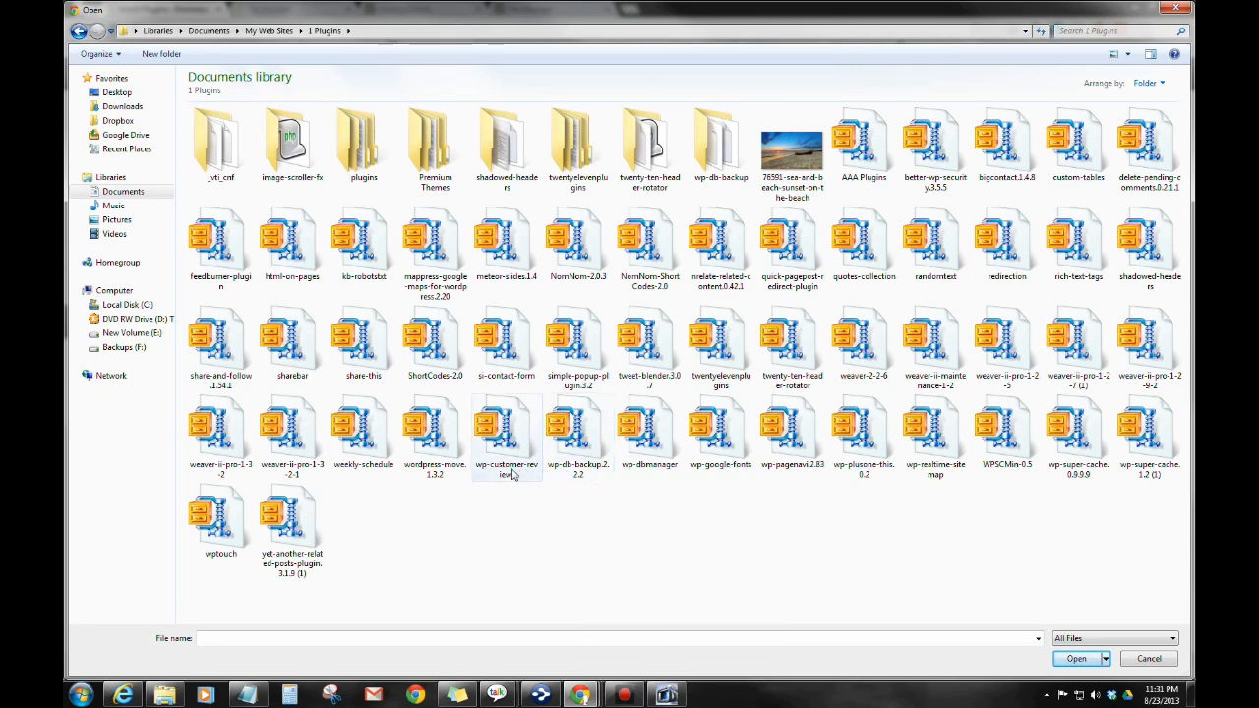
pyautogui.click(578, 432)
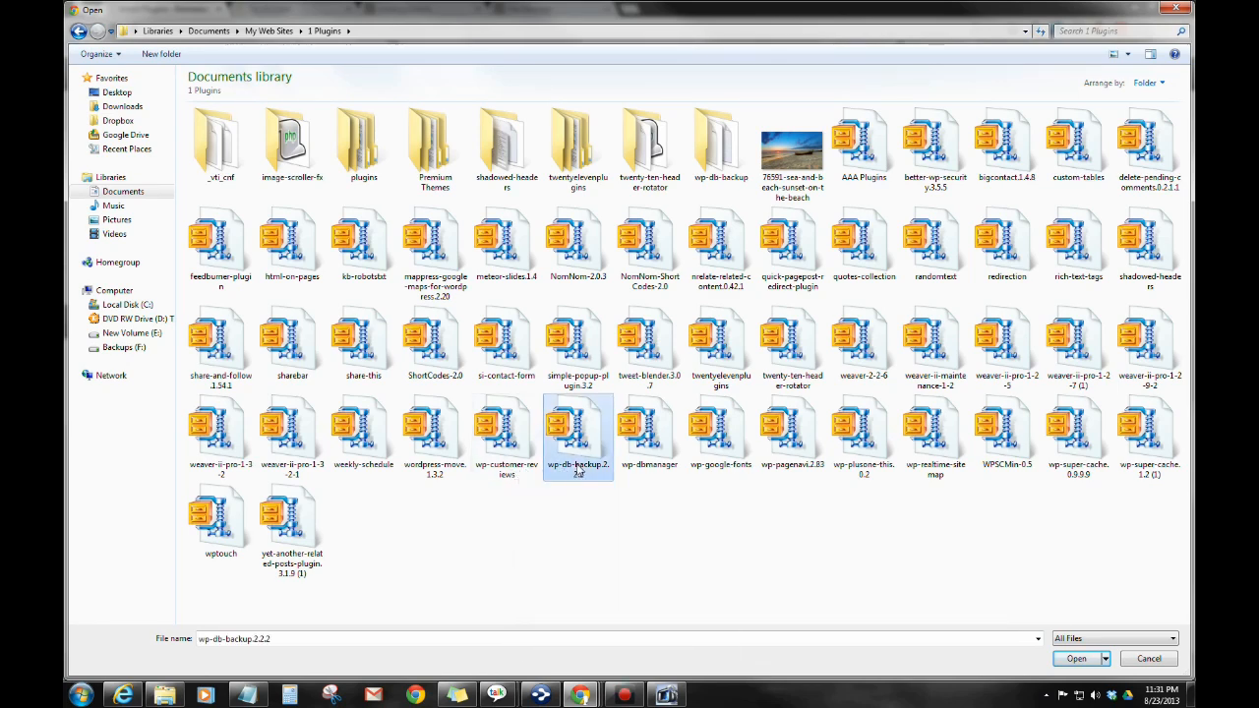
pyautogui.click(1083, 659)
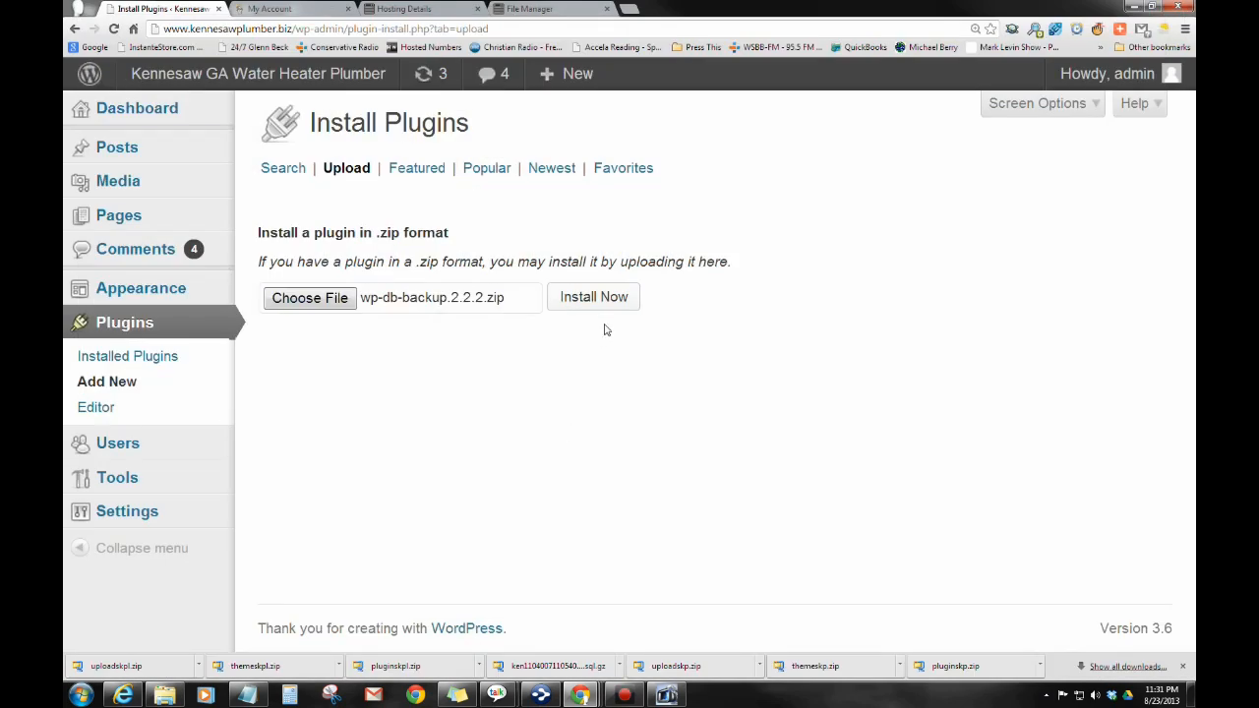
pyautogui.click(593, 296)
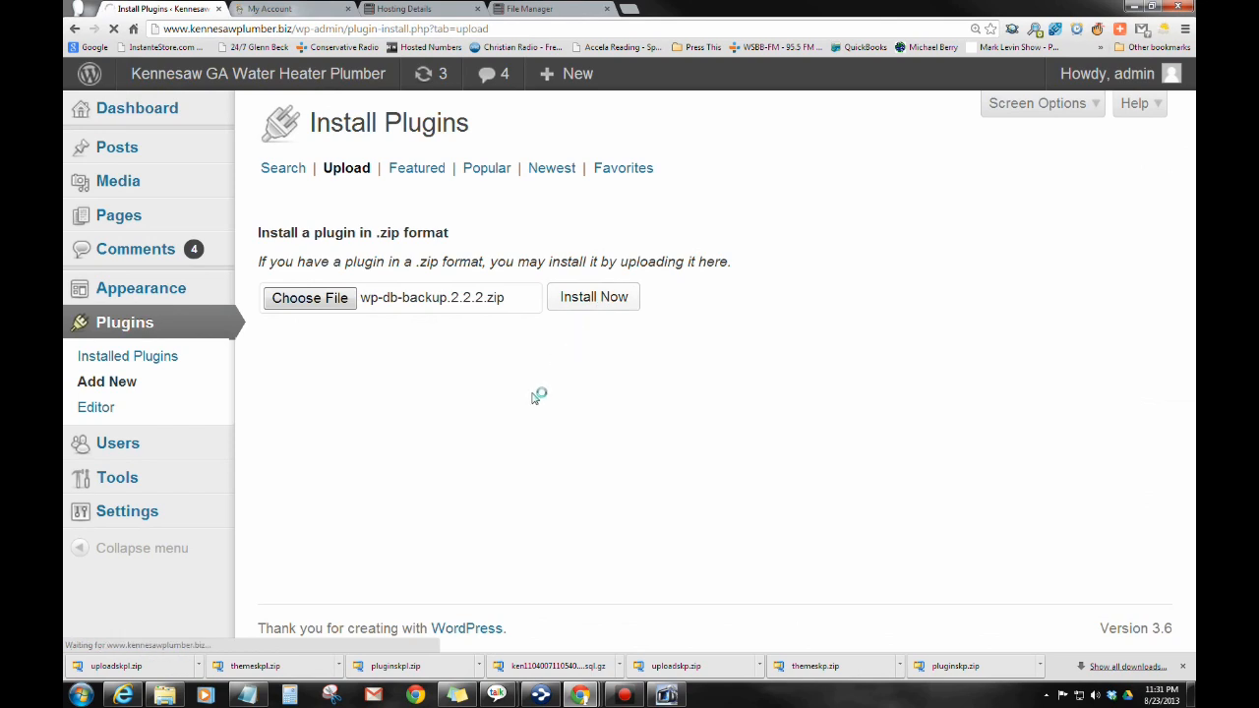
pyautogui.click(593, 296)
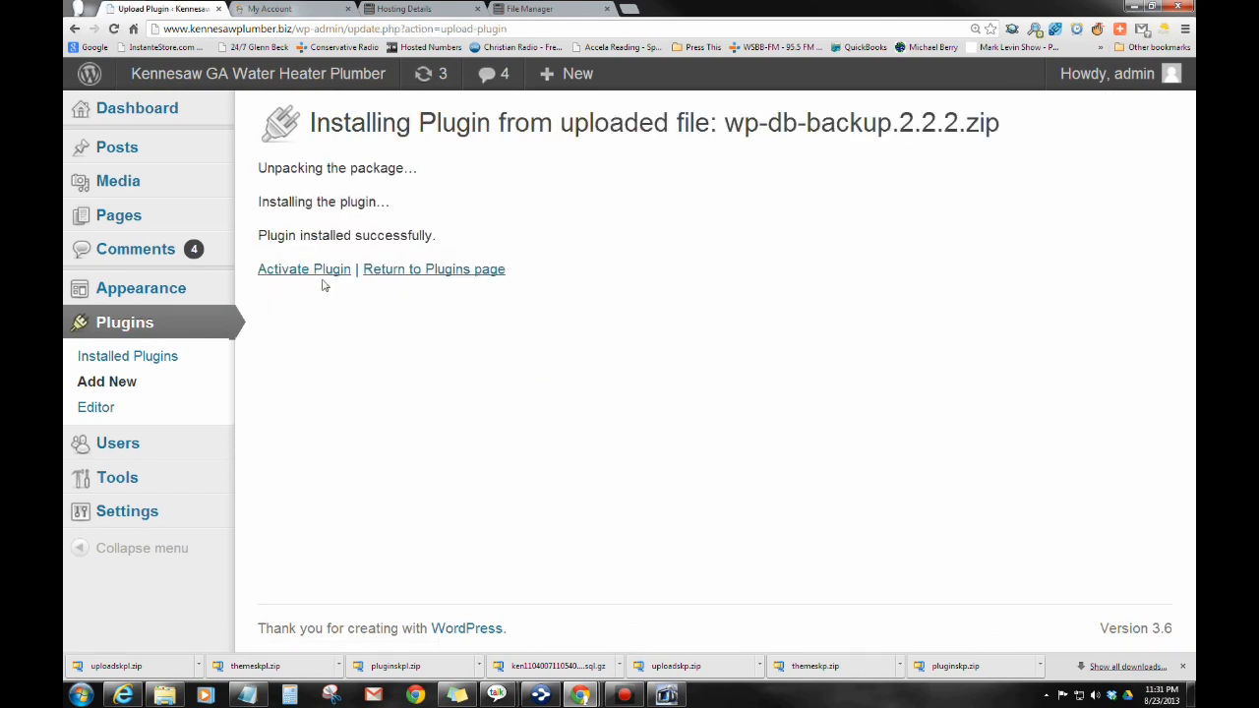
pyautogui.click(304, 268)
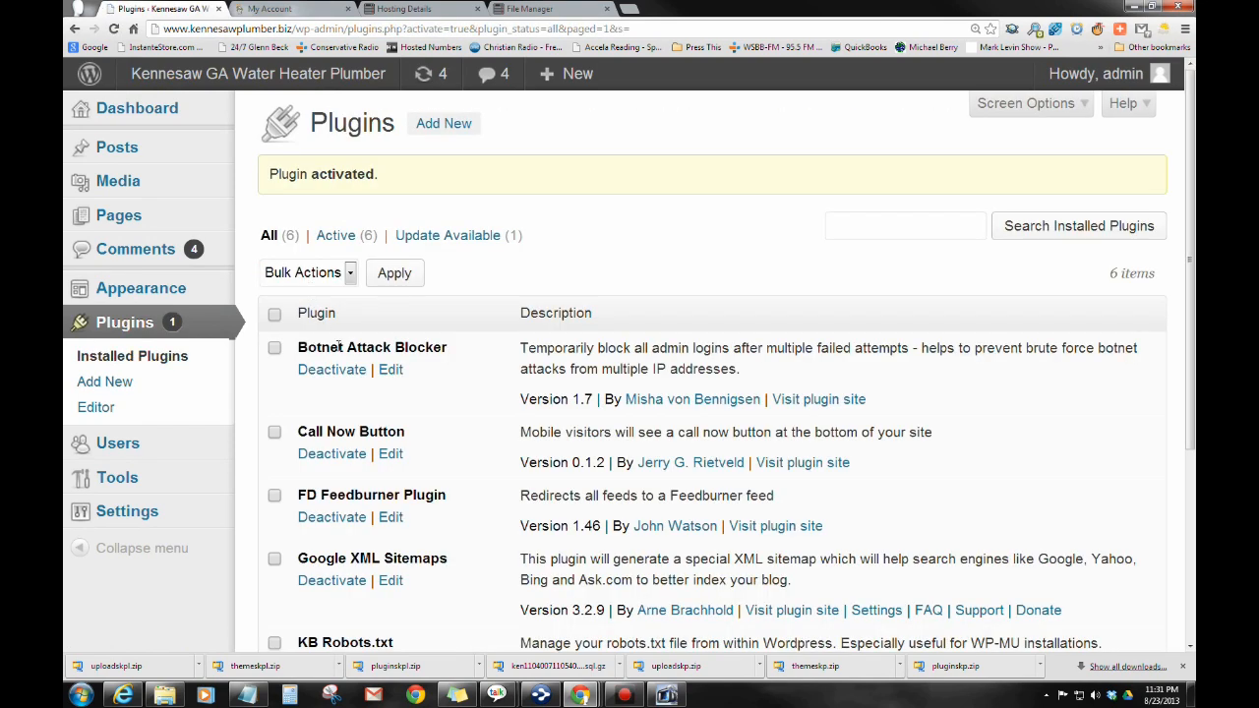
pyautogui.scroll(-3)
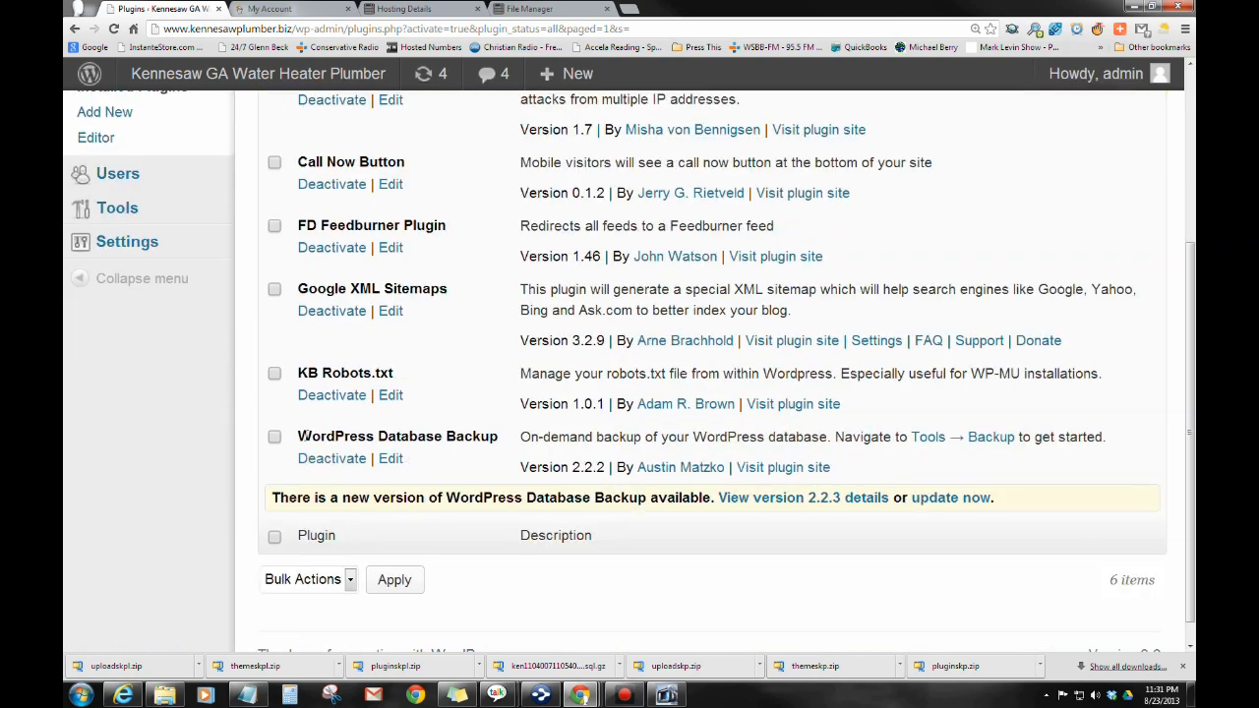
pyautogui.doubleClick(397, 435)
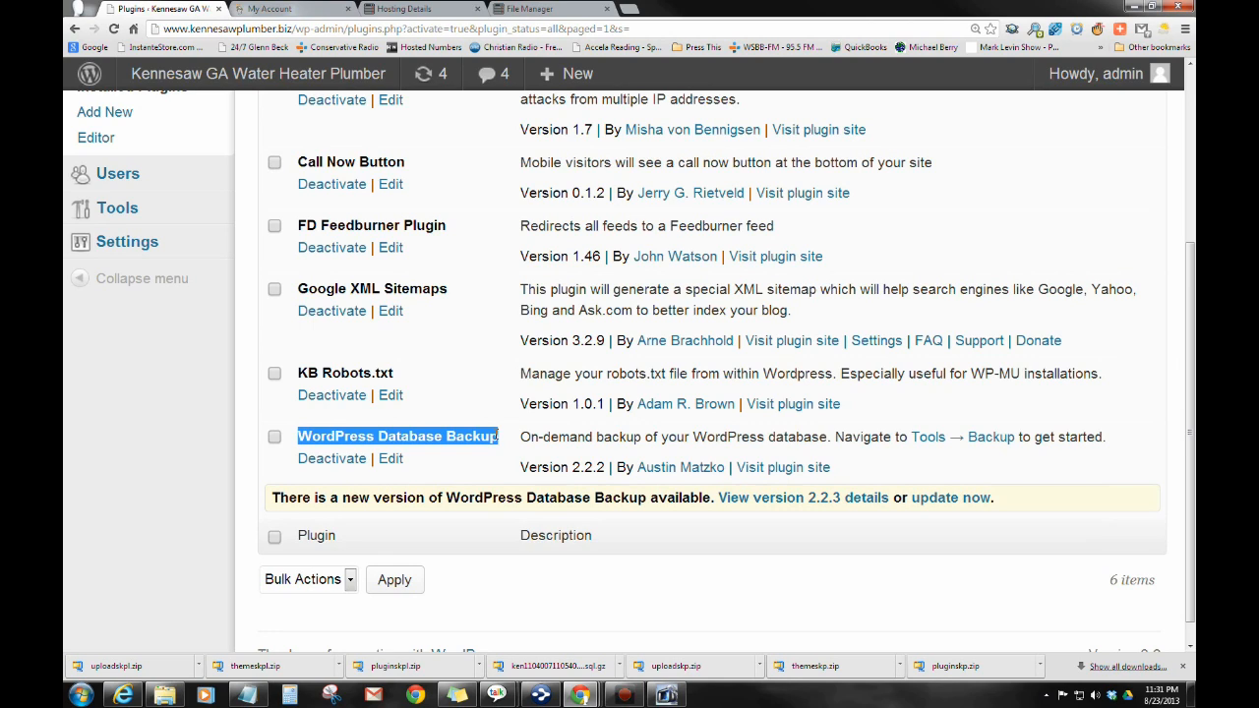
pyautogui.moveTo(679, 467)
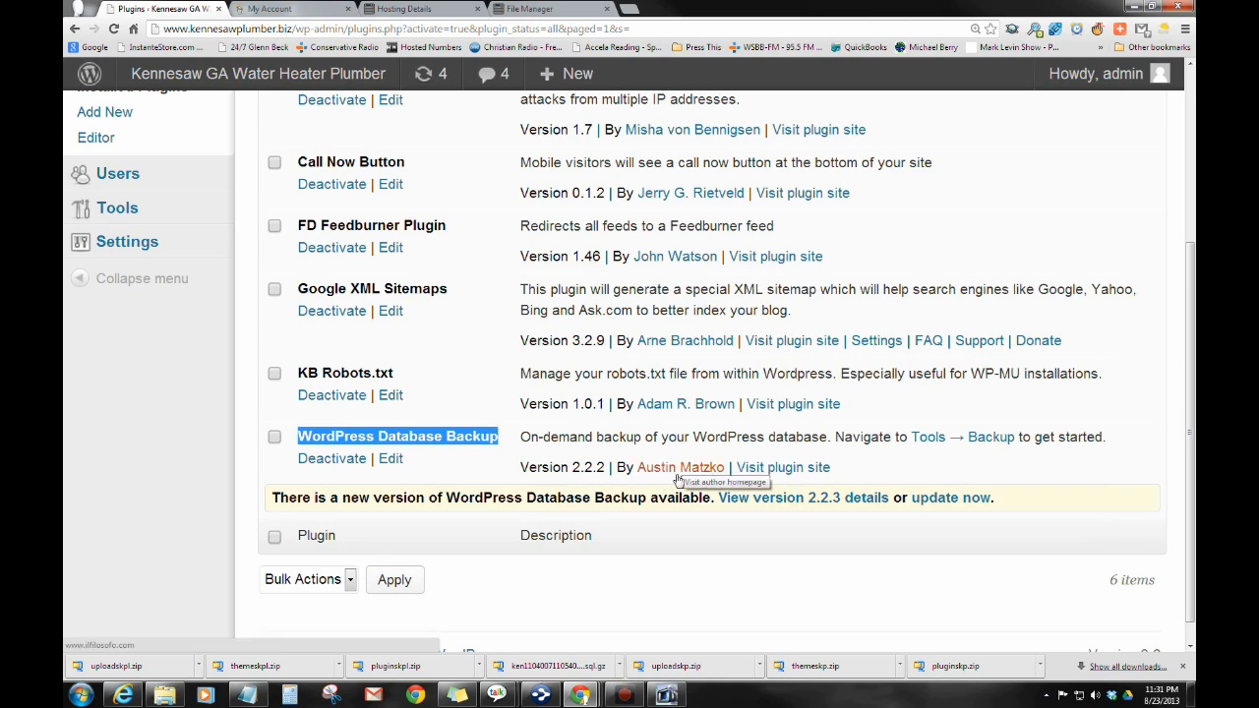
pyautogui.moveTo(625, 485)
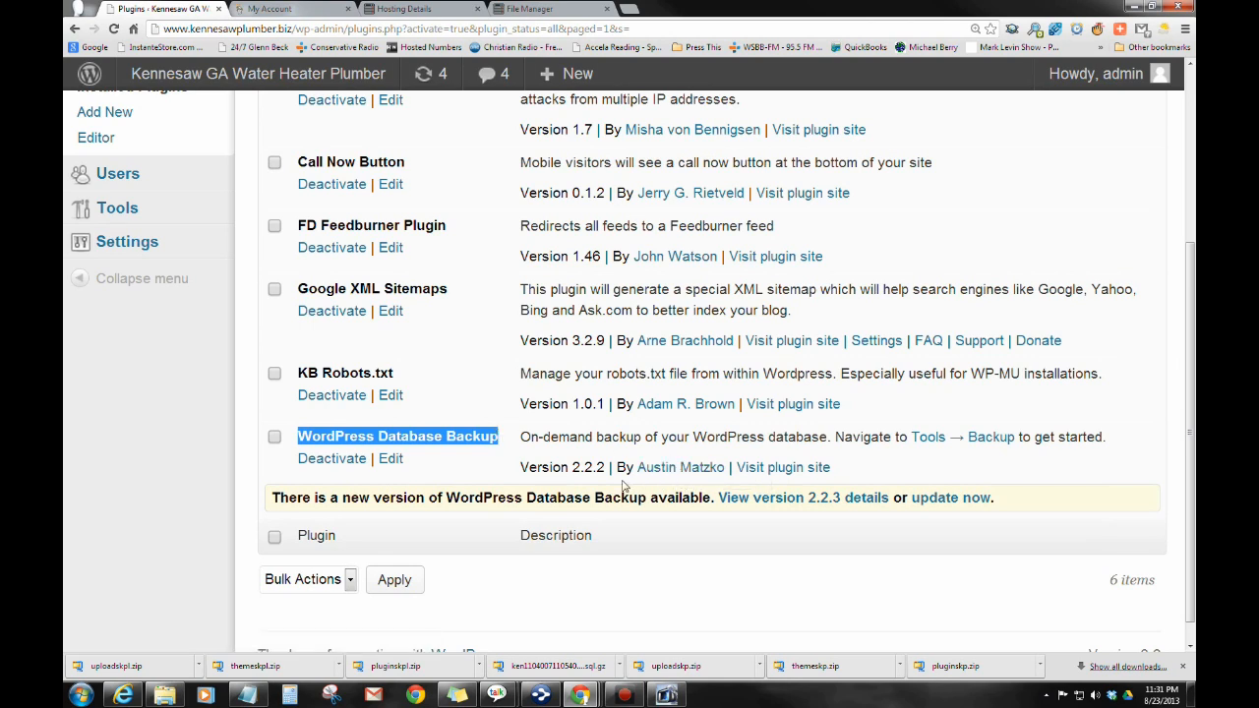
pyautogui.moveTo(784, 504)
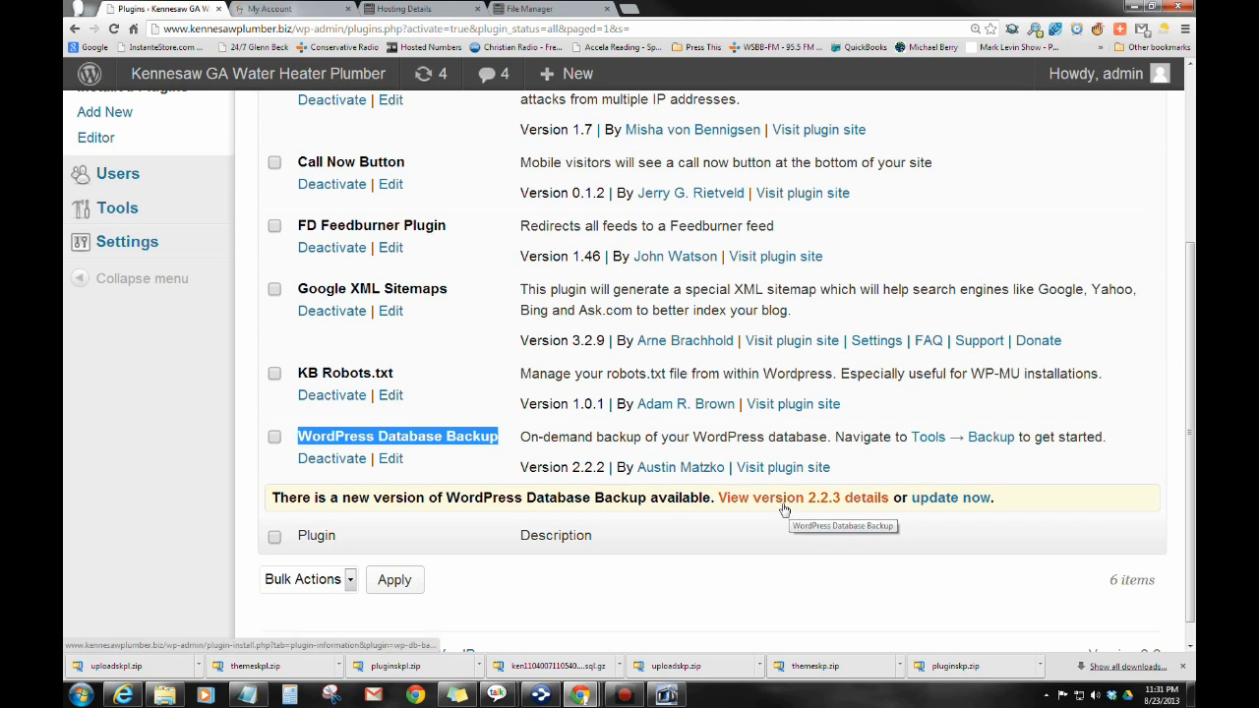
# Step: Update WordPress Database Backup to 2.2.3 and go to Dashboard > Updates
pyautogui.click(950, 498)
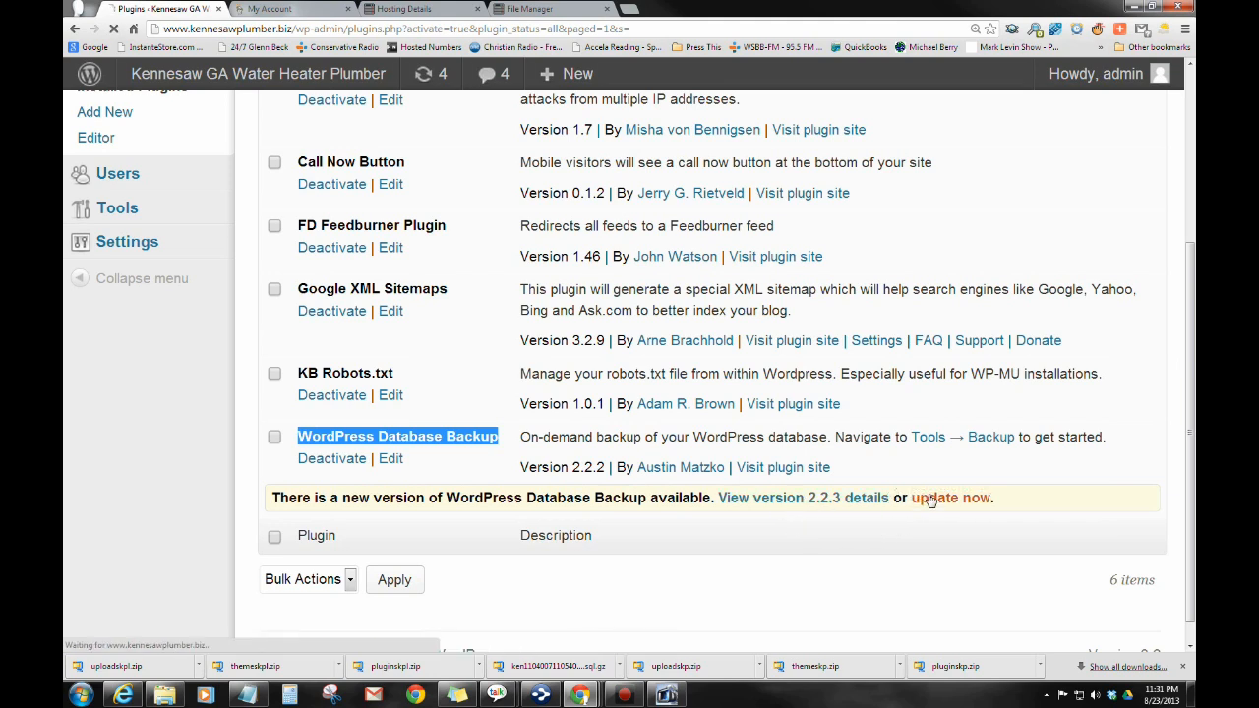
pyautogui.click(950, 498)
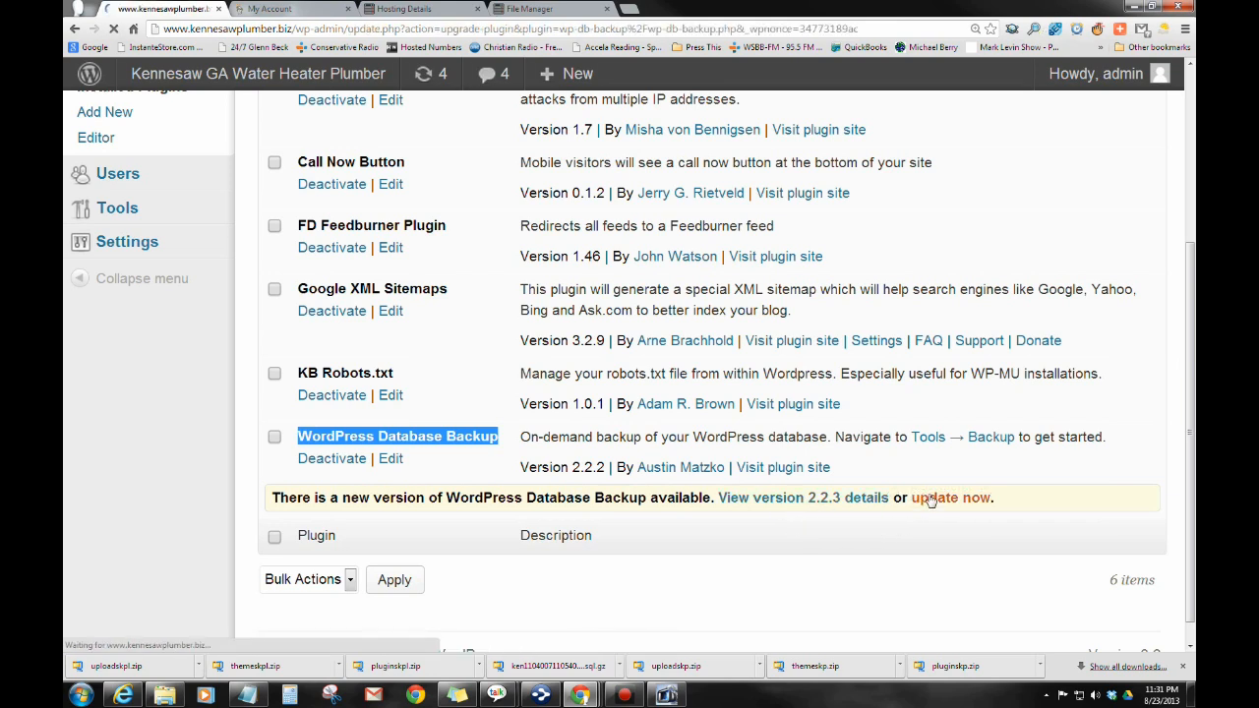
pyautogui.click(948, 498)
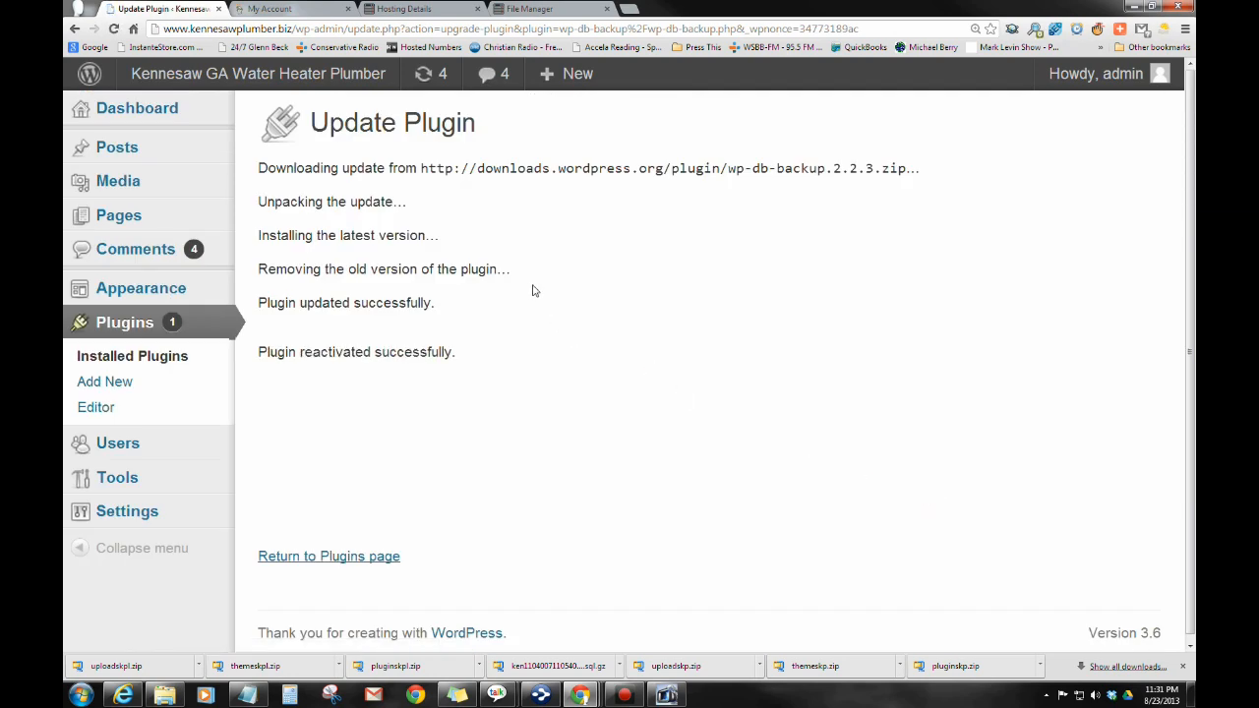
pyautogui.moveTo(118, 181)
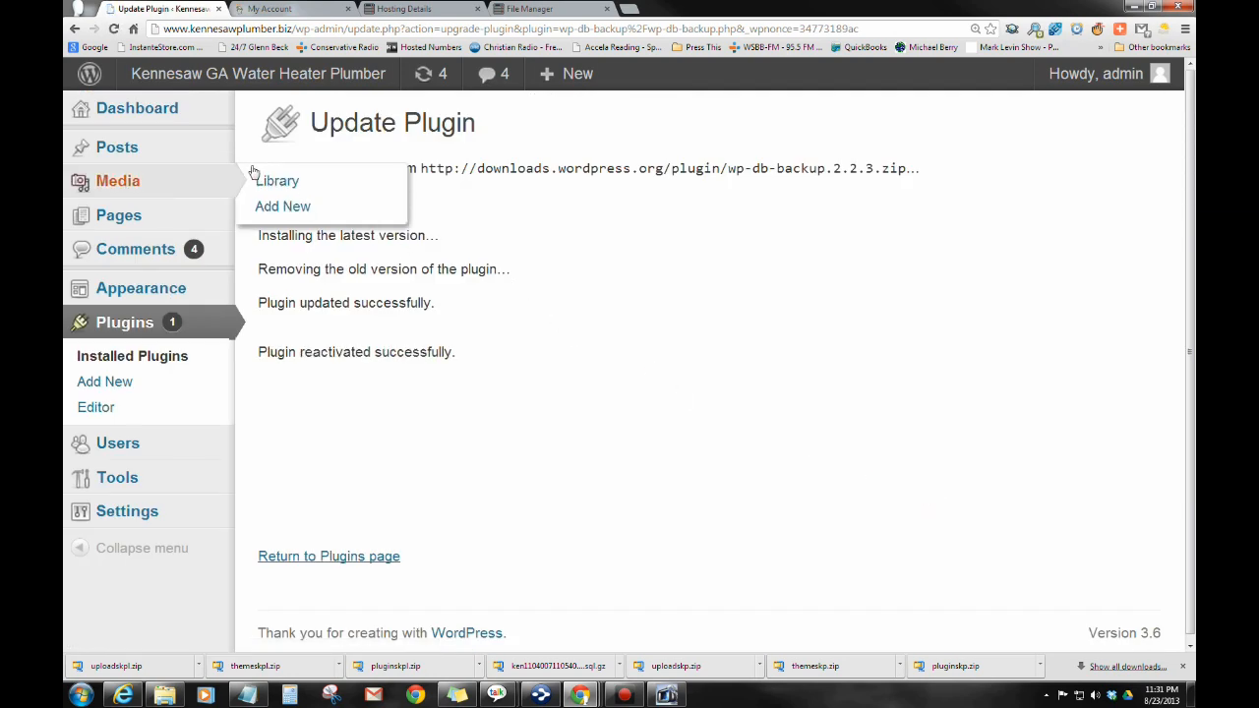
pyautogui.moveTo(140, 108)
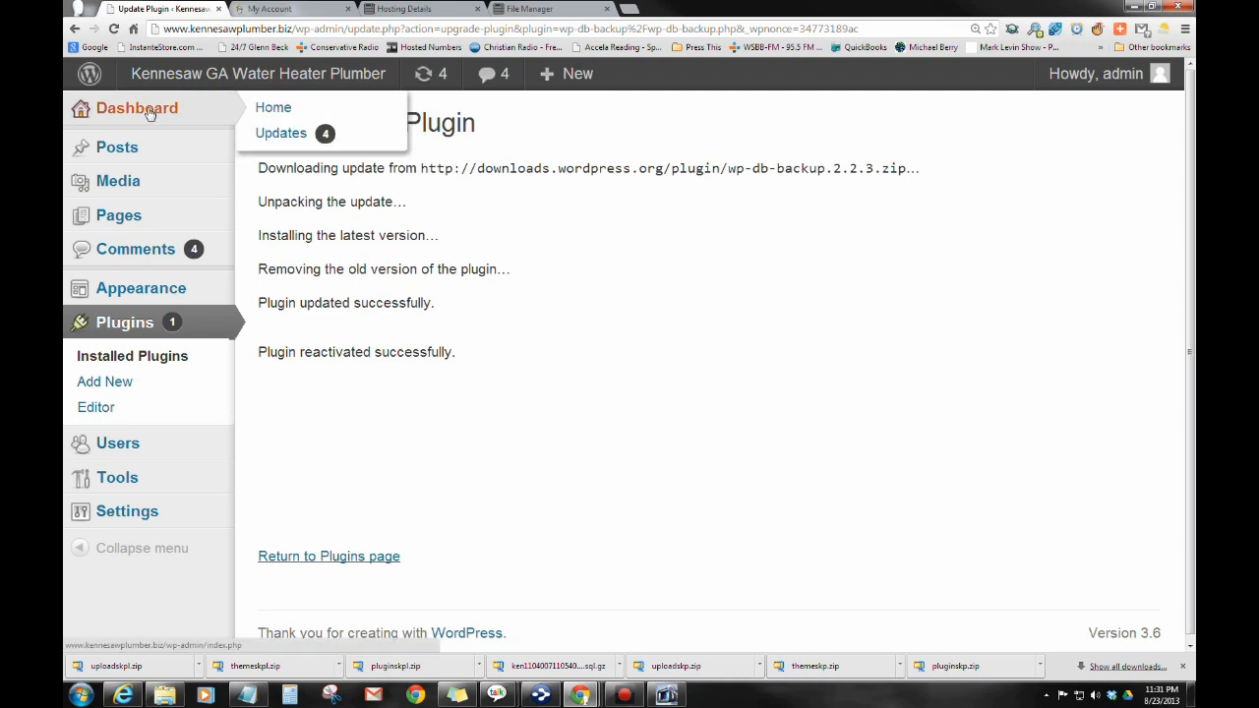
pyautogui.click(281, 133)
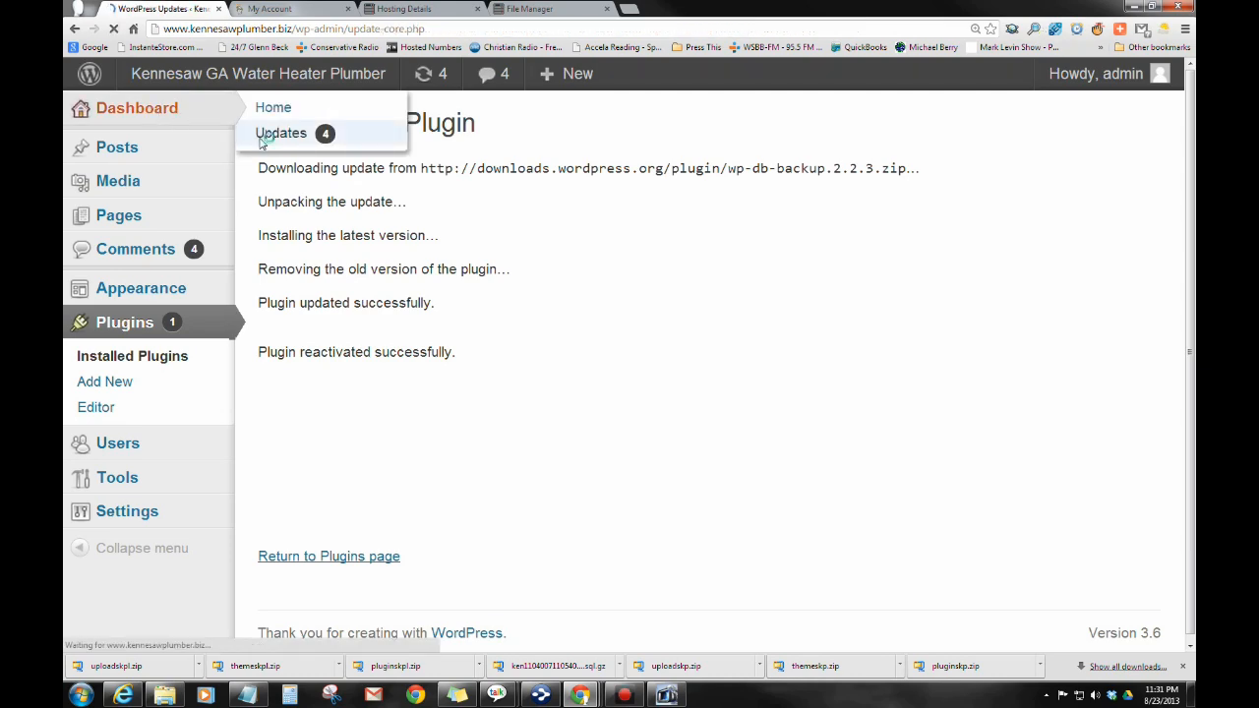
# Step: Select all three themes on the Updates page and run Update Themes
pyautogui.click(280, 133)
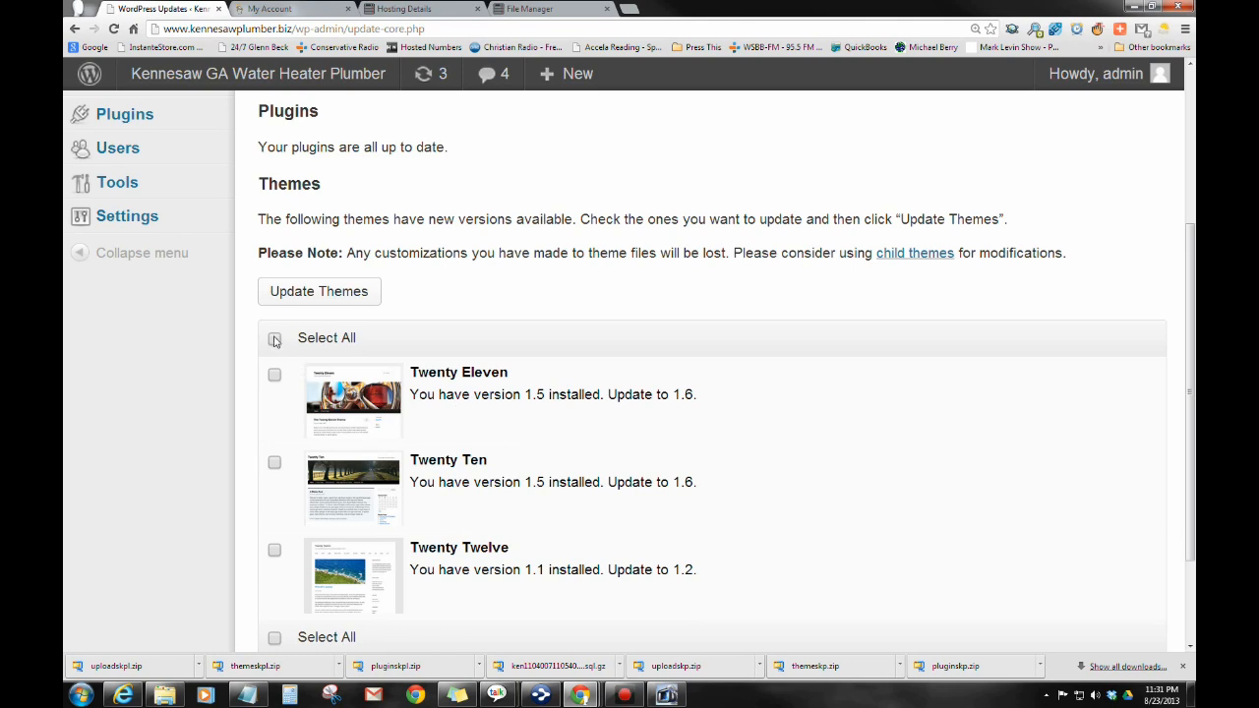
pyautogui.click(274, 337)
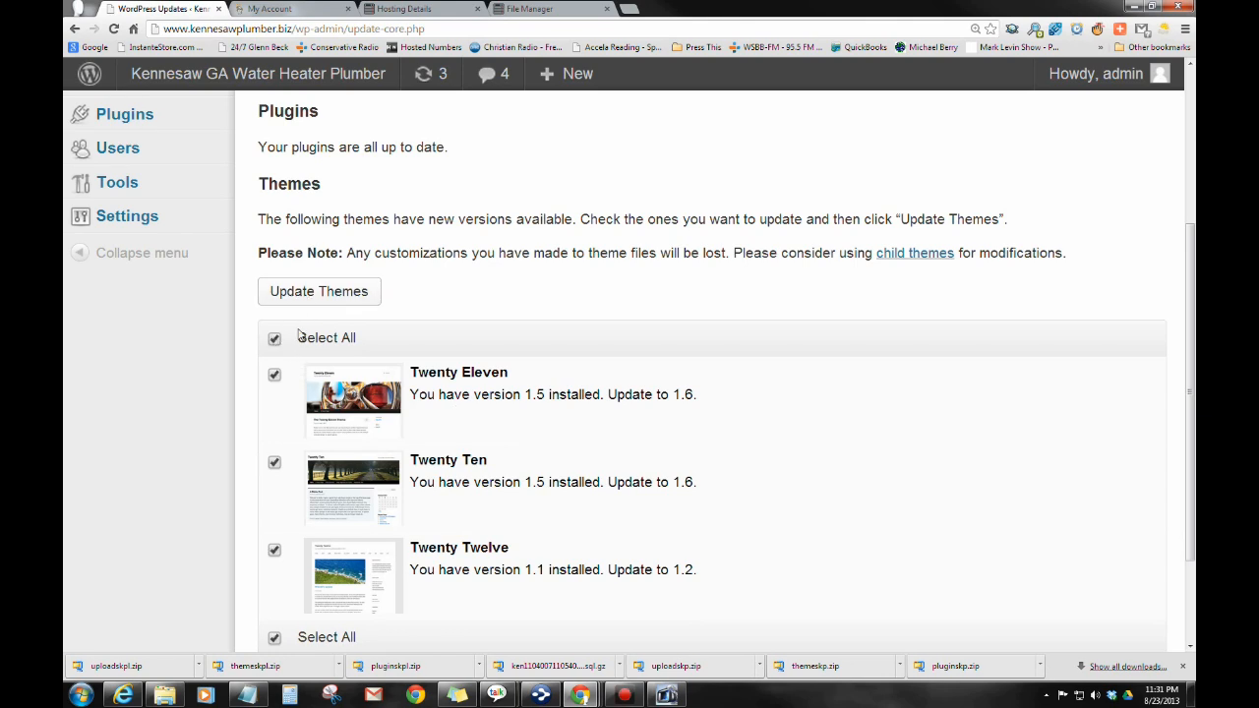
pyautogui.click(319, 291)
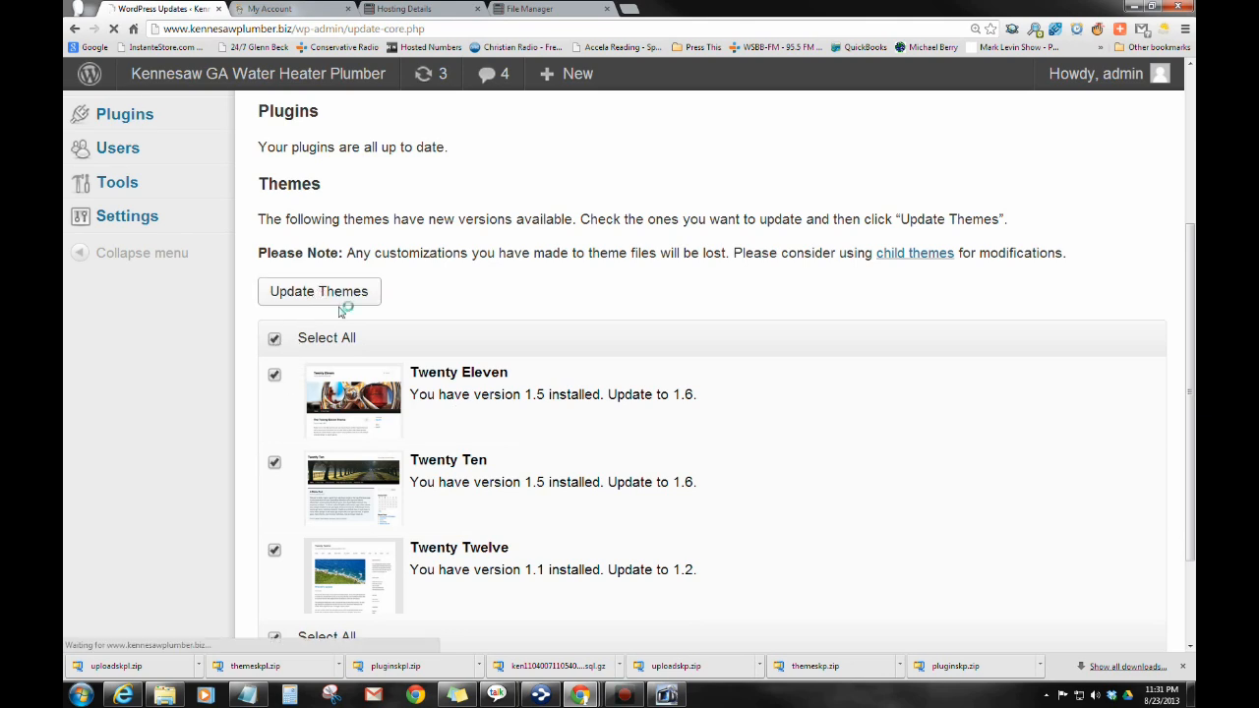
pyautogui.click(319, 291)
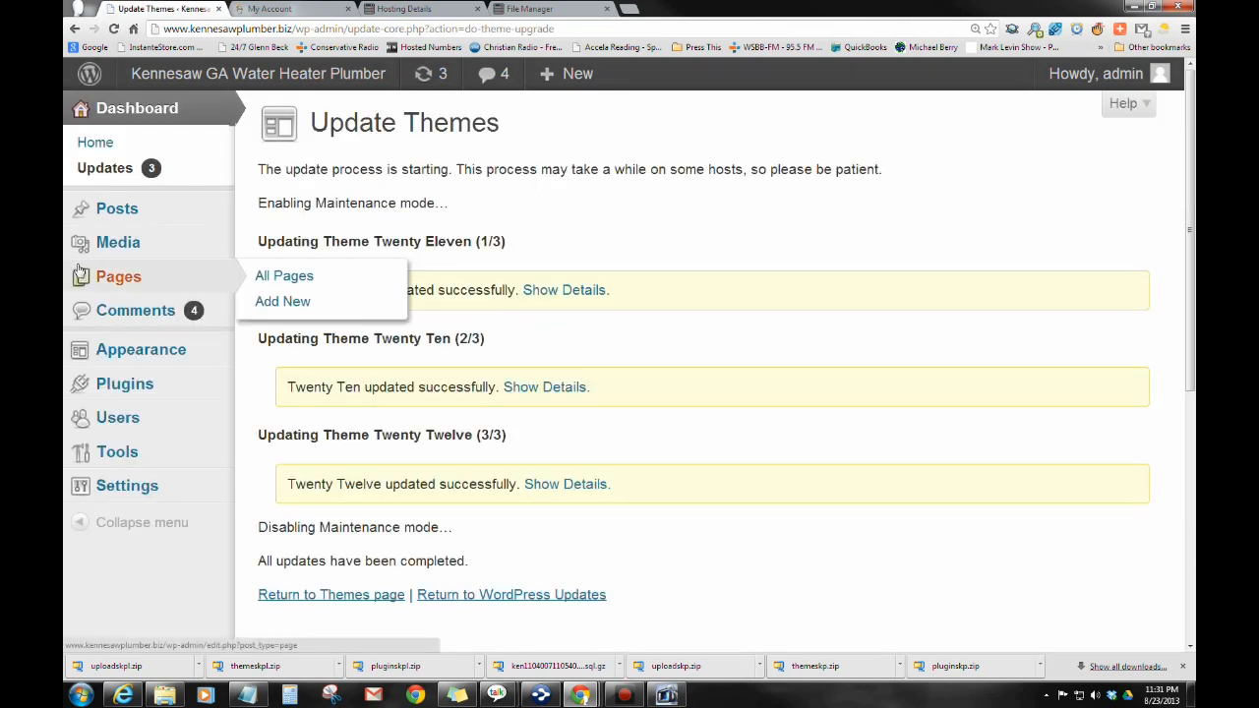
pyautogui.moveTo(117, 417)
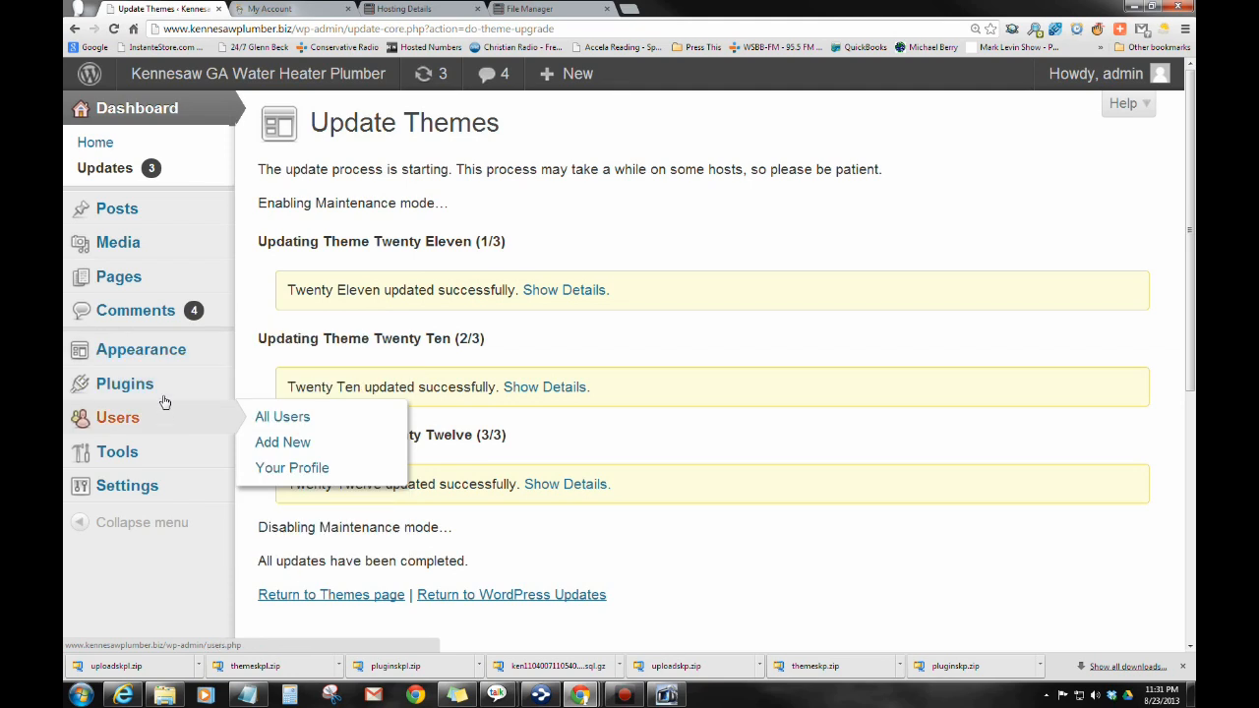
pyautogui.moveTo(145, 430)
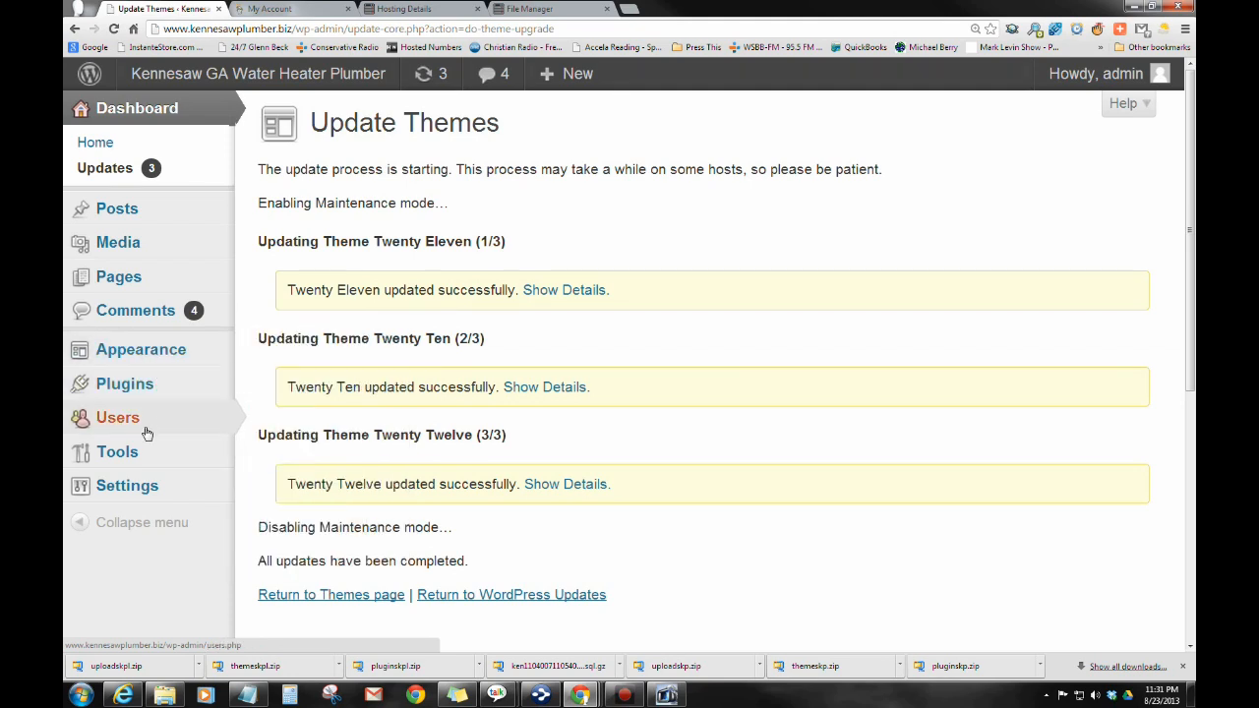
pyautogui.moveTo(125, 383)
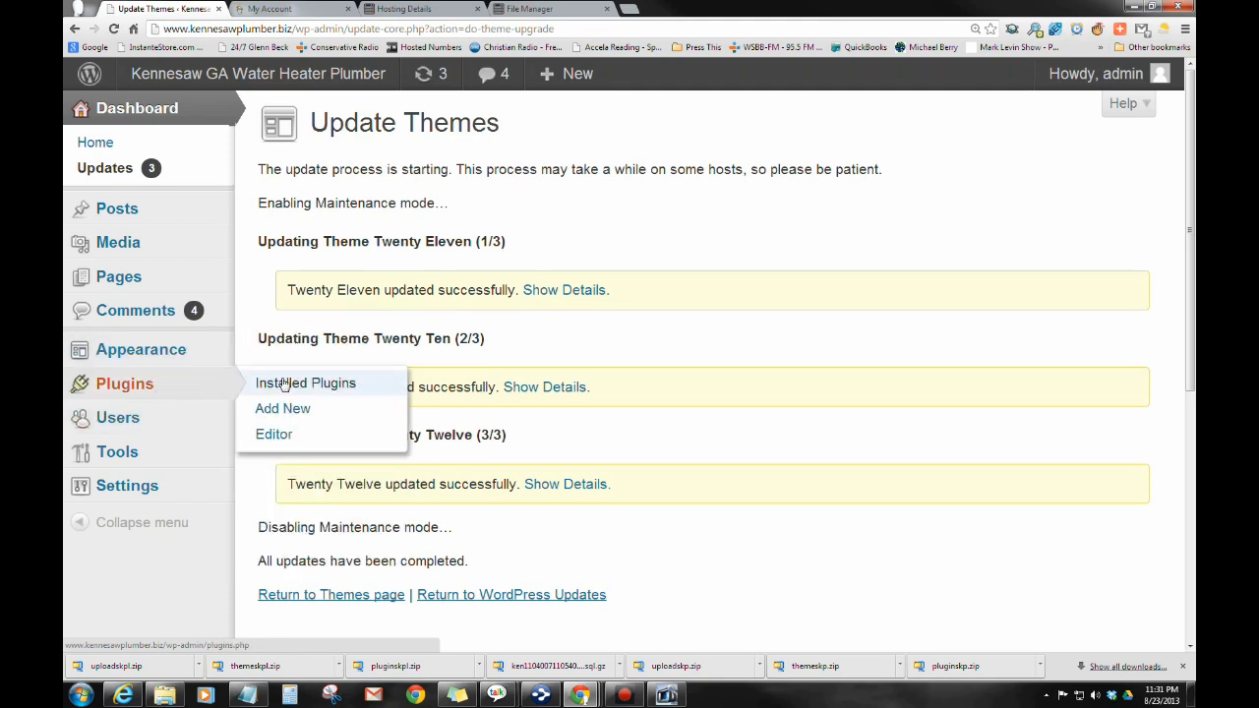
# Step: Check version 2.2.3 in Installed Plugins, then open Tools > Backup
pyautogui.click(305, 383)
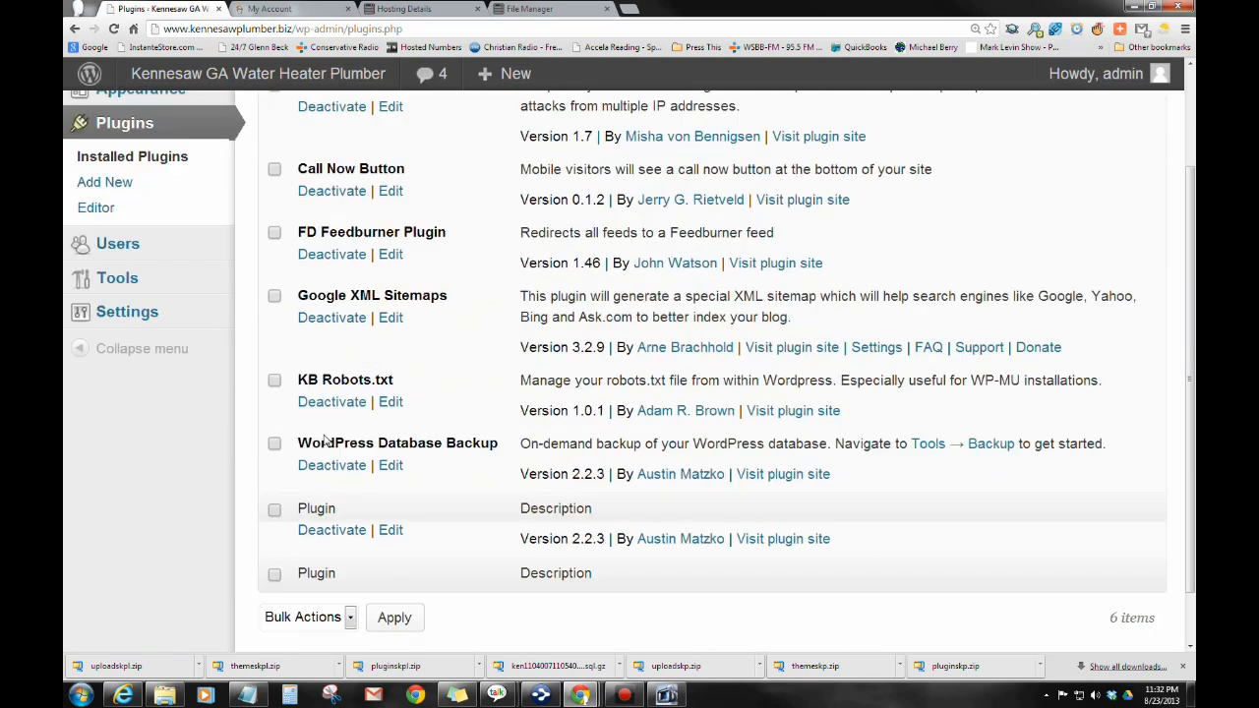
pyautogui.scroll(-3)
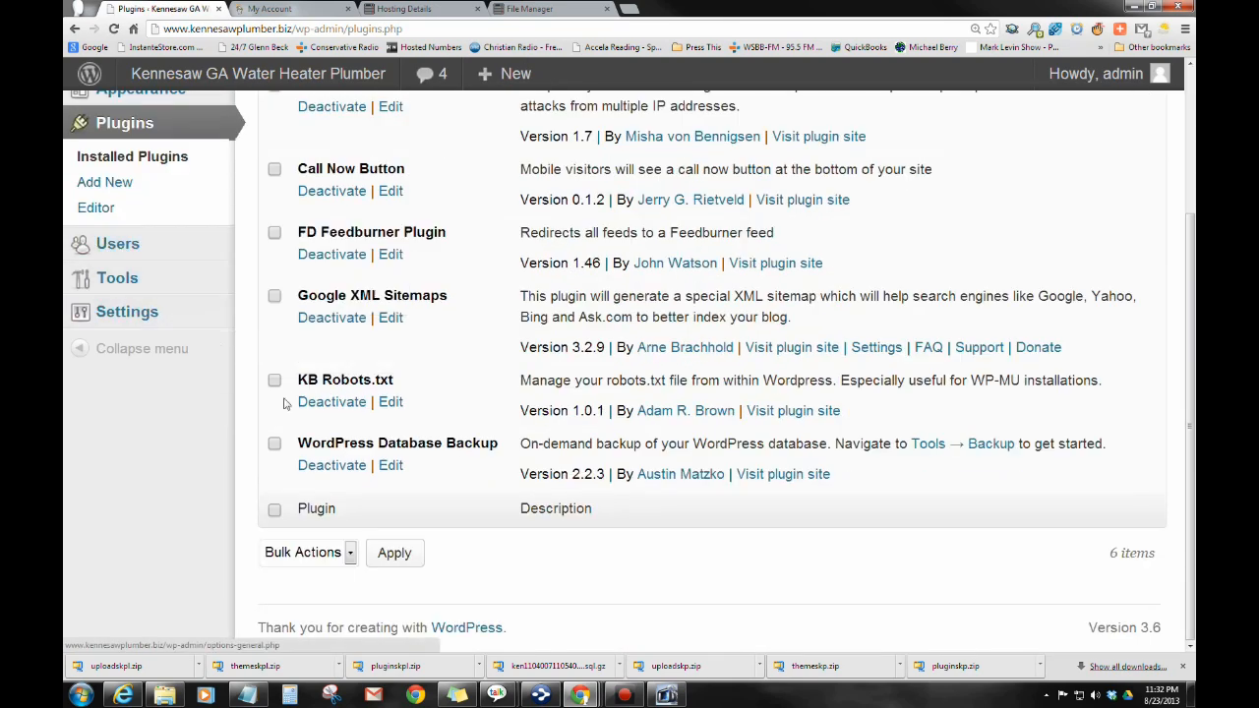
pyautogui.moveTo(117, 278)
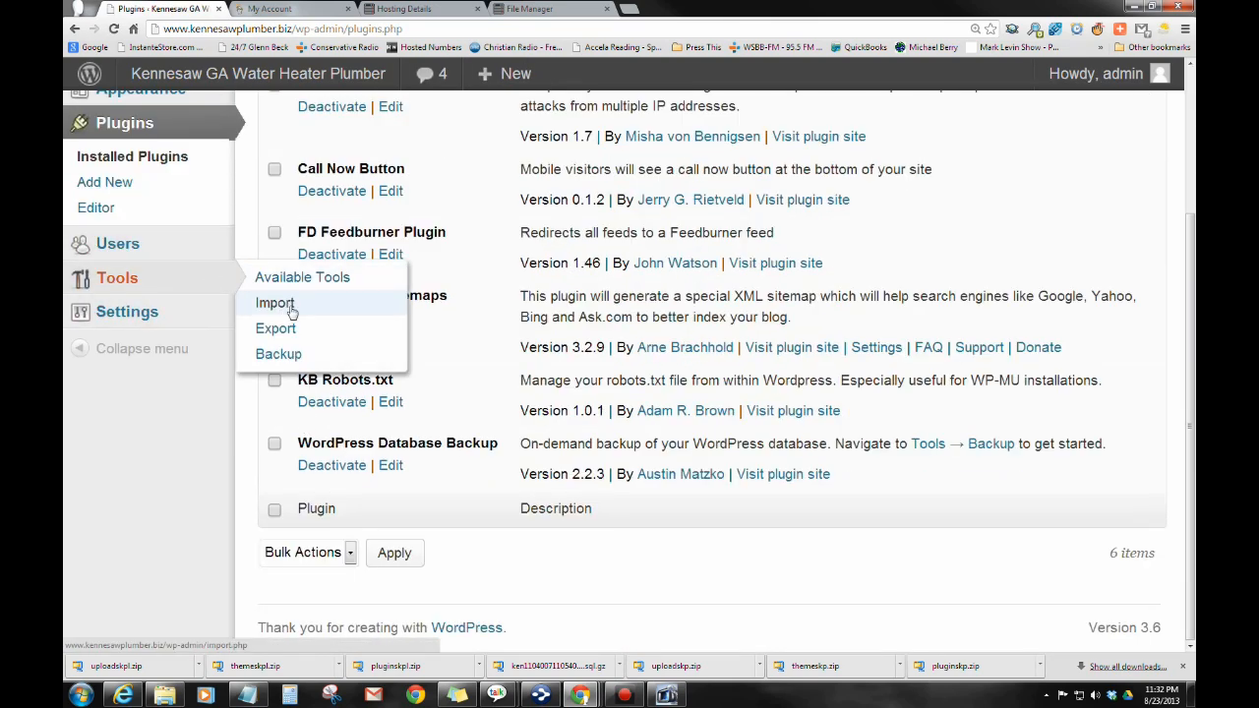
pyautogui.moveTo(279, 354)
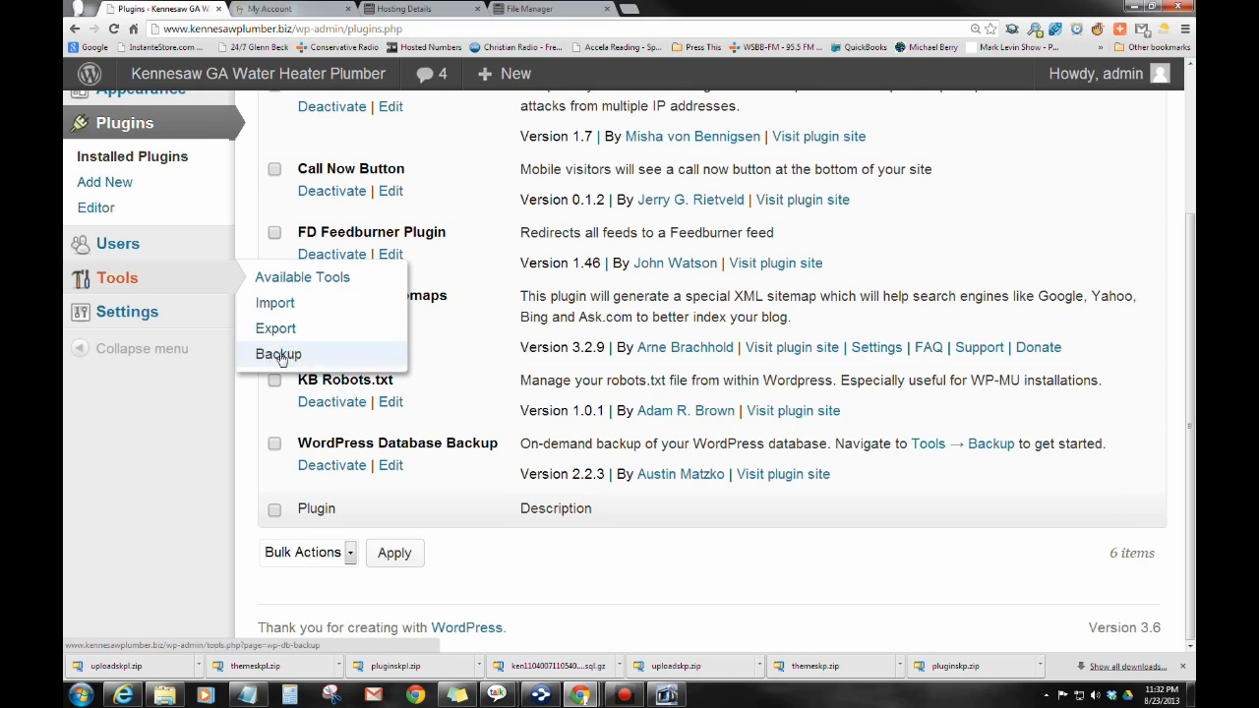
pyautogui.click(277, 354)
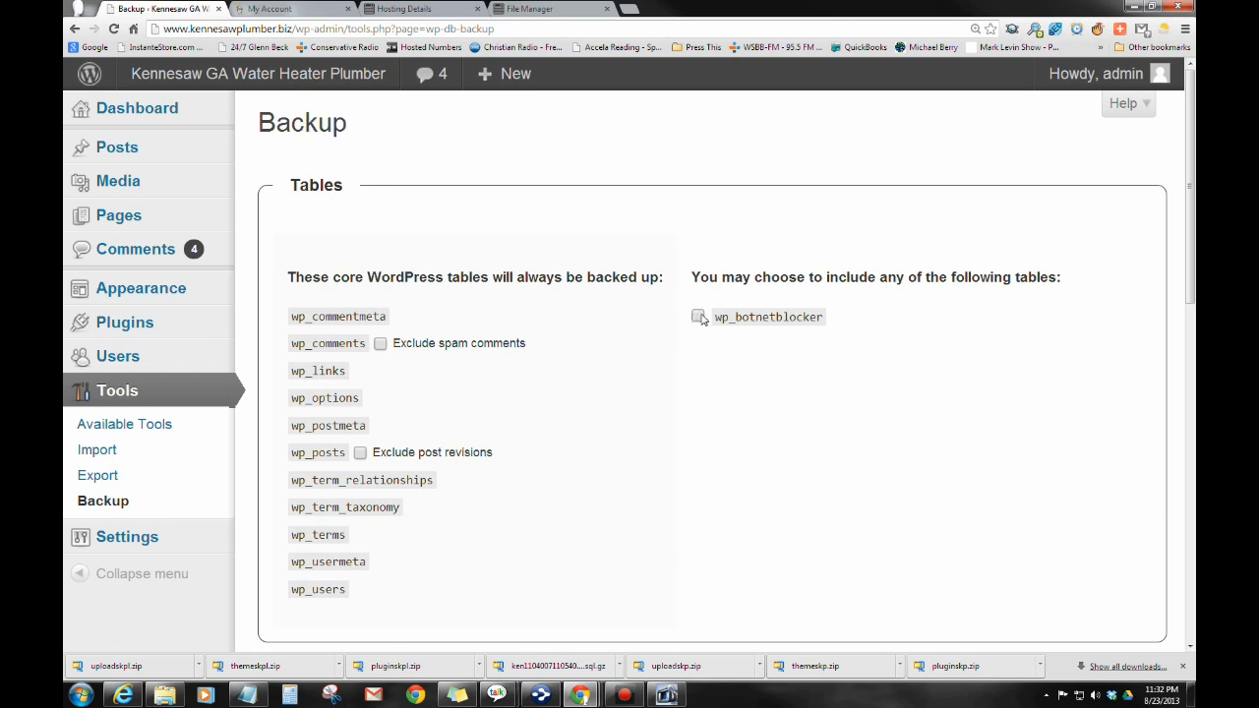
# Step: Run a WordPress database backup including wp_botnetblocker, set to download to the computer
pyautogui.click(698, 317)
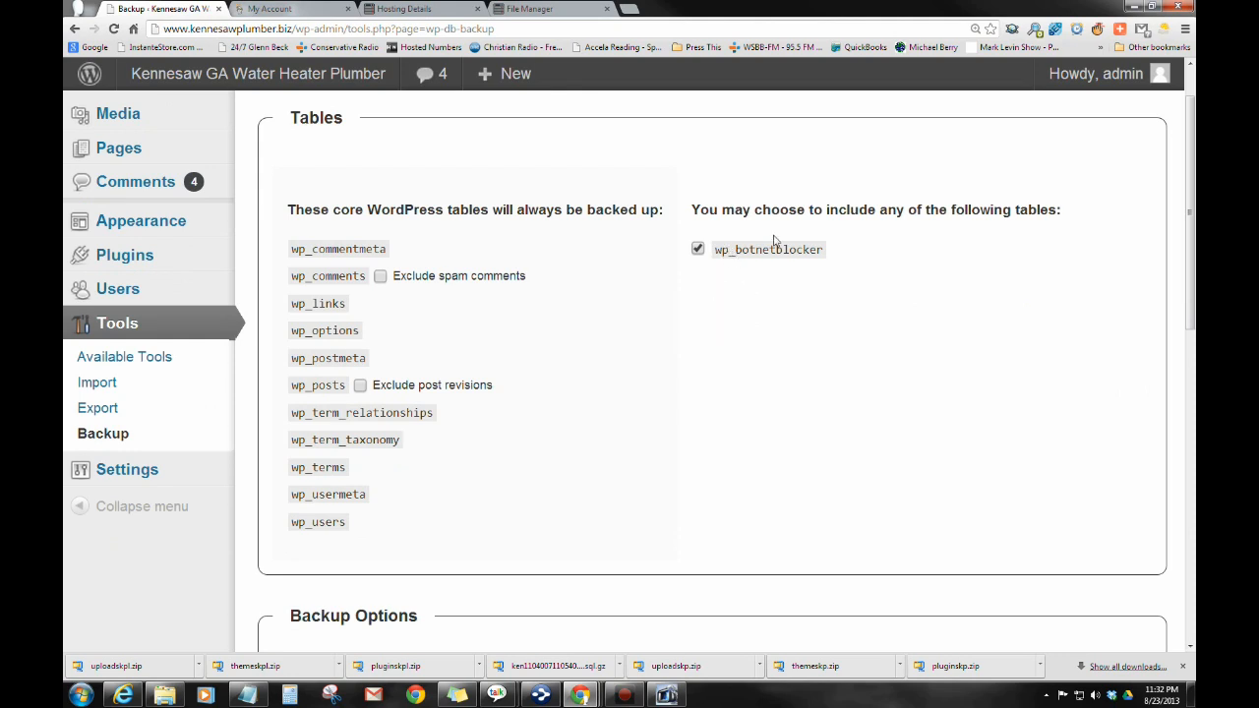
pyautogui.scroll(-3)
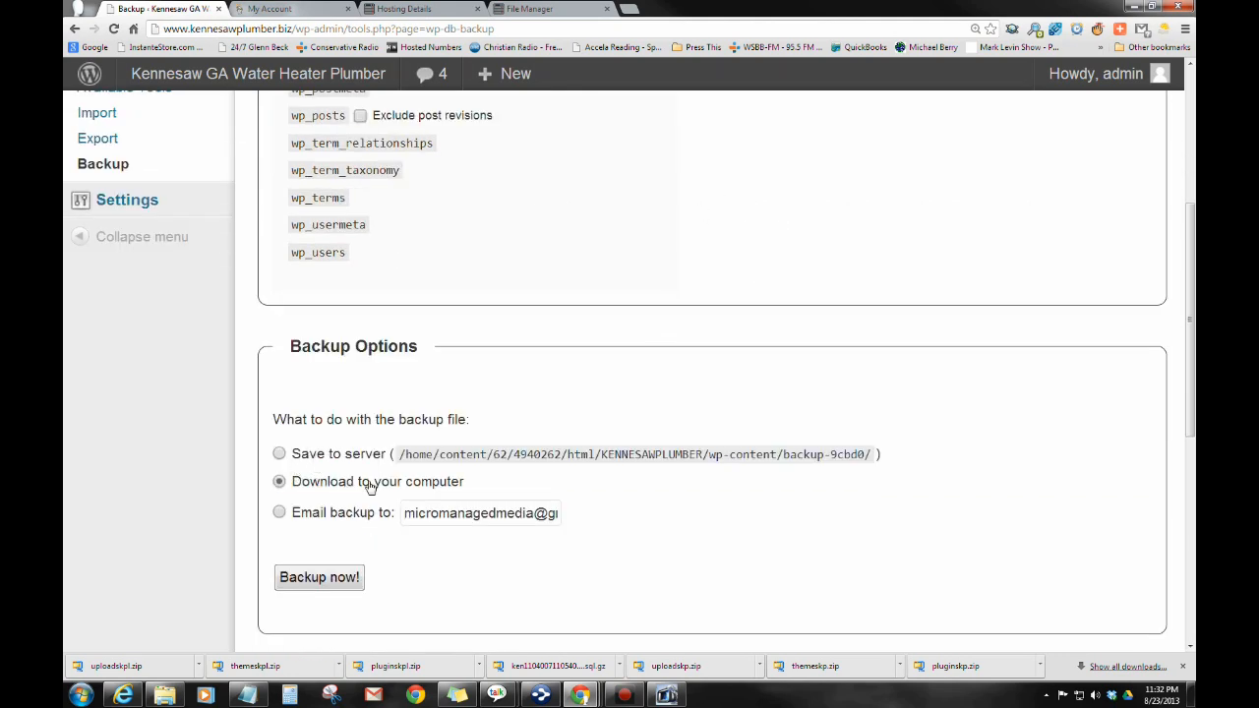
pyautogui.click(319, 577)
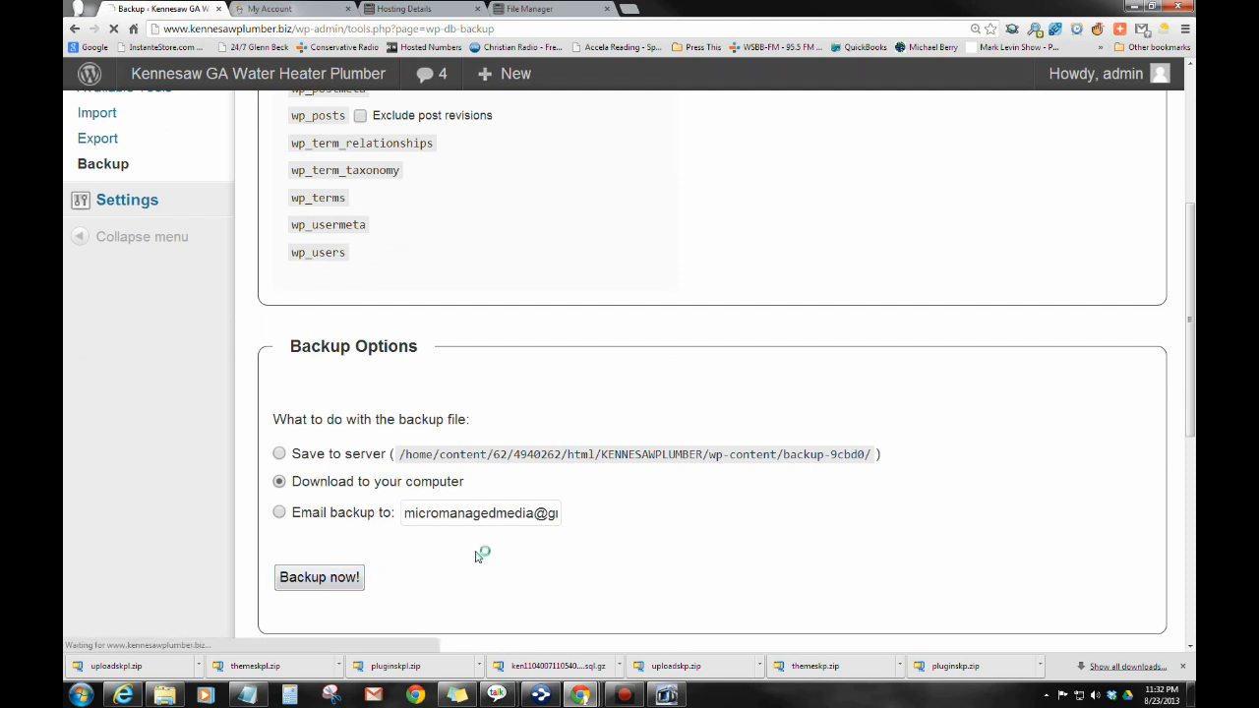
pyautogui.click(319, 577)
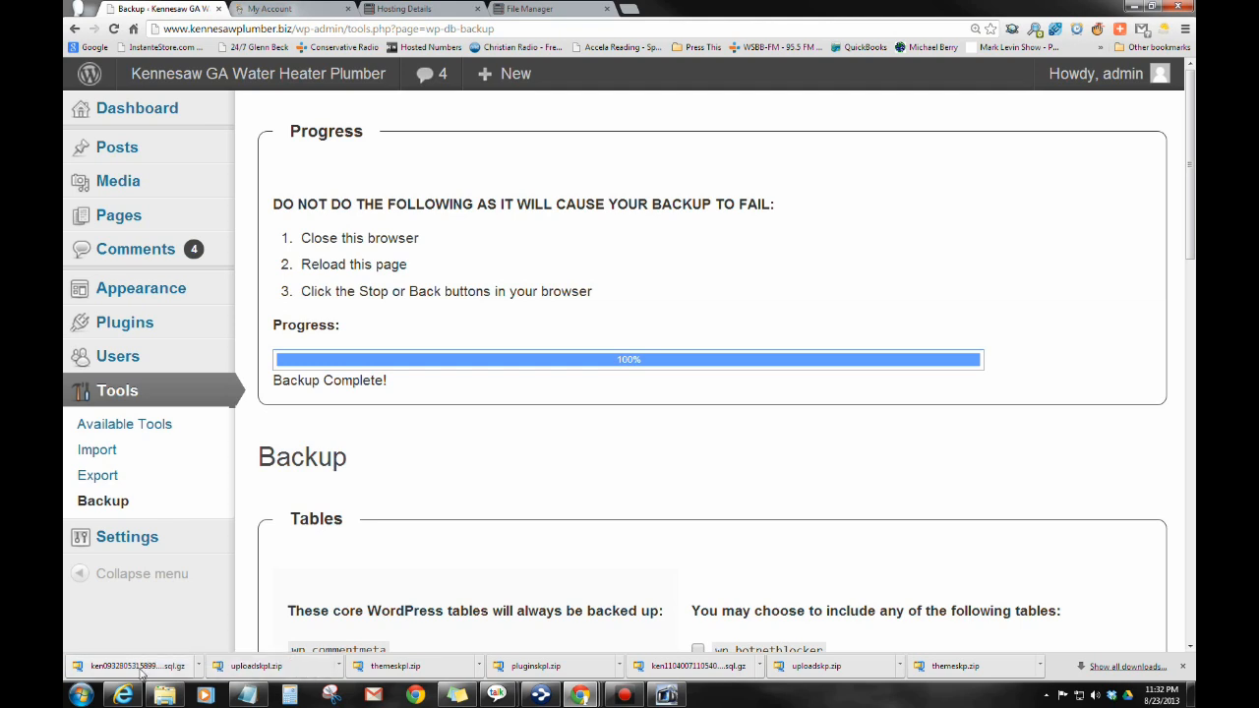
pyautogui.moveTo(265, 676)
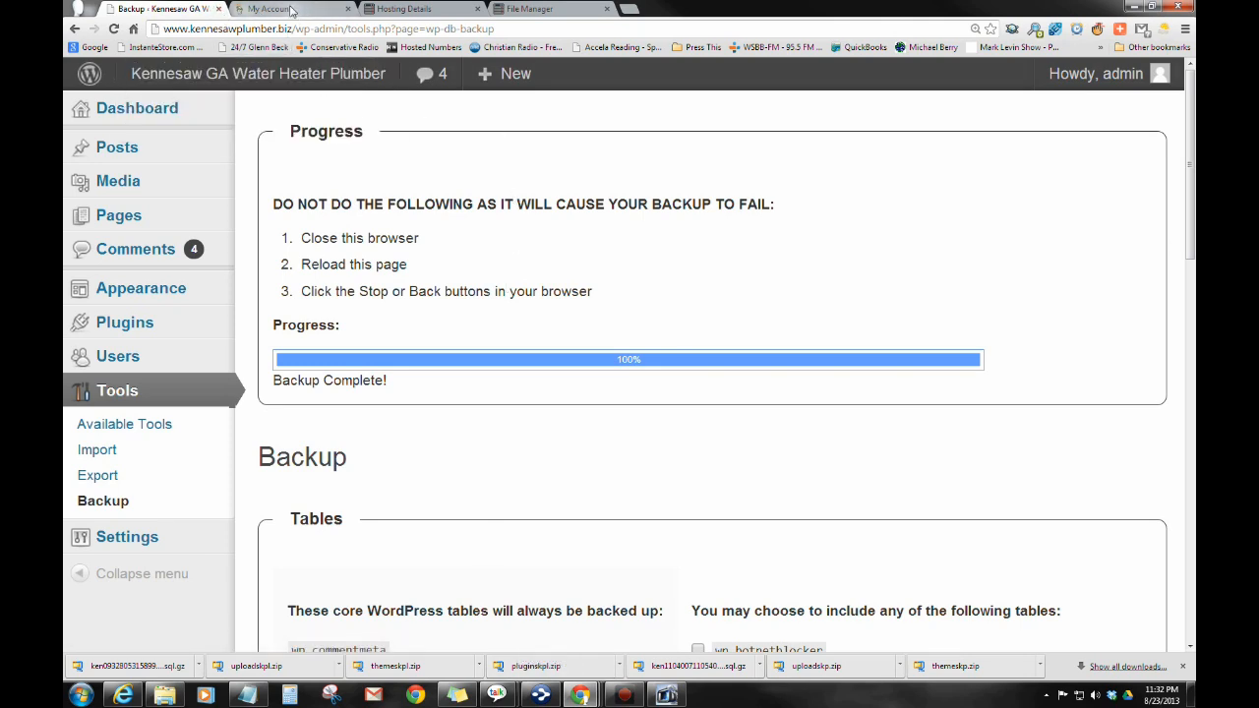
# Step: In the domain manager tab, search 'ke' and open KENNESAWPLUMBER.BIZ's Domain Details
pyautogui.click(285, 9)
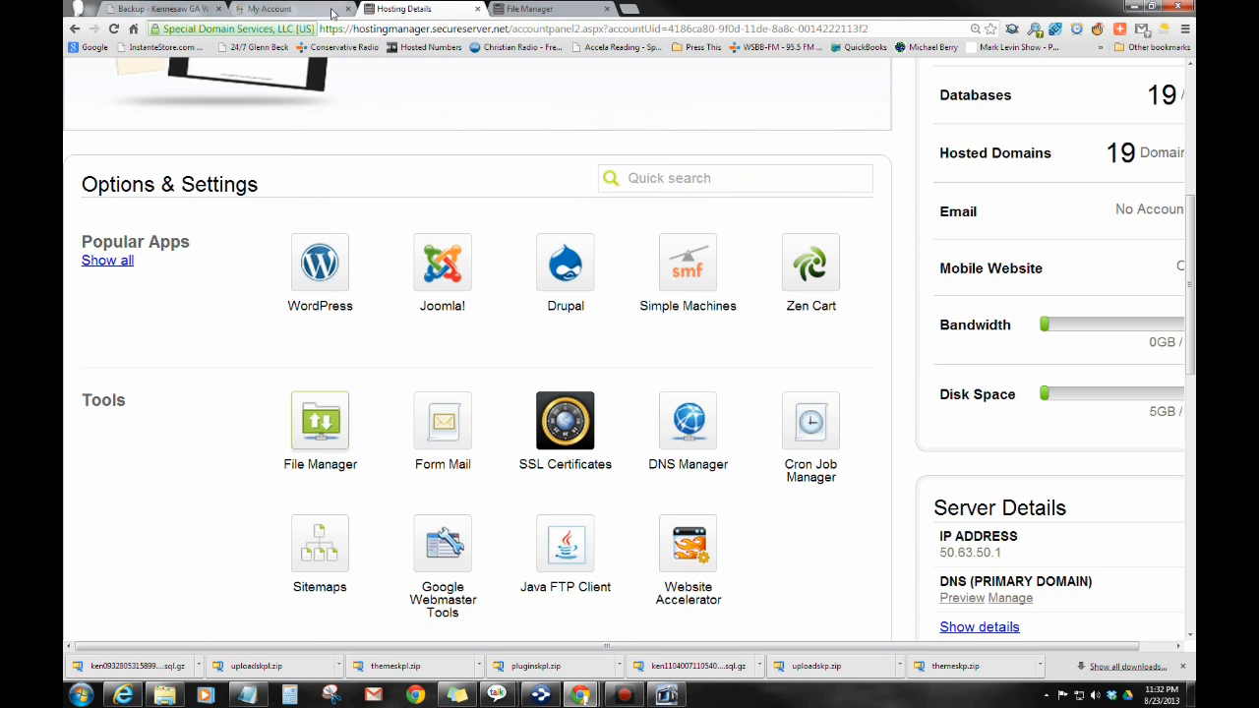
pyautogui.click(276, 9)
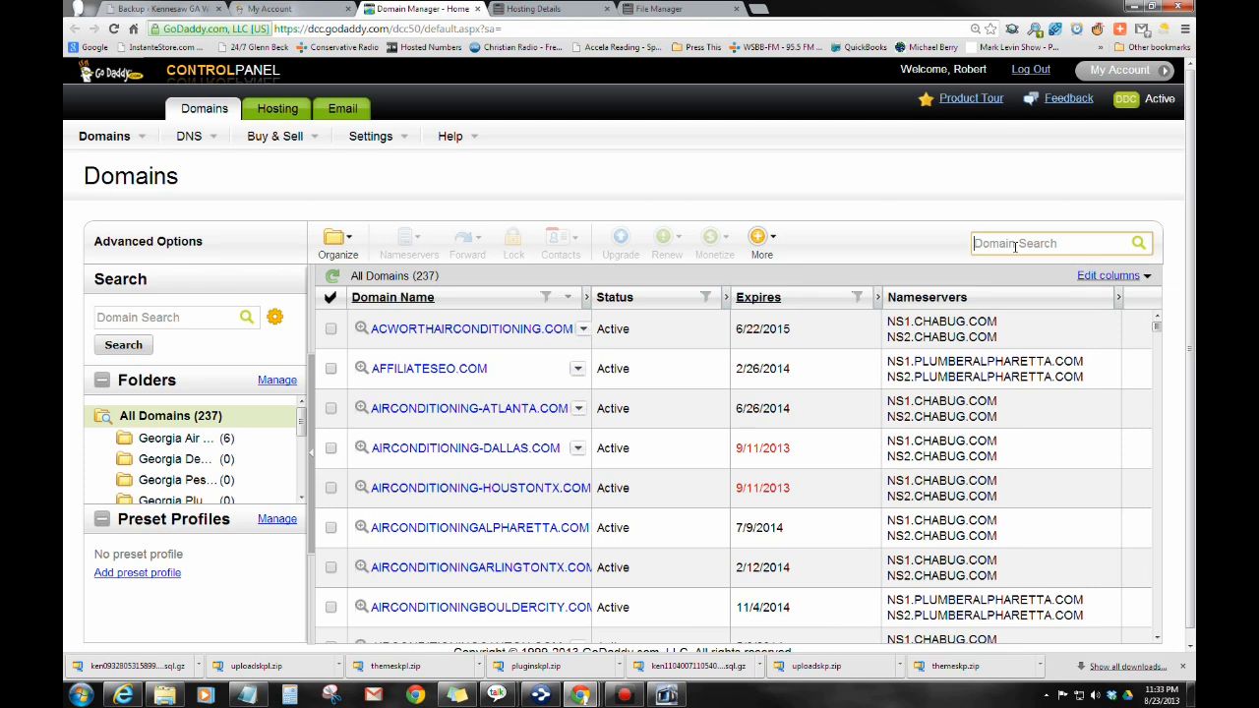
pyautogui.write('ke')
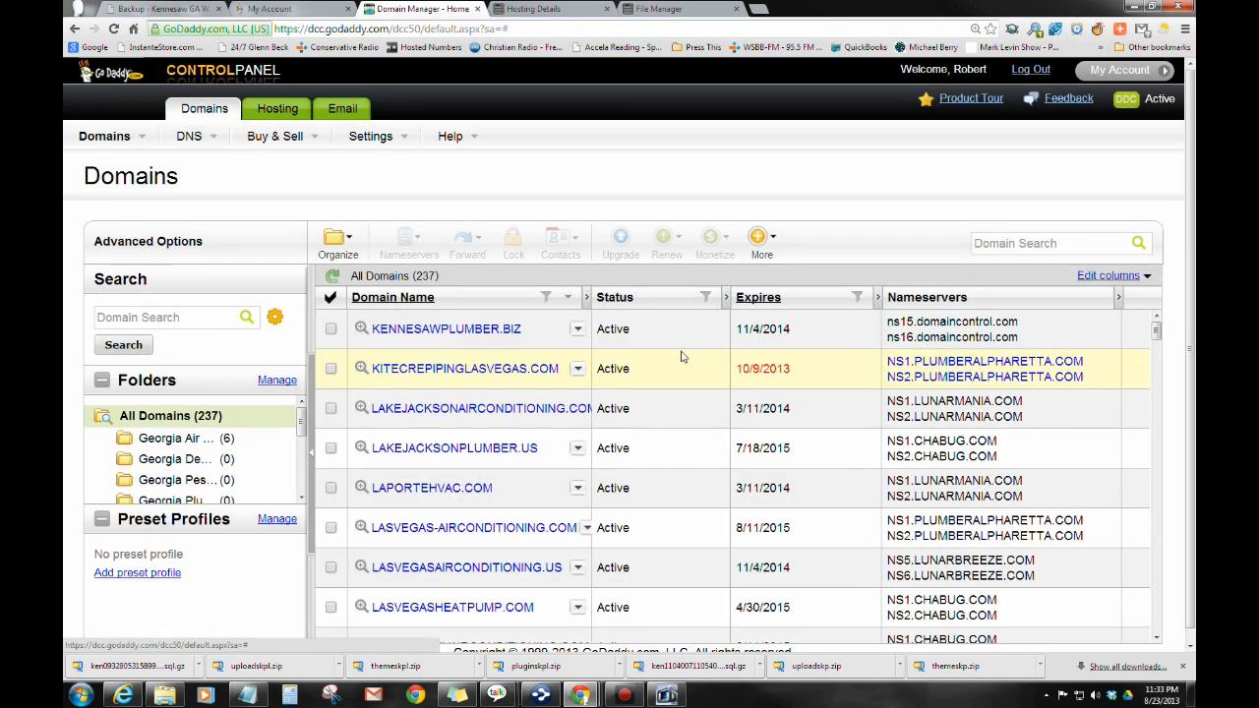
pyautogui.moveTo(404, 329)
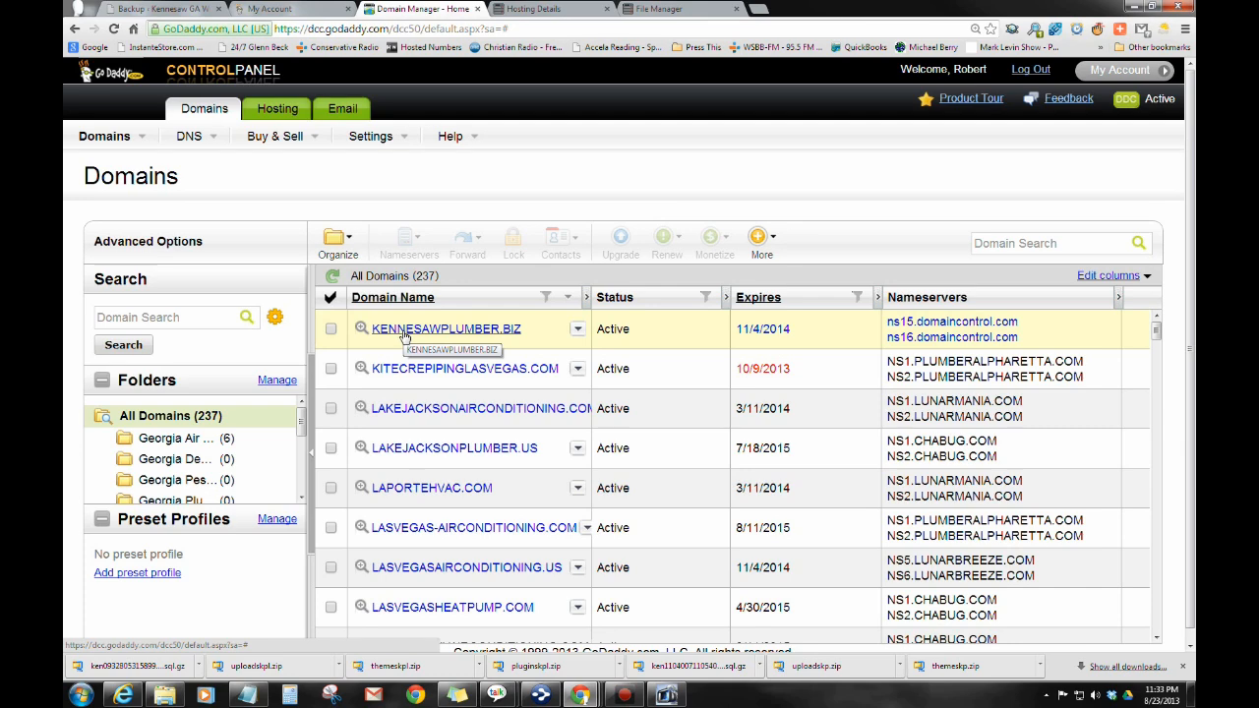
pyautogui.click(443, 328)
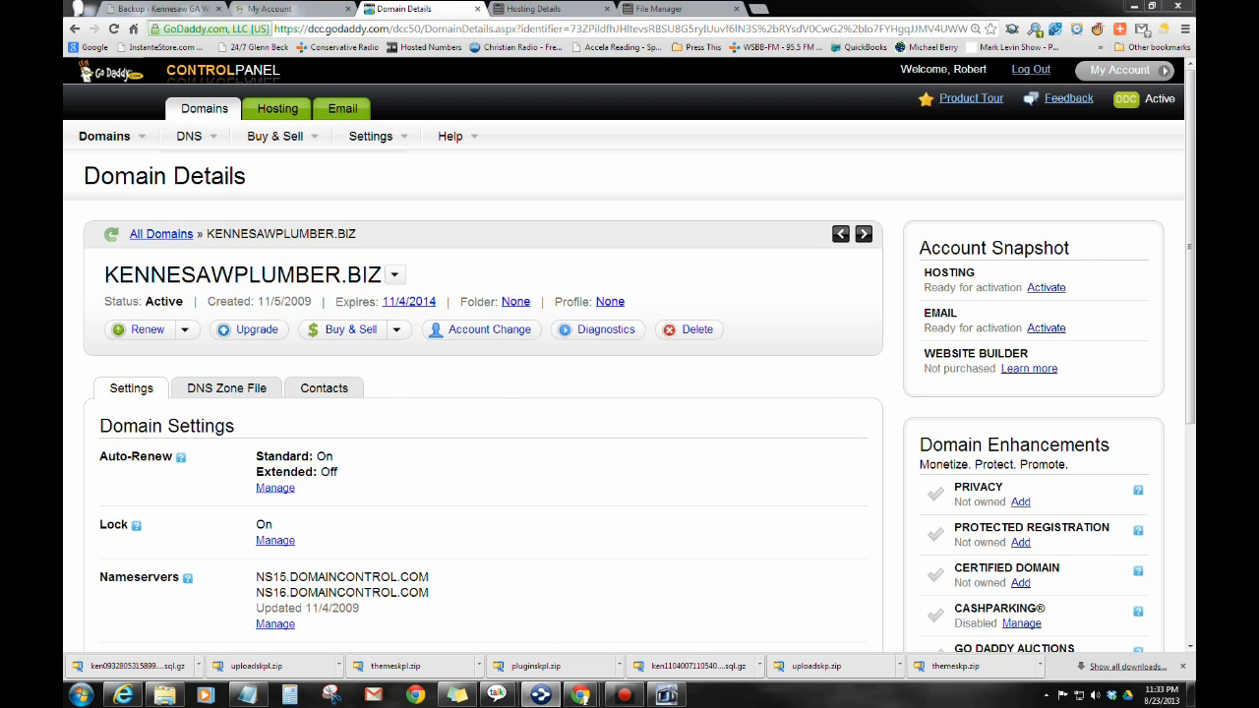
pyautogui.moveTo(735, 626)
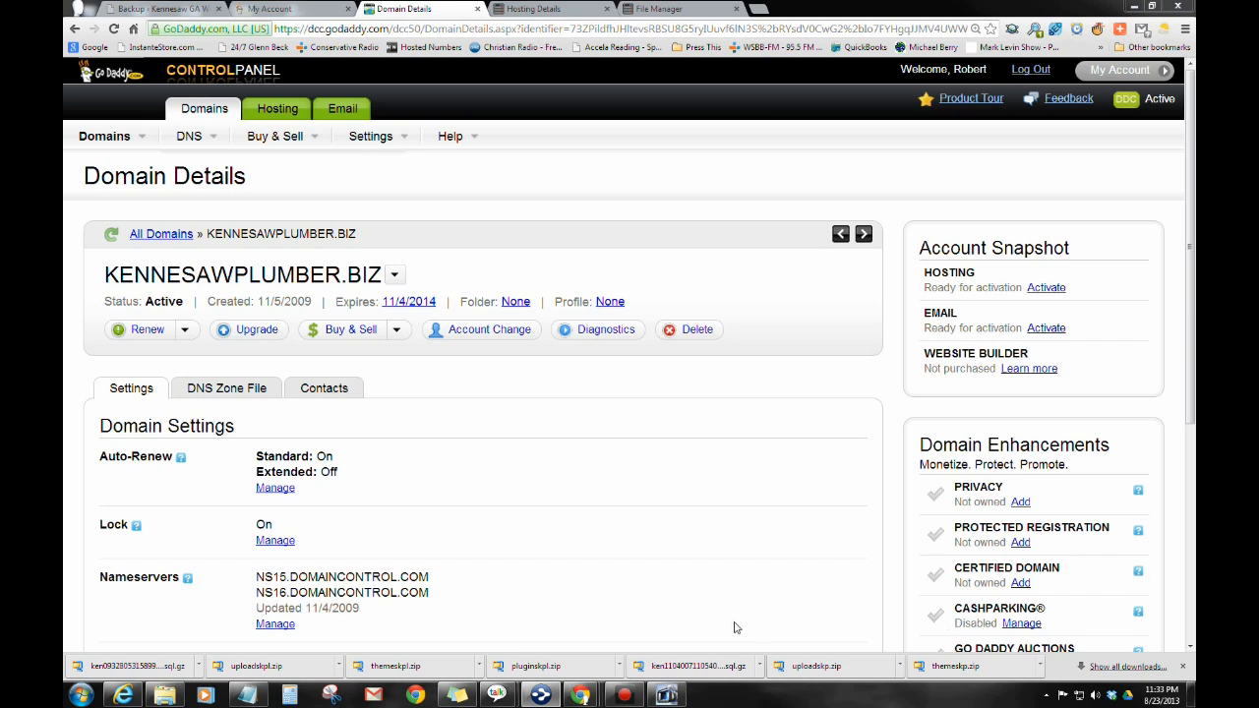
pyautogui.moveTo(274, 624)
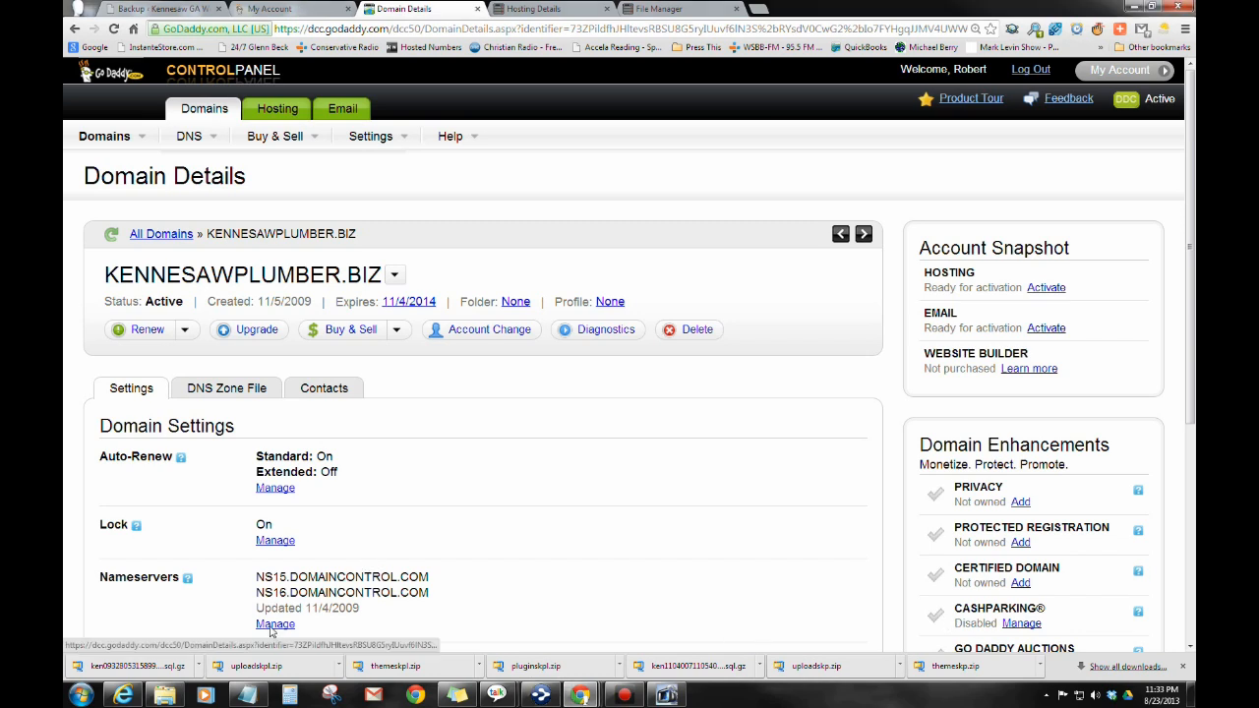
# Step: Set KENNESAWPLUMBER.BIZ to custom nameservers ns1 and ns2.plumberalpharetta.com and save
pyautogui.click(275, 624)
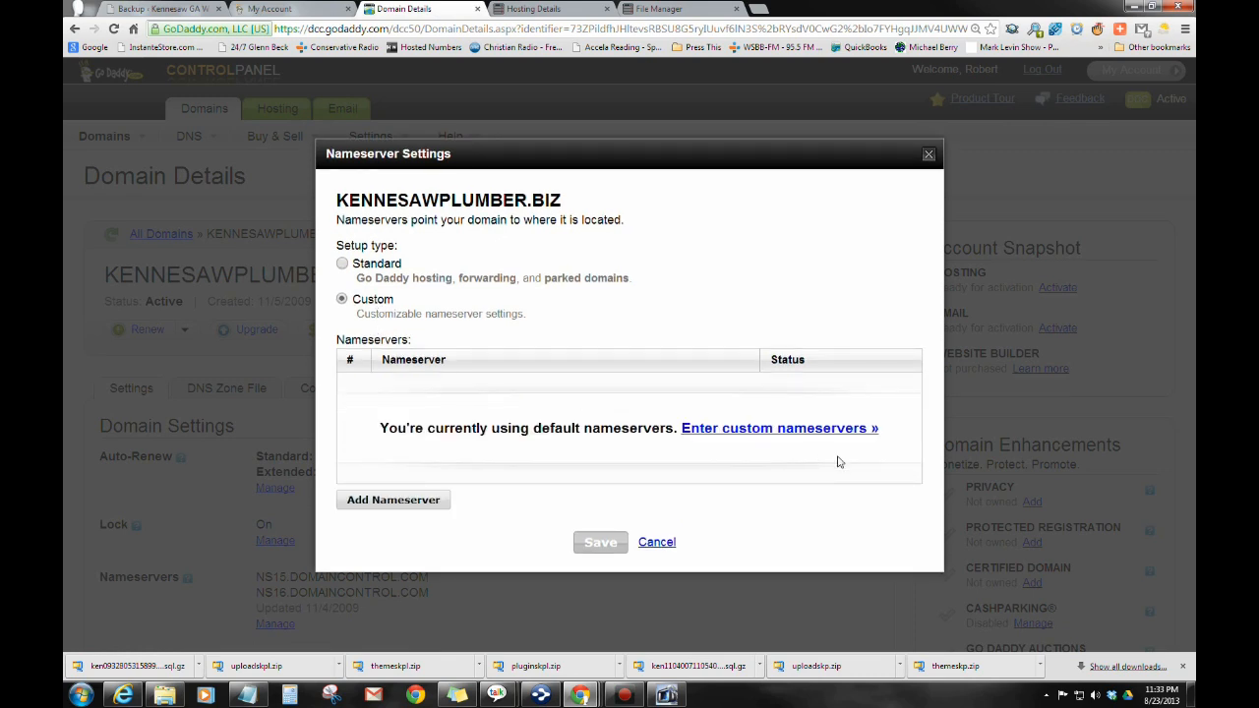
pyautogui.click(392, 500)
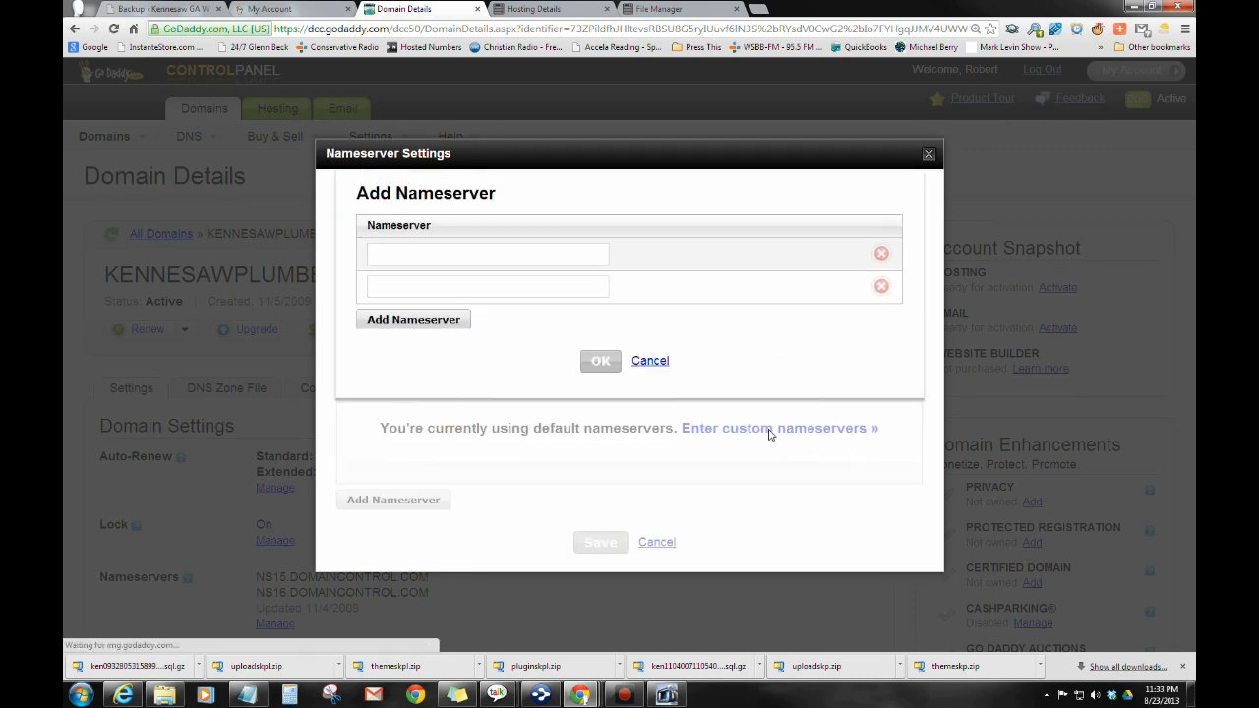
pyautogui.click(487, 260)
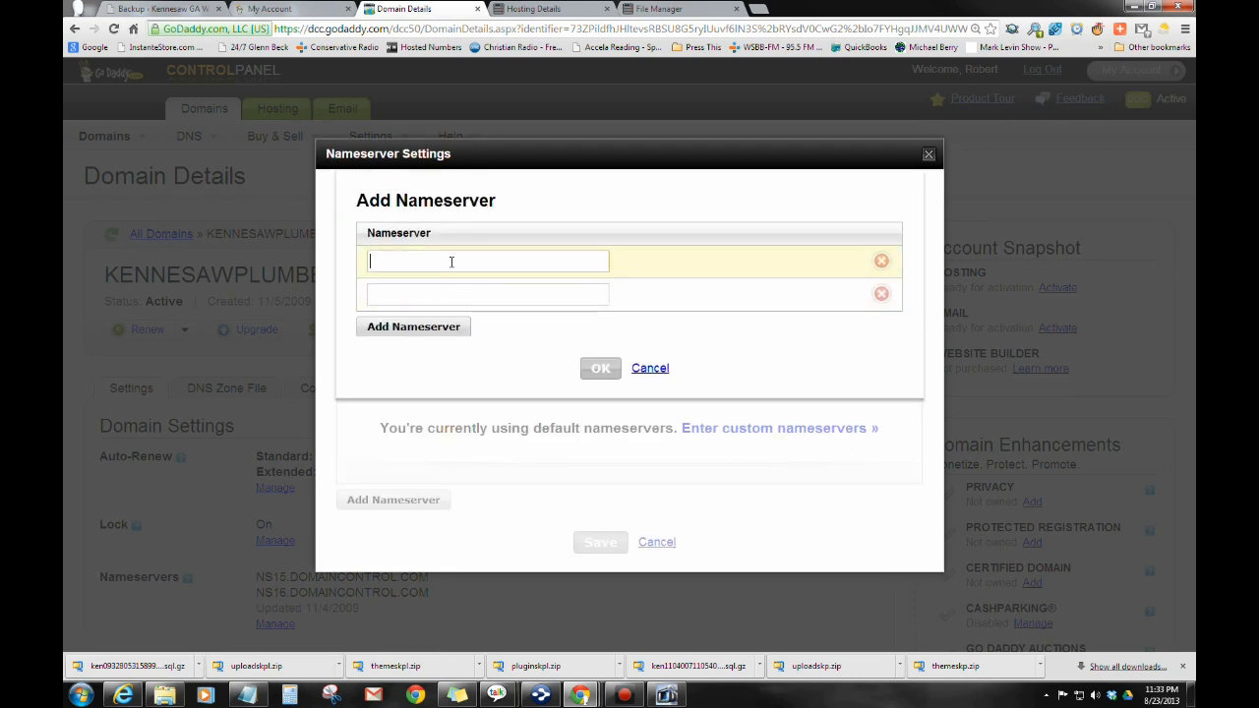
pyautogui.write('ns2.plumberalpharetta.com')
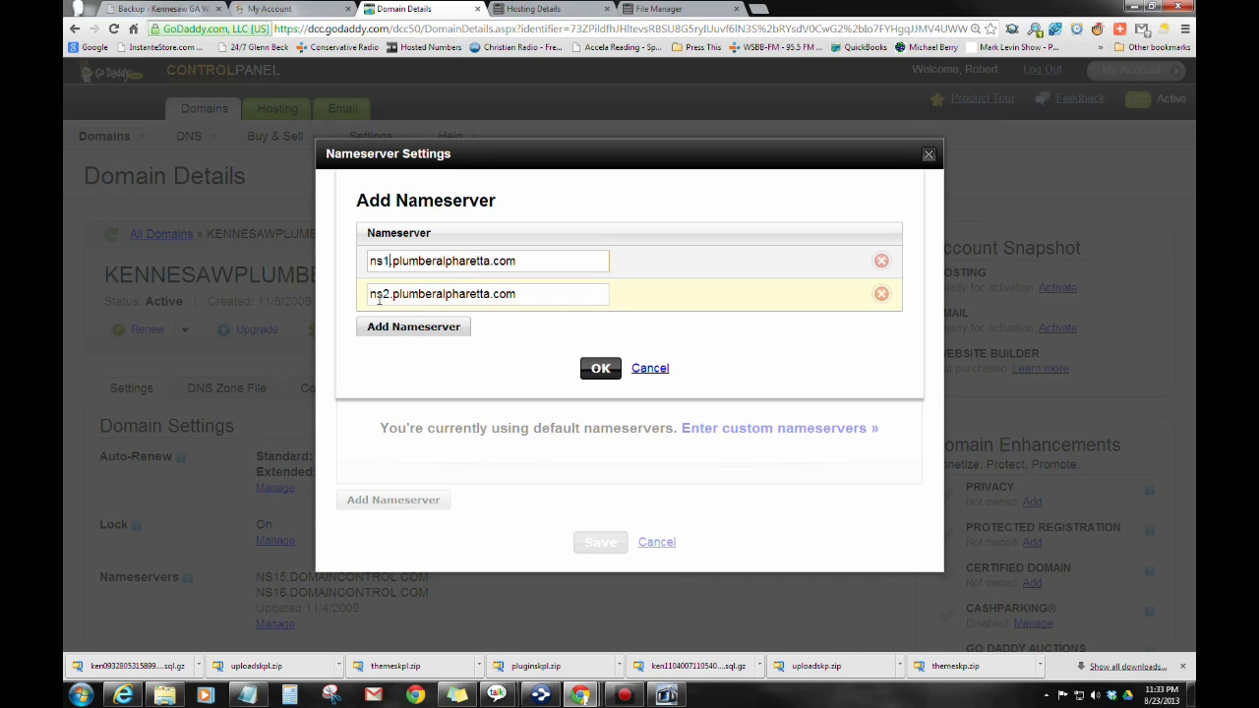
pyautogui.click(600, 368)
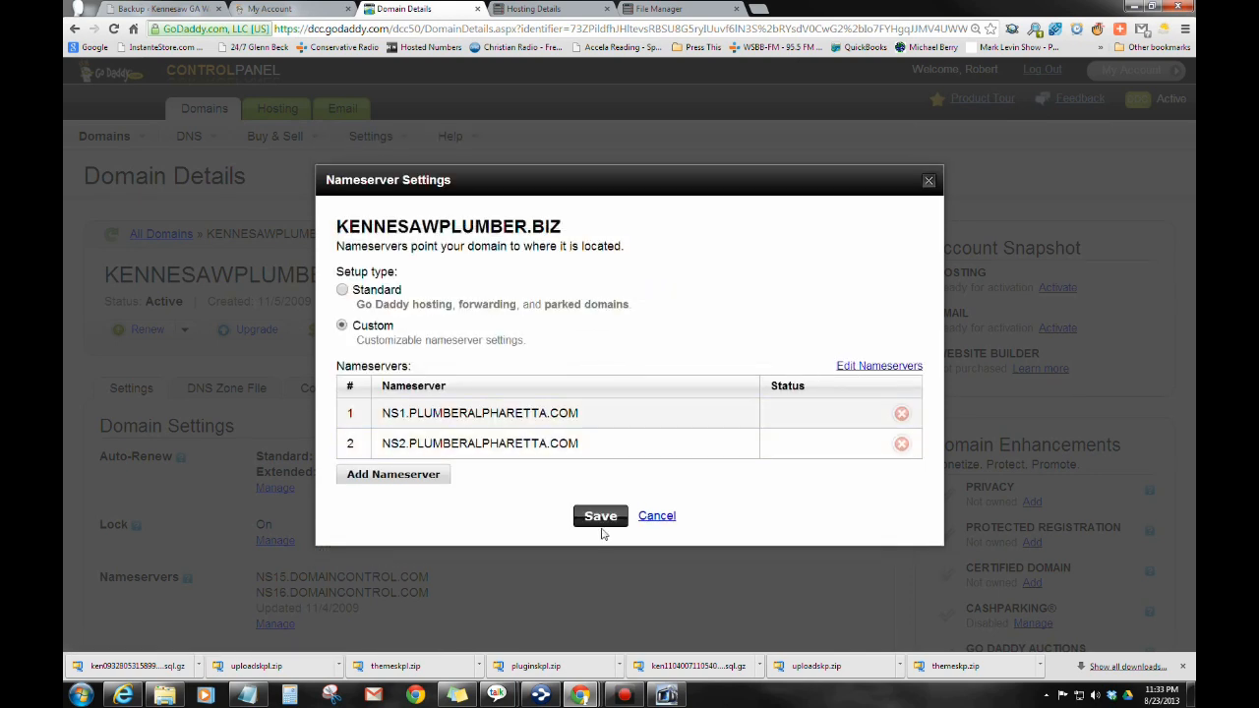
pyautogui.click(599, 515)
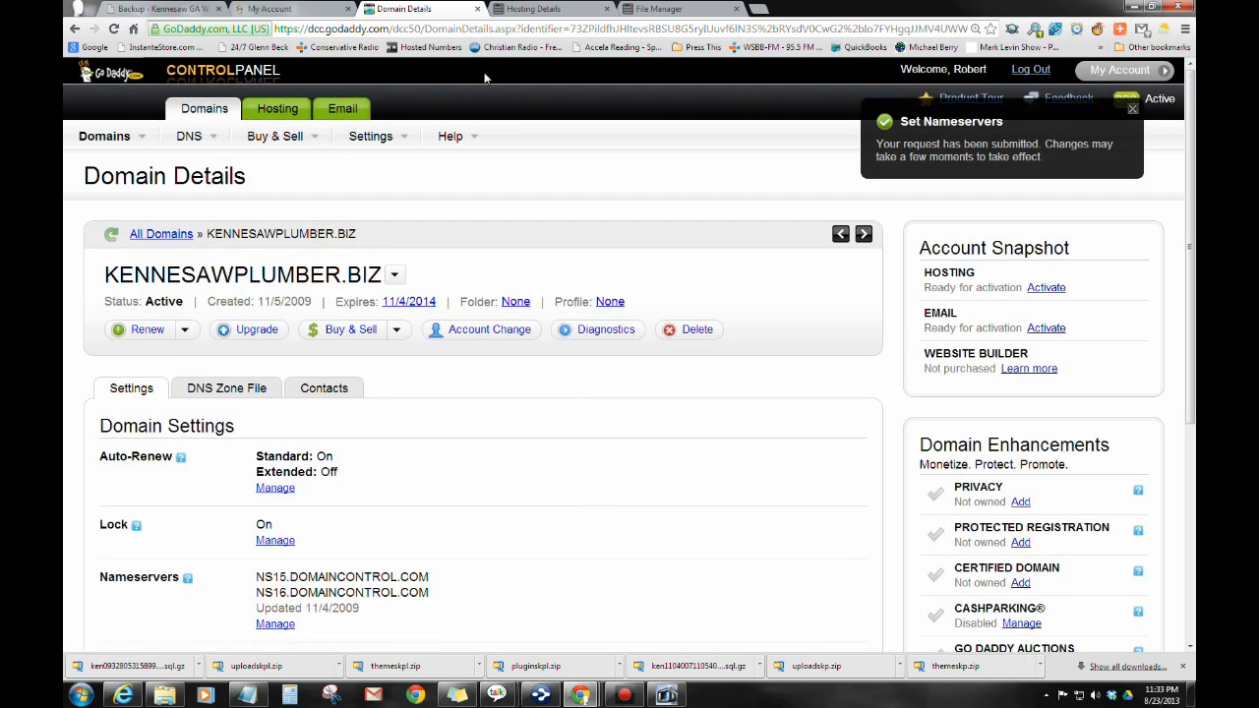
# Step: Rename the webroot KENNESAWPLUMBER folder to xKENNESAWPLUMBER, then go to the cPanel login page
pyautogui.click(531, 8)
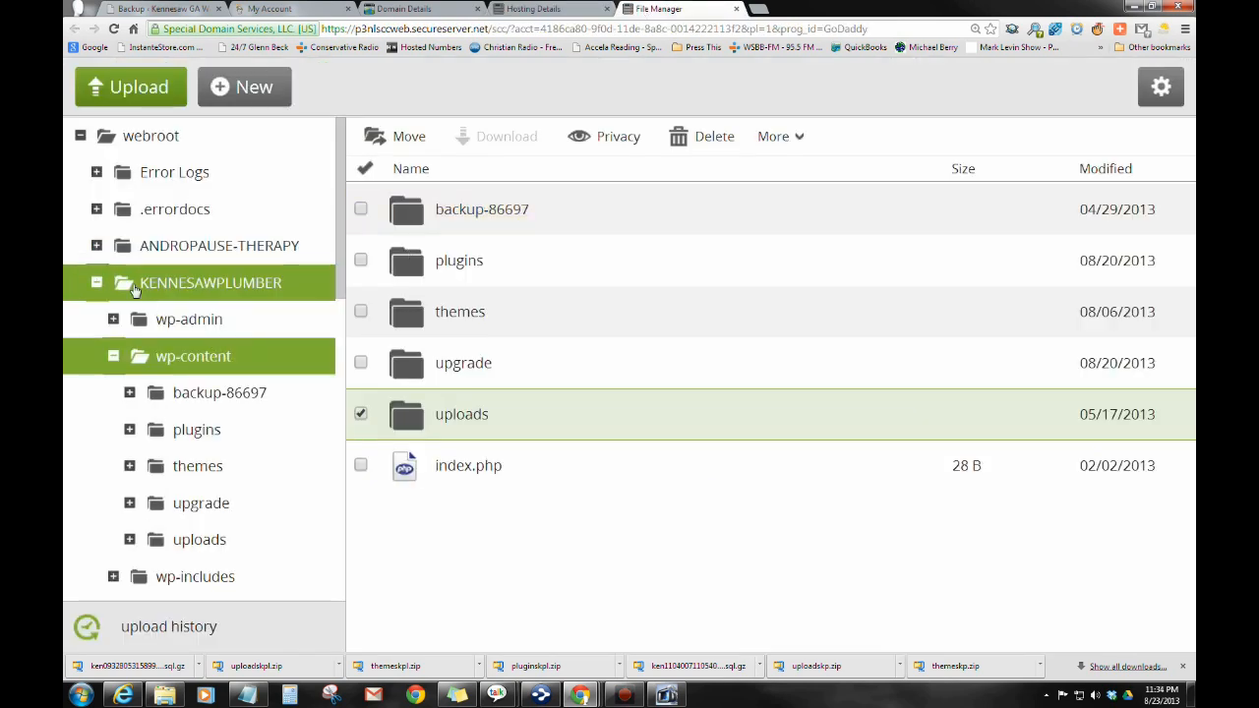
pyautogui.click(150, 136)
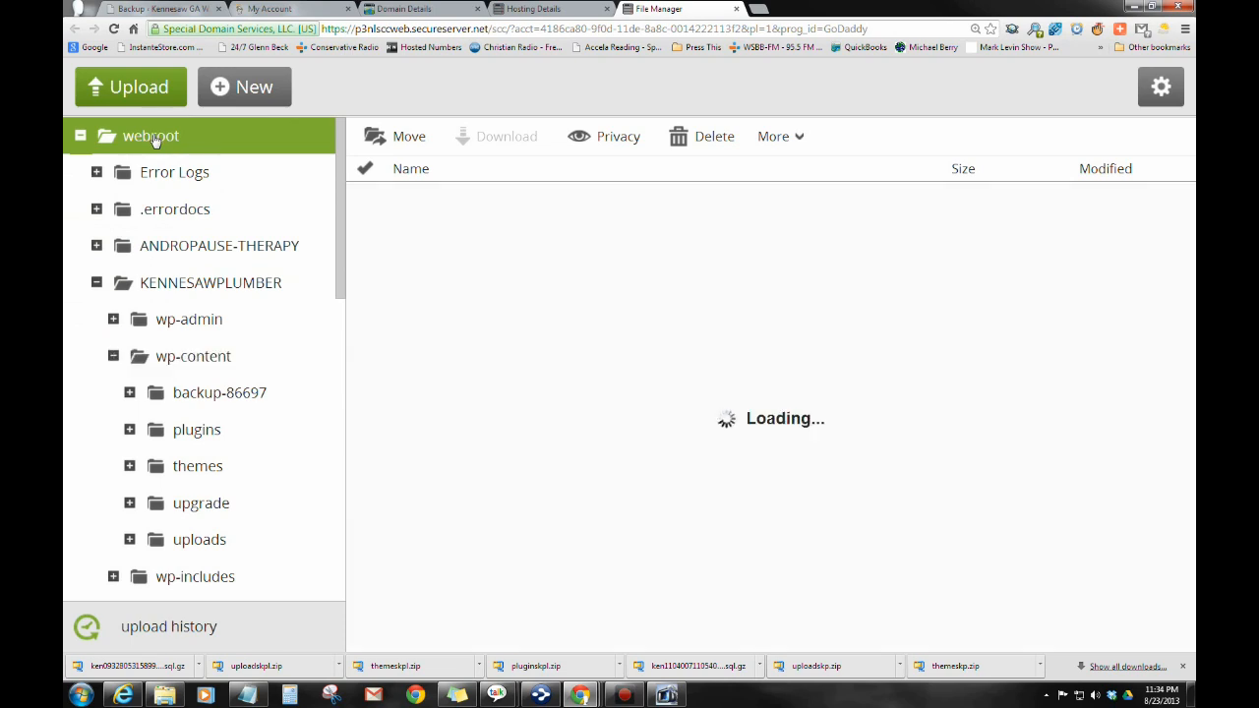
pyautogui.click(151, 136)
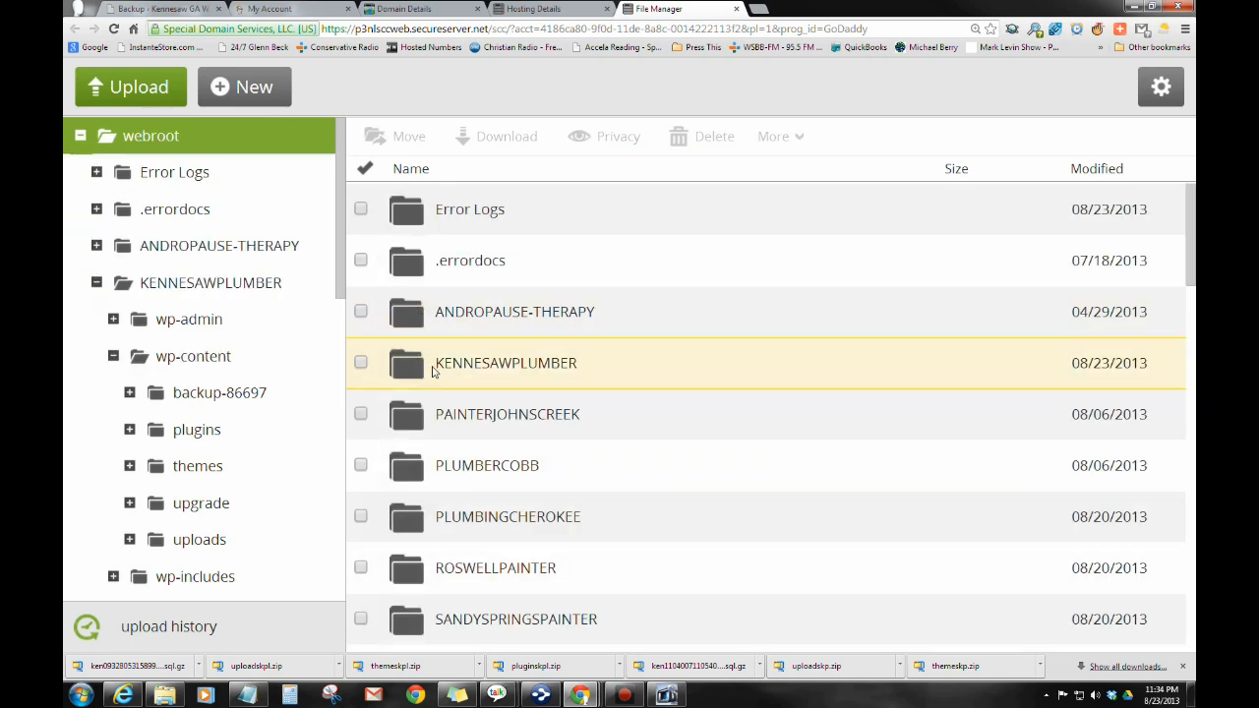
pyautogui.click(359, 363)
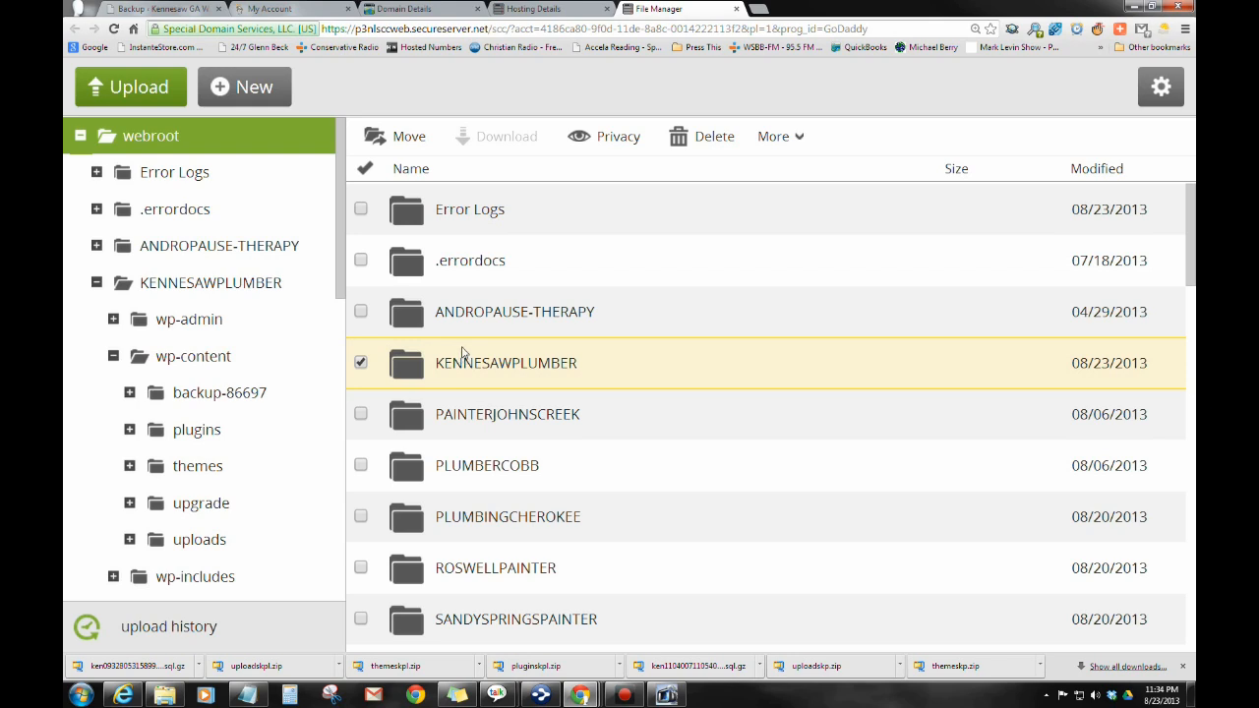
pyautogui.moveTo(471, 373)
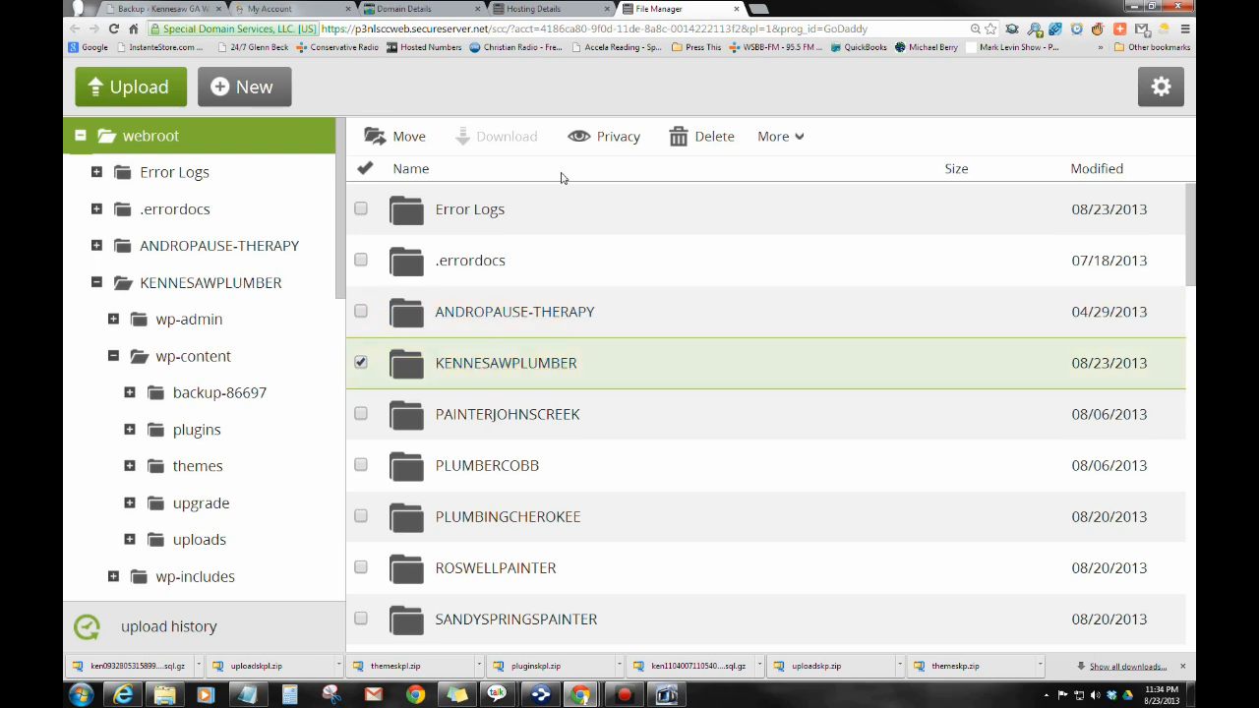
pyautogui.moveTo(431, 331)
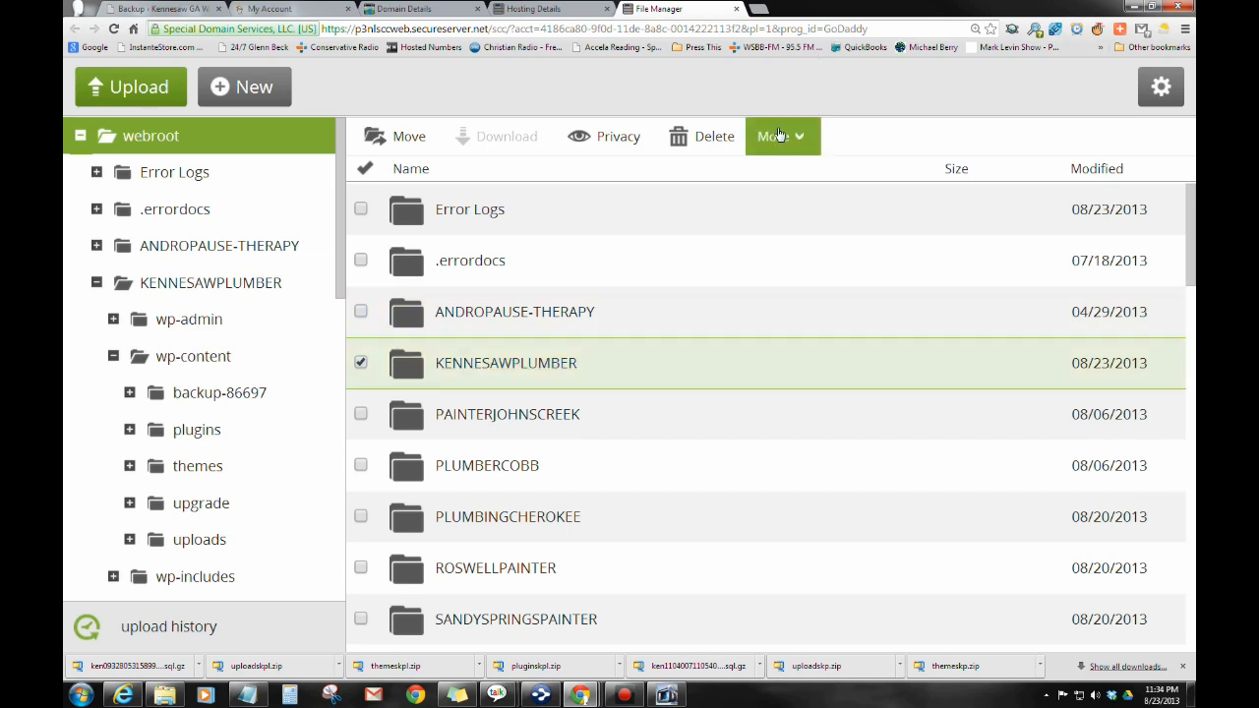
pyautogui.click(780, 136)
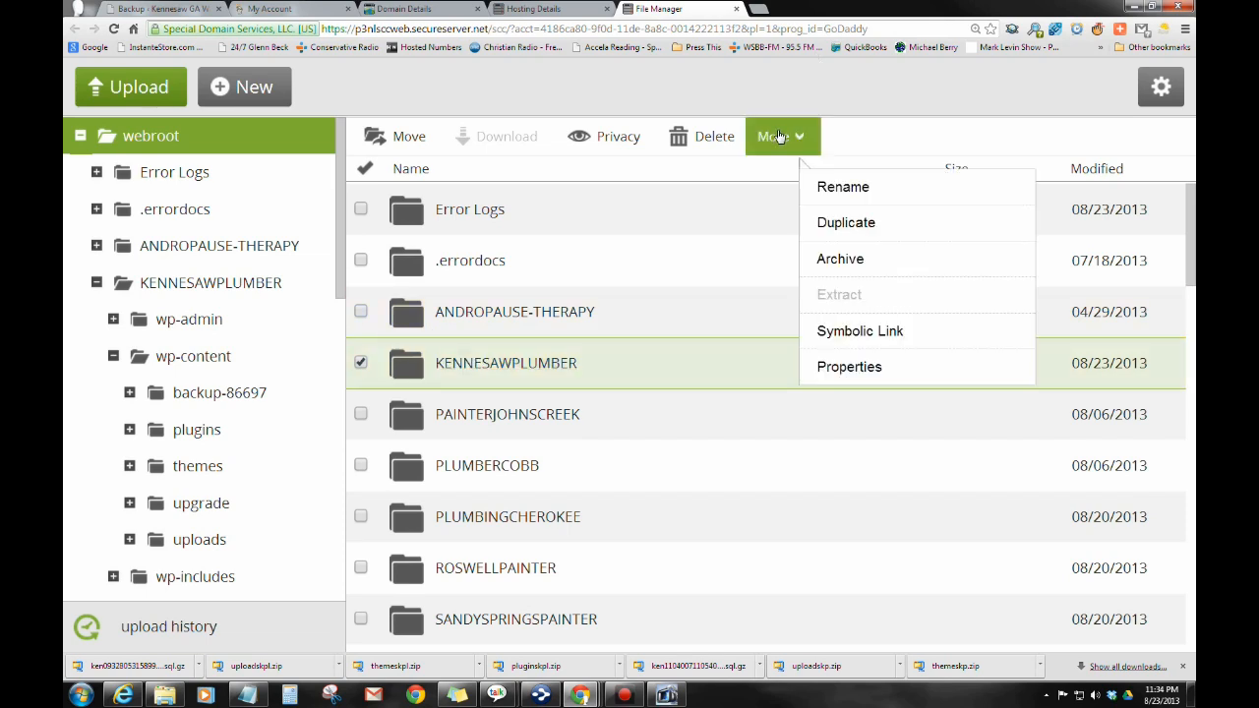
pyautogui.moveTo(838, 206)
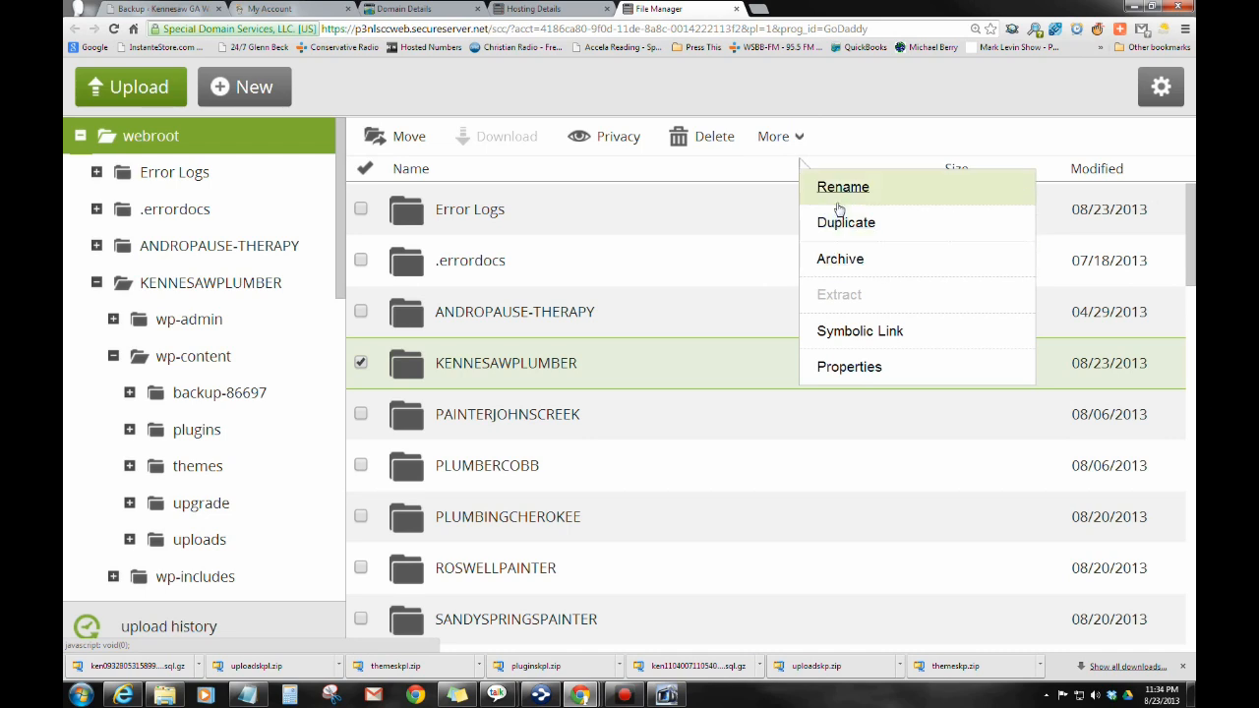
pyautogui.click(841, 187)
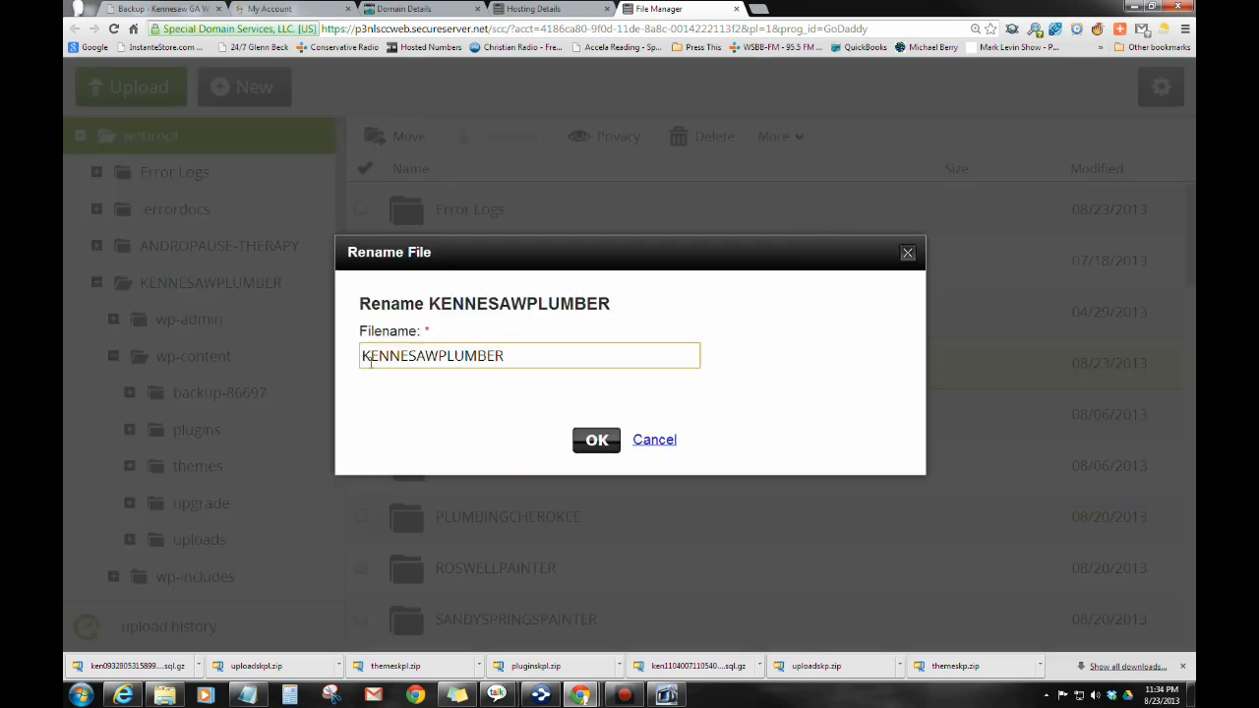
pyautogui.write('x')
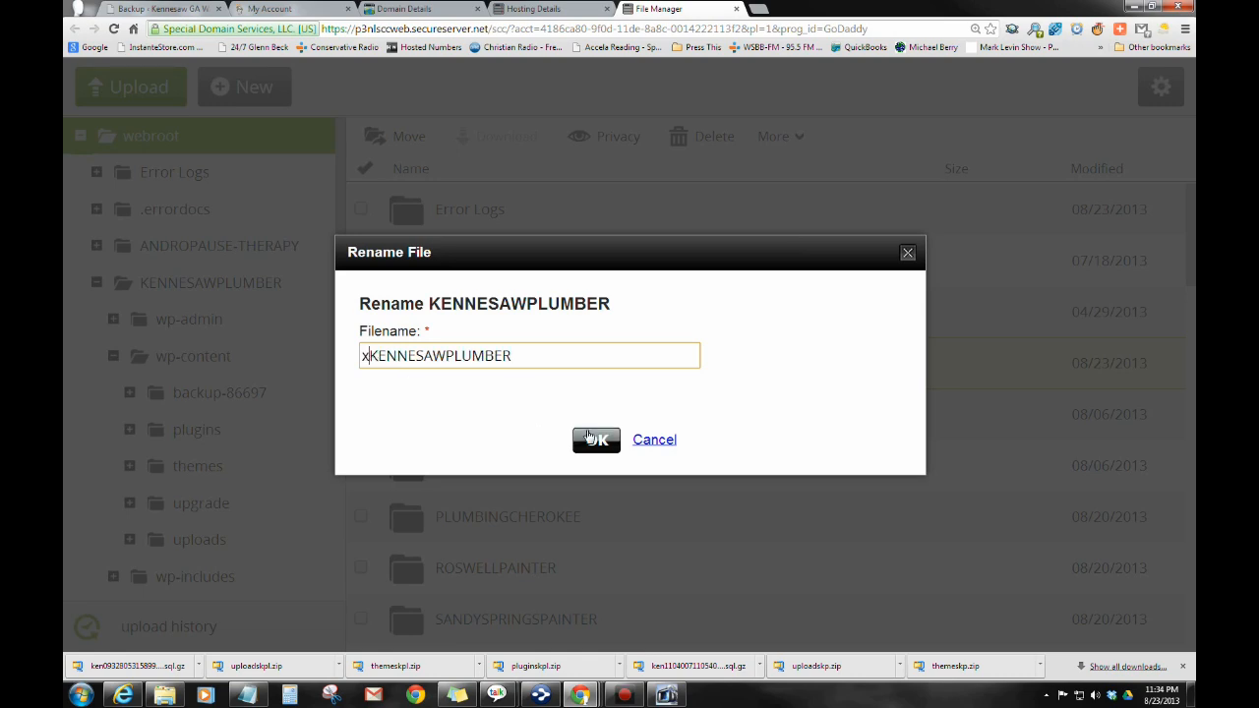
pyautogui.click(596, 440)
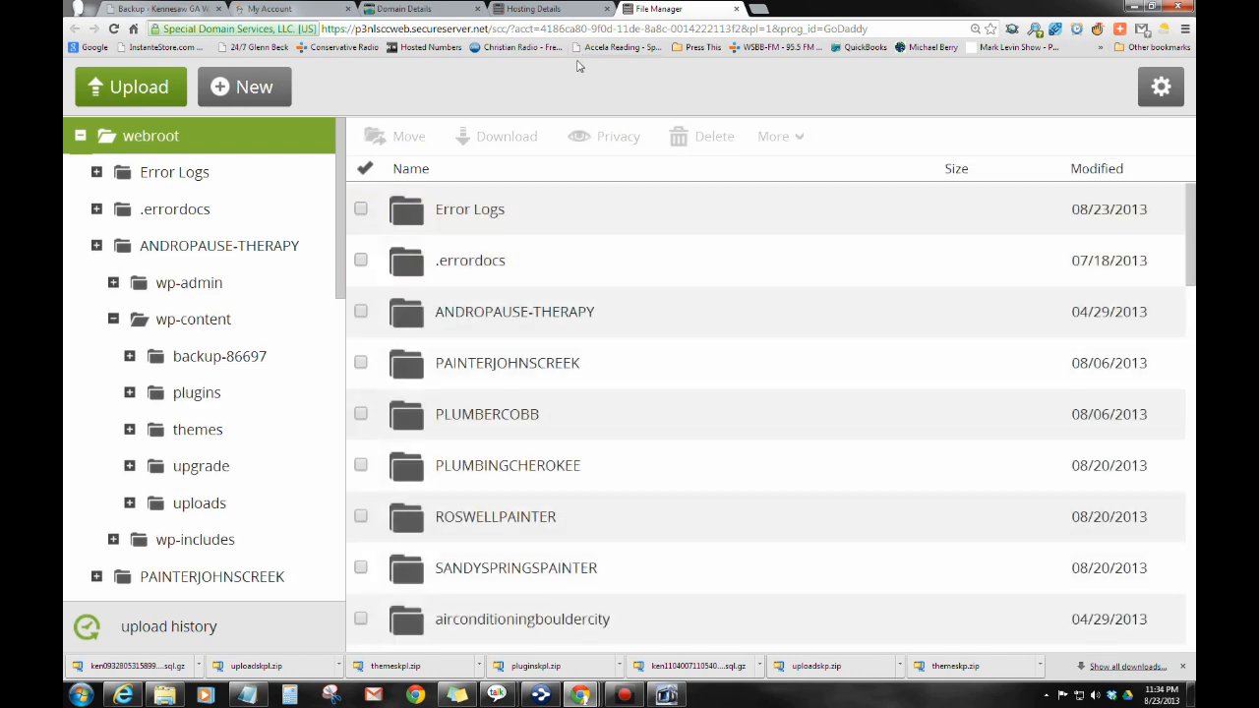
pyautogui.click(153, 8)
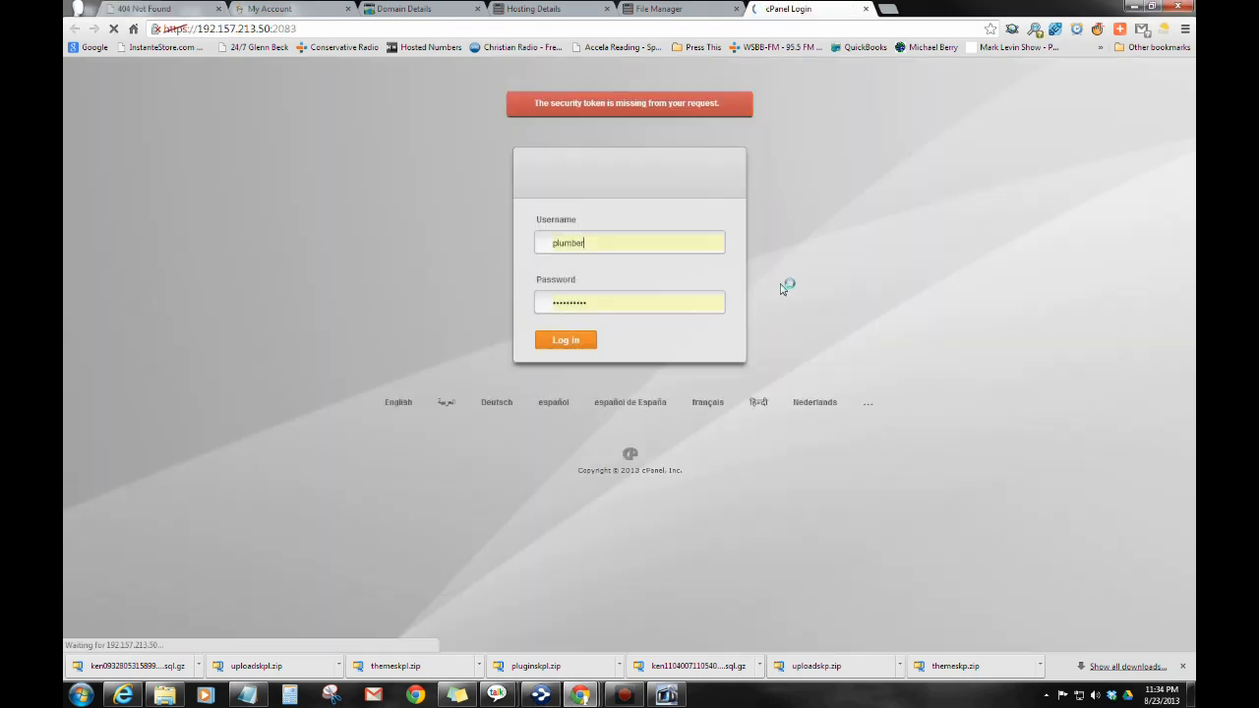
# Step: Log in to cPanel and copy the domain from the site's 404 Not Found tab
pyautogui.click(564, 339)
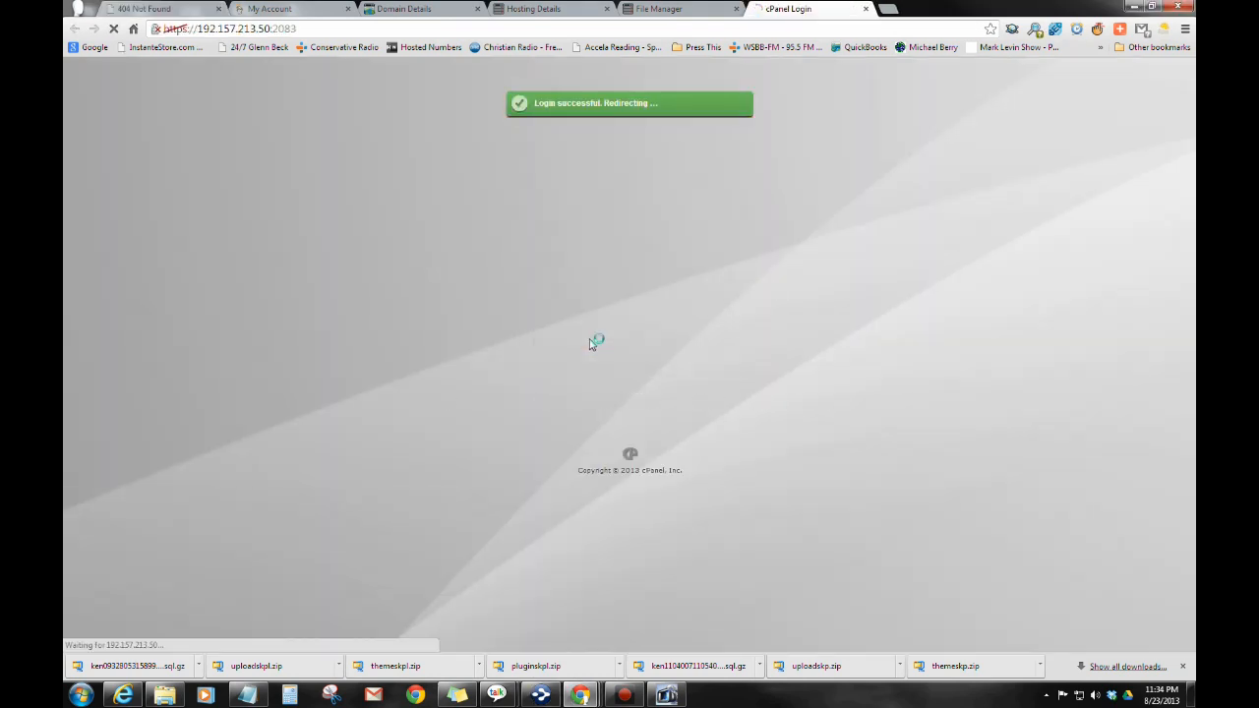
pyautogui.click(158, 9)
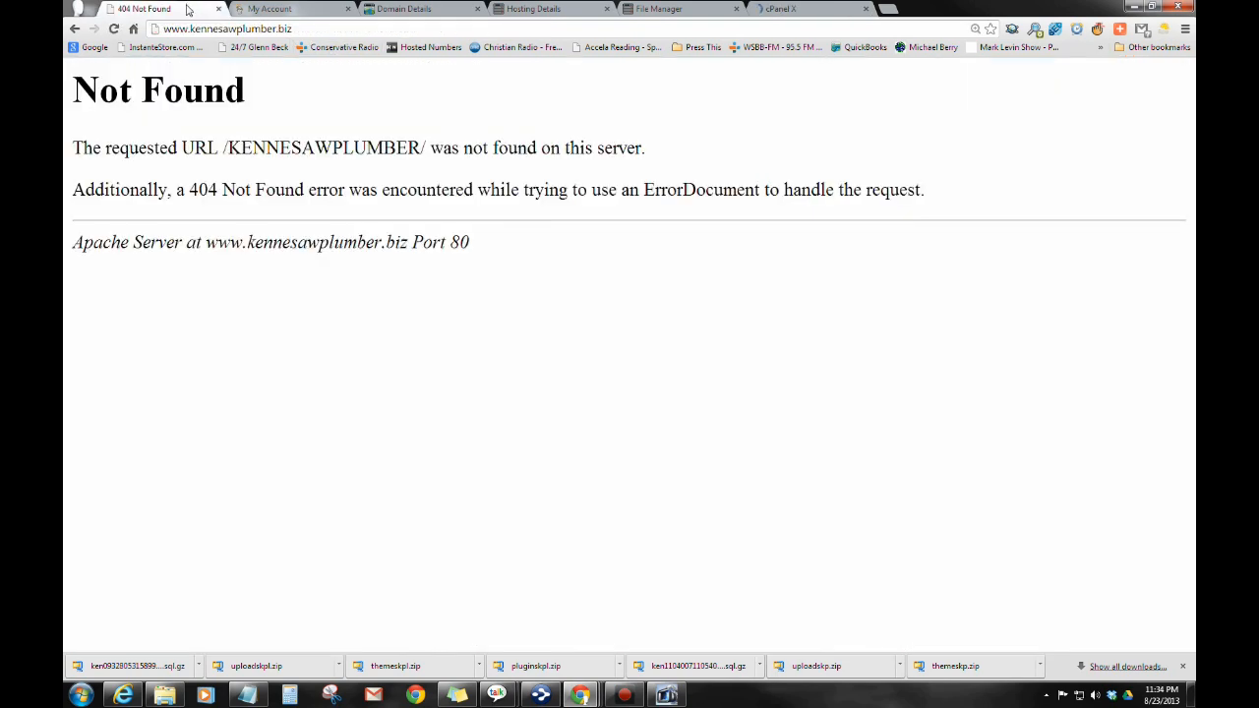
pyautogui.doubleClick(243, 29)
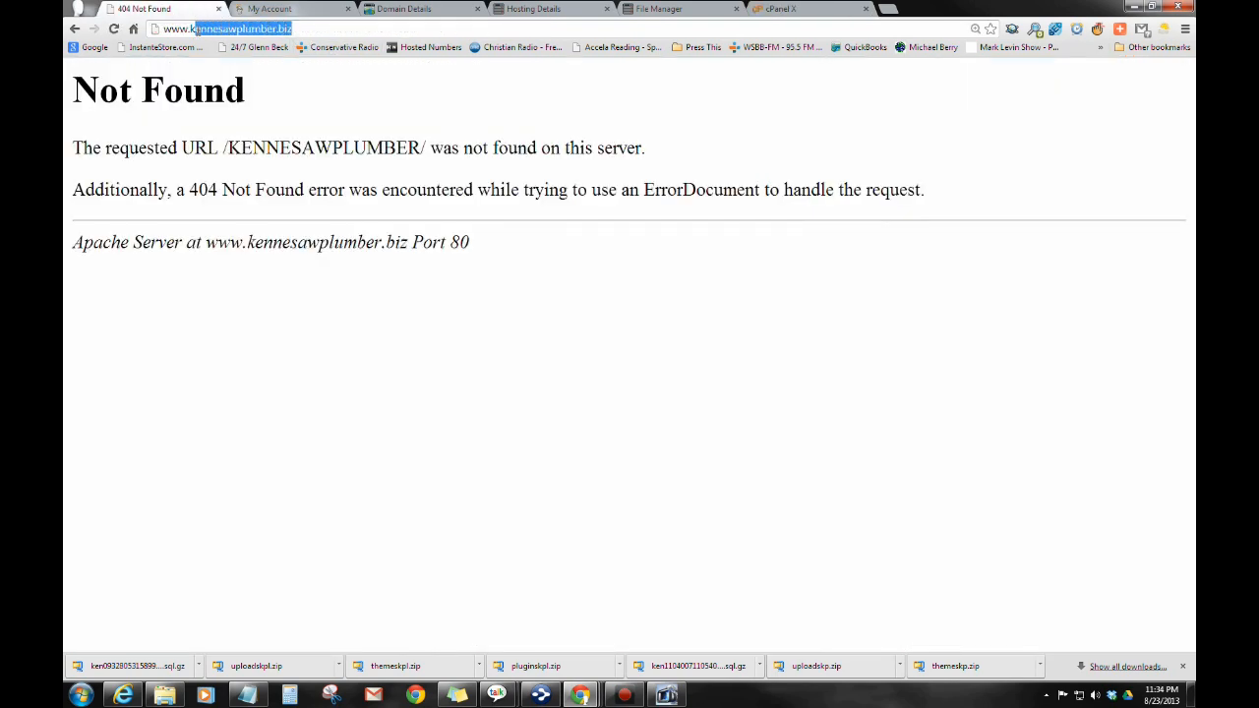
pyautogui.rightClick(241, 28)
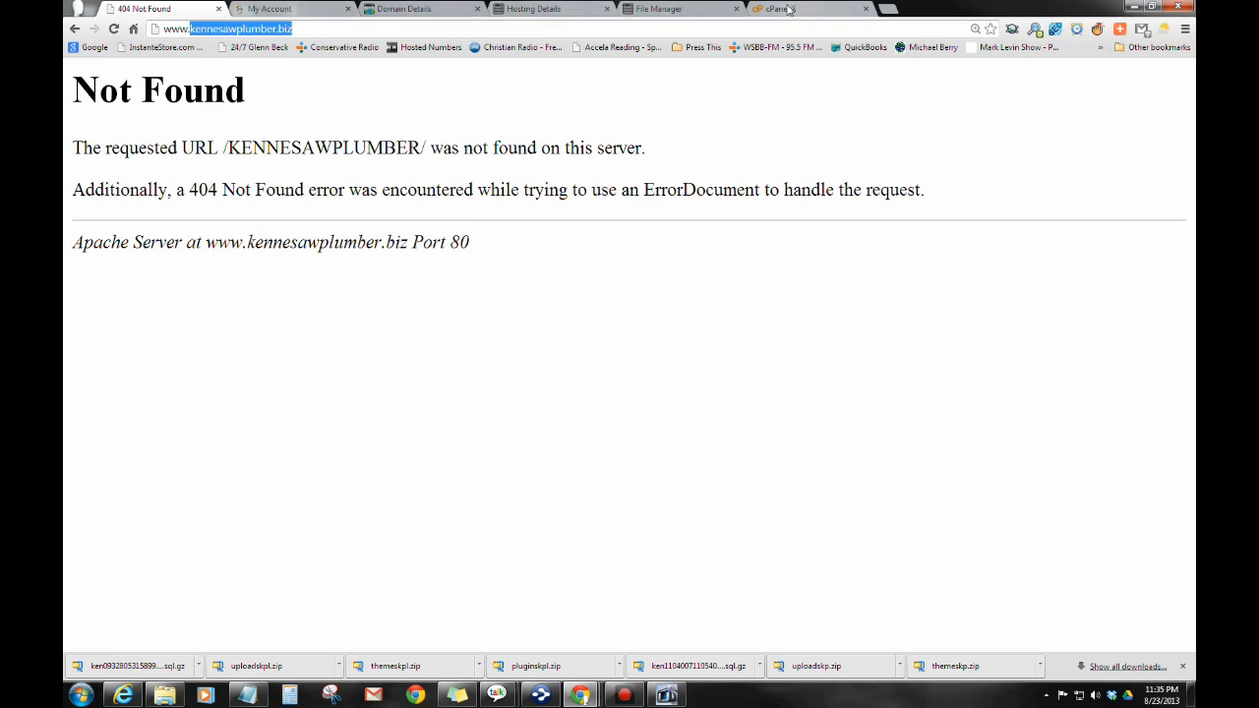
# Step: Return to the cPanel dashboard, zoom the browser to 175%, and scroll down
pyautogui.click(777, 8)
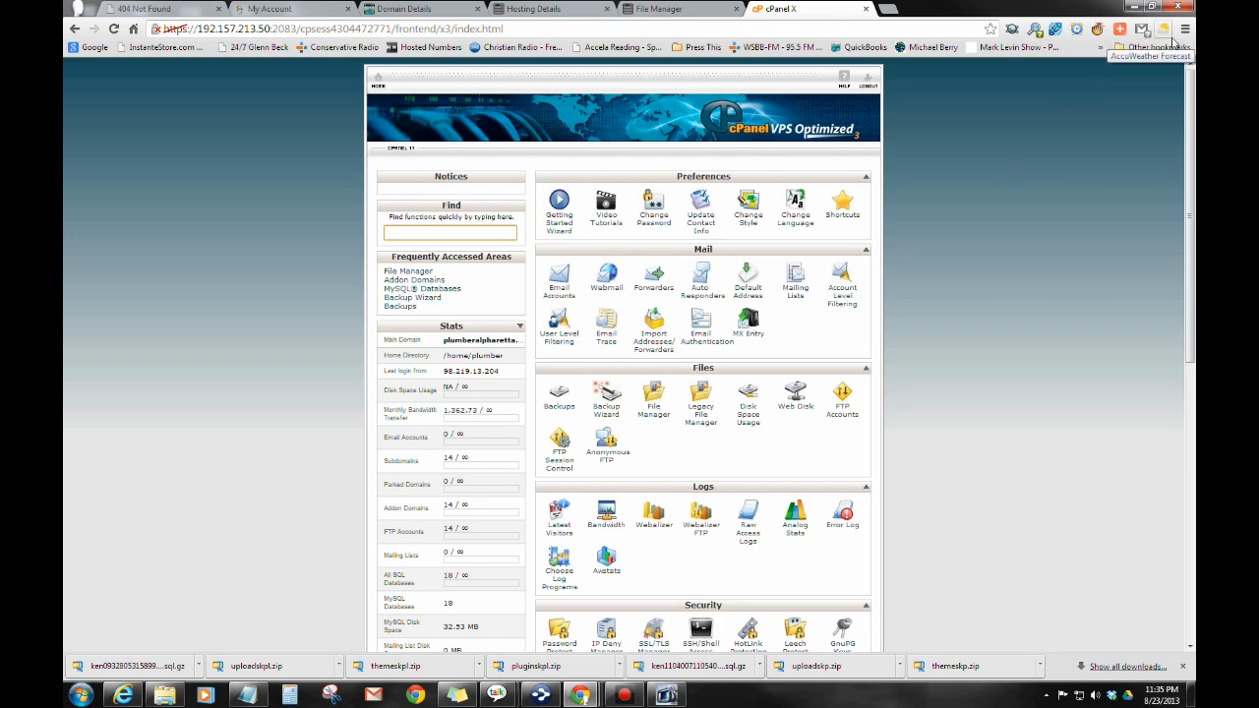
pyautogui.click(1199, 28)
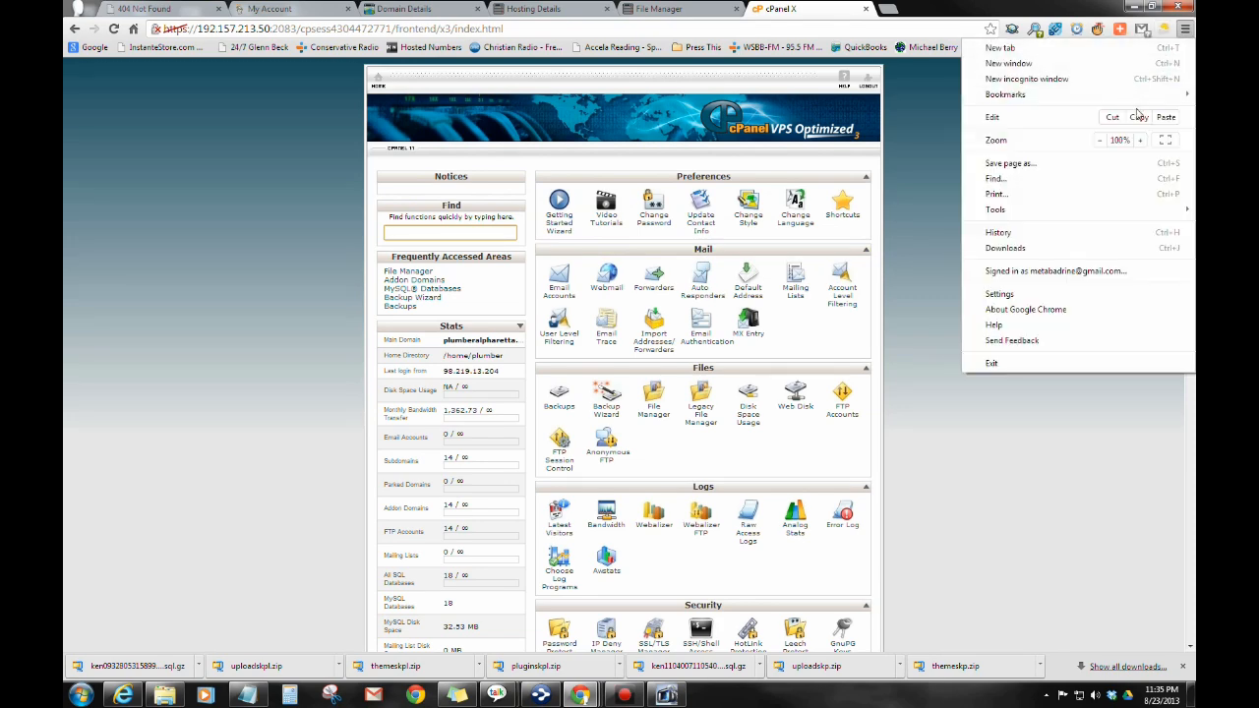
pyautogui.click(1140, 140)
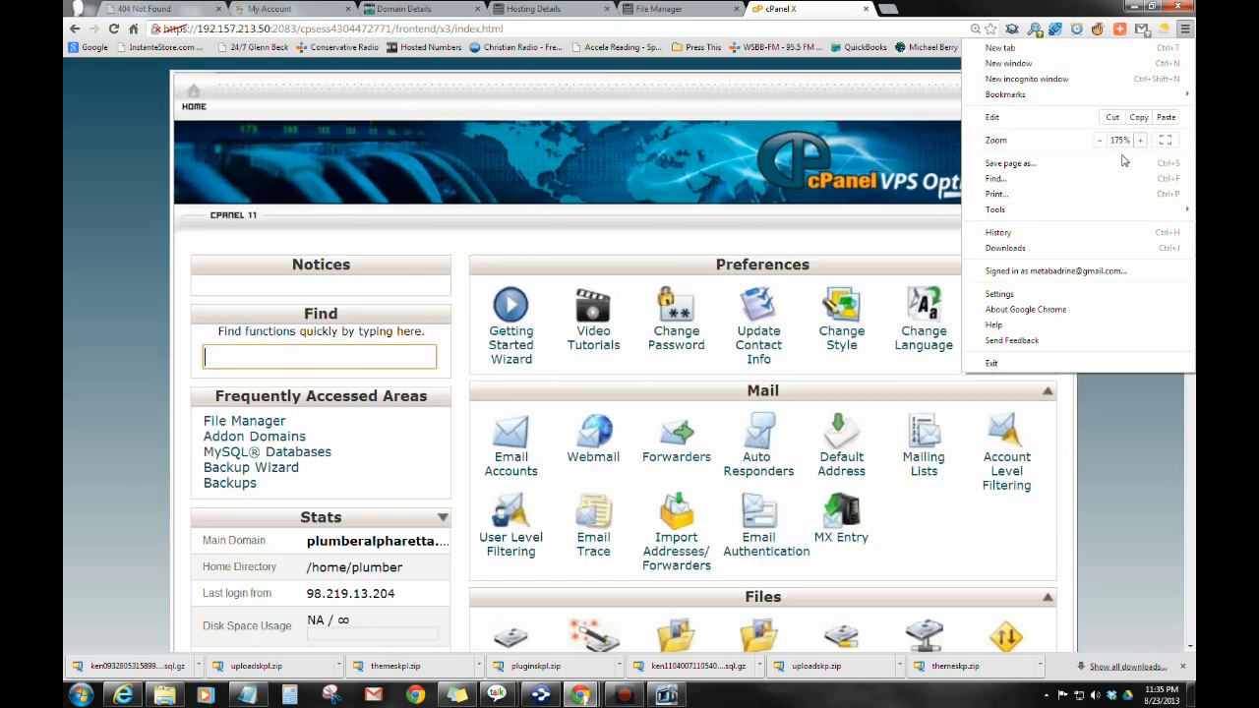
pyautogui.scroll(-3)
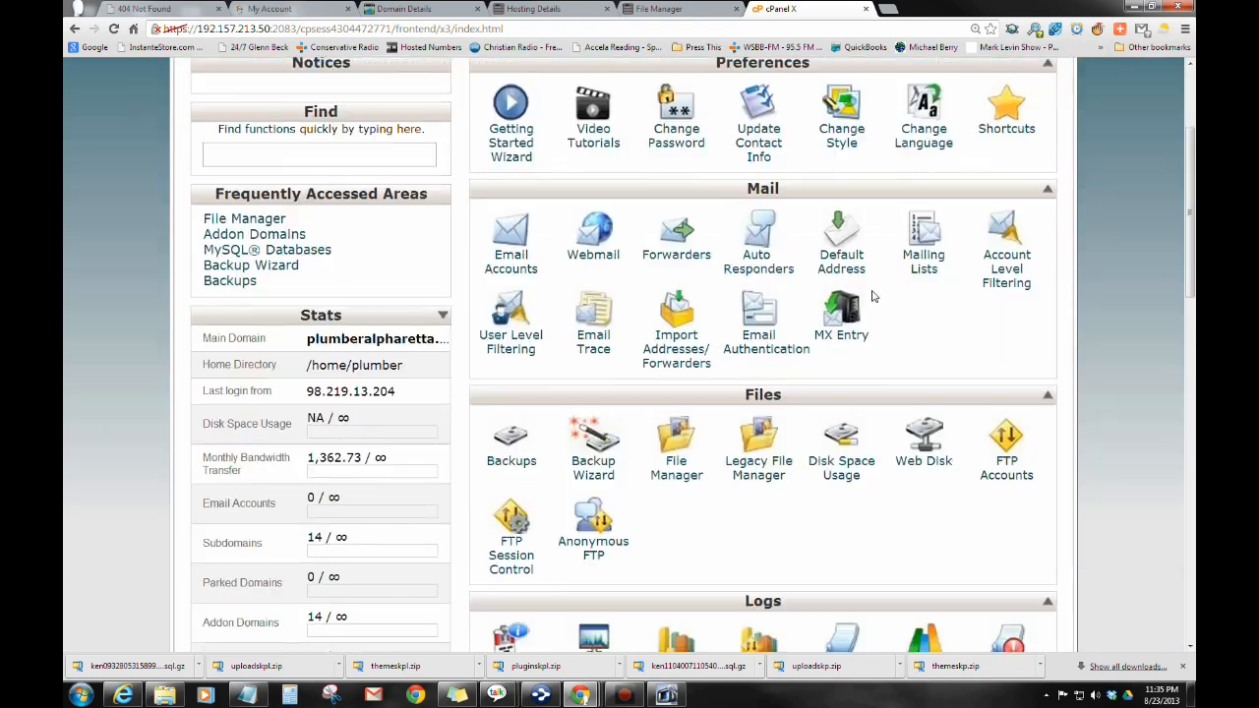
pyautogui.scroll(-3)
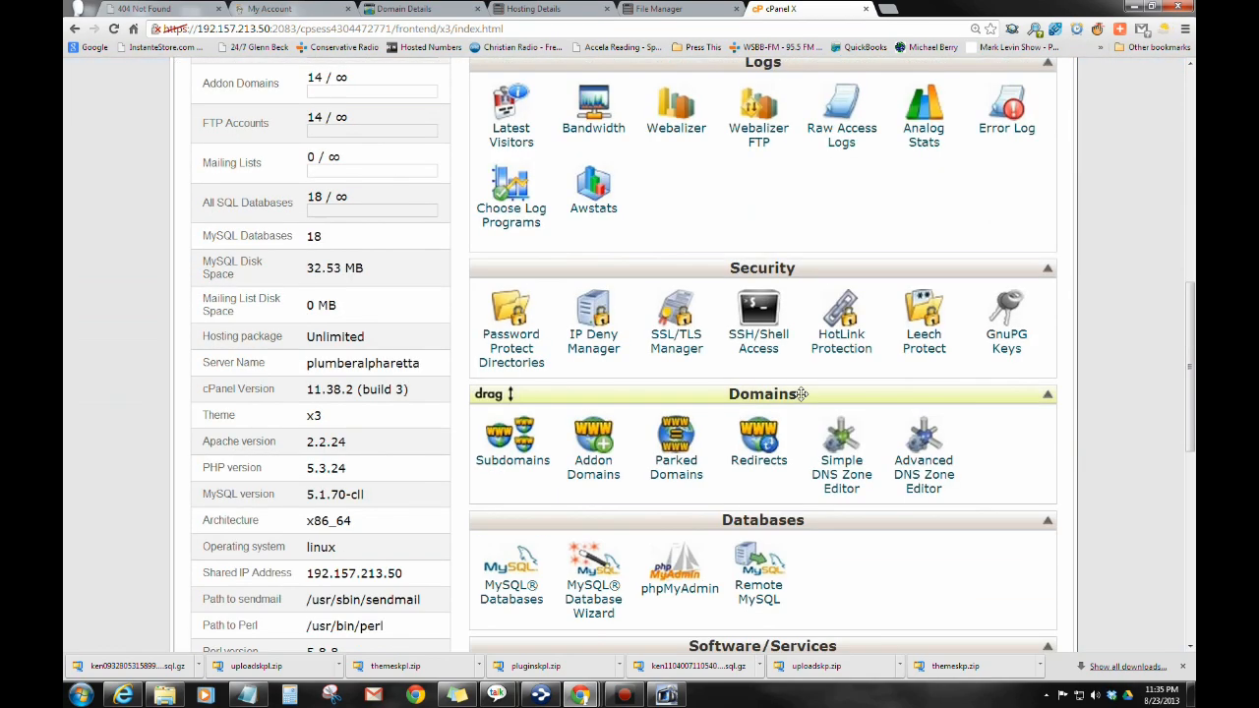
# Step: Add addon domain kennesawplumber.biz at public_html/kennesawplumber.biz with a generated very strong password
pyautogui.click(592, 434)
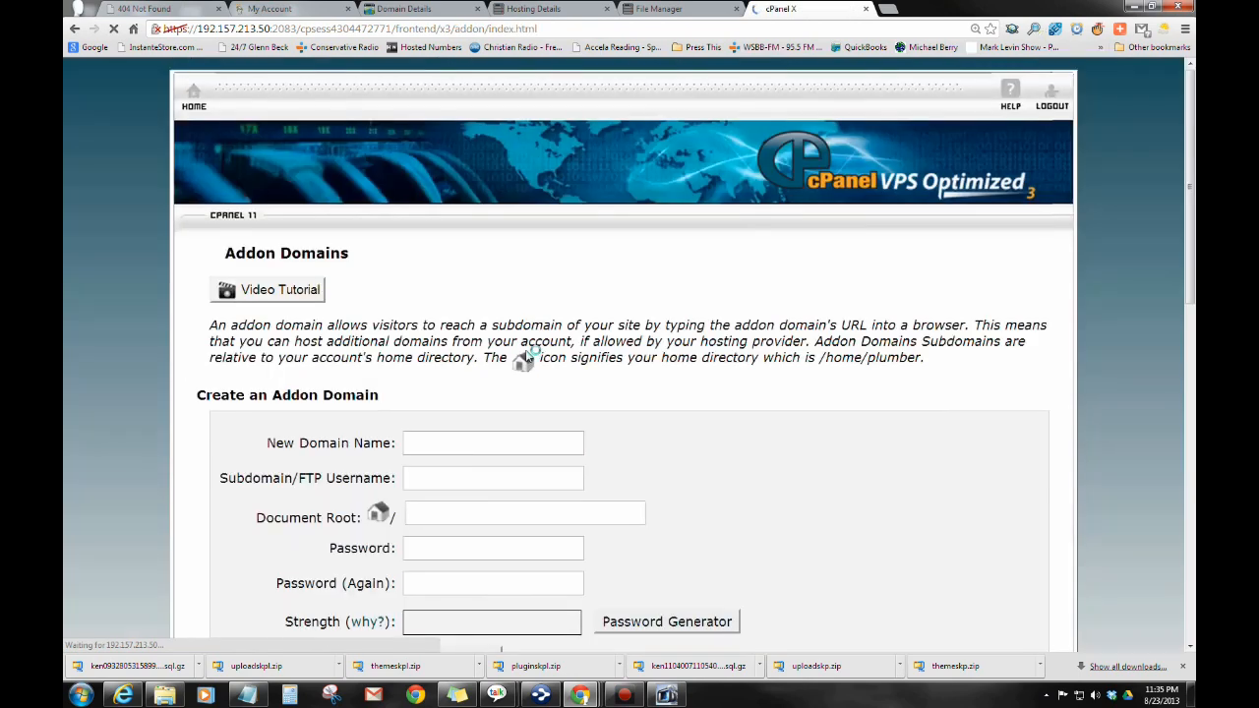
pyautogui.rightClick(493, 443)
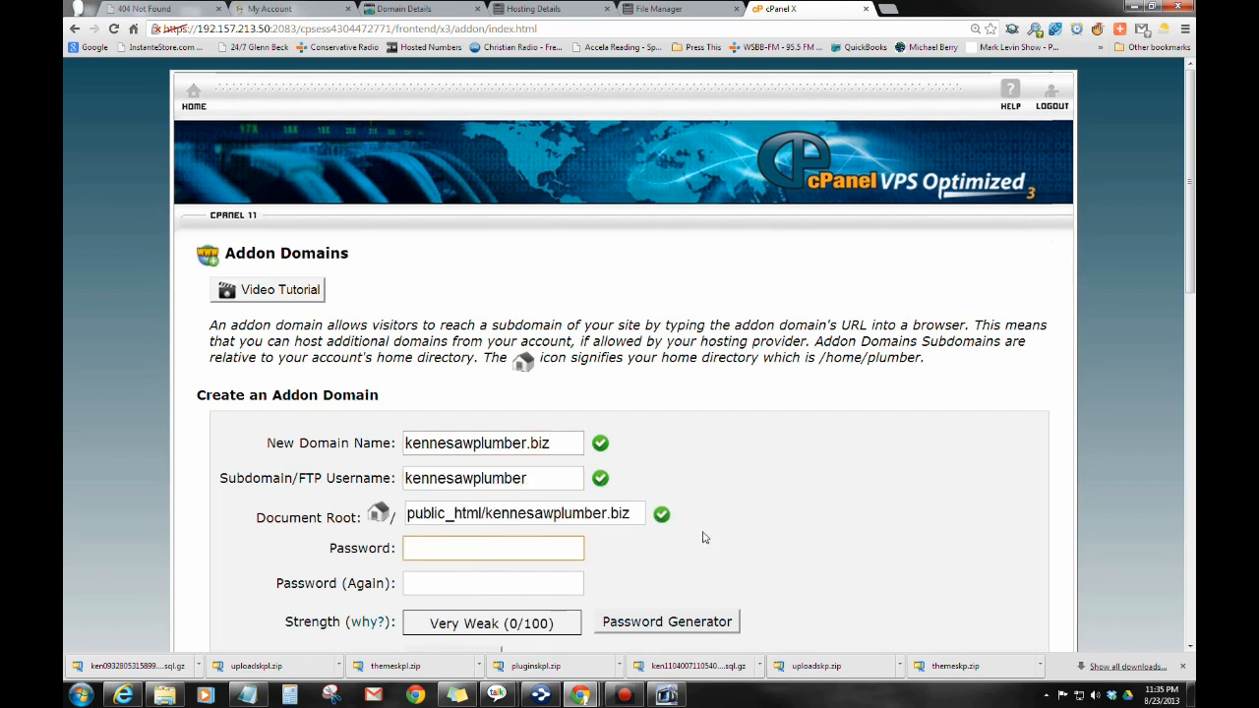
pyautogui.click(665, 621)
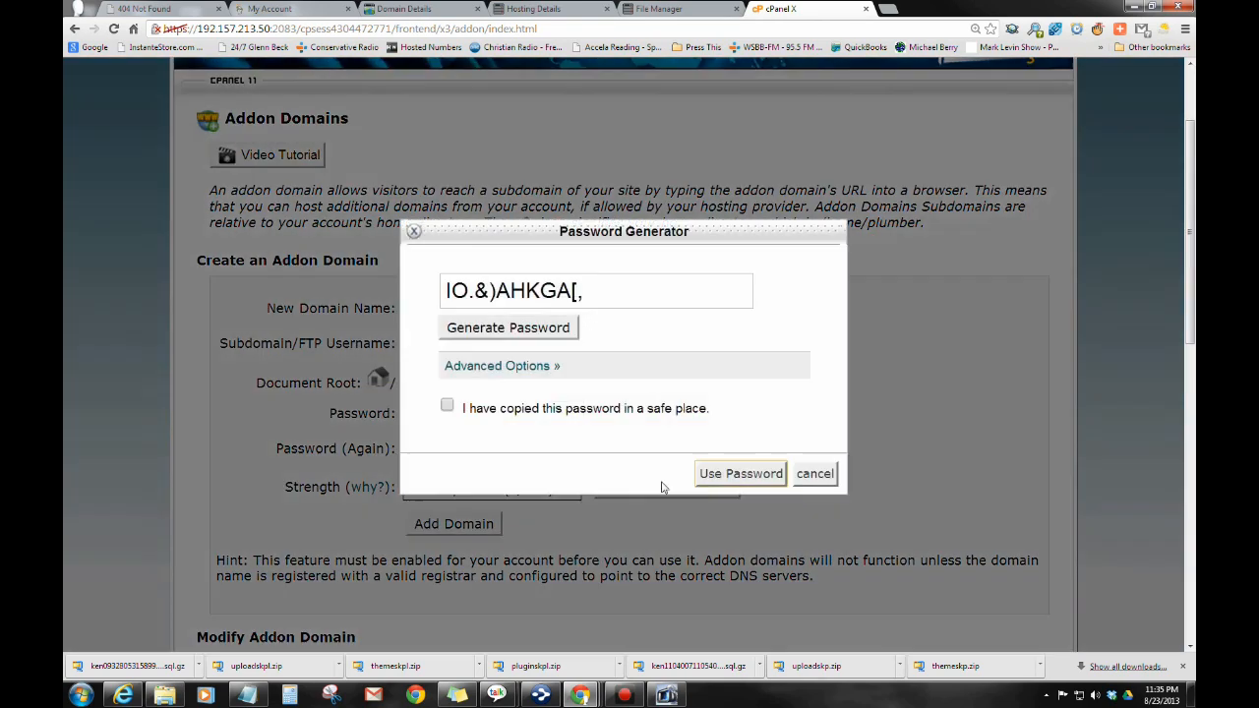
pyautogui.click(447, 407)
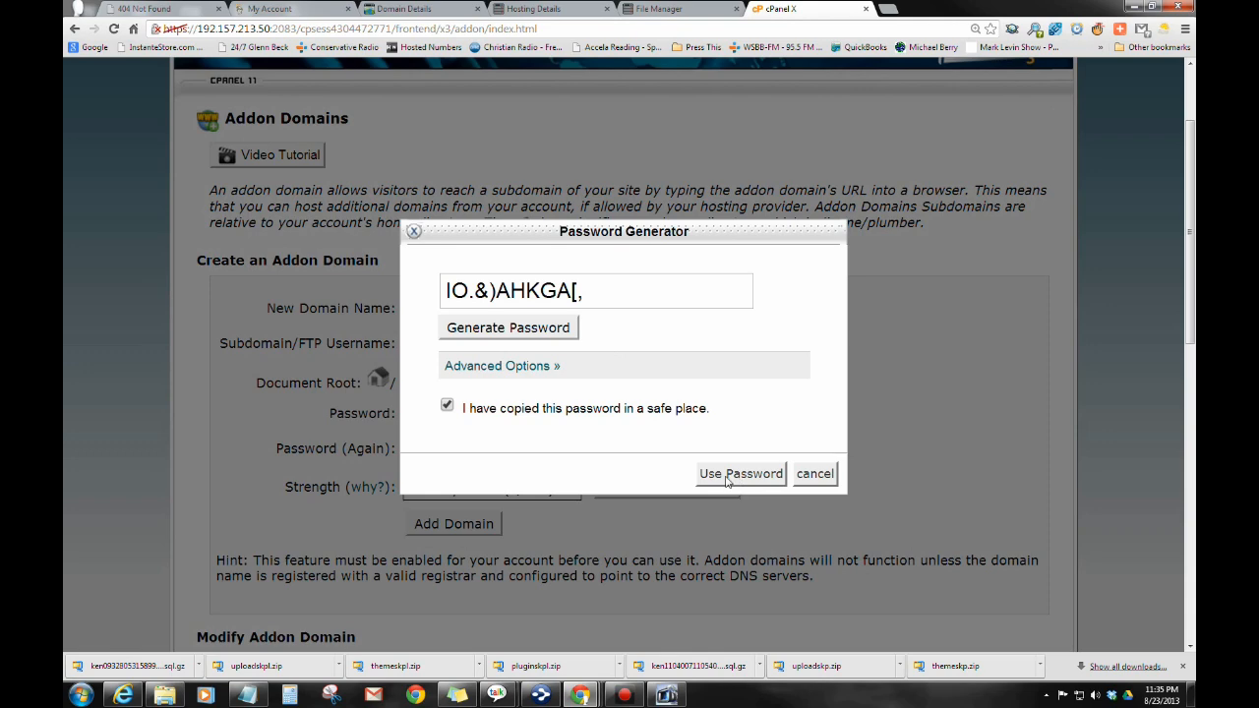
pyautogui.click(740, 474)
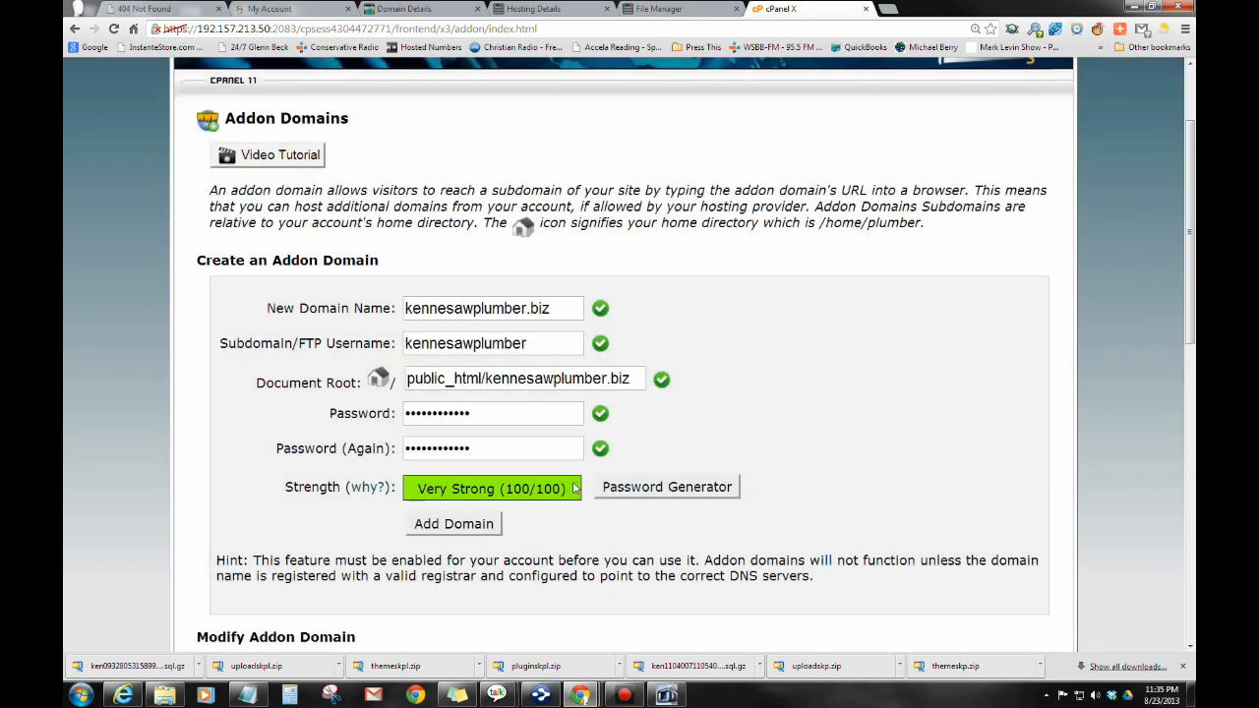
pyautogui.click(454, 524)
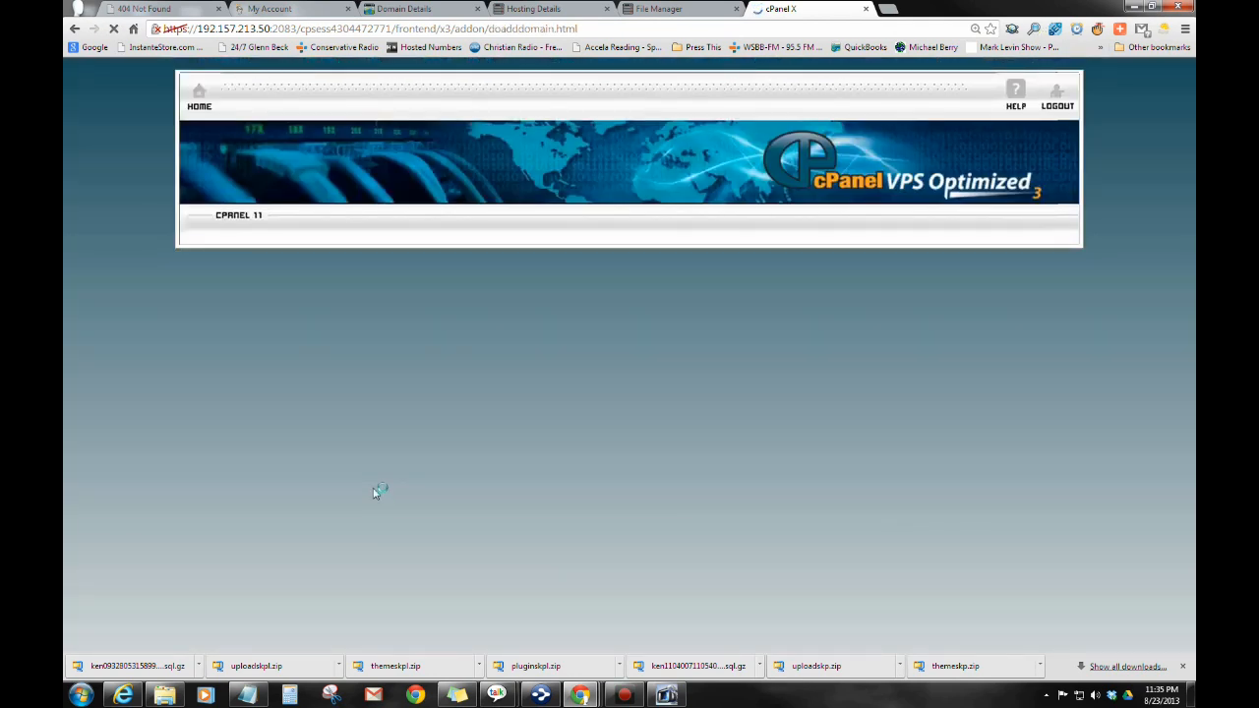
pyautogui.moveTo(423, 445)
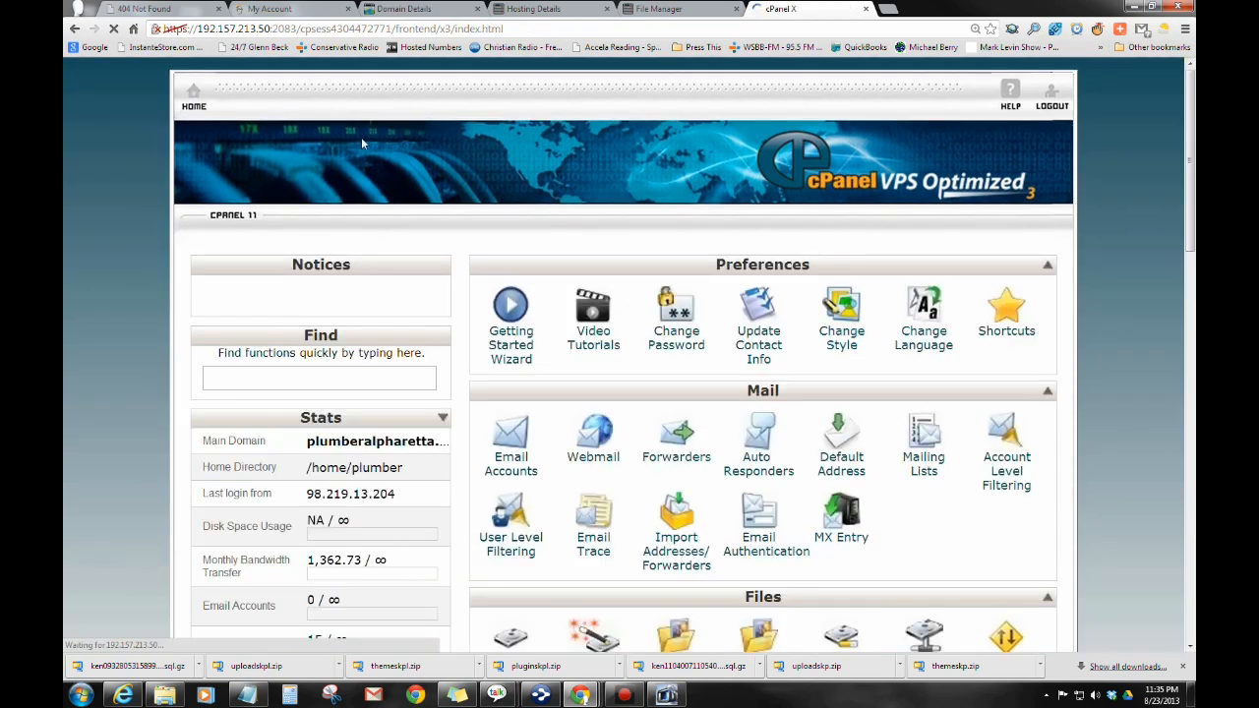
# Step: Scroll the cPanel home down to Software/Services and launch Softaculous
pyautogui.scroll(-3)
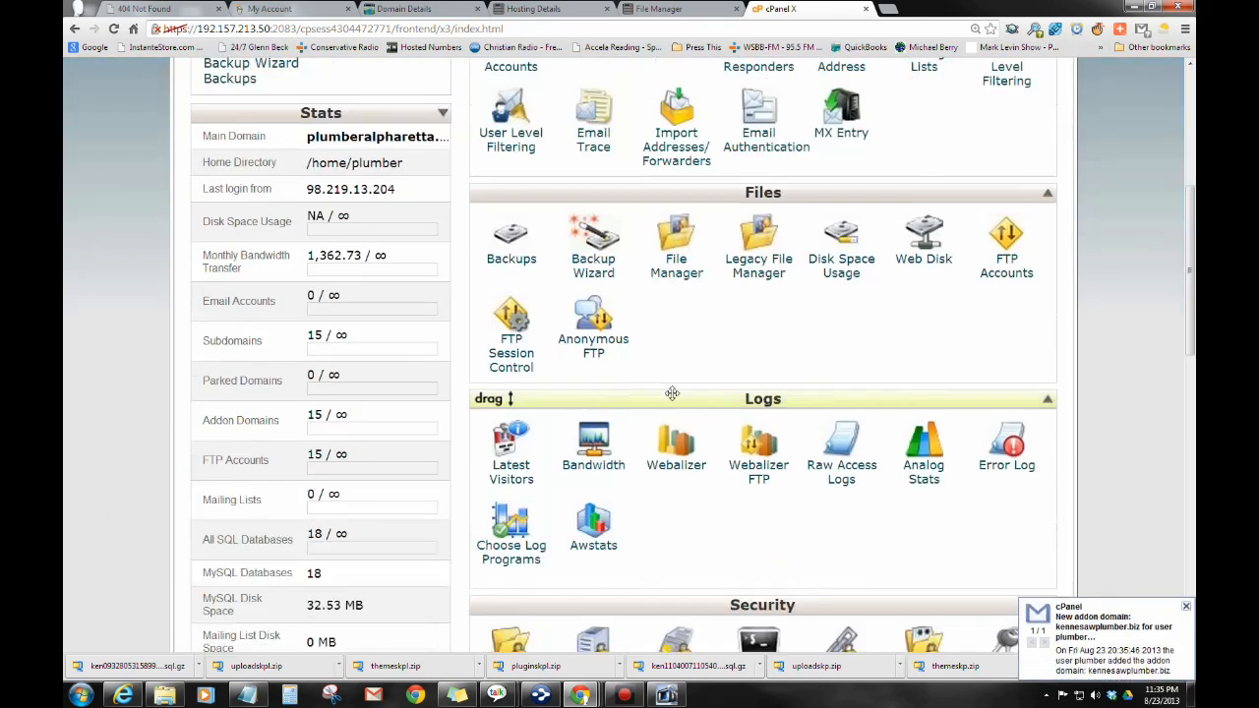
pyautogui.scroll(-3)
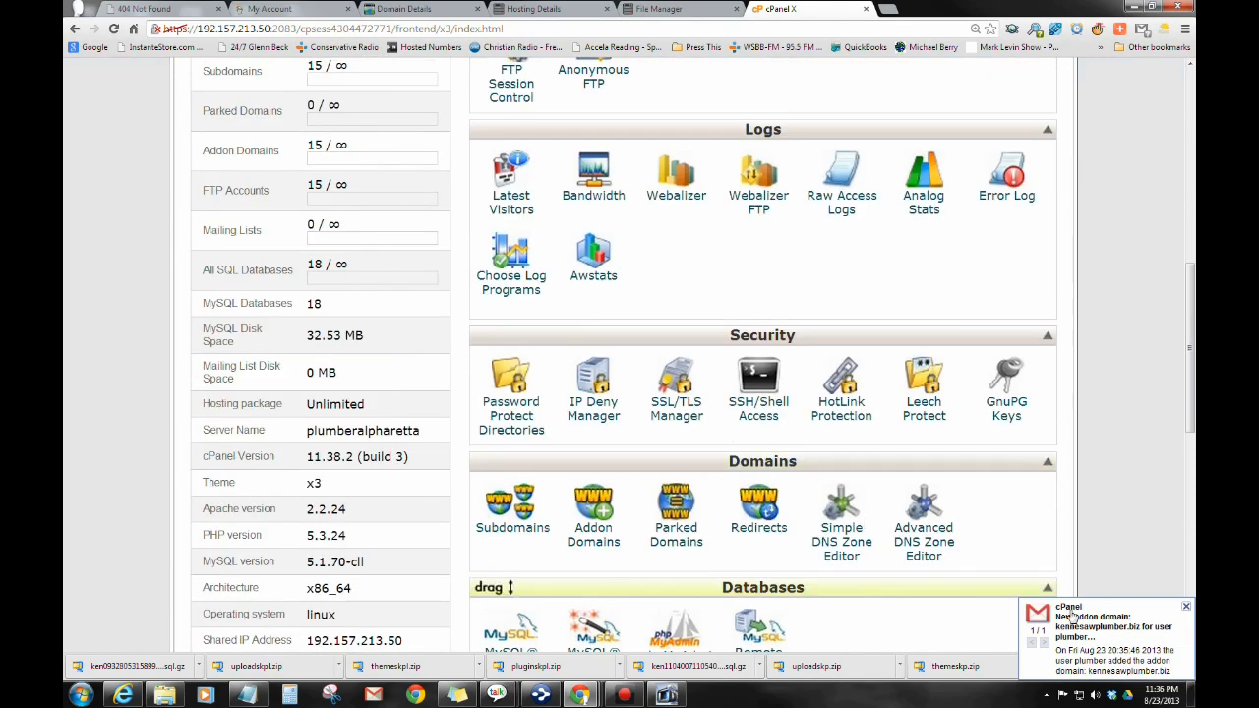
pyautogui.scroll(-3)
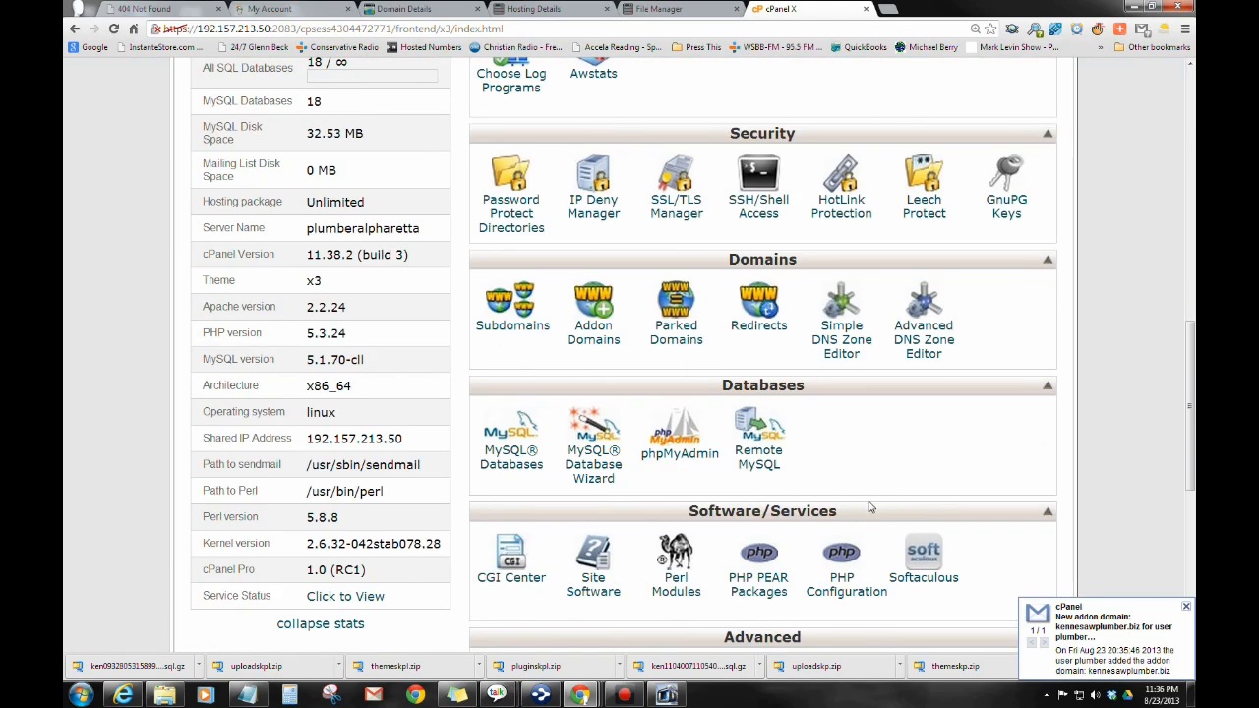
pyautogui.click(922, 553)
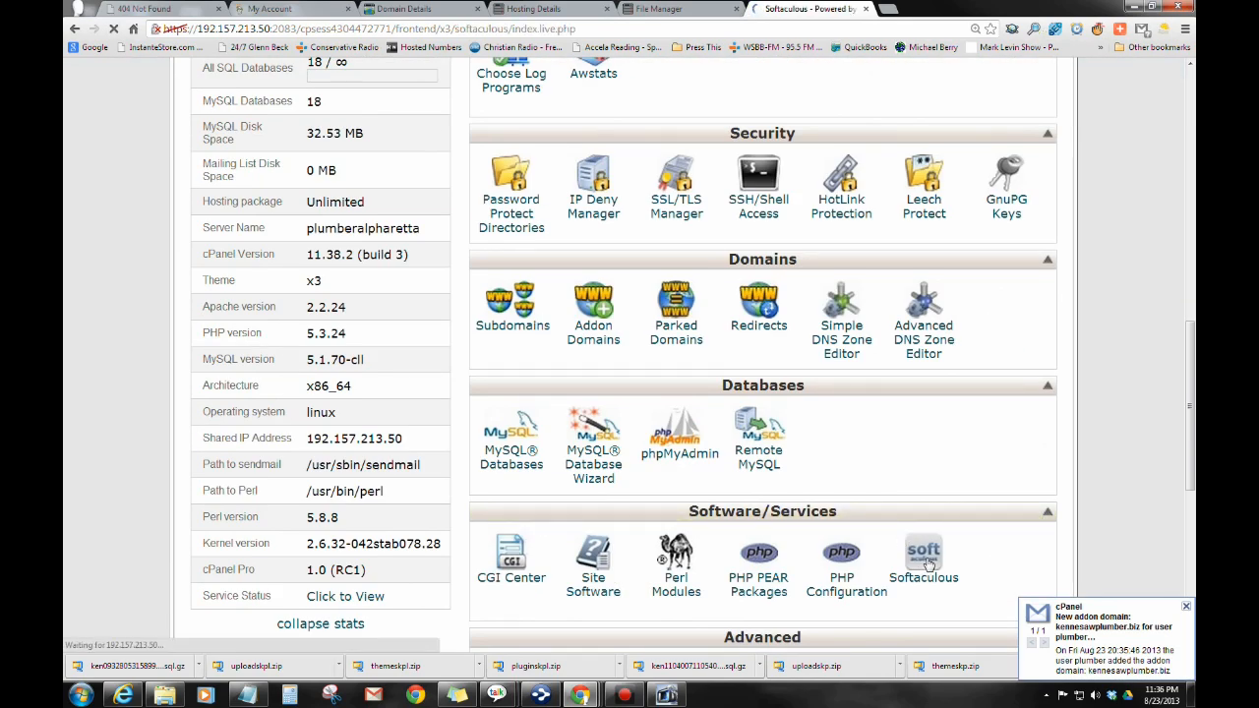
pyautogui.click(922, 552)
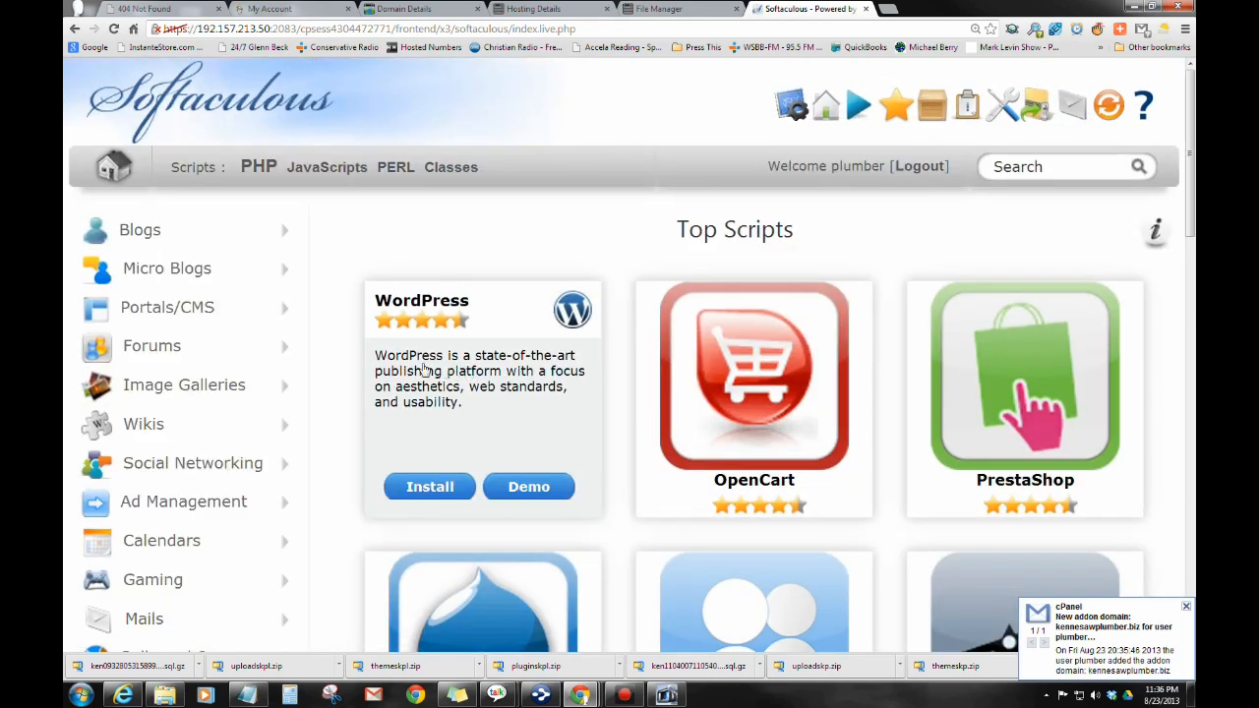
pyautogui.moveTo(447, 386)
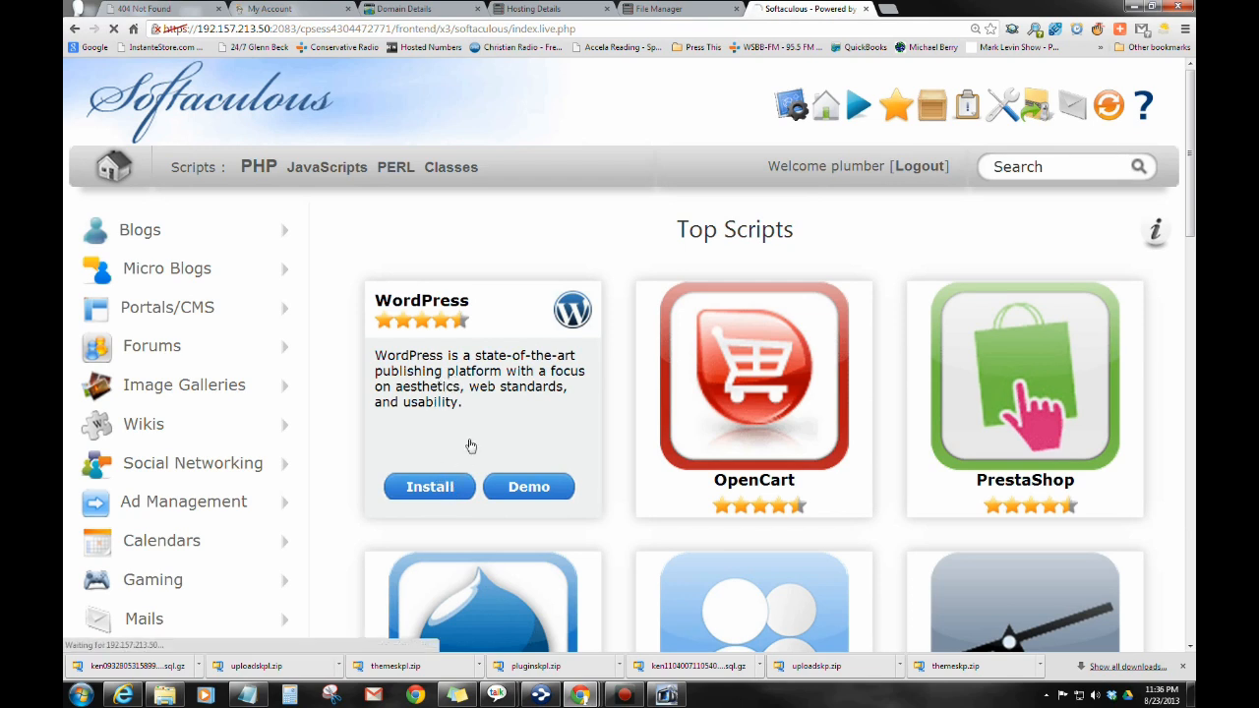
pyautogui.click(428, 487)
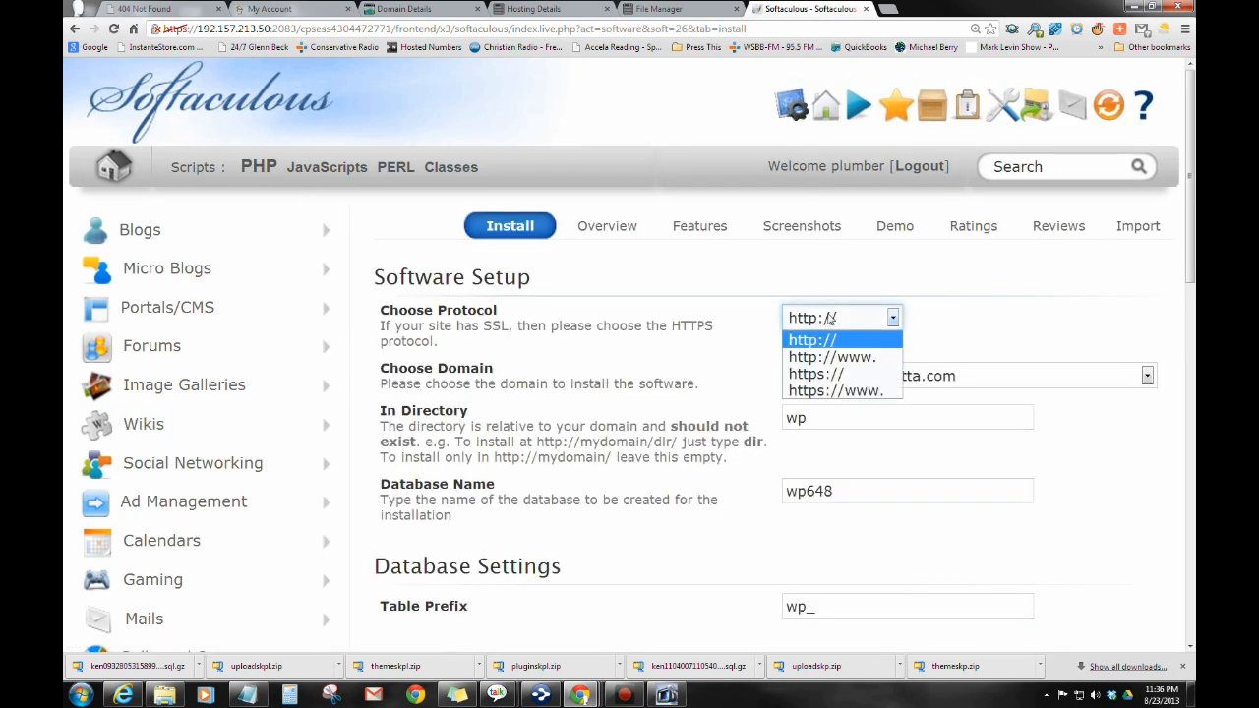
pyautogui.click(832, 356)
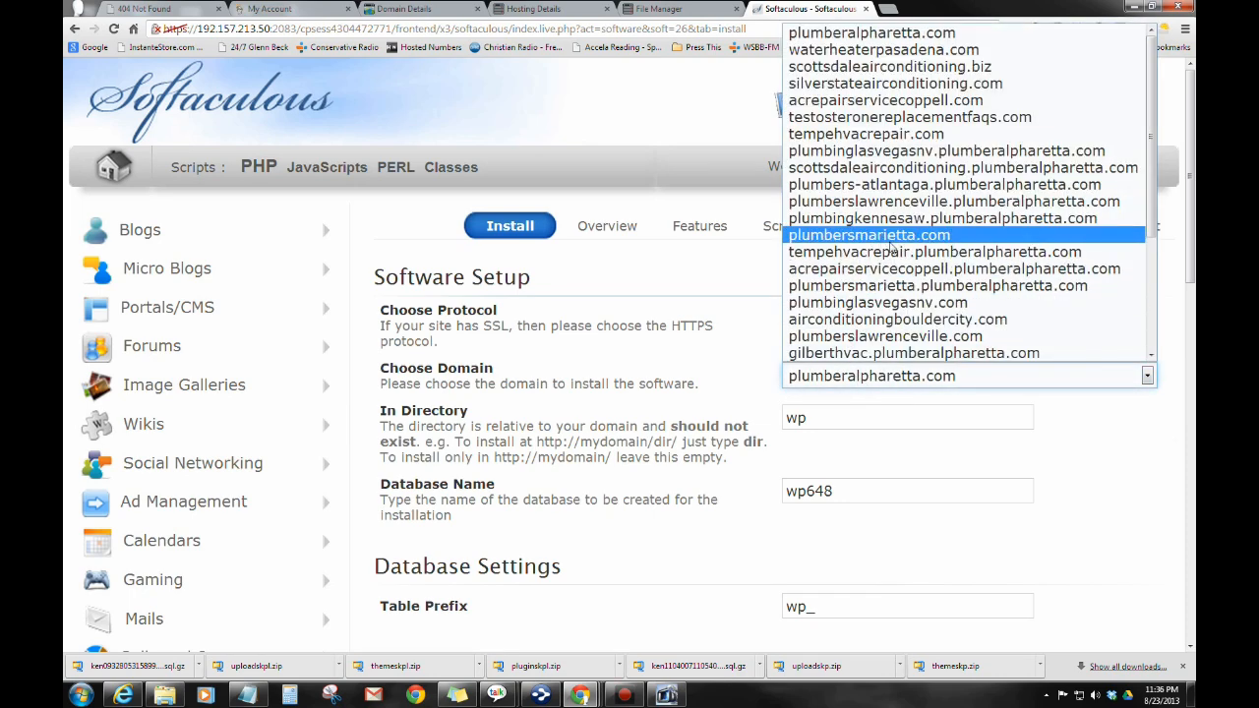
pyautogui.scroll(-3)
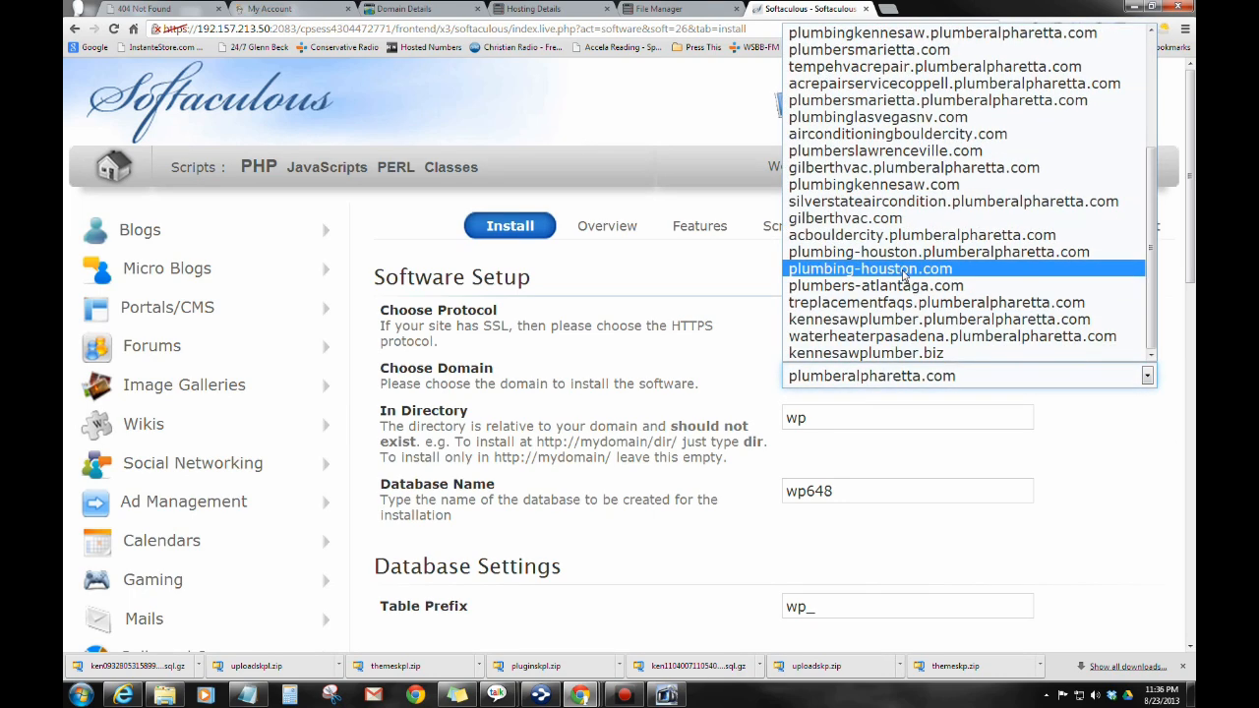
pyautogui.click(884, 352)
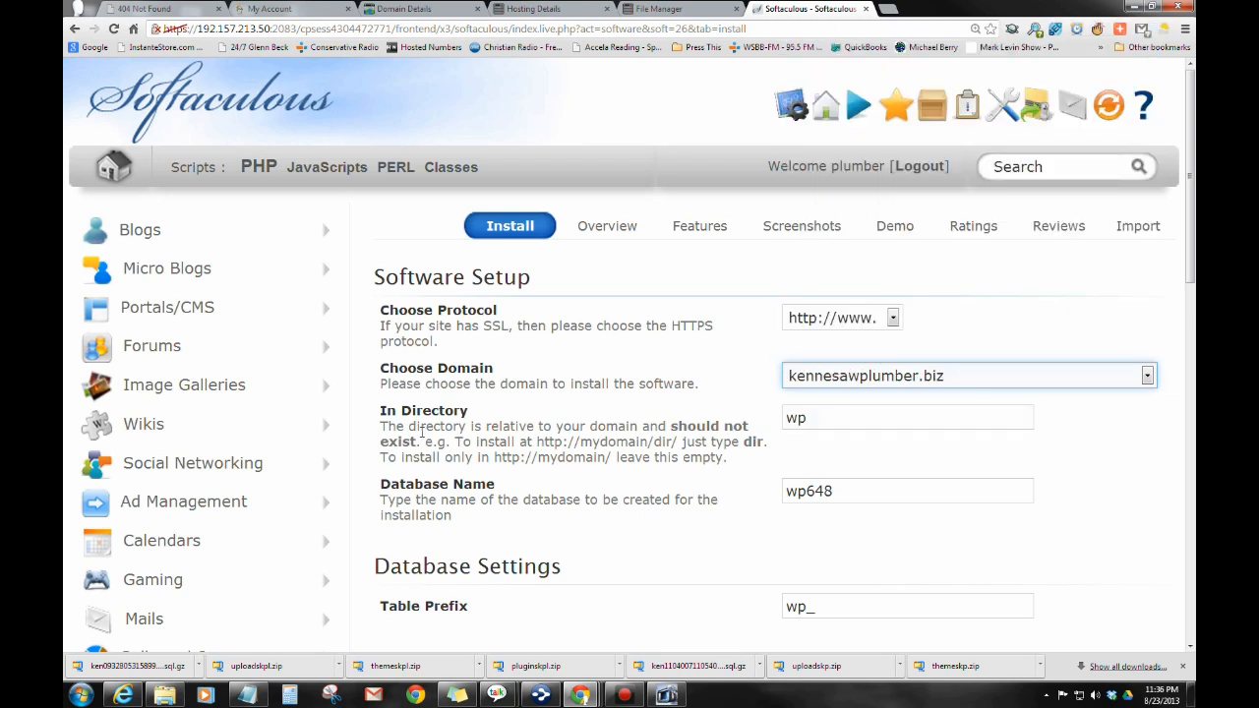
pyautogui.doubleClick(795, 417)
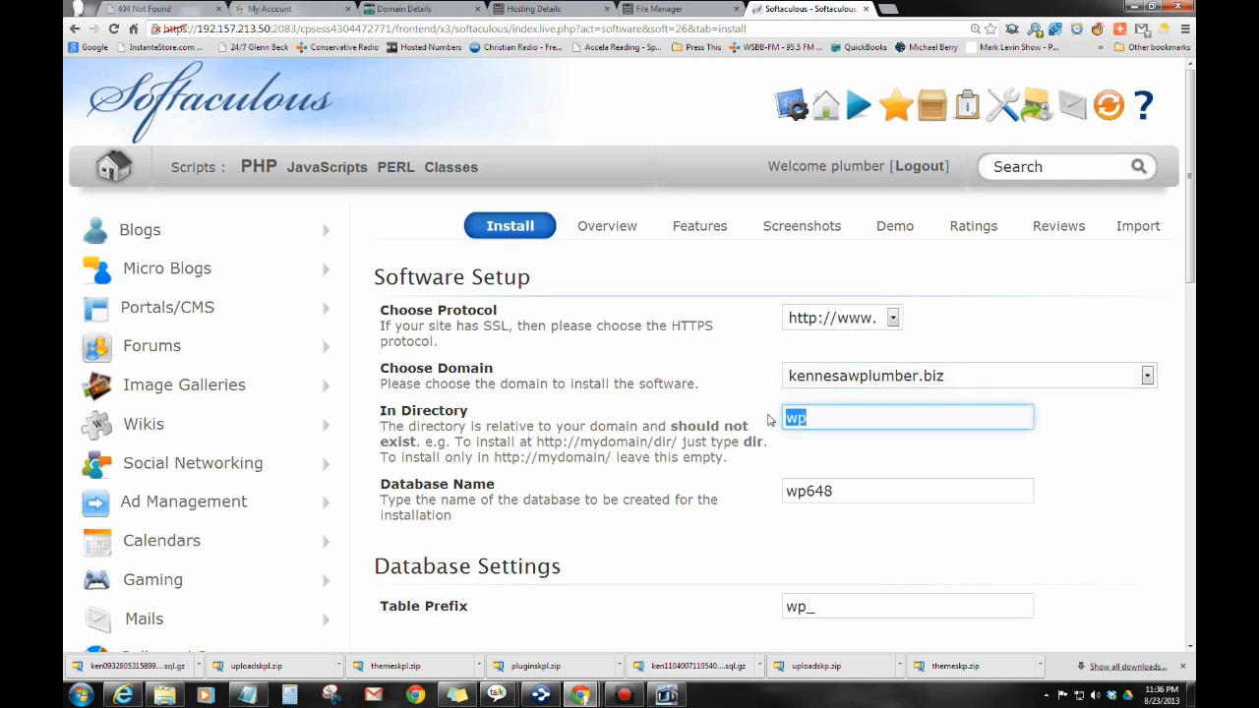
pyautogui.press('Delete')
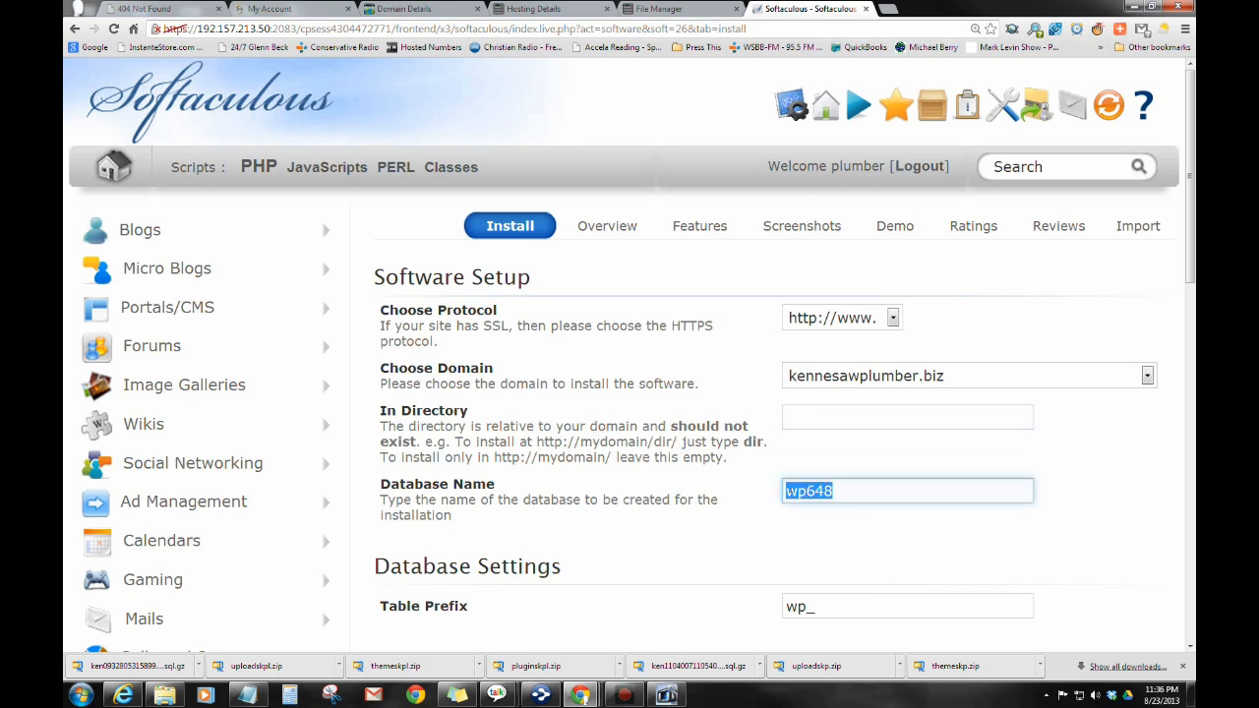
# Step: Copy the generated database name and scroll down to the admin account details
pyautogui.rightClick(806, 491)
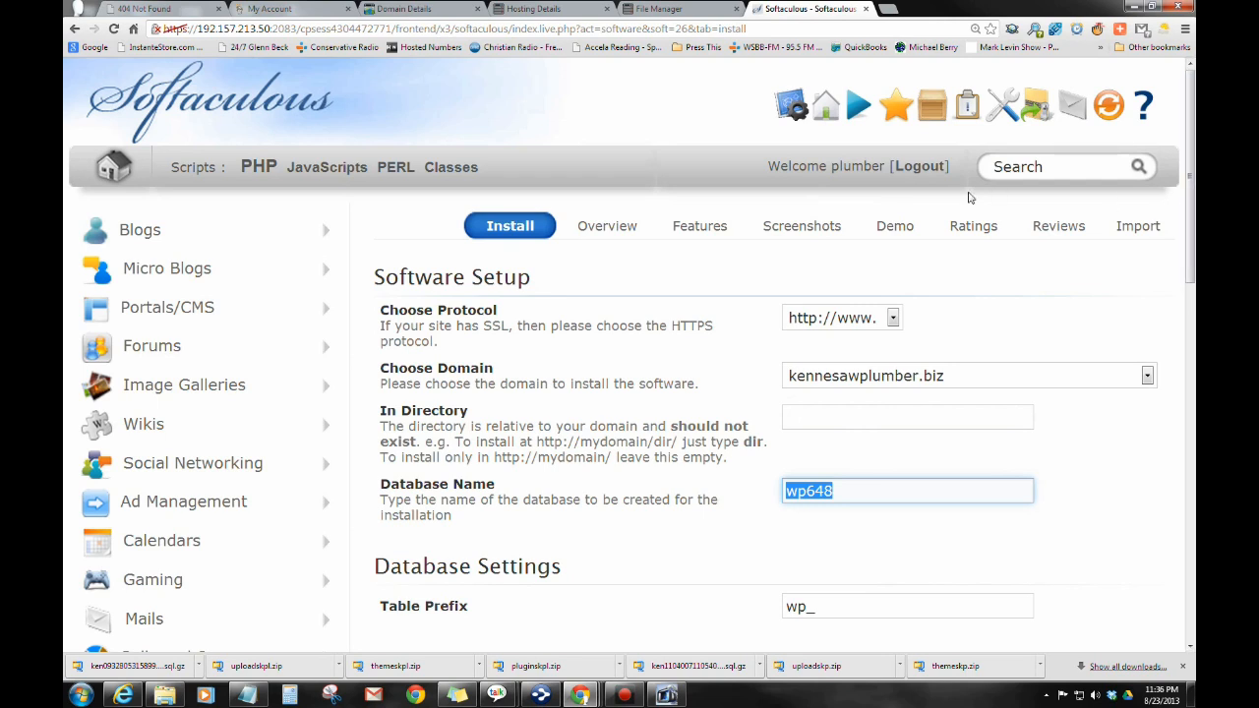
pyautogui.moveTo(883, 242)
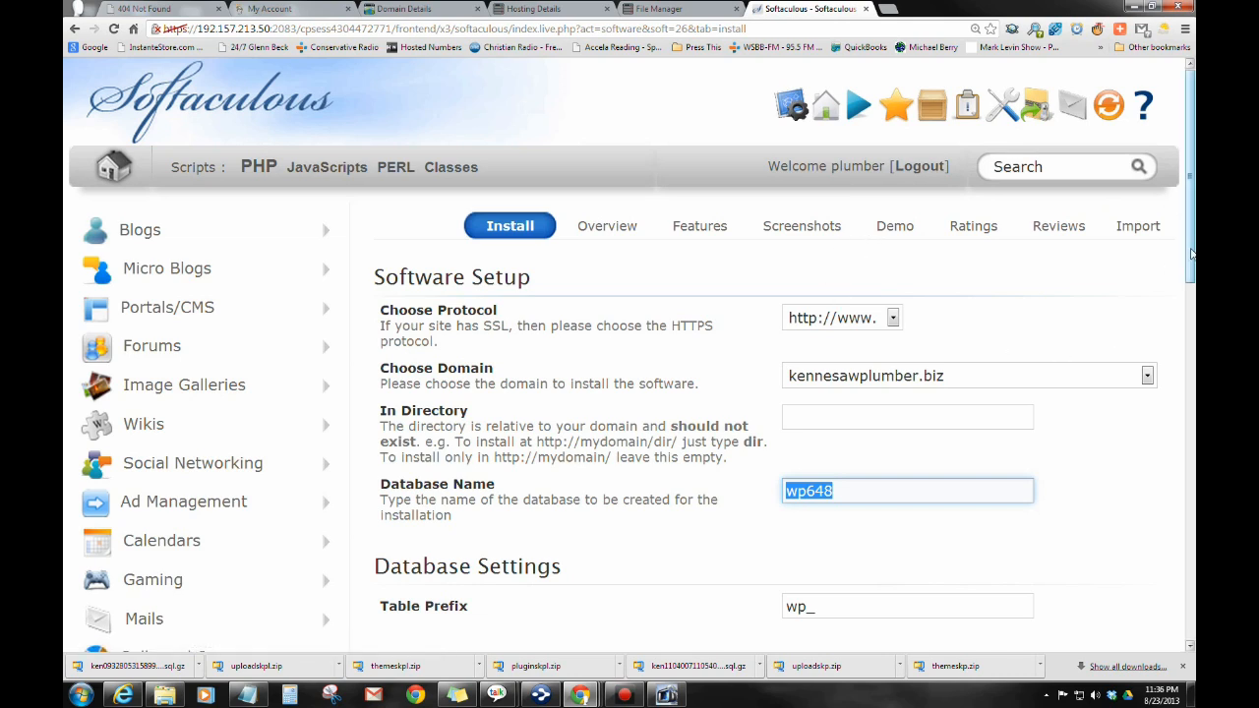
pyautogui.scroll(-3)
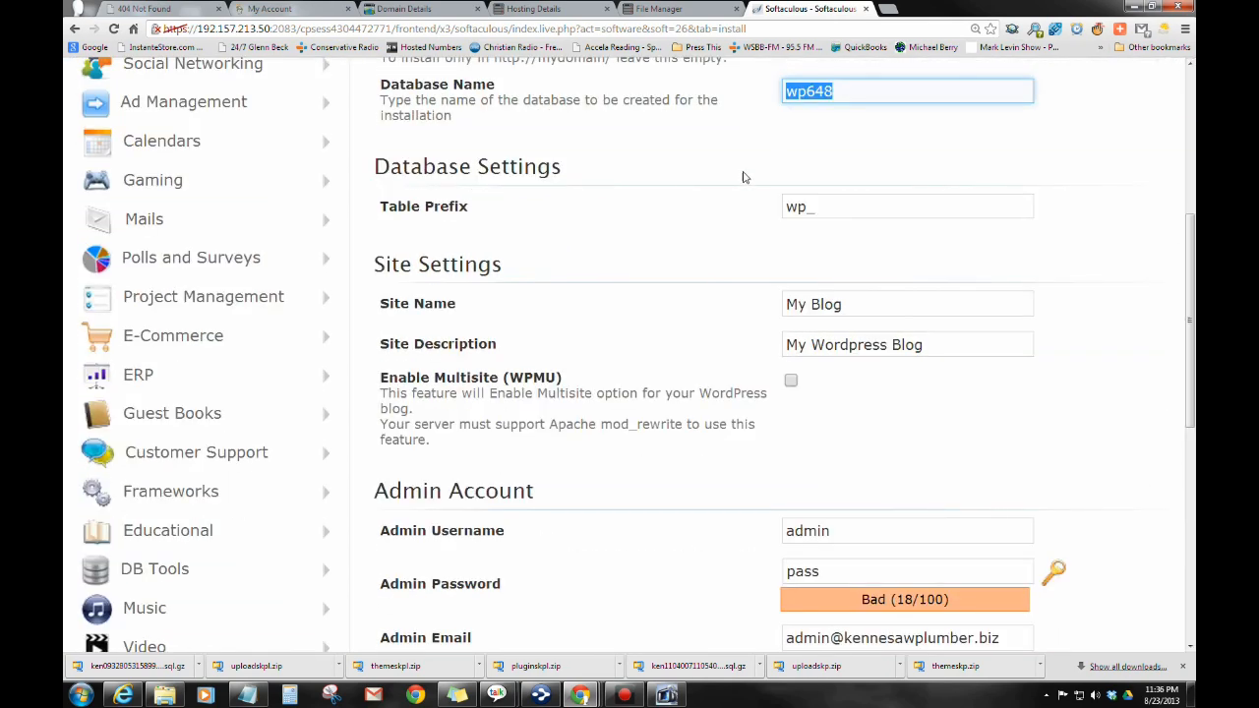
pyautogui.moveTo(847, 335)
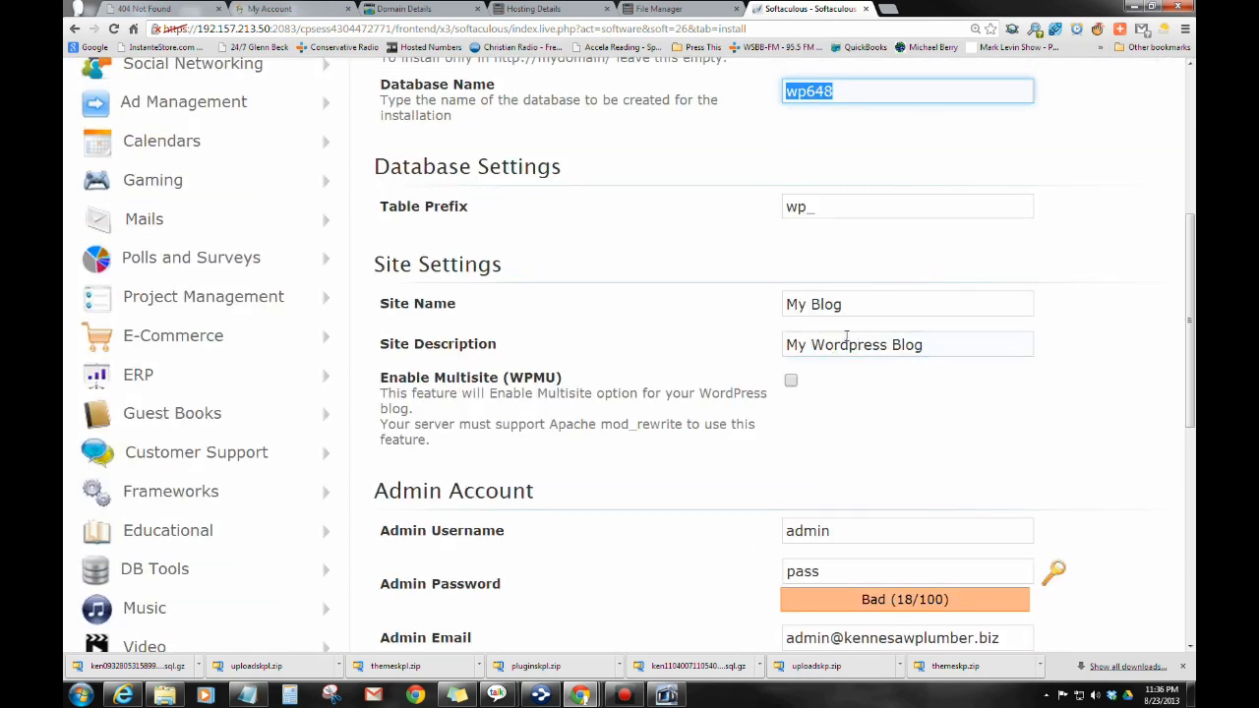
pyautogui.scroll(-3)
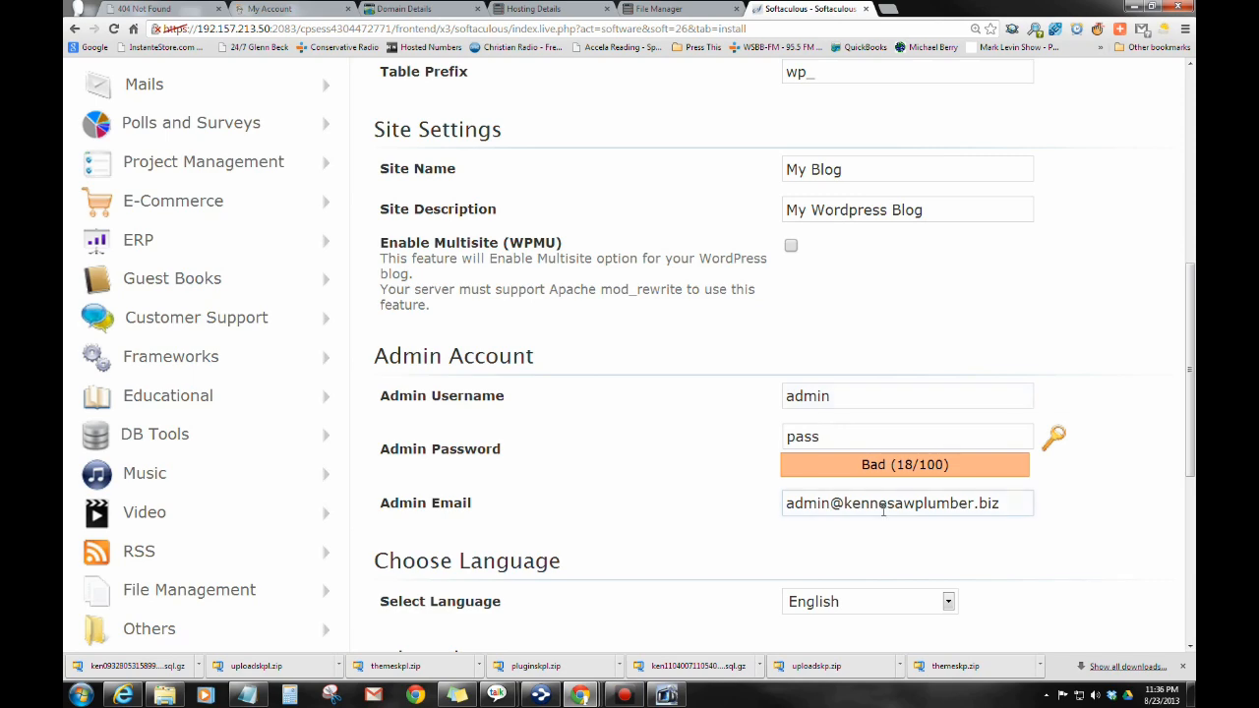
pyautogui.scroll(-3)
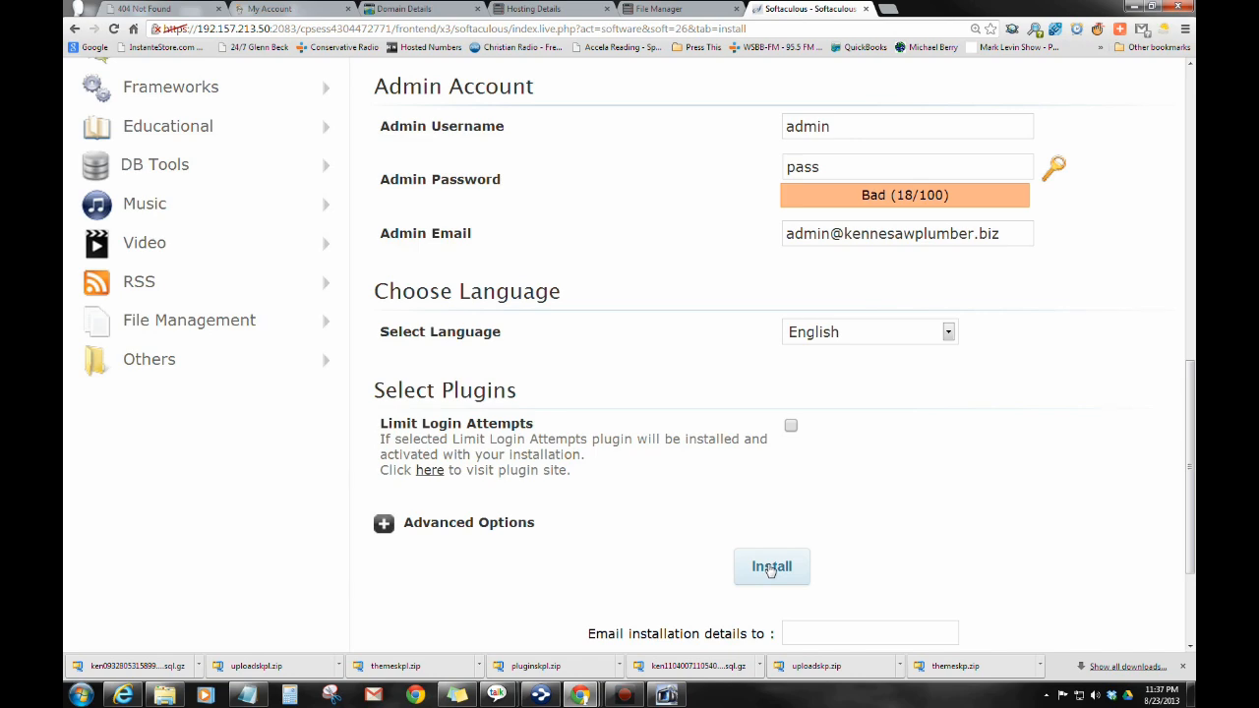
pyautogui.click(771, 566)
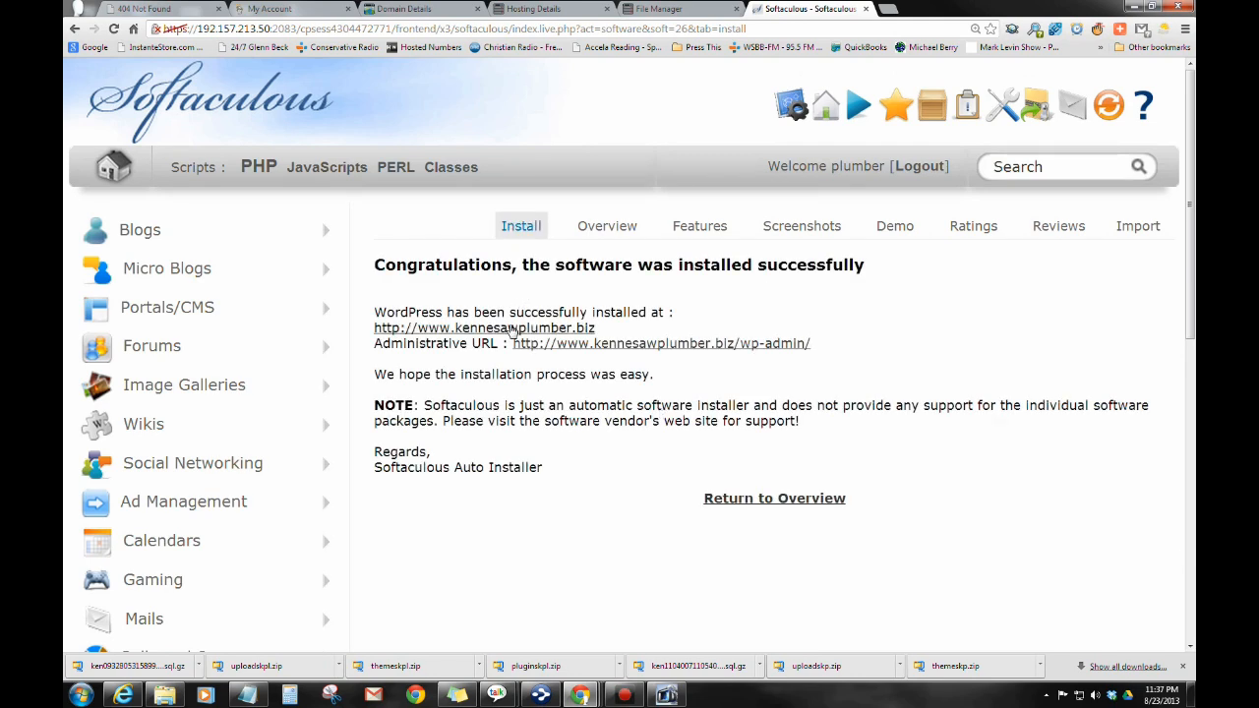
pyautogui.click(468, 328)
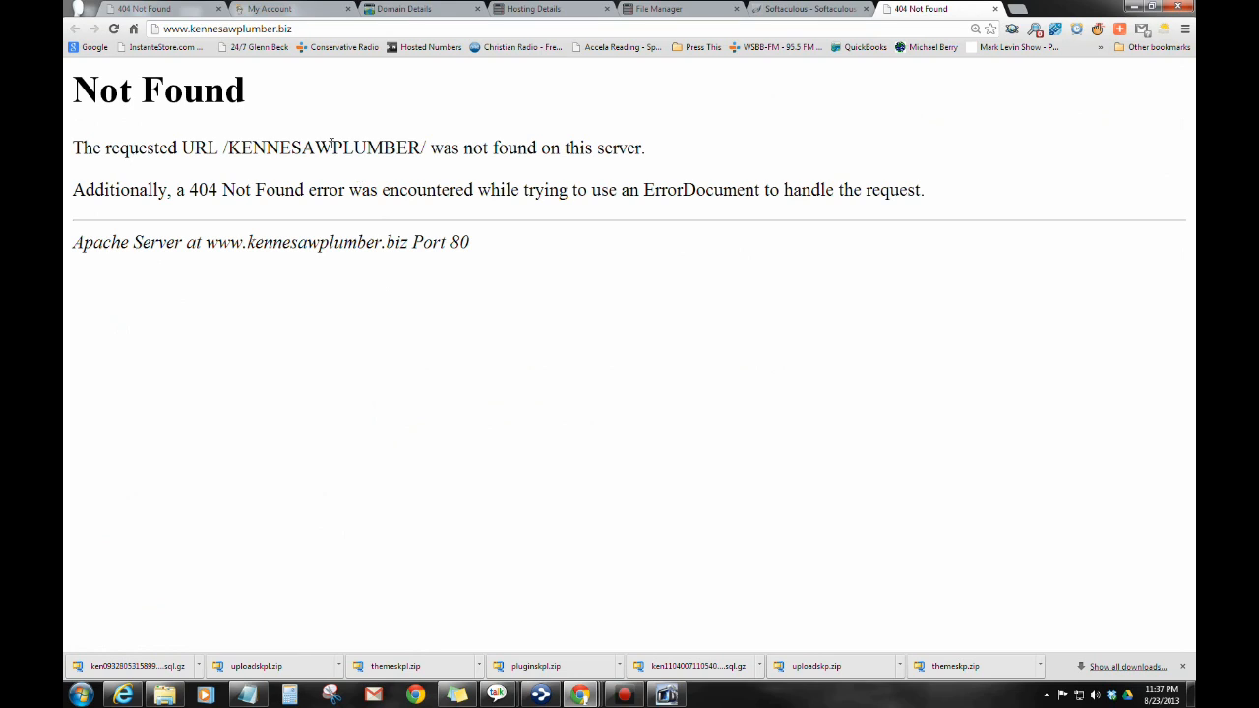
pyautogui.moveTo(114, 29)
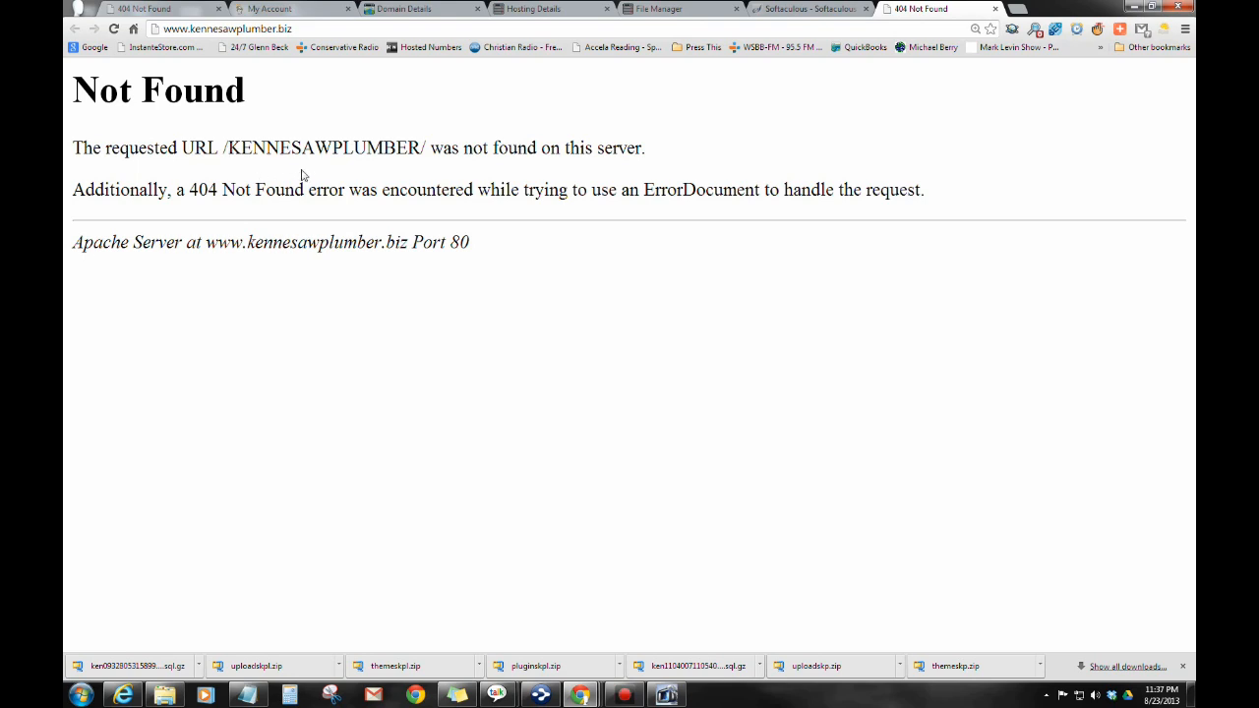
pyautogui.moveTo(298, 177)
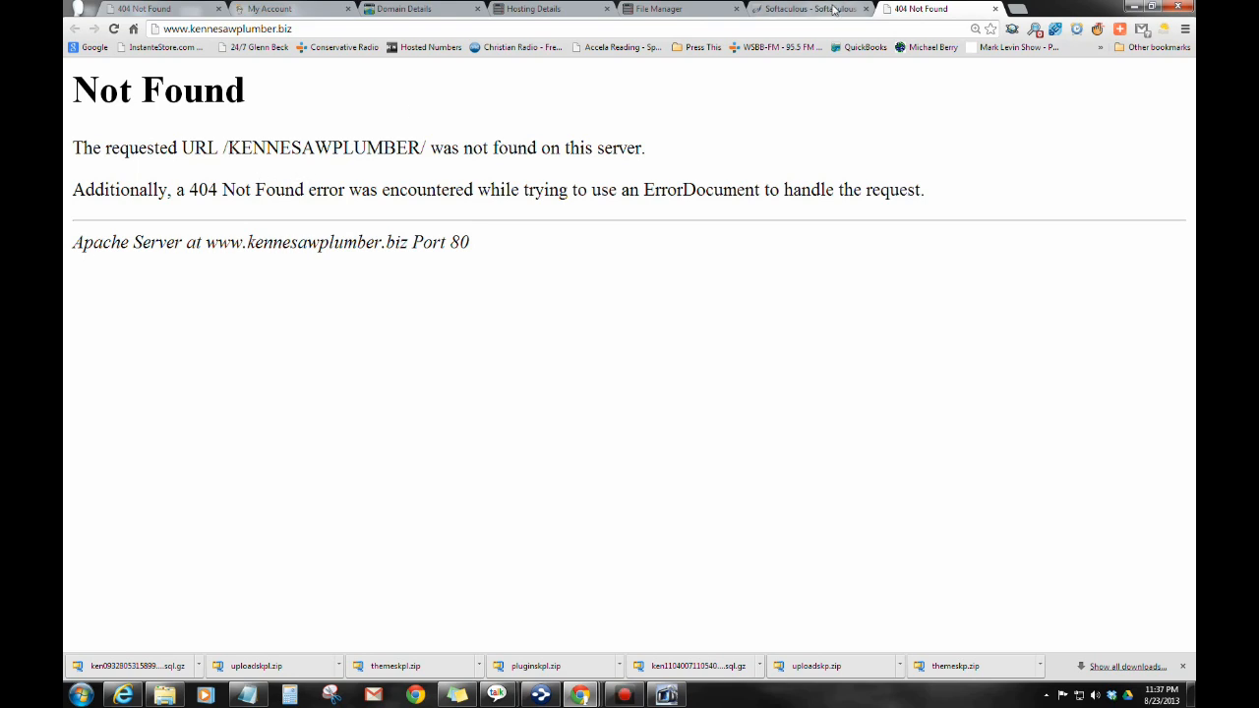
pyautogui.click(801, 8)
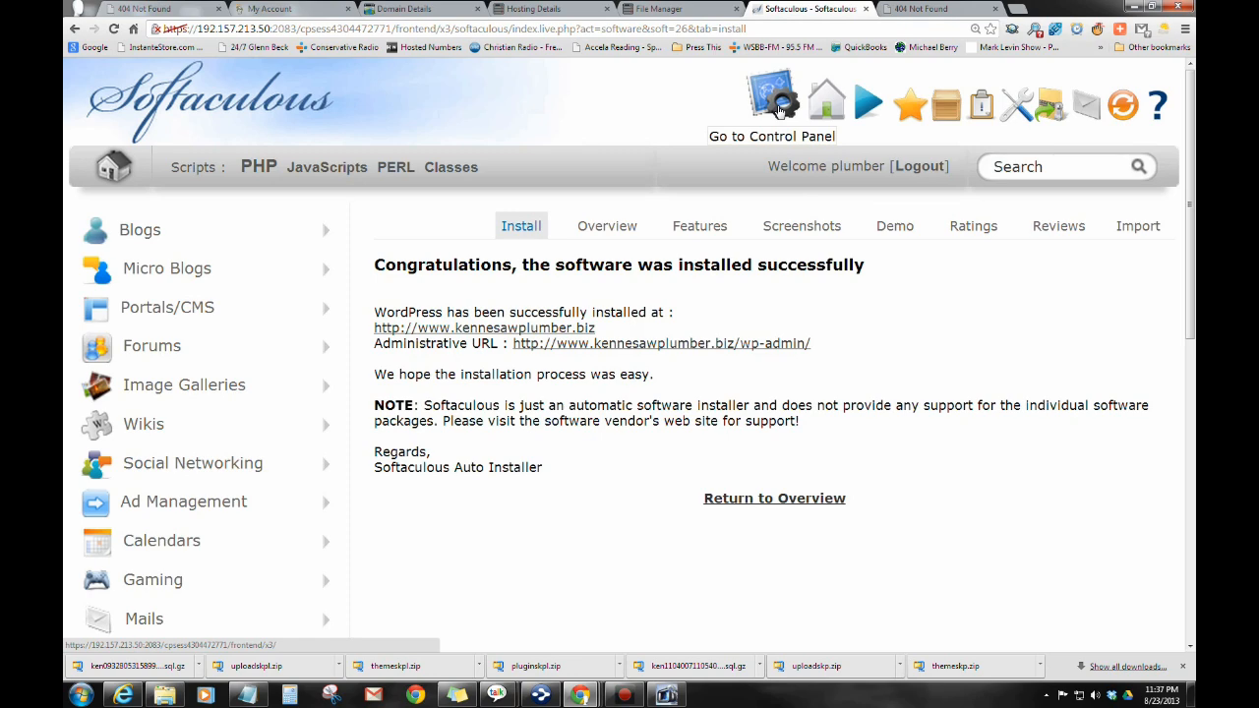
# Step: Open File Manager in its own tab, then return to cPanel home and scroll to Databases
pyautogui.click(776, 98)
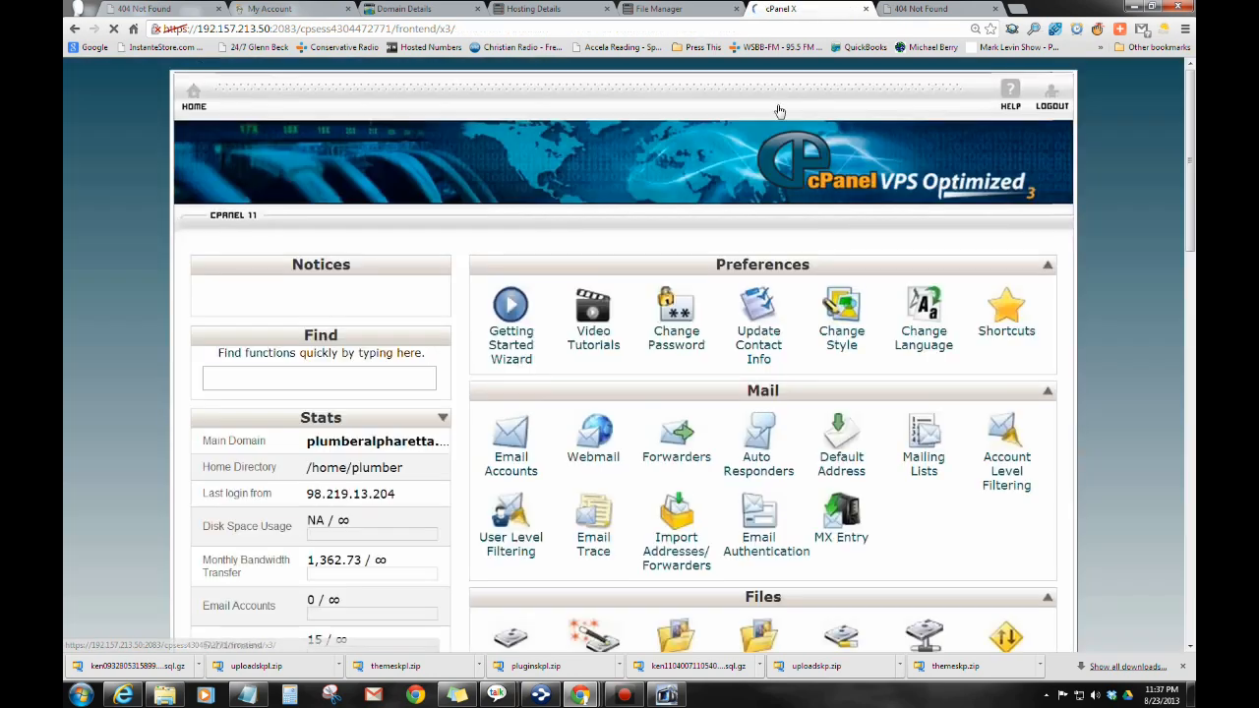
pyautogui.scroll(-3)
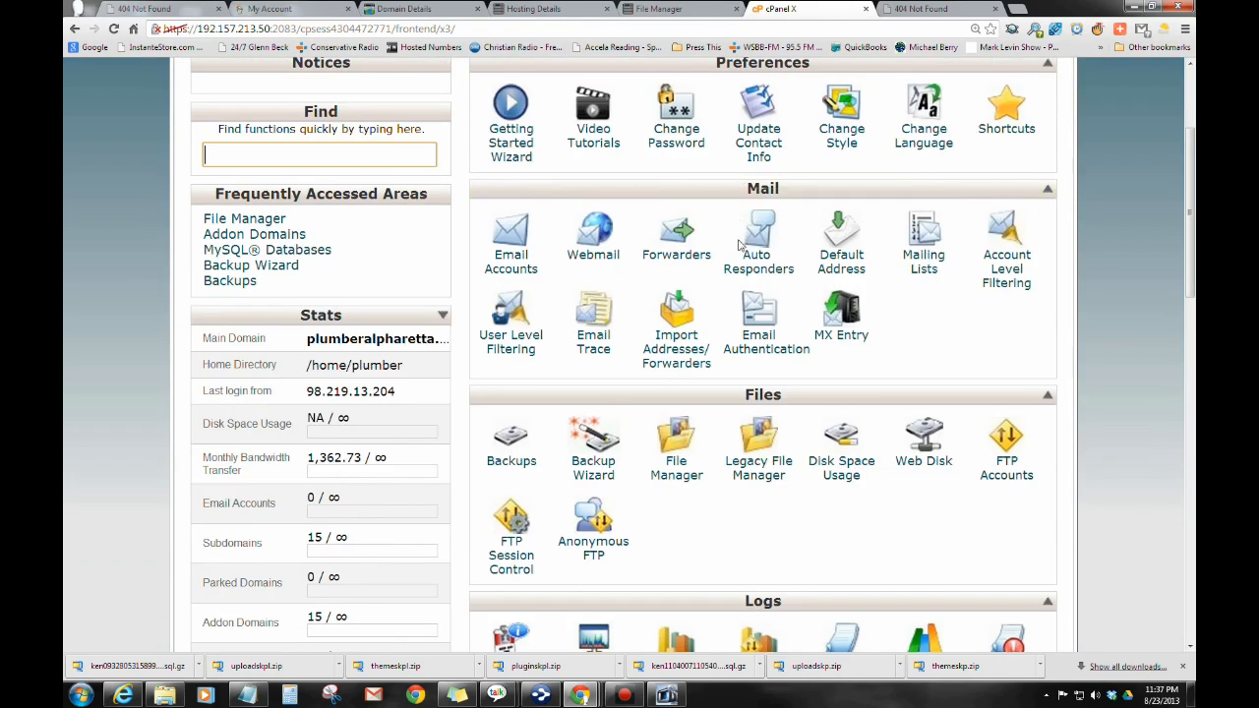
pyautogui.moveTo(662, 390)
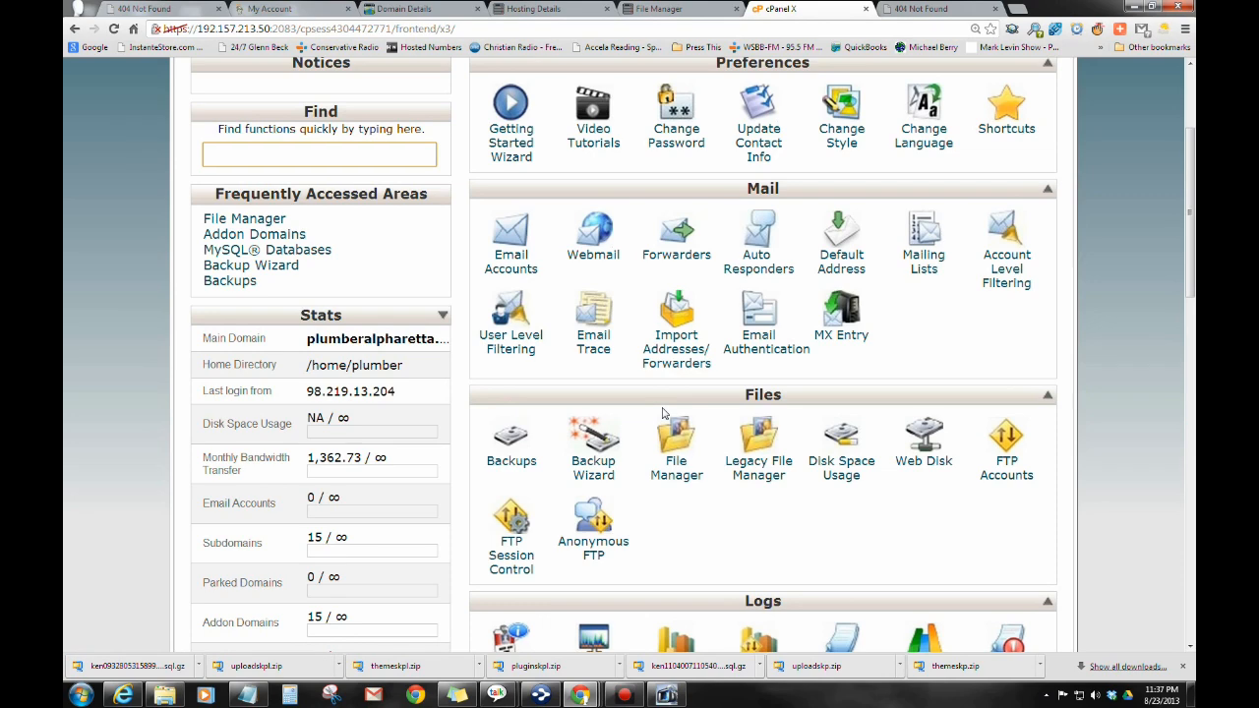
pyautogui.click(675, 435)
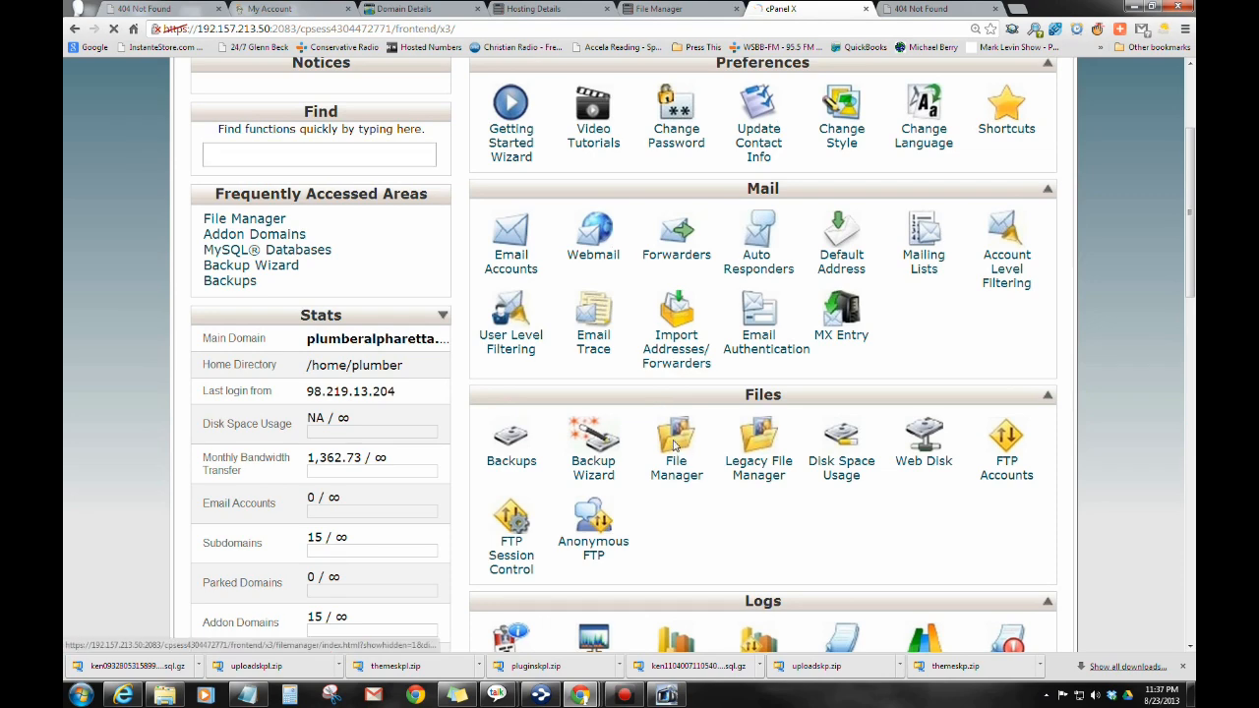
pyautogui.click(676, 433)
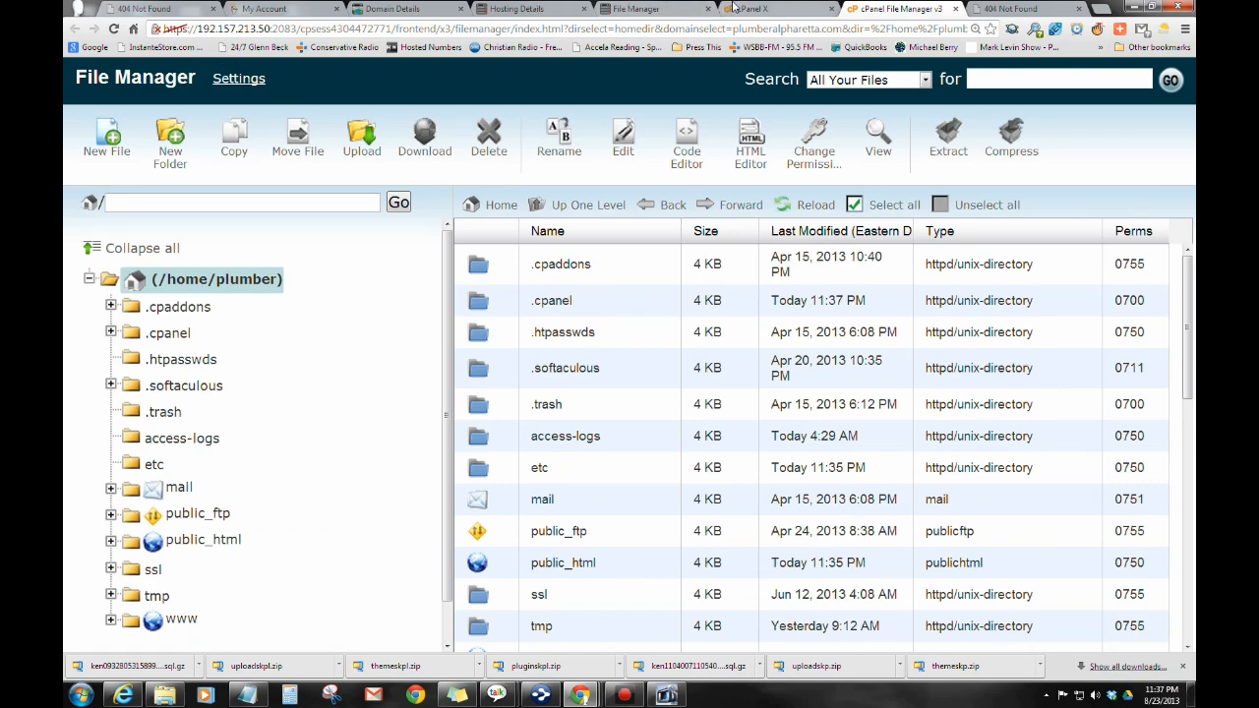
pyautogui.click(723, 9)
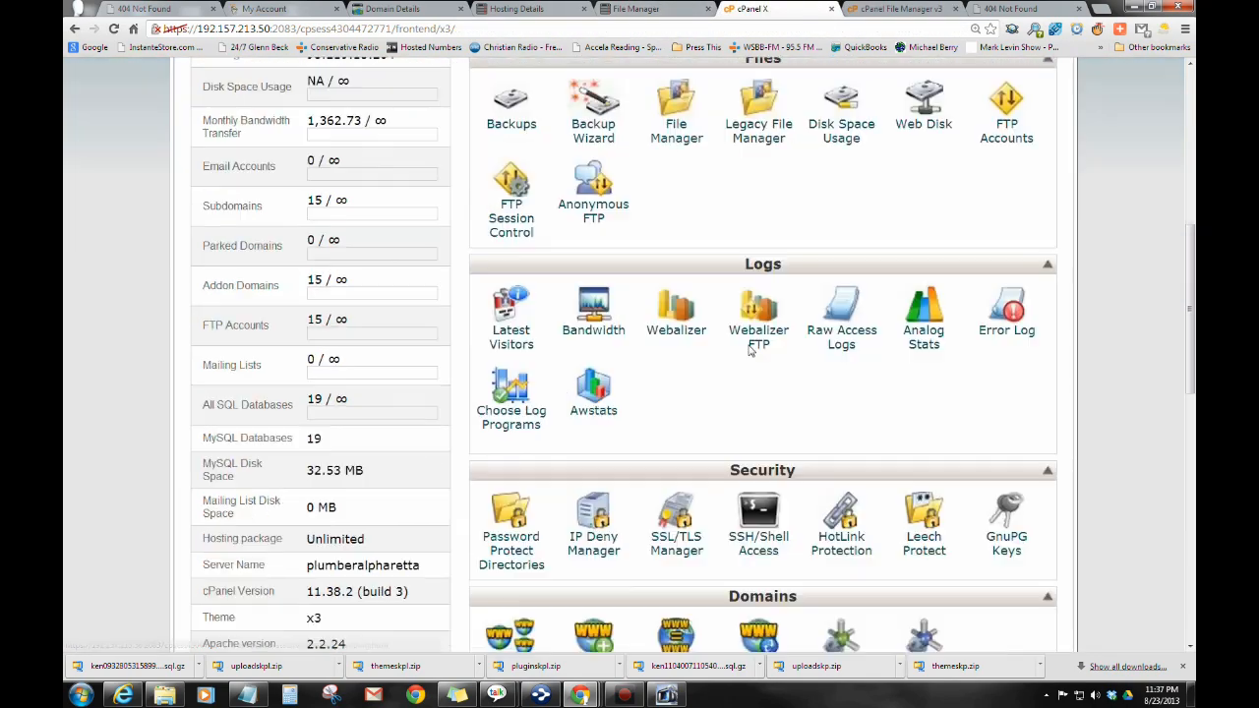
pyautogui.scroll(-3)
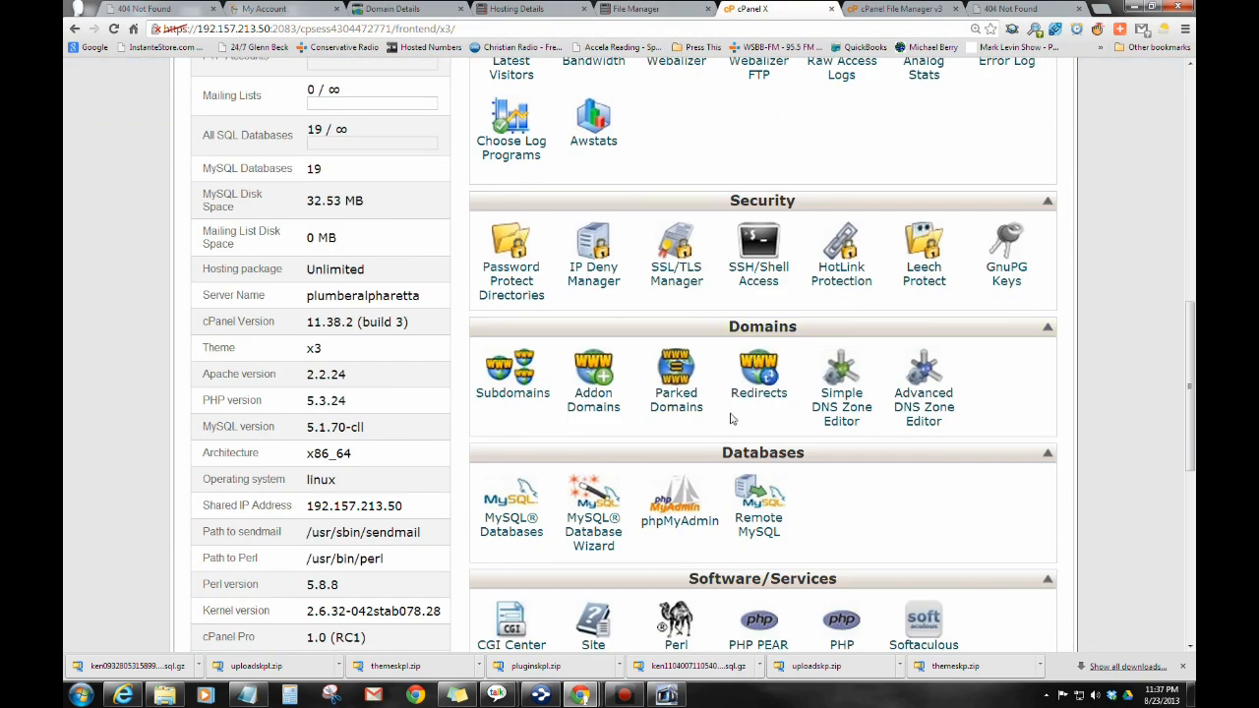
pyautogui.moveTo(676, 521)
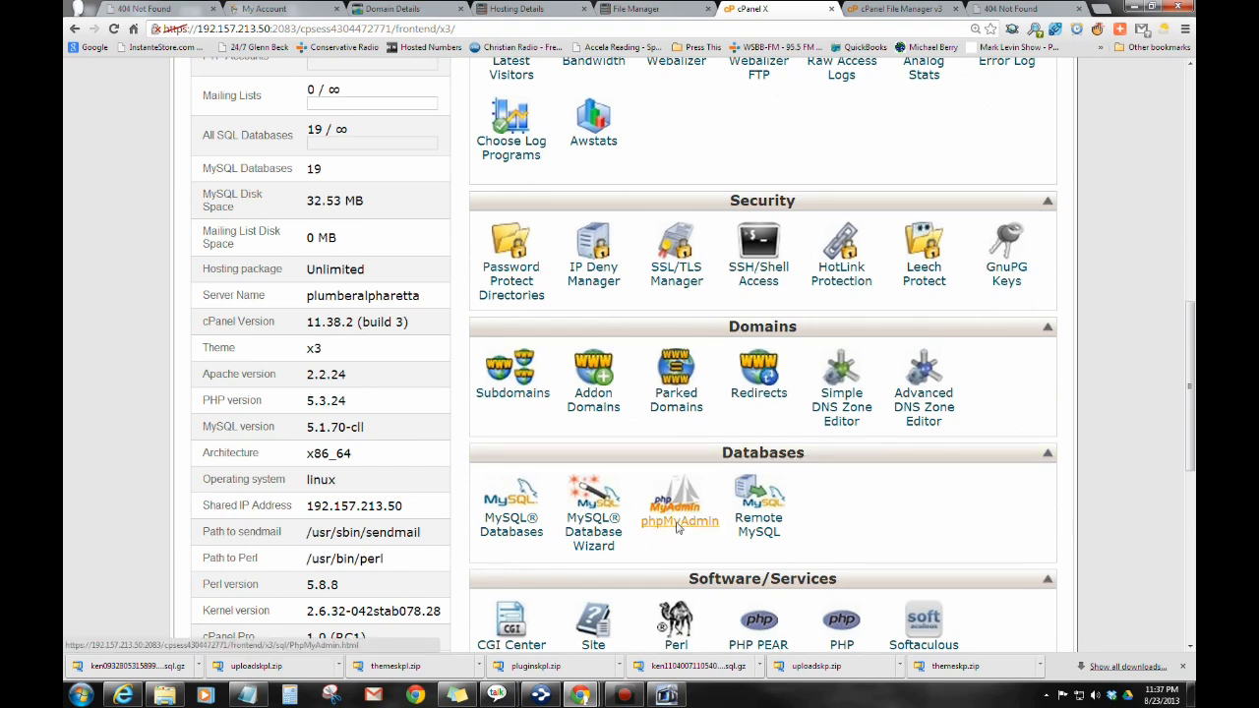
# Step: Open phpMyAdmin and select the plumber_wp648 database from the plumber tree
pyautogui.click(676, 494)
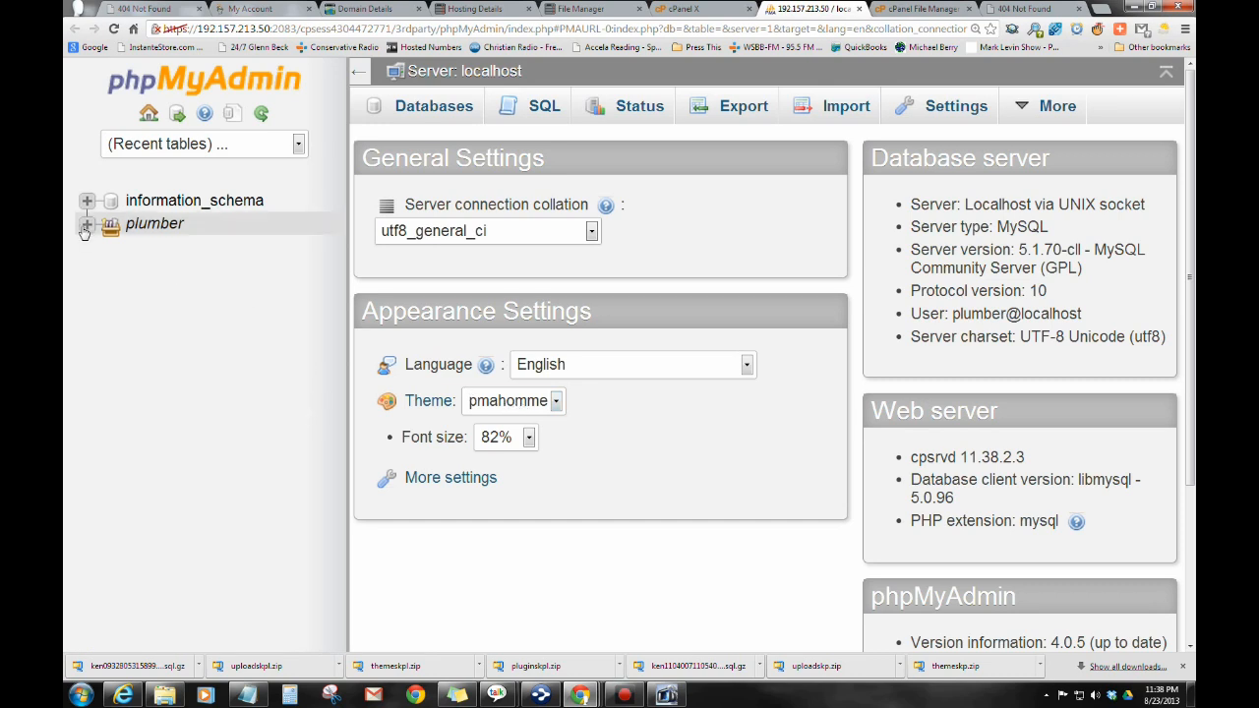
pyautogui.click(87, 223)
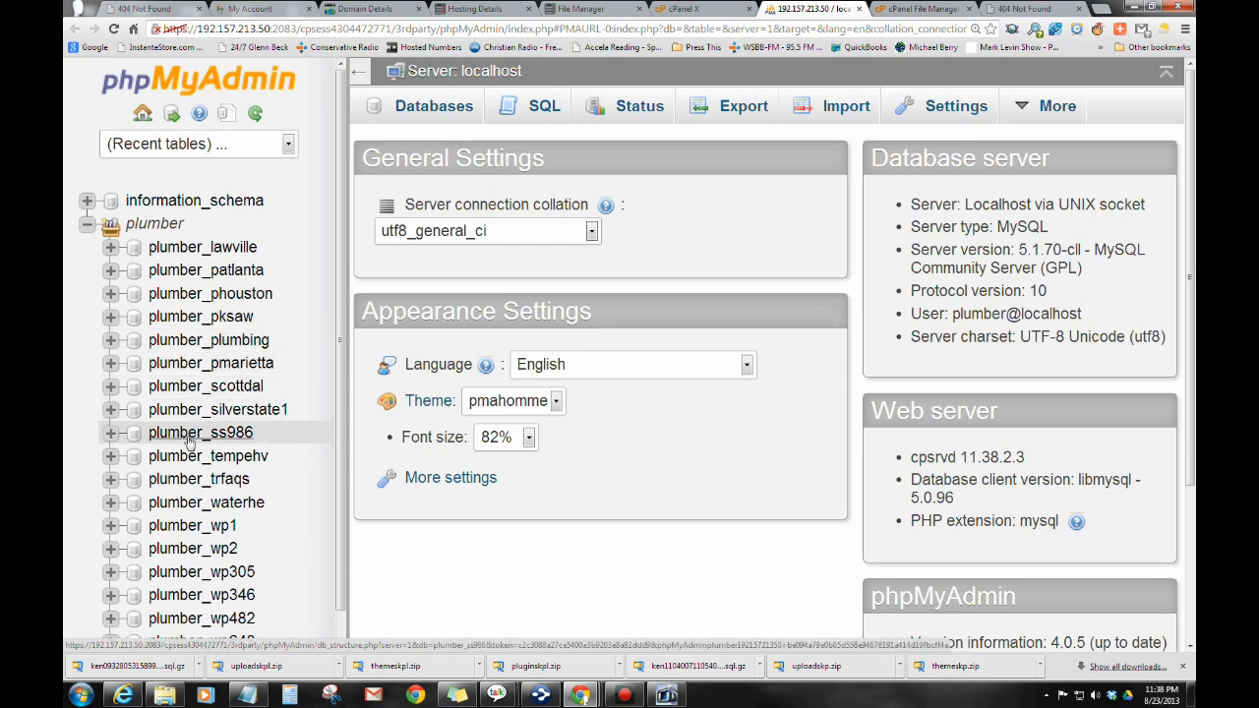
pyautogui.scroll(-3)
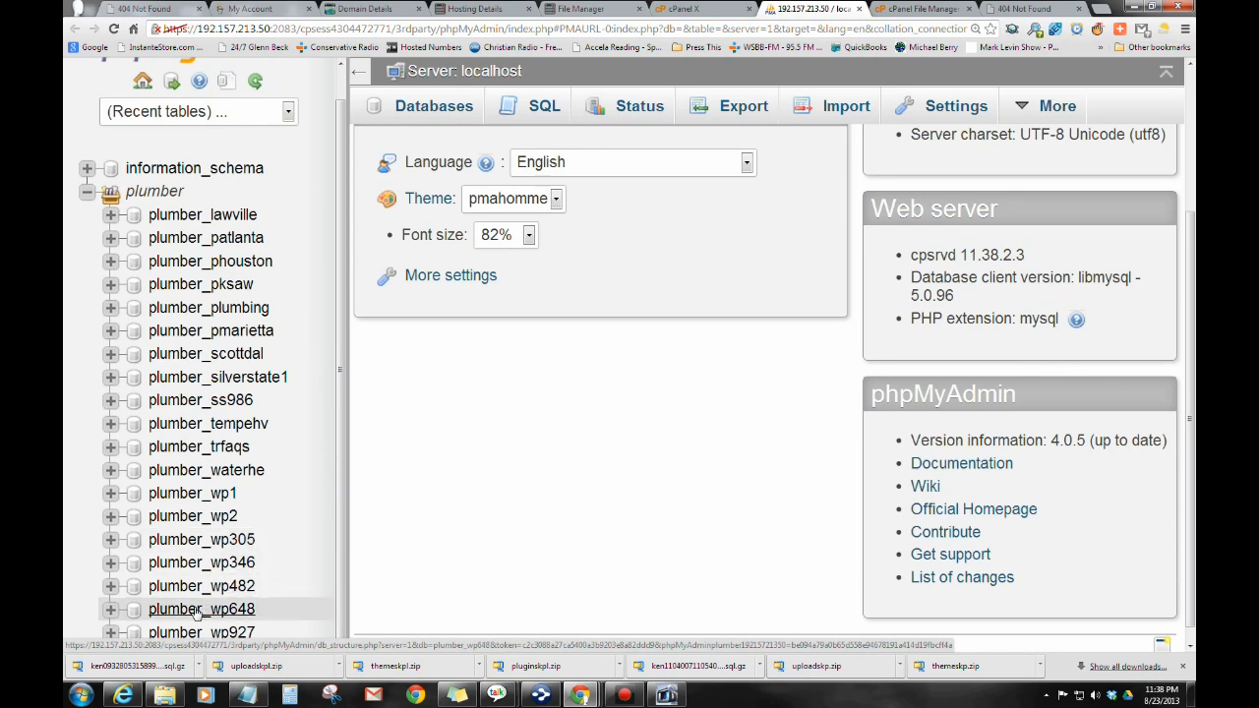
pyautogui.click(200, 609)
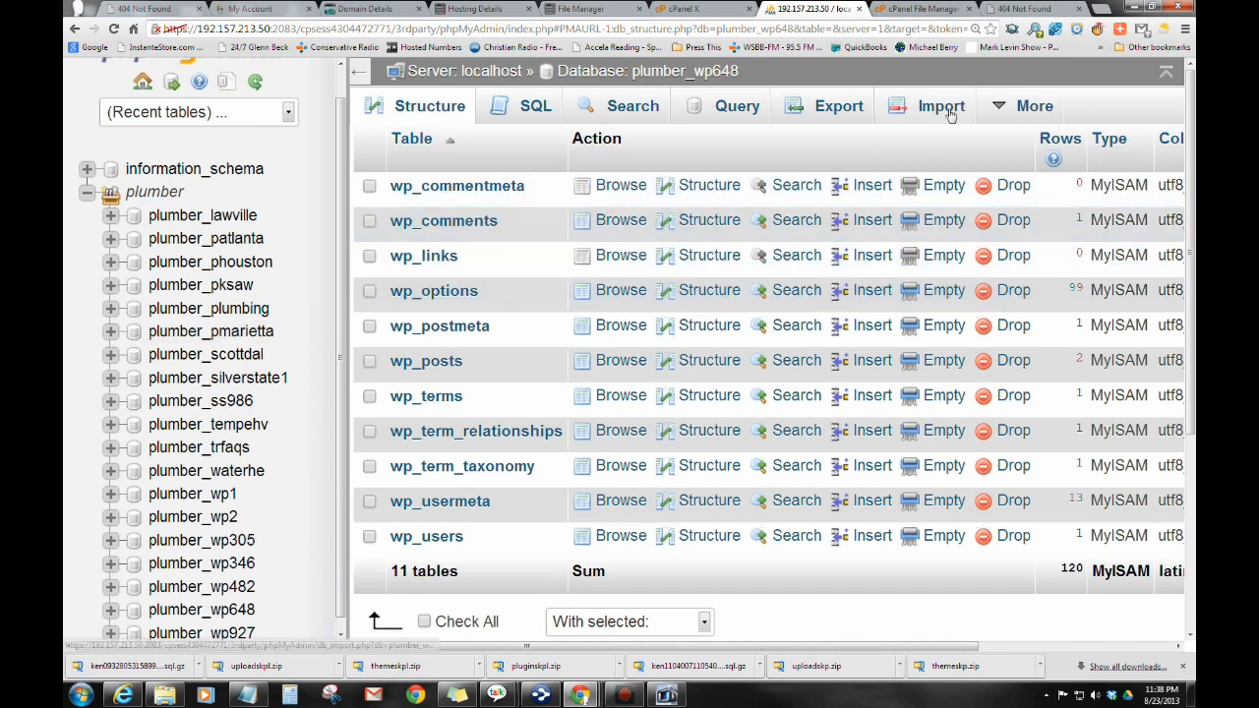
pyautogui.click(938, 106)
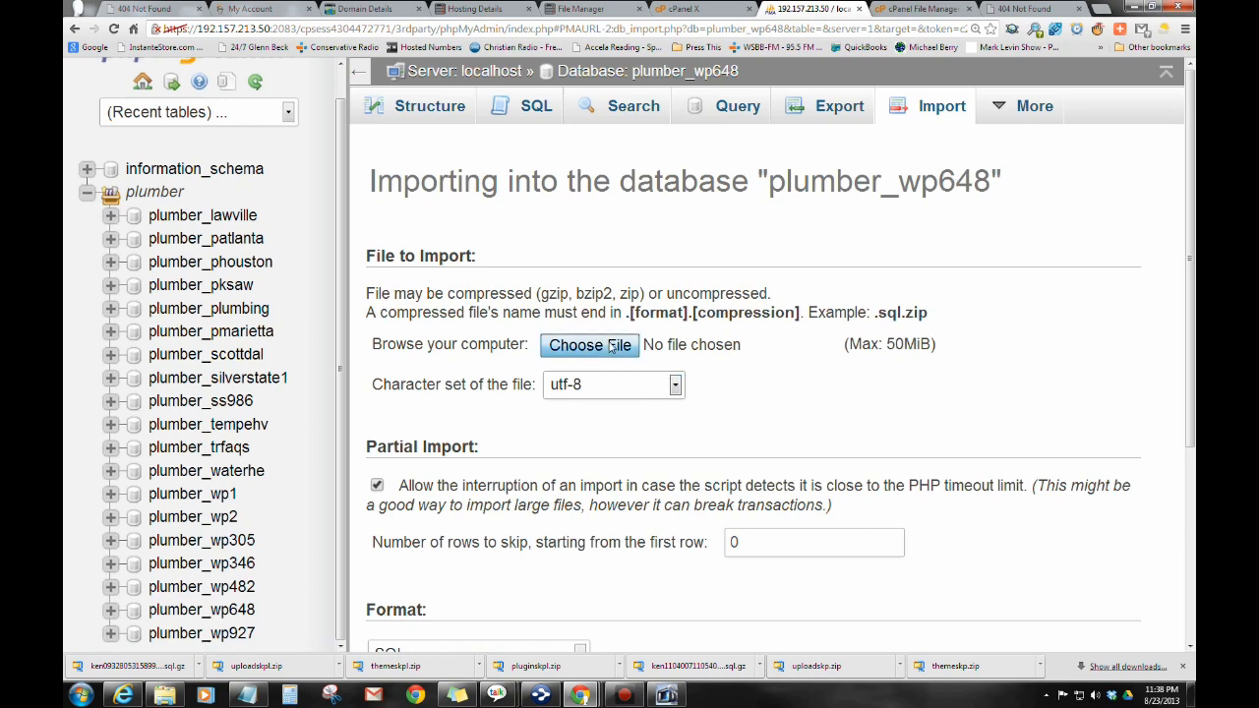
pyautogui.click(589, 344)
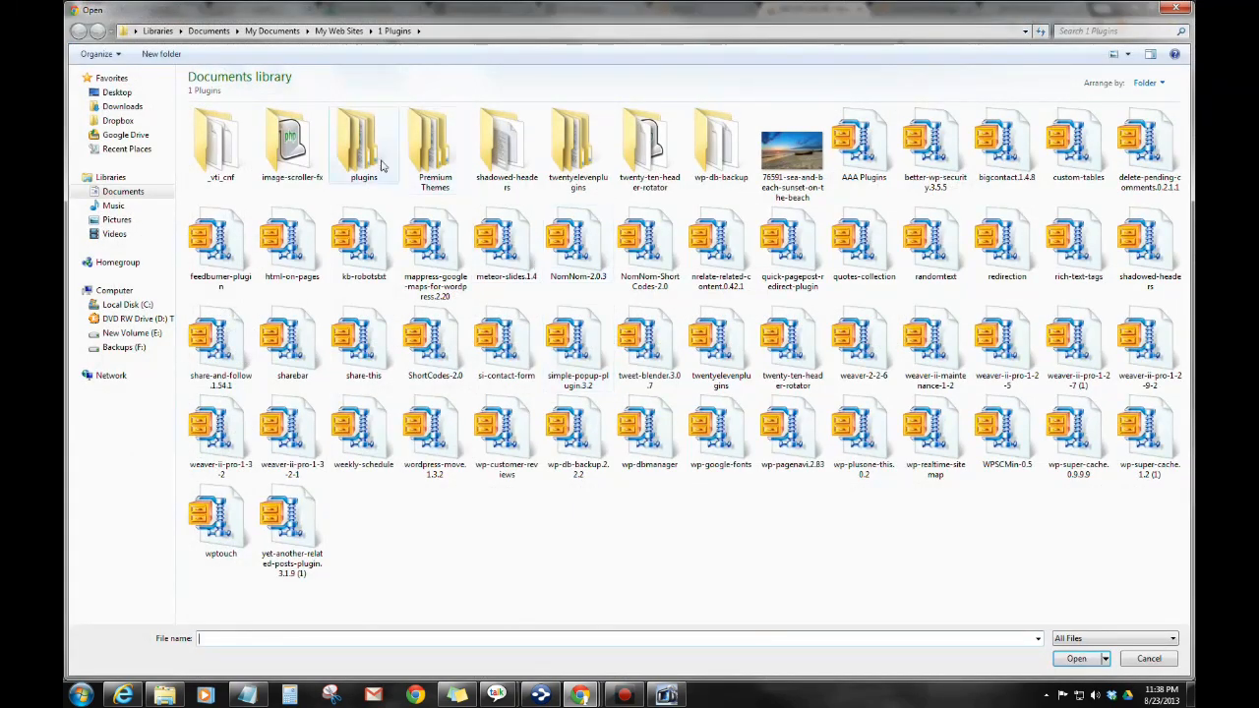
pyautogui.click(122, 106)
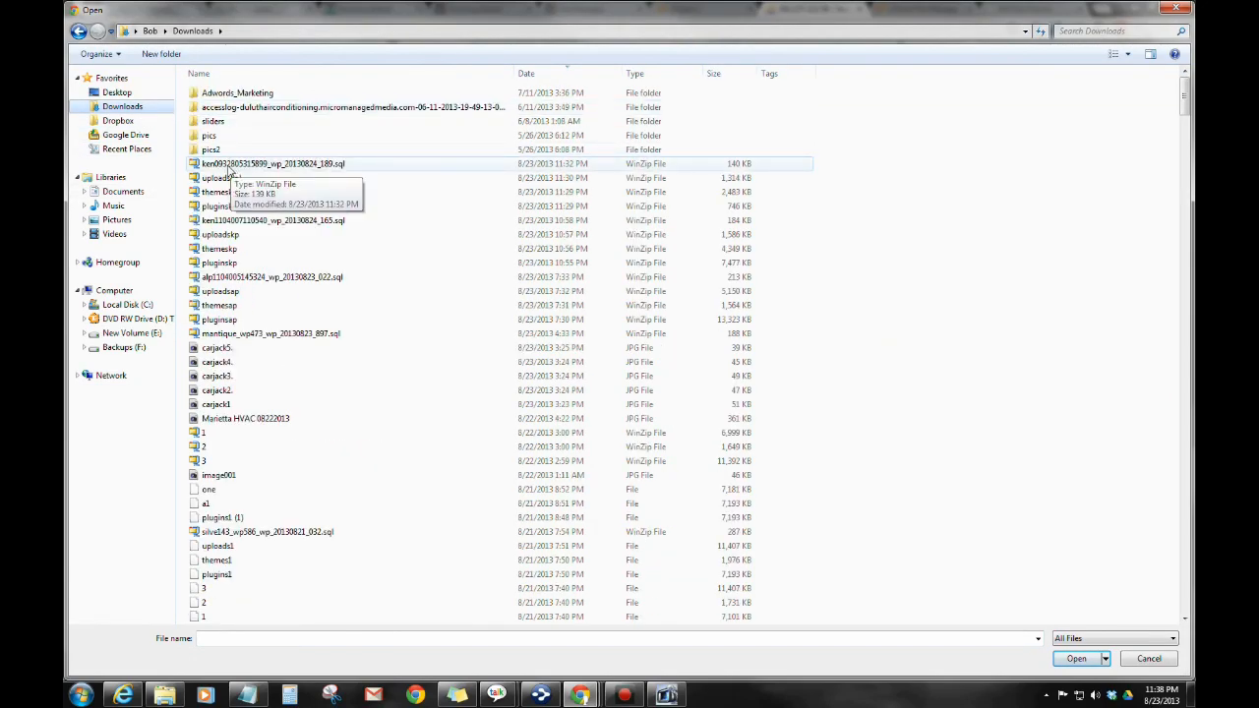
pyautogui.moveTo(247, 177)
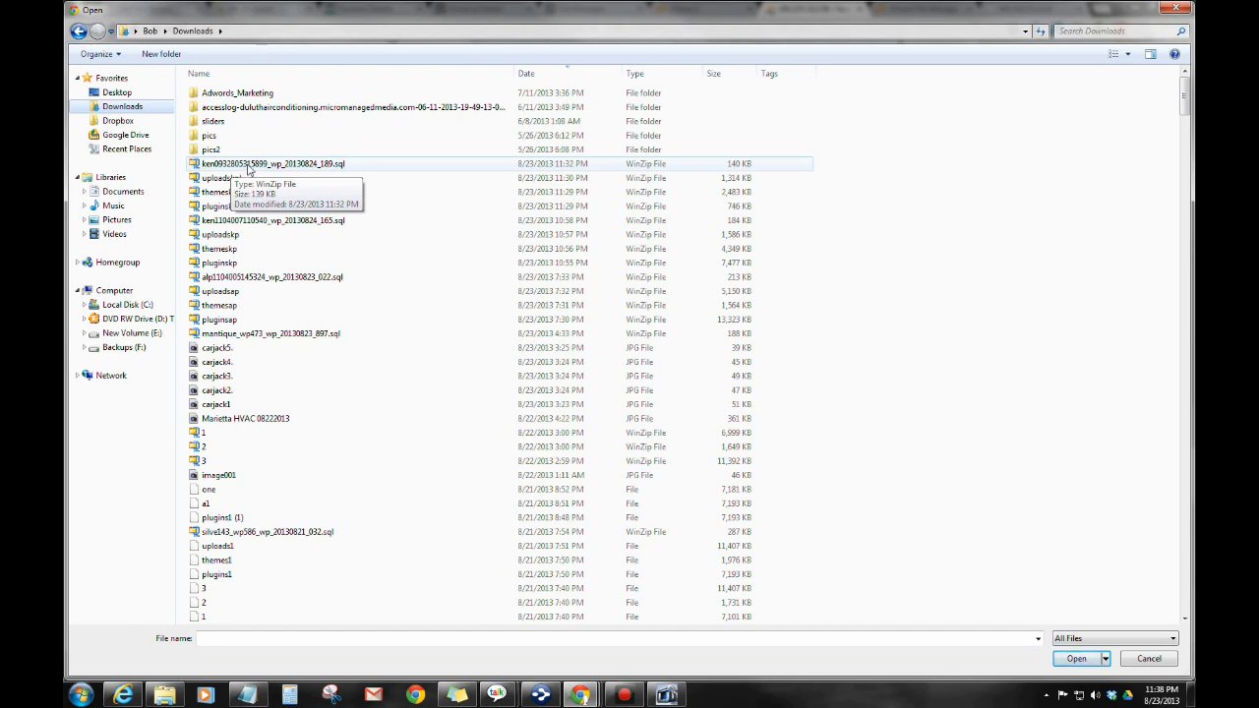
pyautogui.click(273, 163)
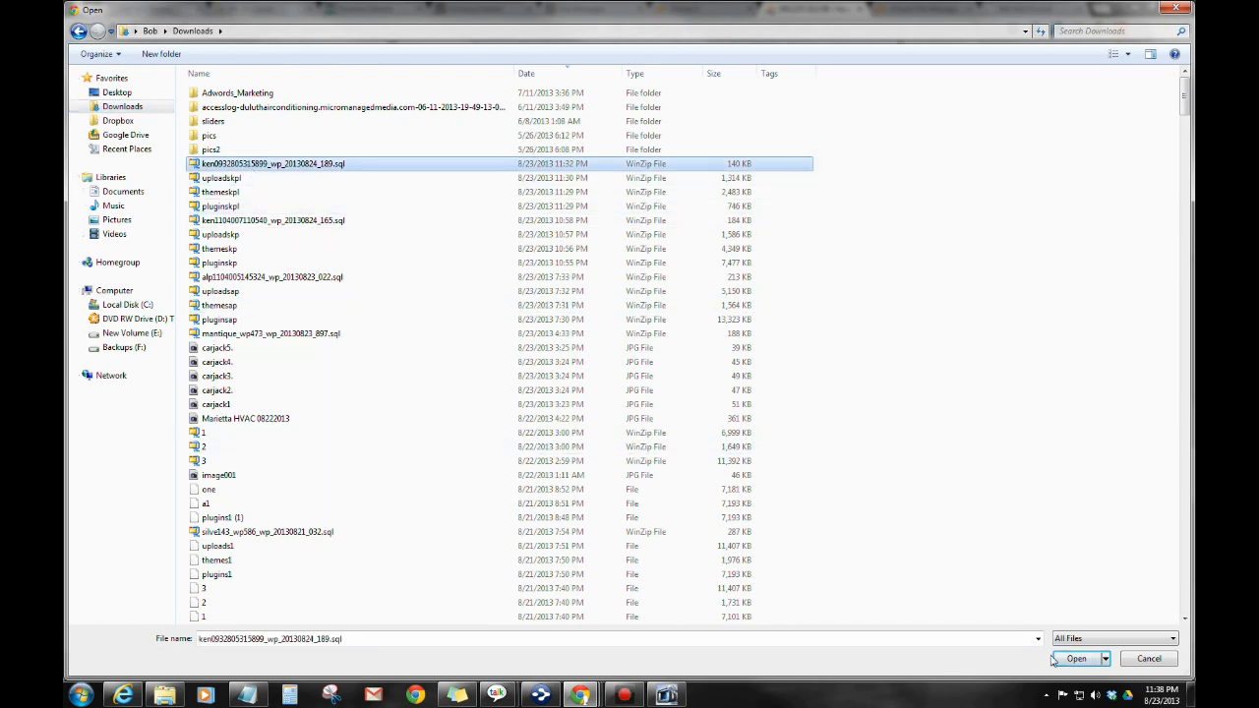
pyautogui.click(1088, 659)
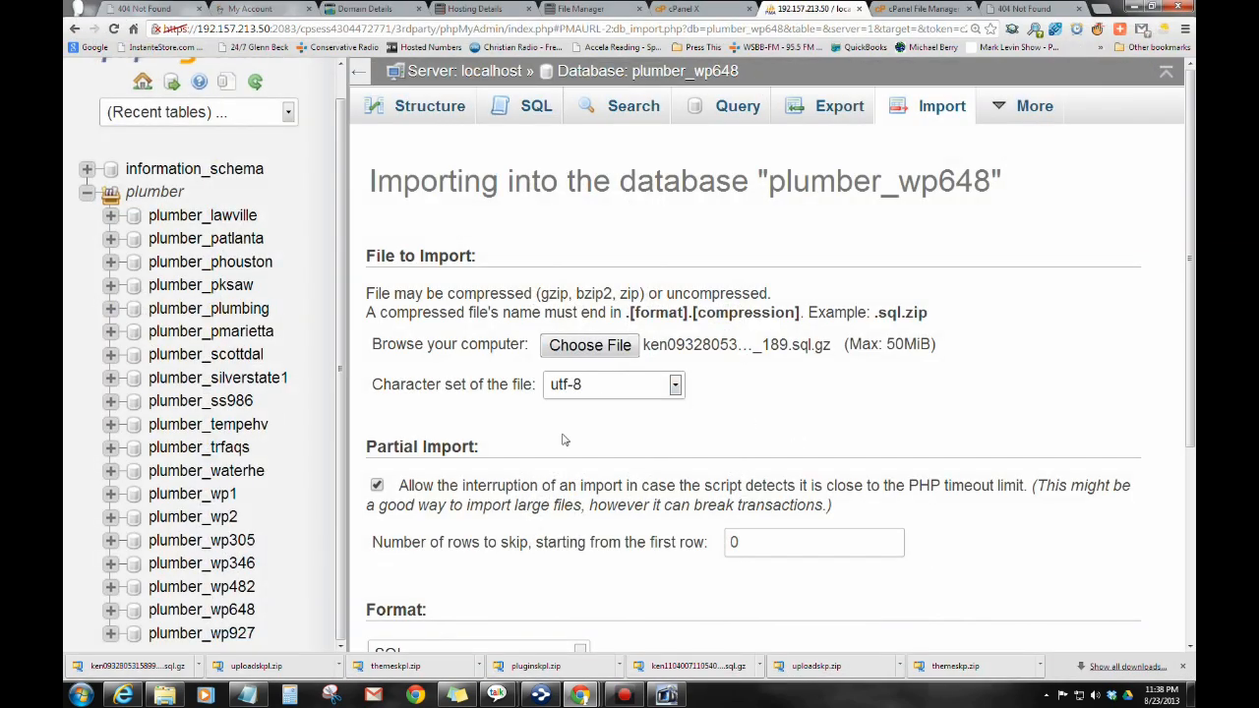
pyautogui.scroll(-3)
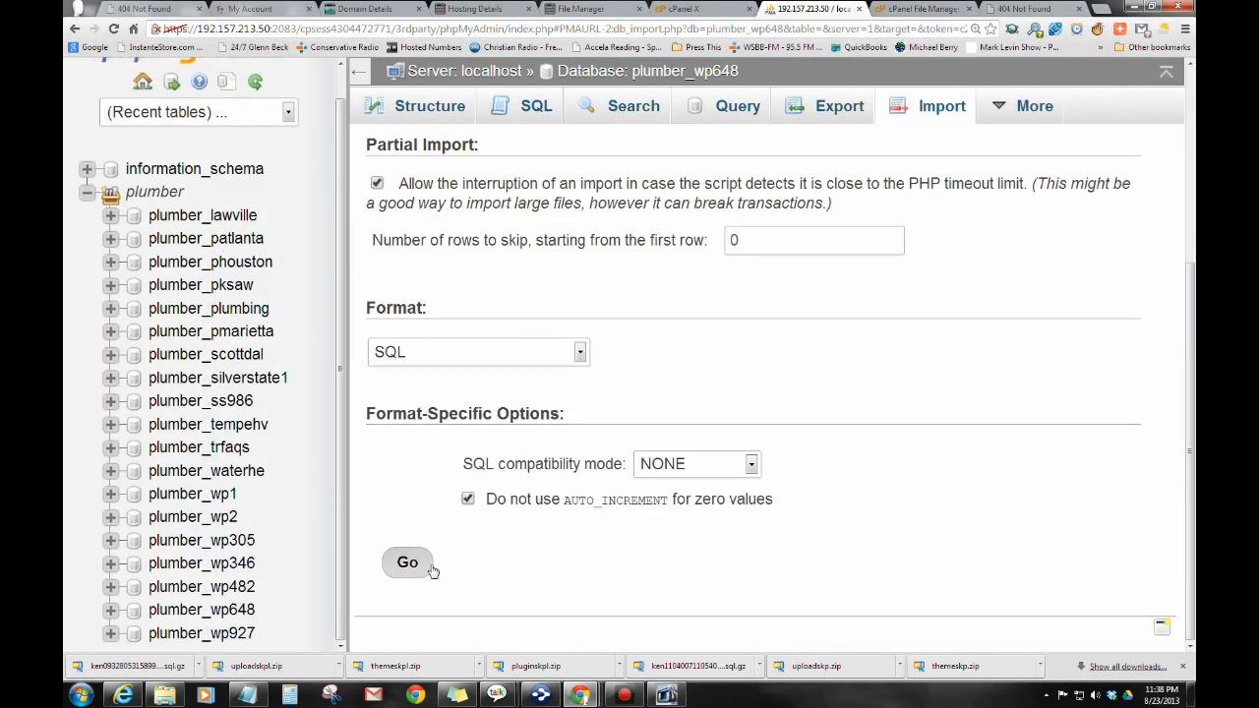
pyautogui.click(406, 563)
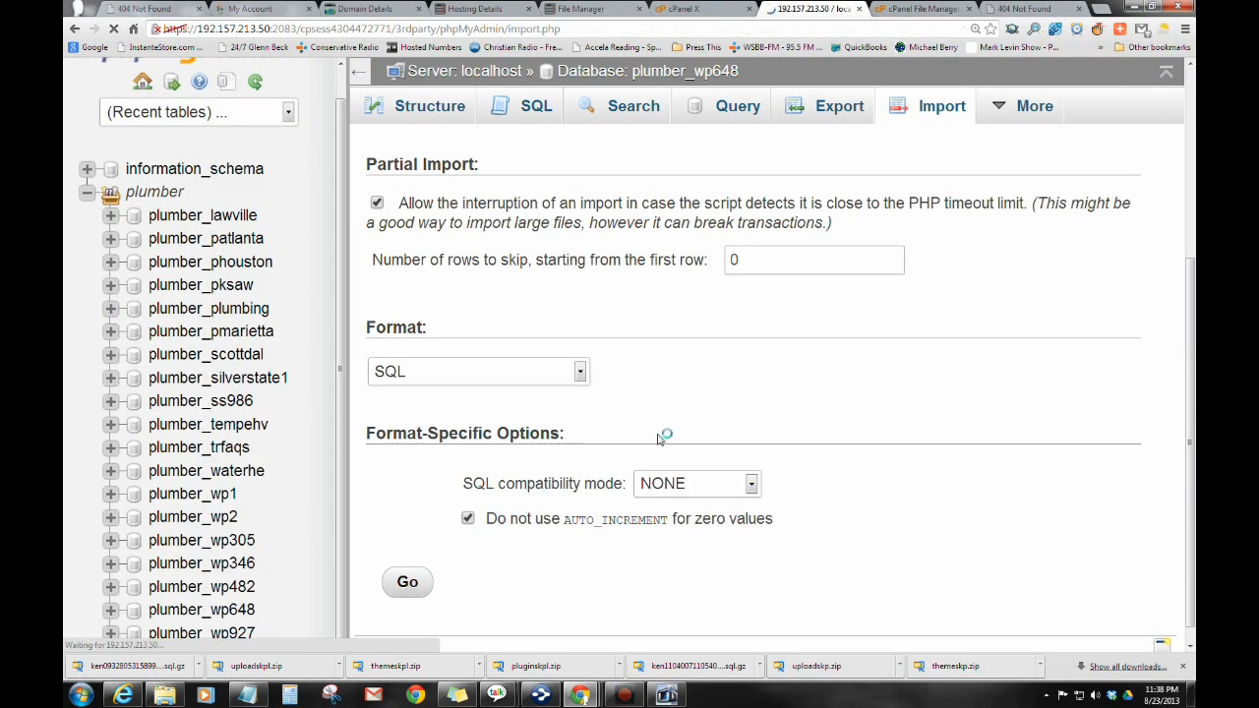
pyautogui.click(407, 582)
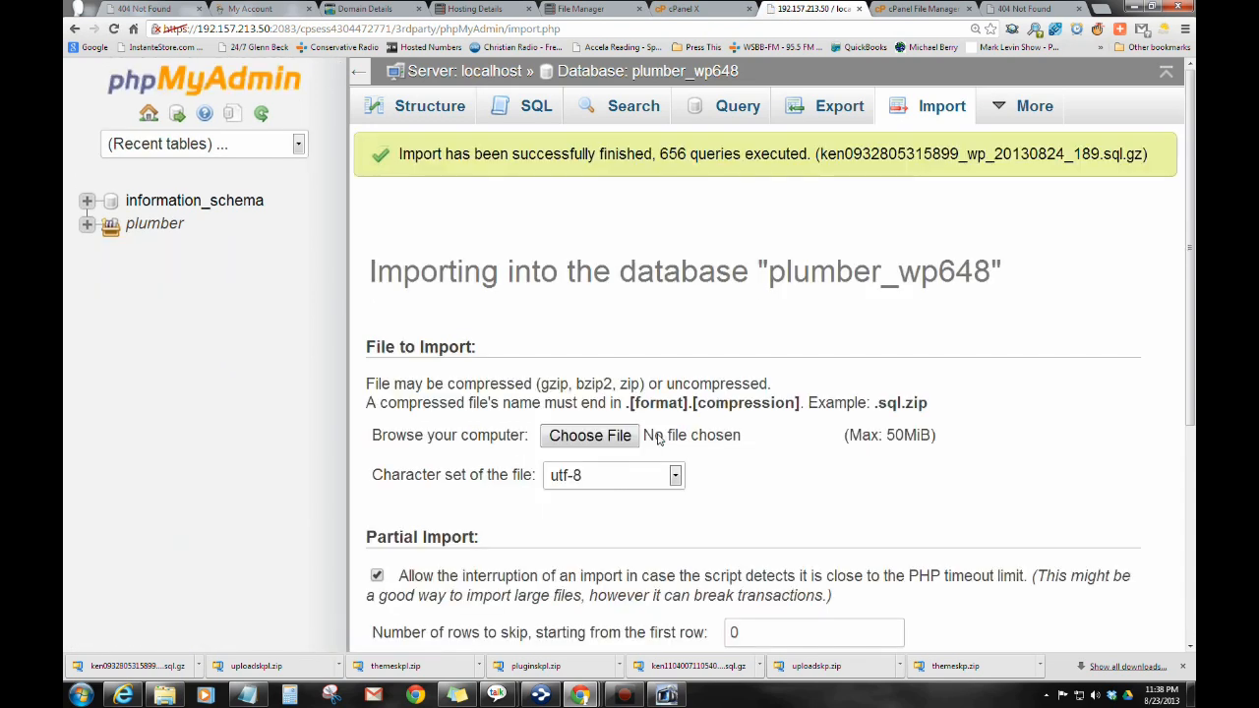
pyautogui.moveTo(657, 435)
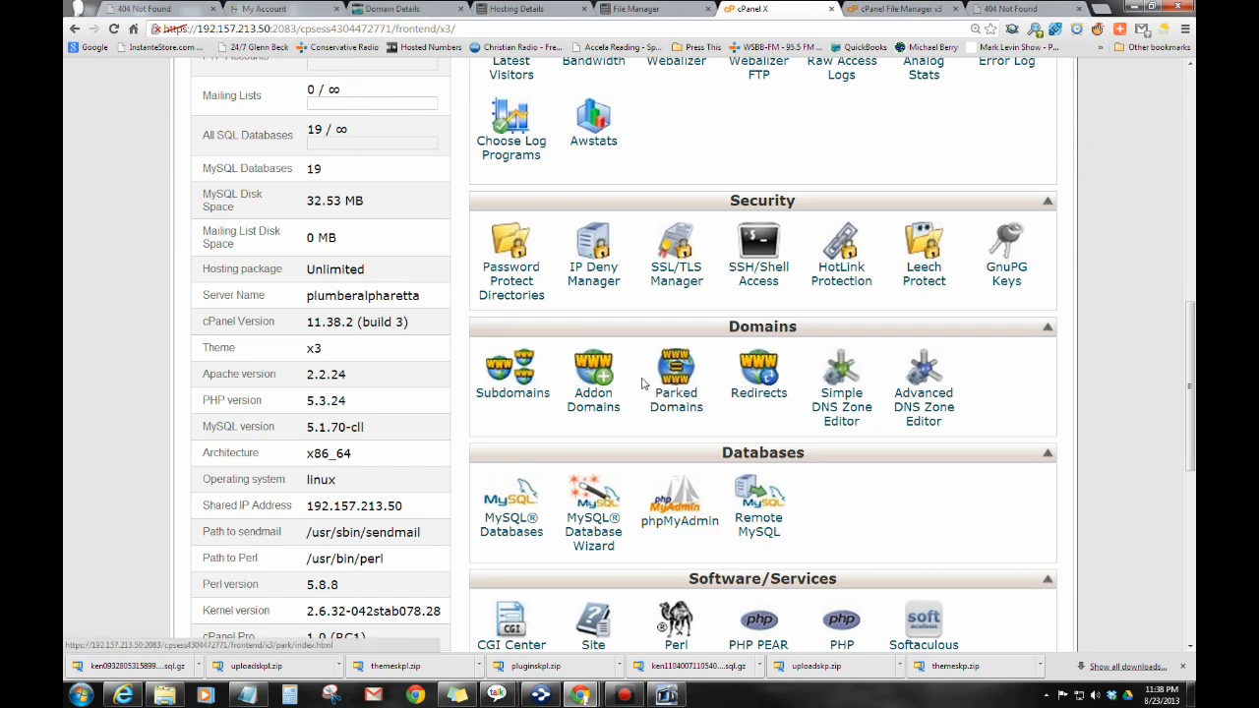
# Step: Open public_html/kennesawplumber.biz/wp-content in File Manager
pyautogui.scroll(3)
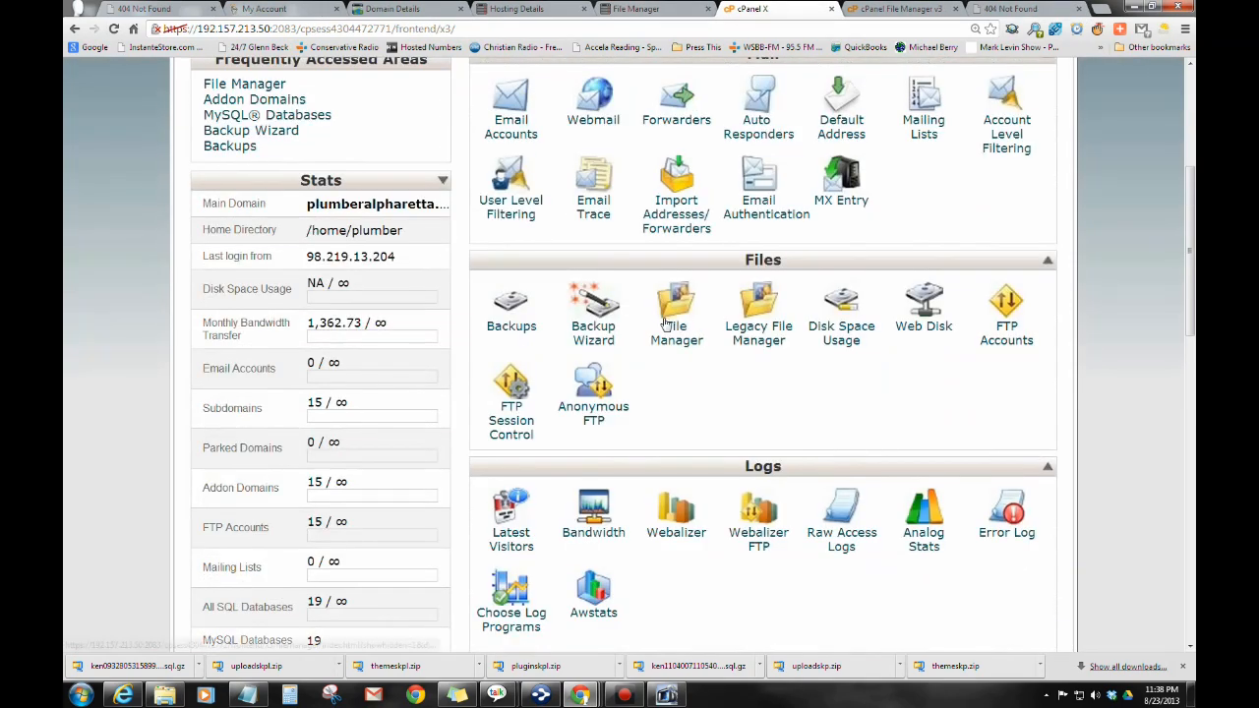
pyautogui.click(676, 300)
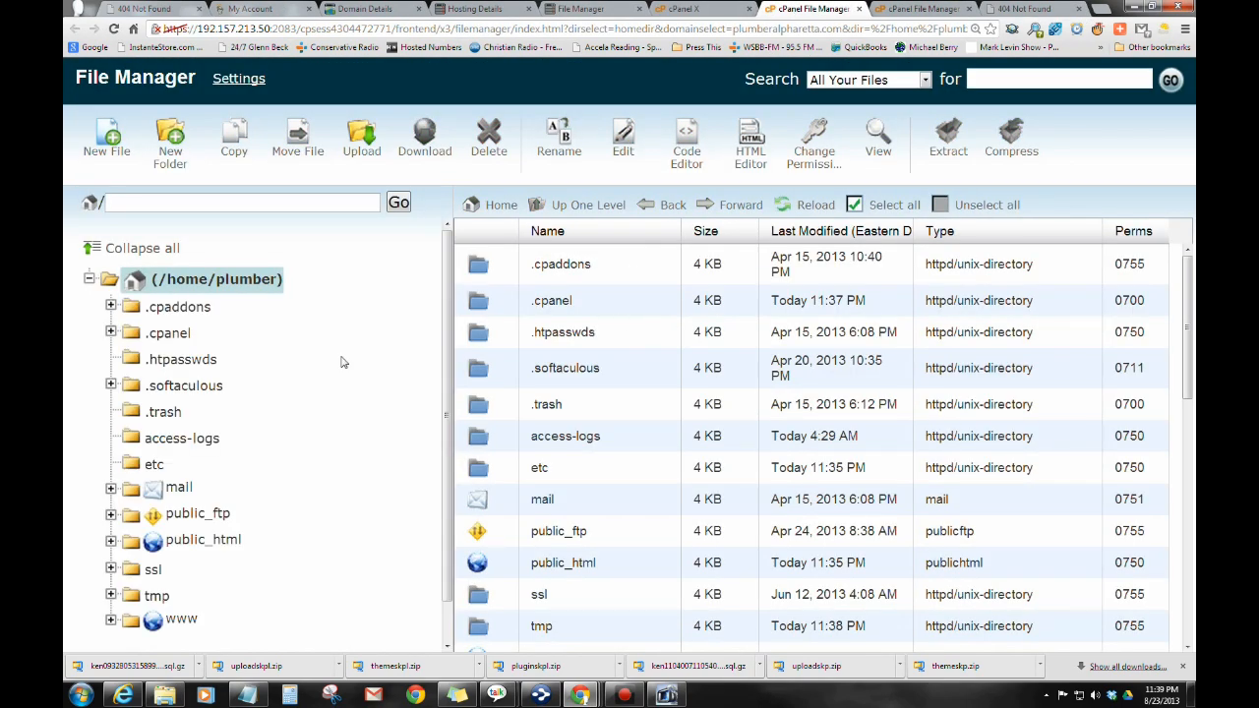
pyautogui.click(202, 540)
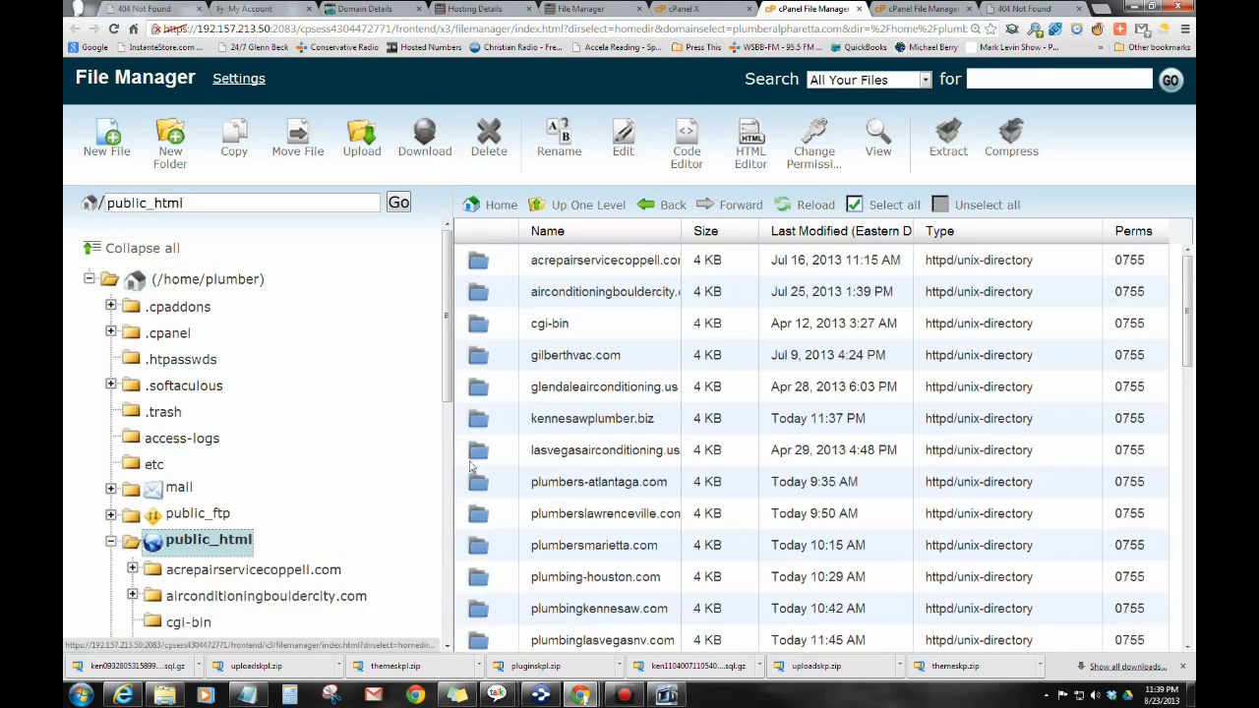
pyautogui.scroll(-3)
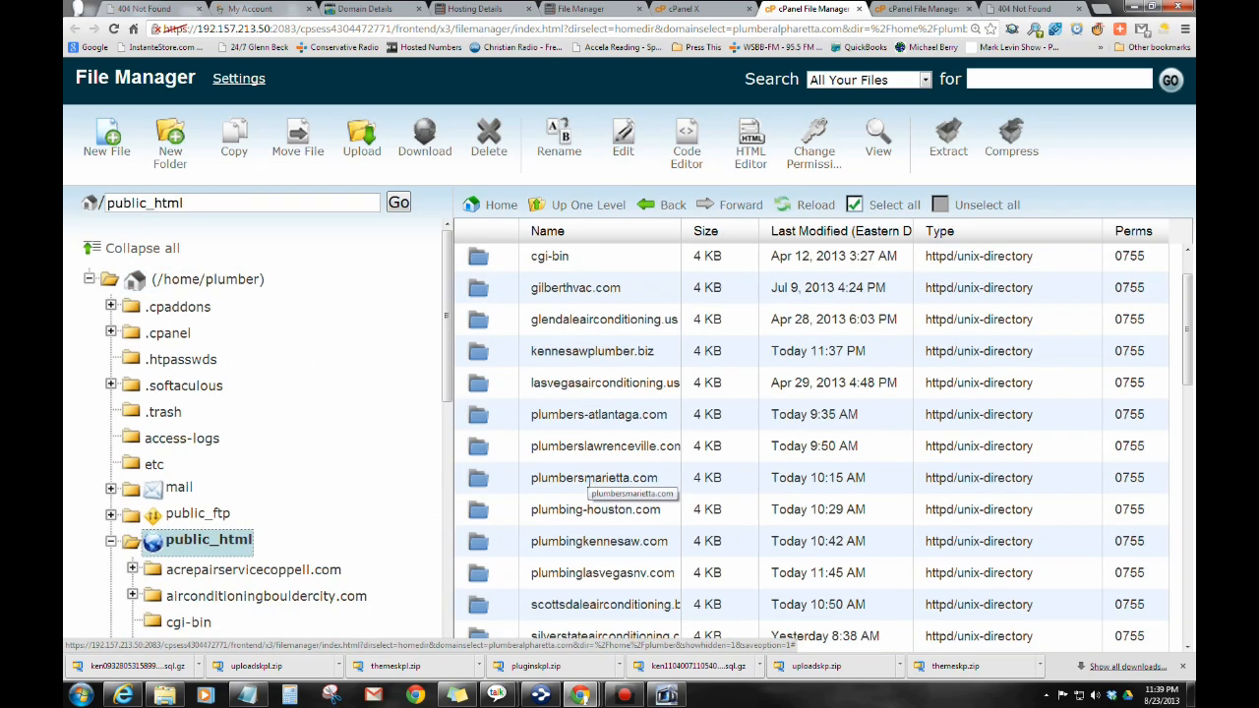
pyautogui.scroll(-3)
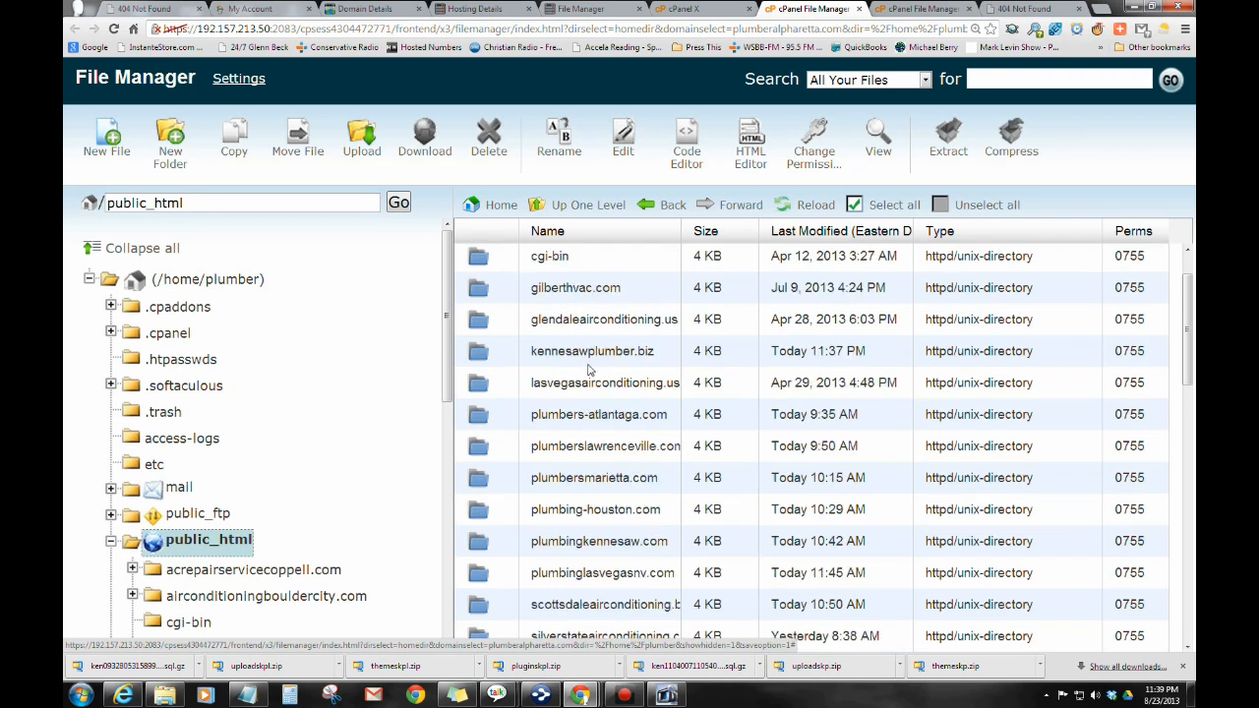
pyautogui.moveTo(508, 366)
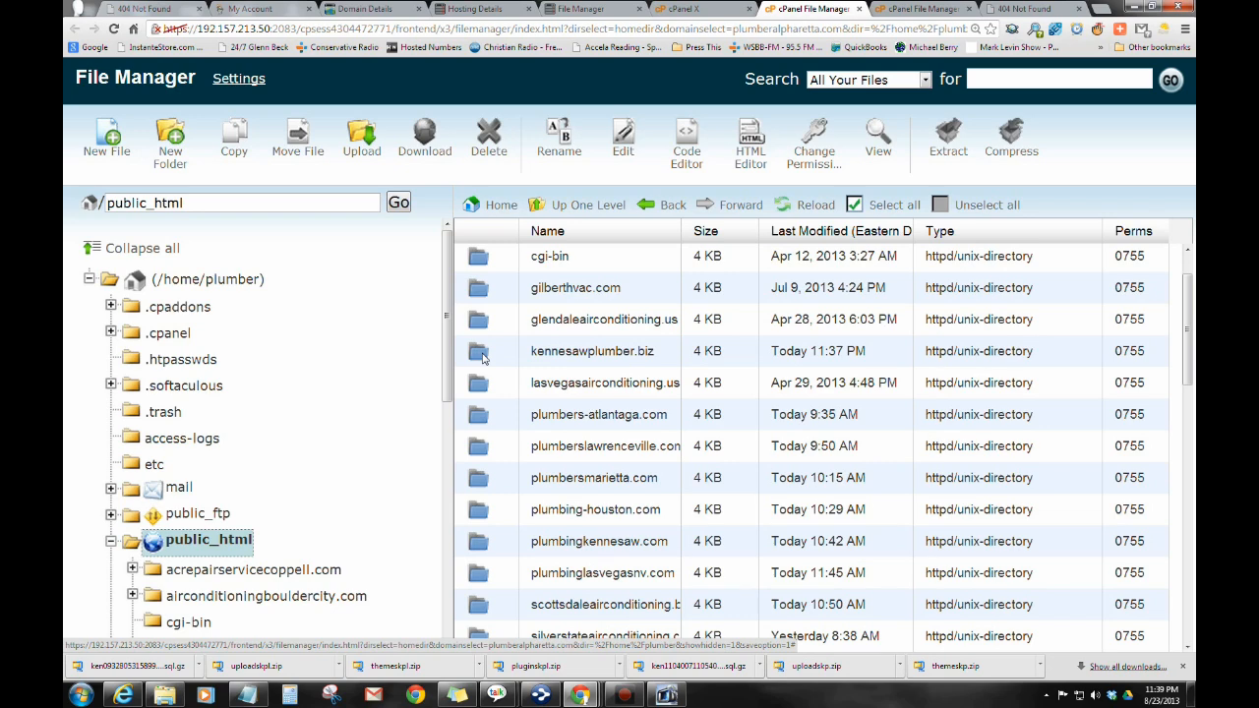
pyautogui.doubleClick(589, 351)
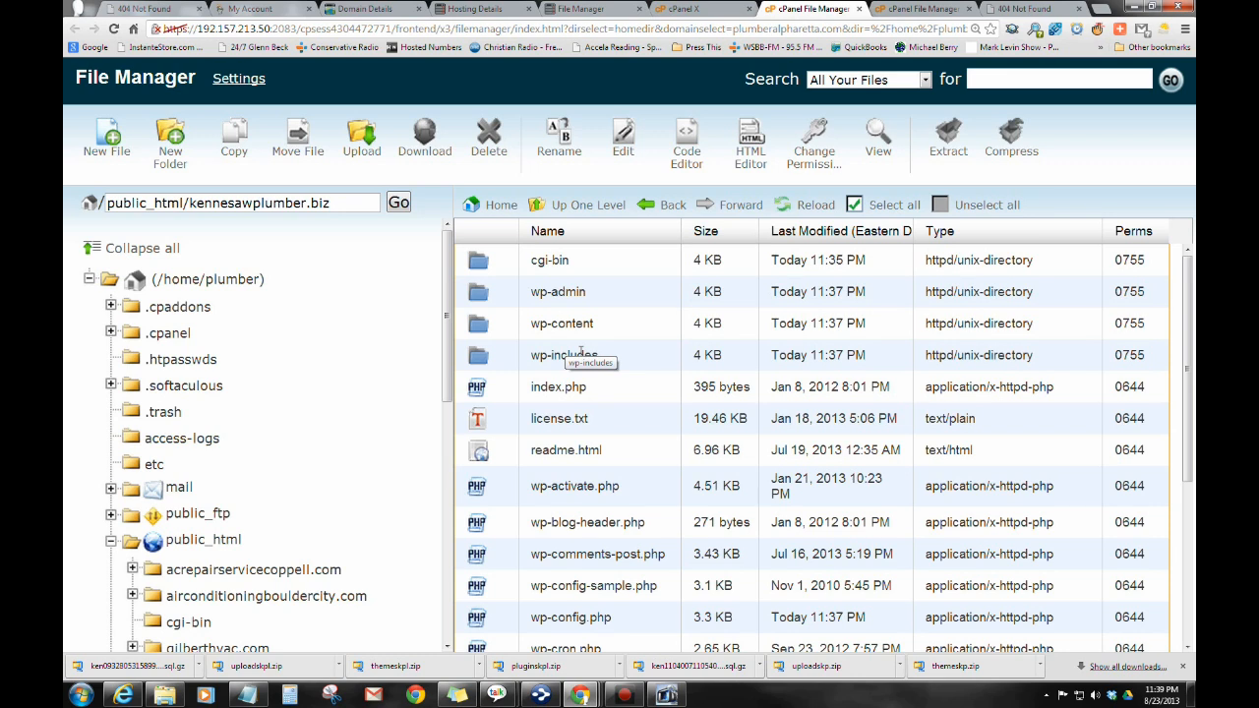
pyautogui.doubleClick(561, 322)
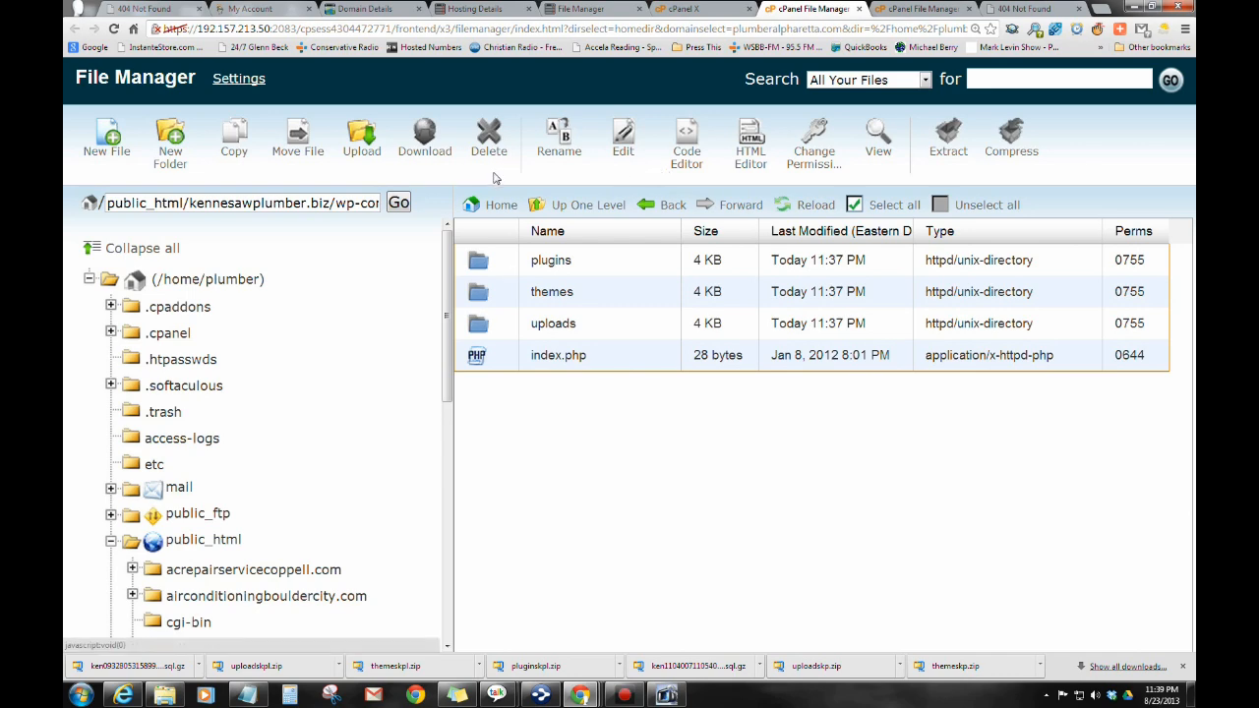
# Step: Upload pluginskpl.zip and themeskpl.zip from Downloads into wp-content
pyautogui.click(361, 133)
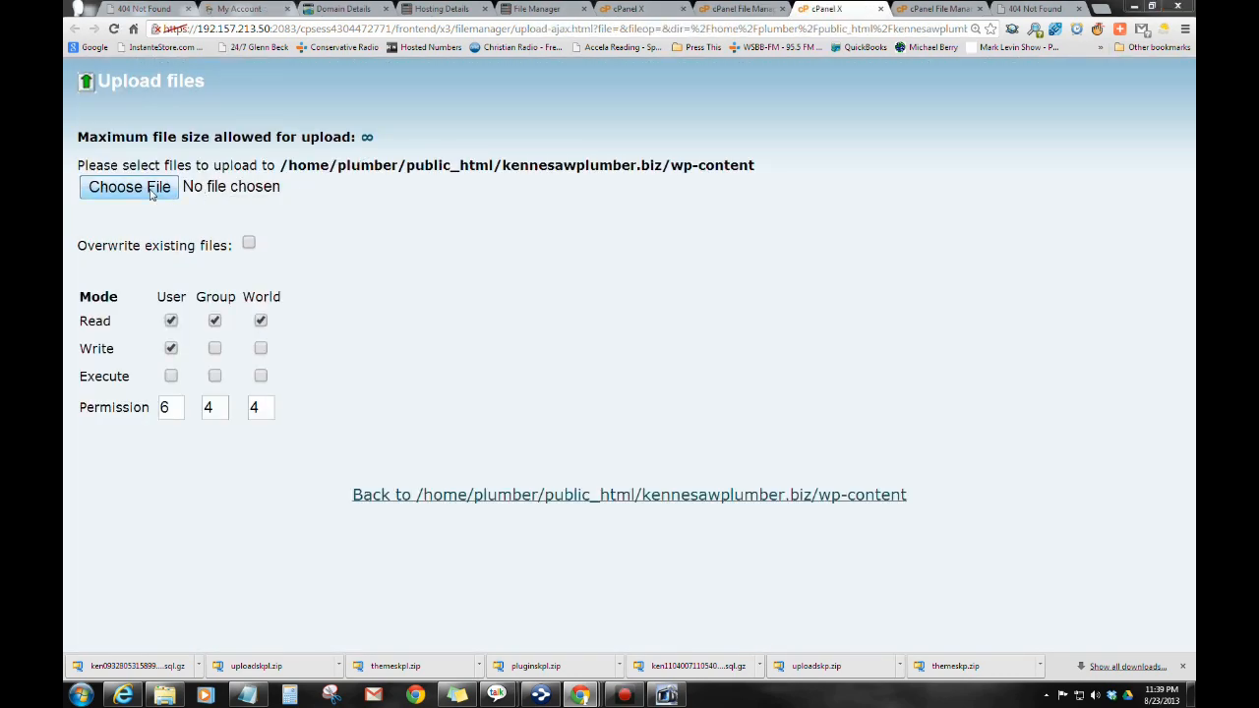
pyautogui.click(129, 187)
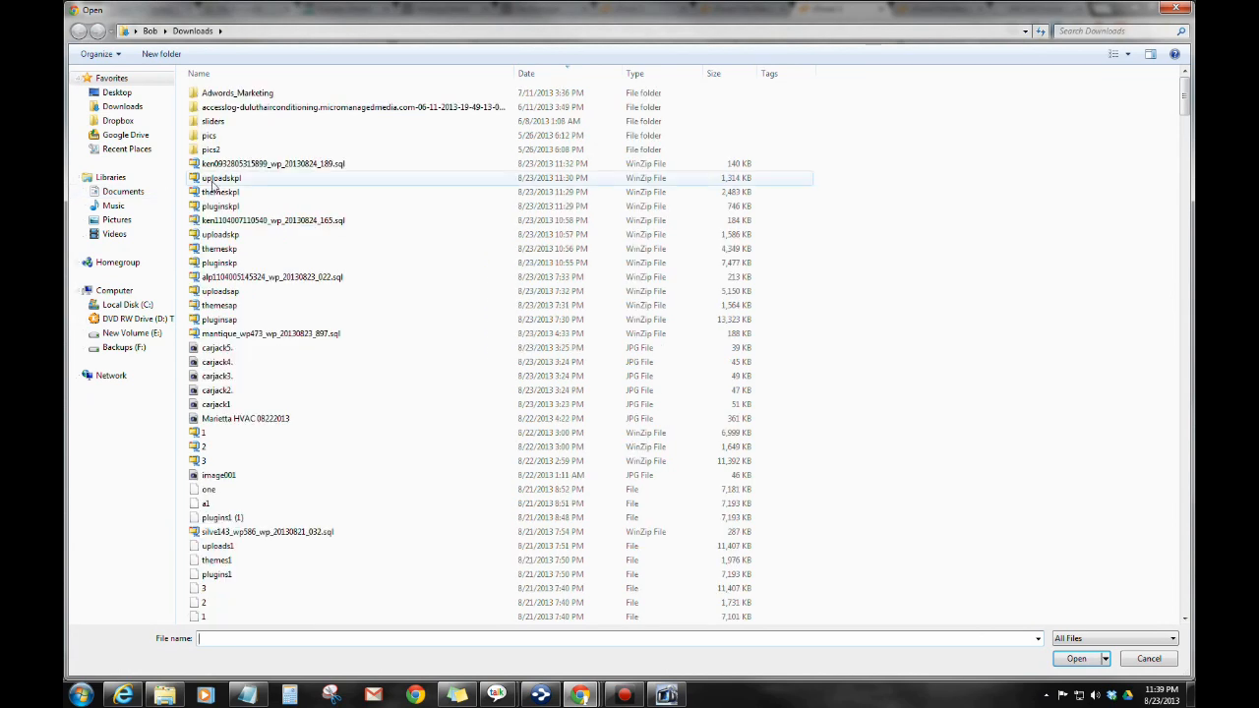
pyautogui.moveTo(218, 178)
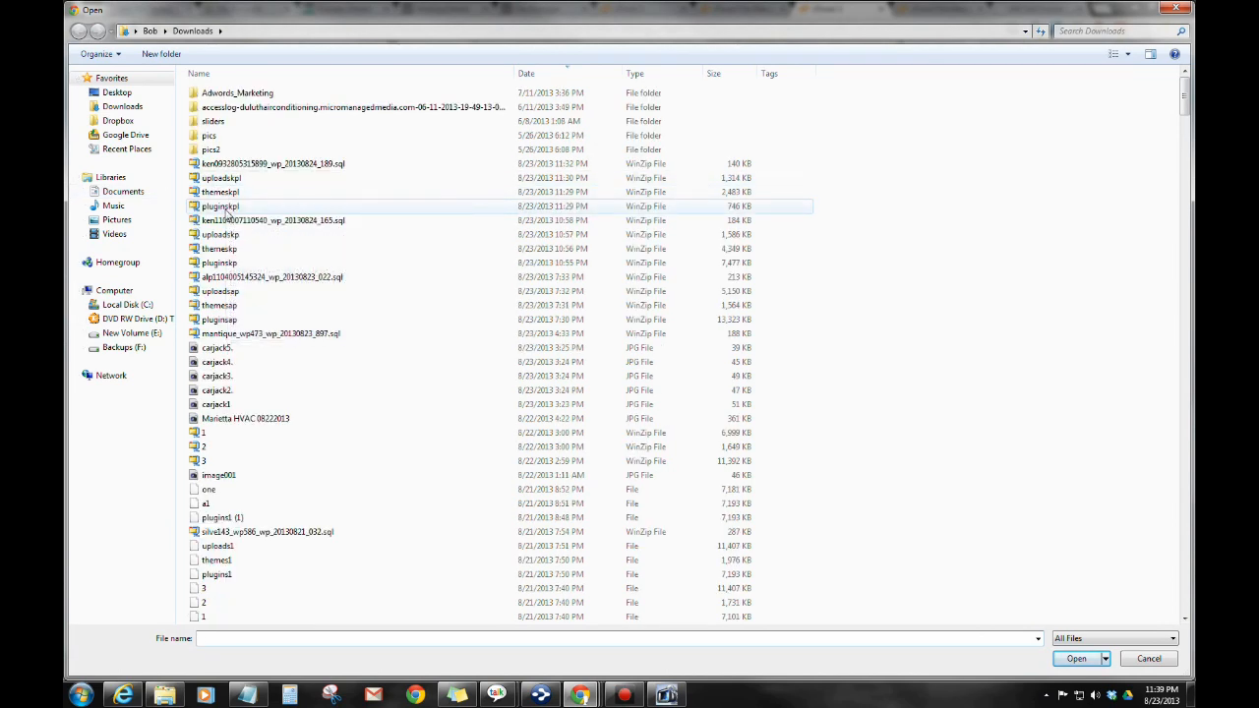
pyautogui.click(220, 206)
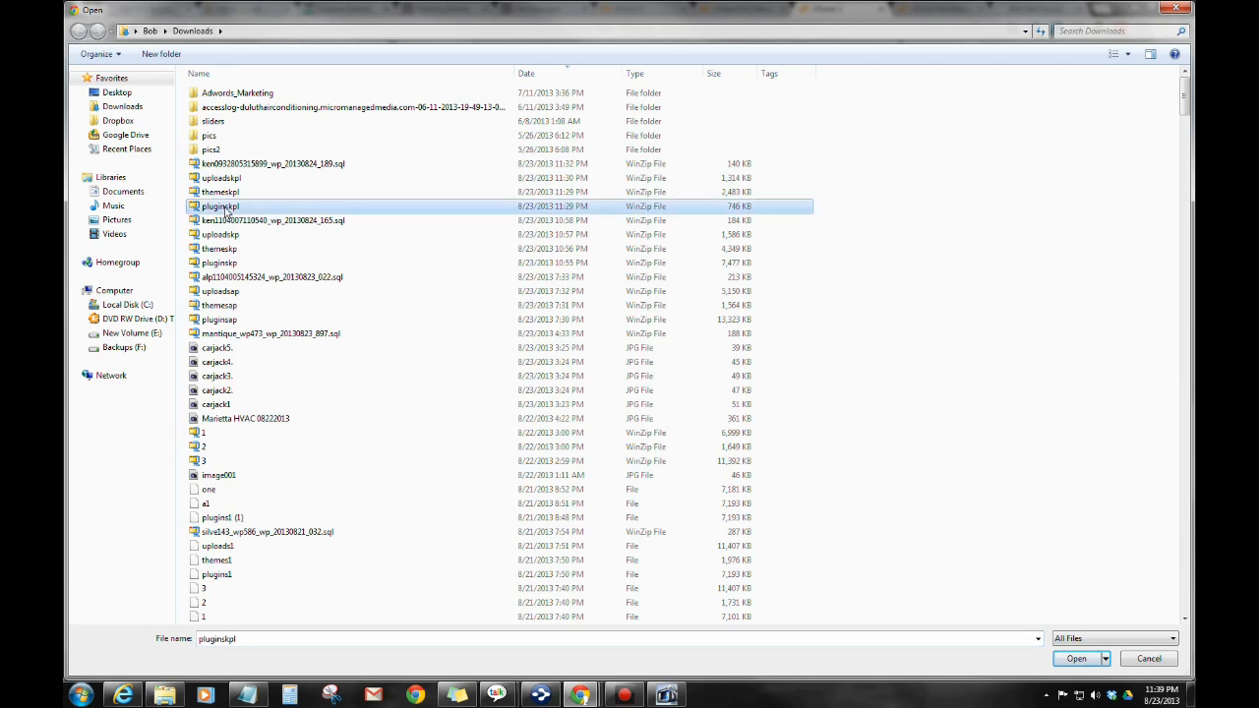
pyautogui.click(1078, 659)
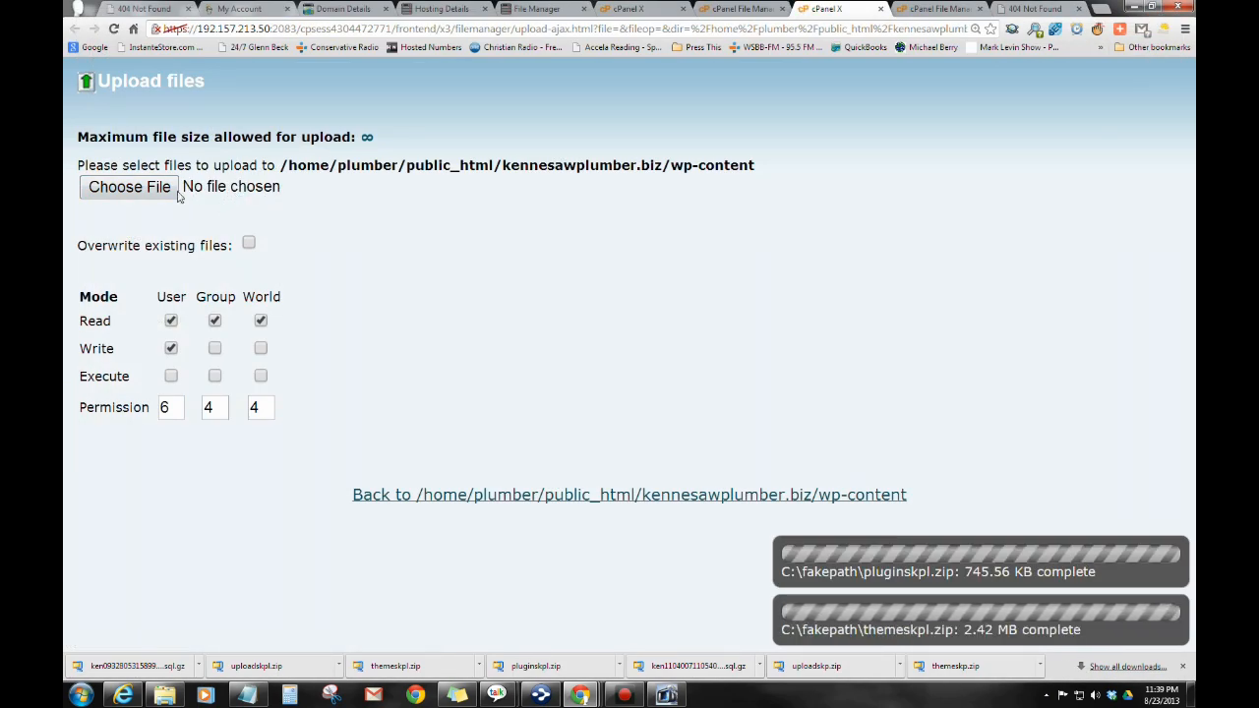
pyautogui.click(128, 186)
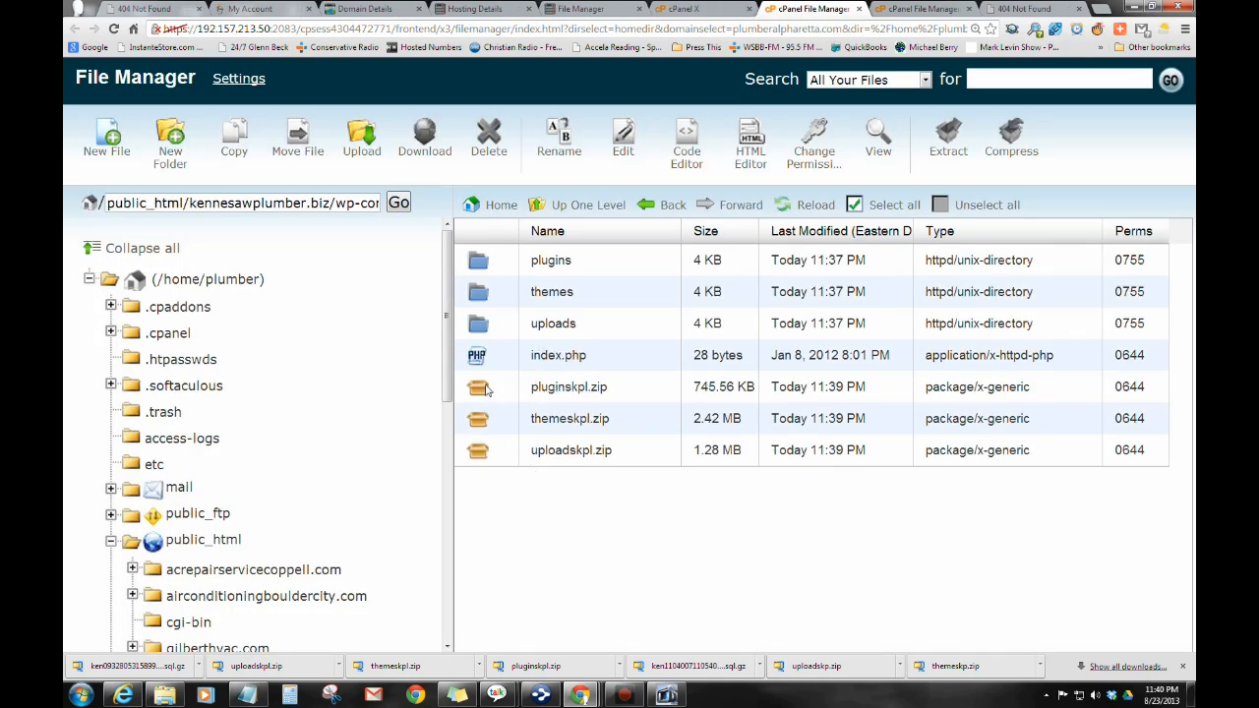
# Step: Extract pluginskpl.zip into wp-content, then delete the zip
pyautogui.click(569, 386)
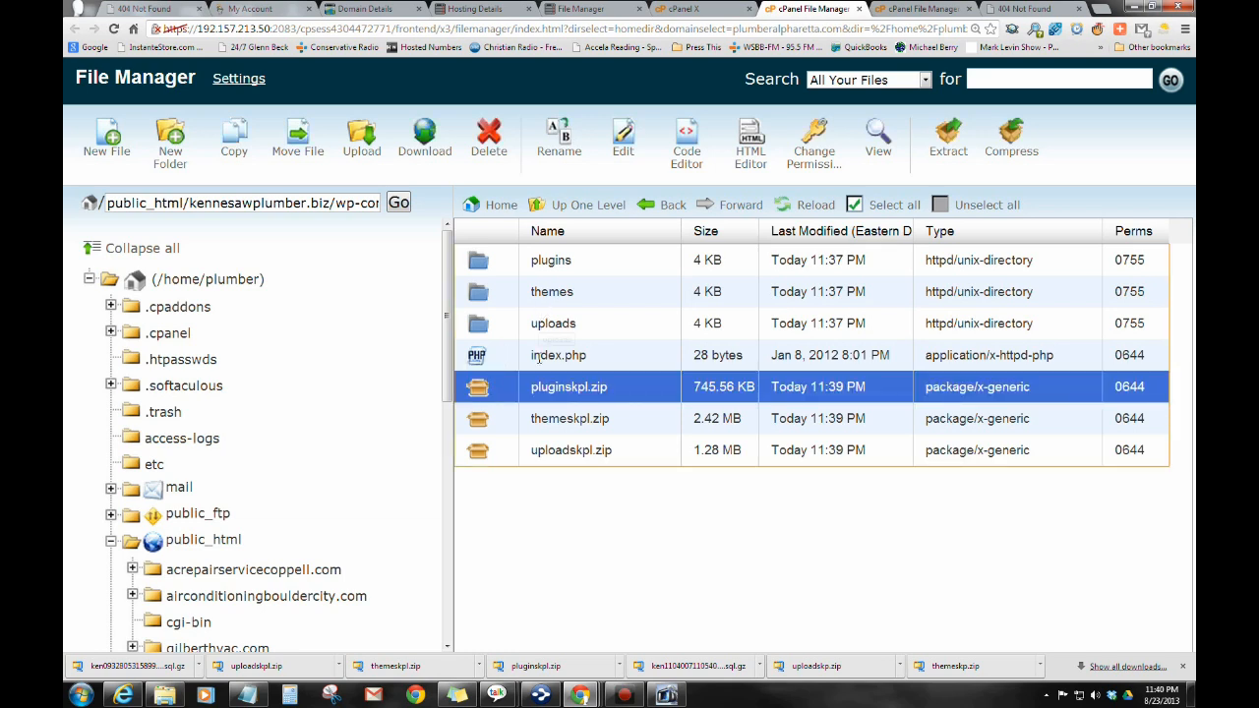
pyautogui.moveTo(551, 259)
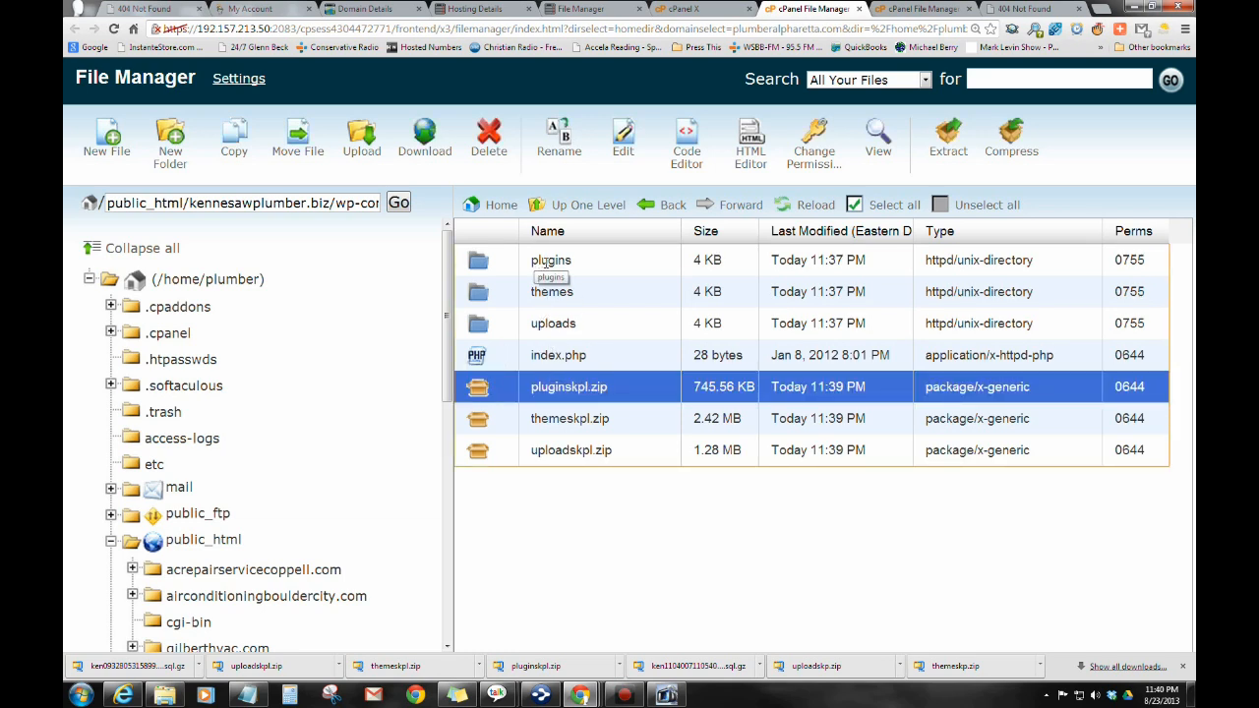
pyautogui.moveTo(549, 244)
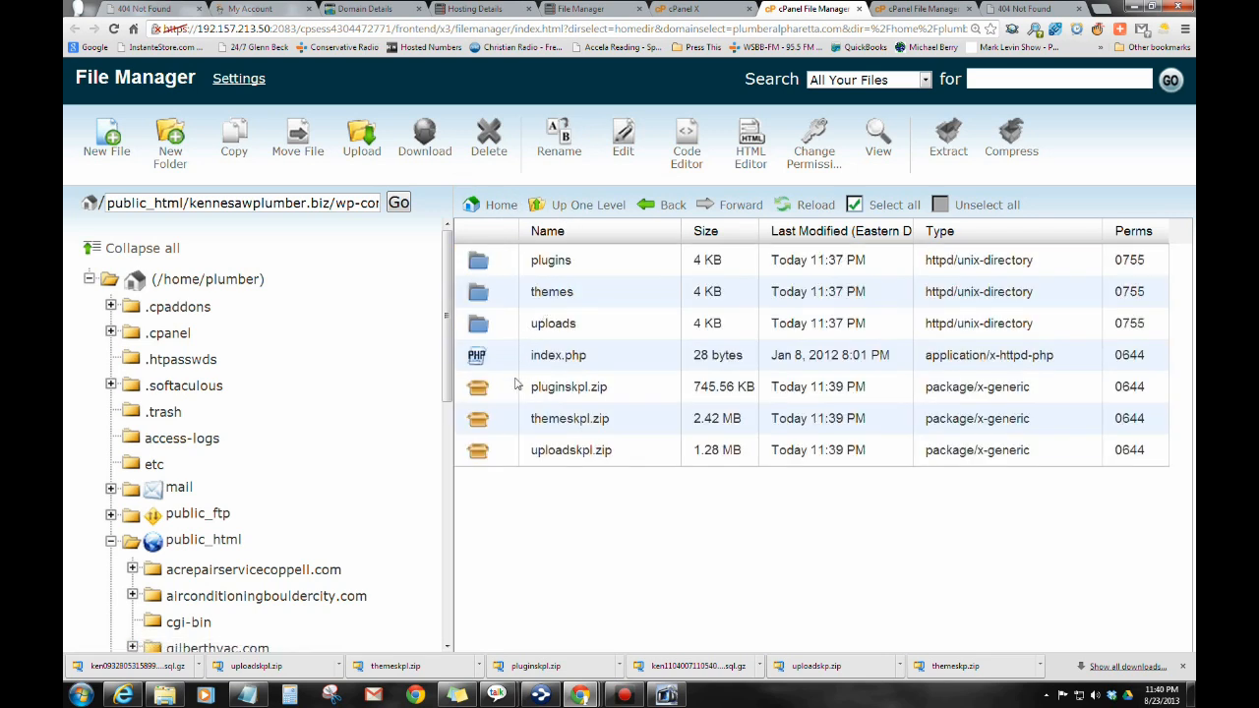
pyautogui.click(568, 387)
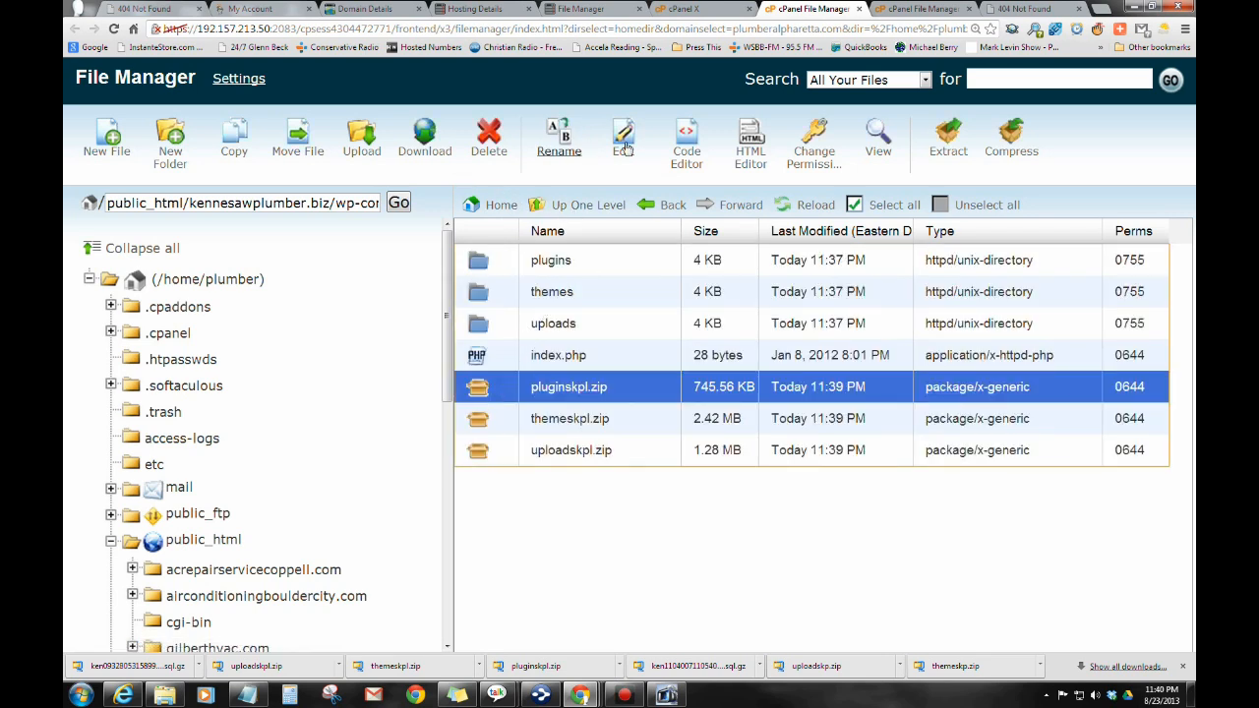
pyautogui.click(948, 138)
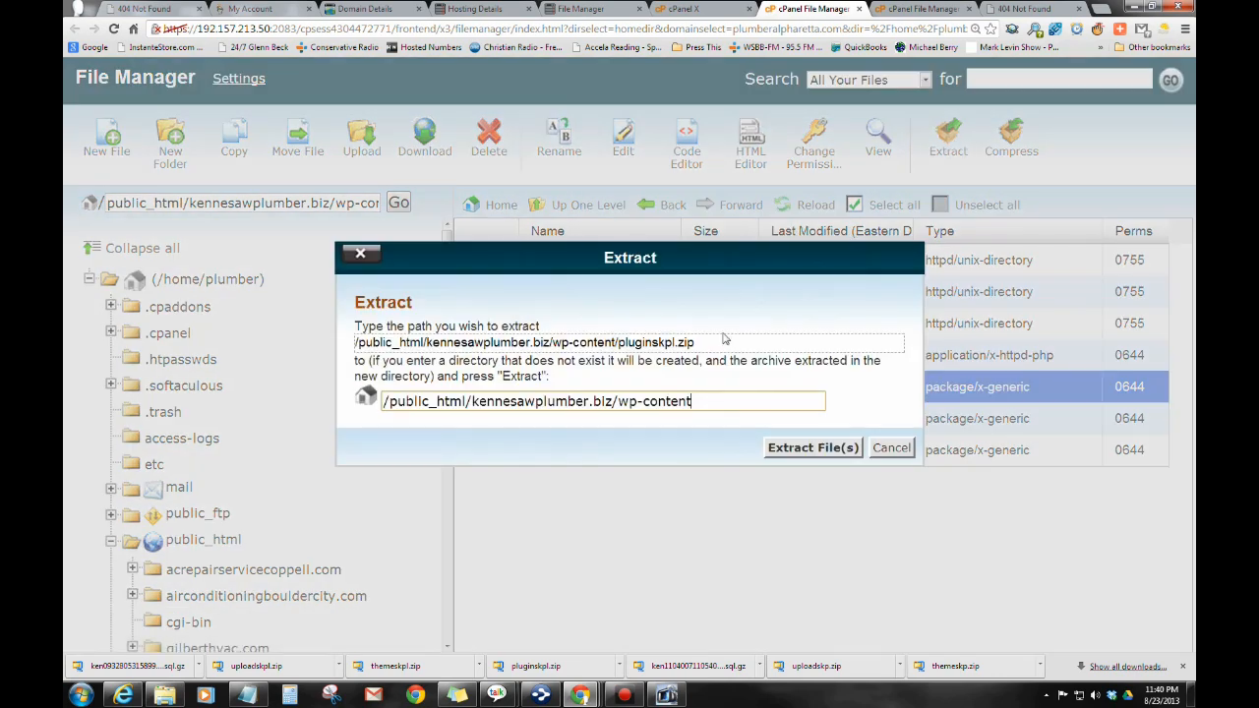
pyautogui.click(813, 447)
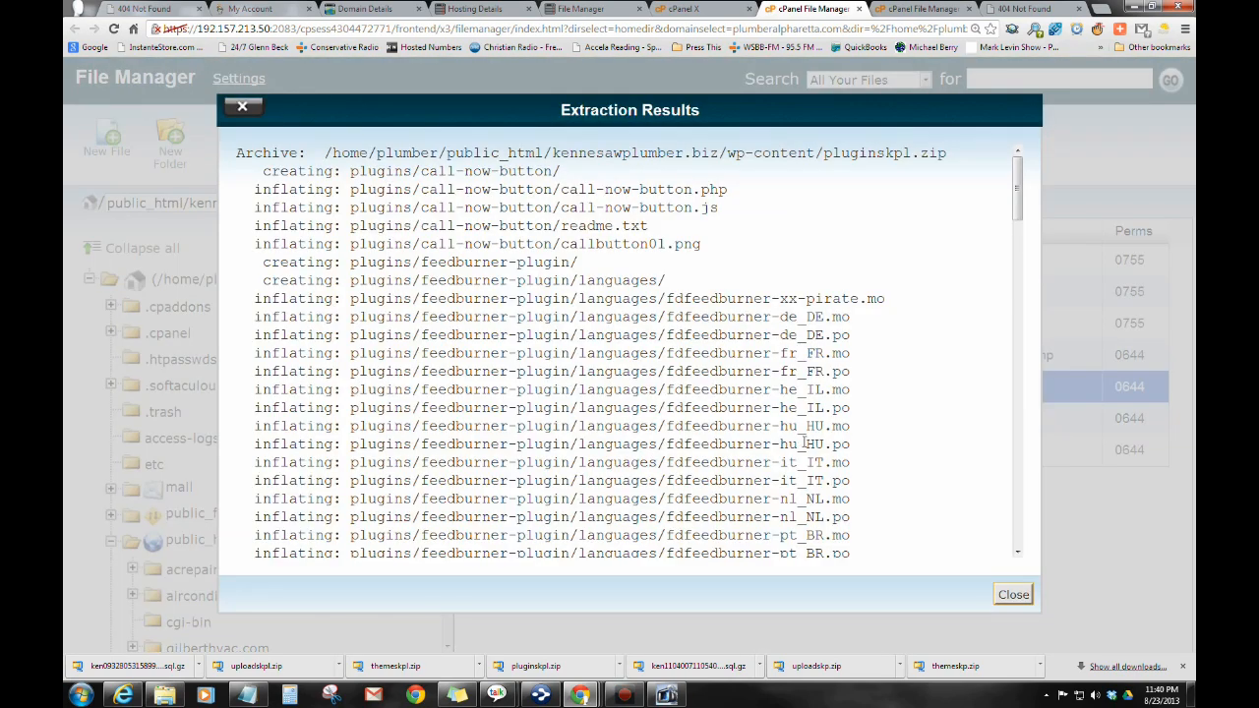
pyautogui.click(1011, 594)
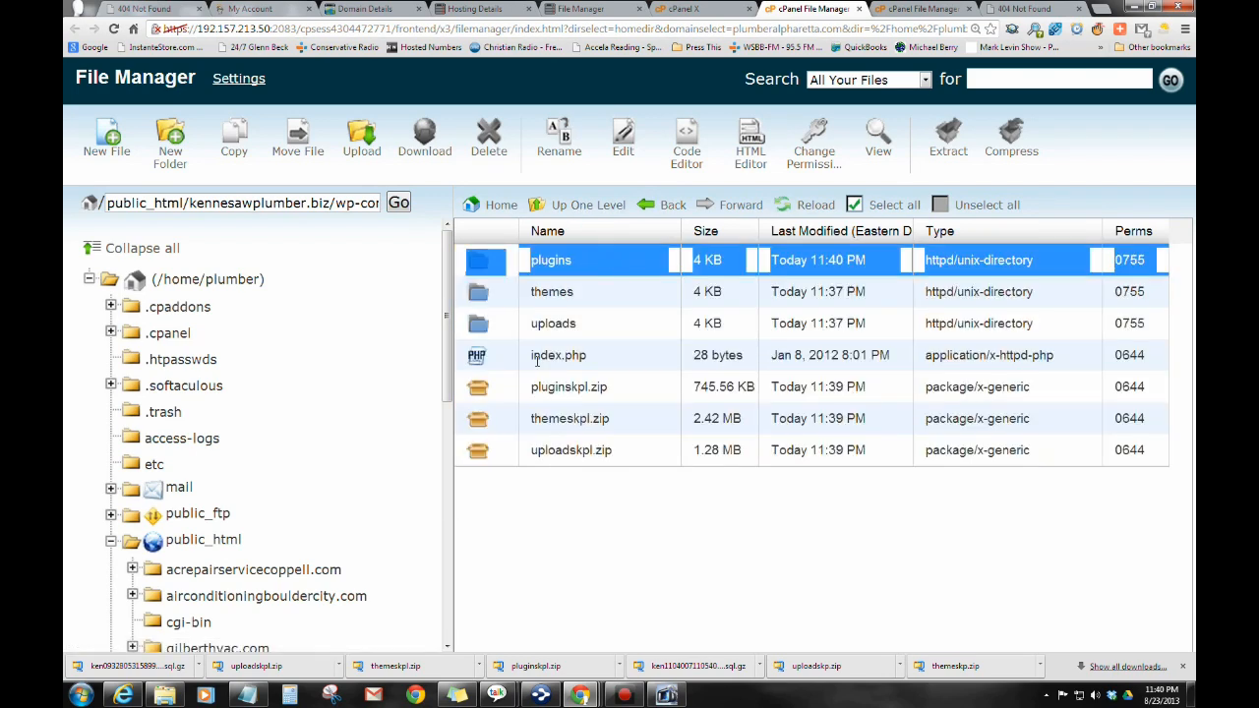
pyautogui.click(568, 387)
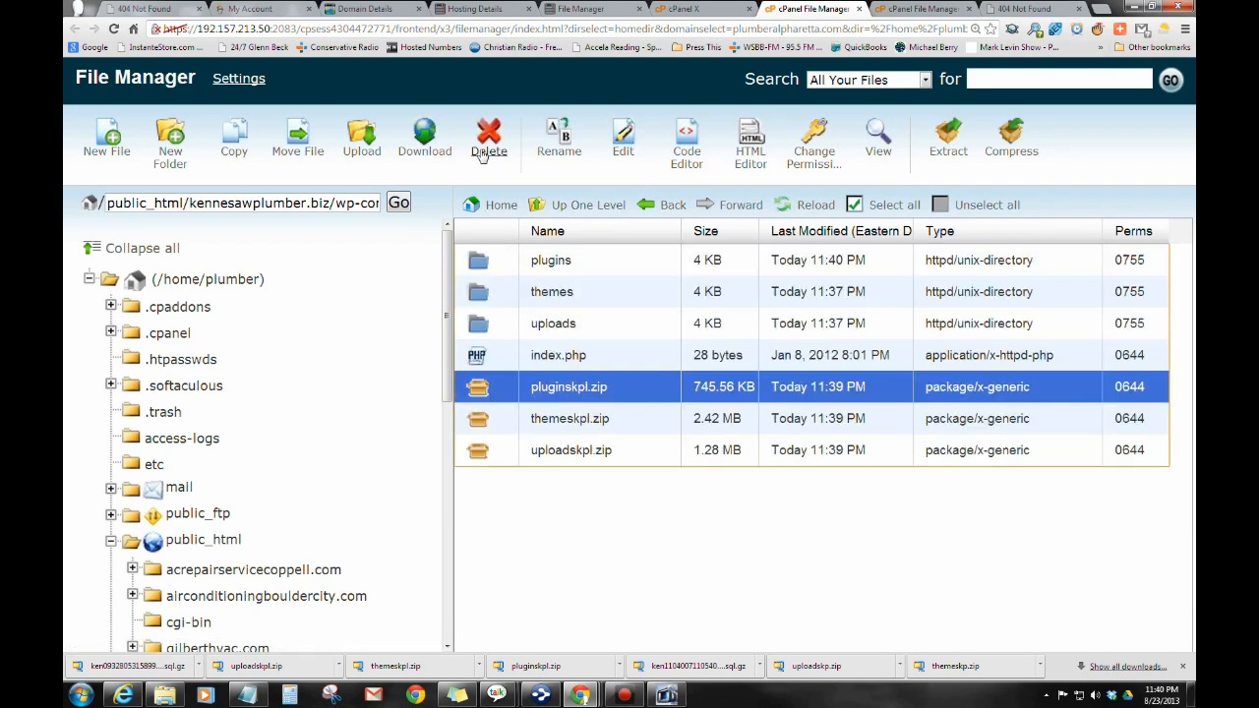
pyautogui.click(488, 132)
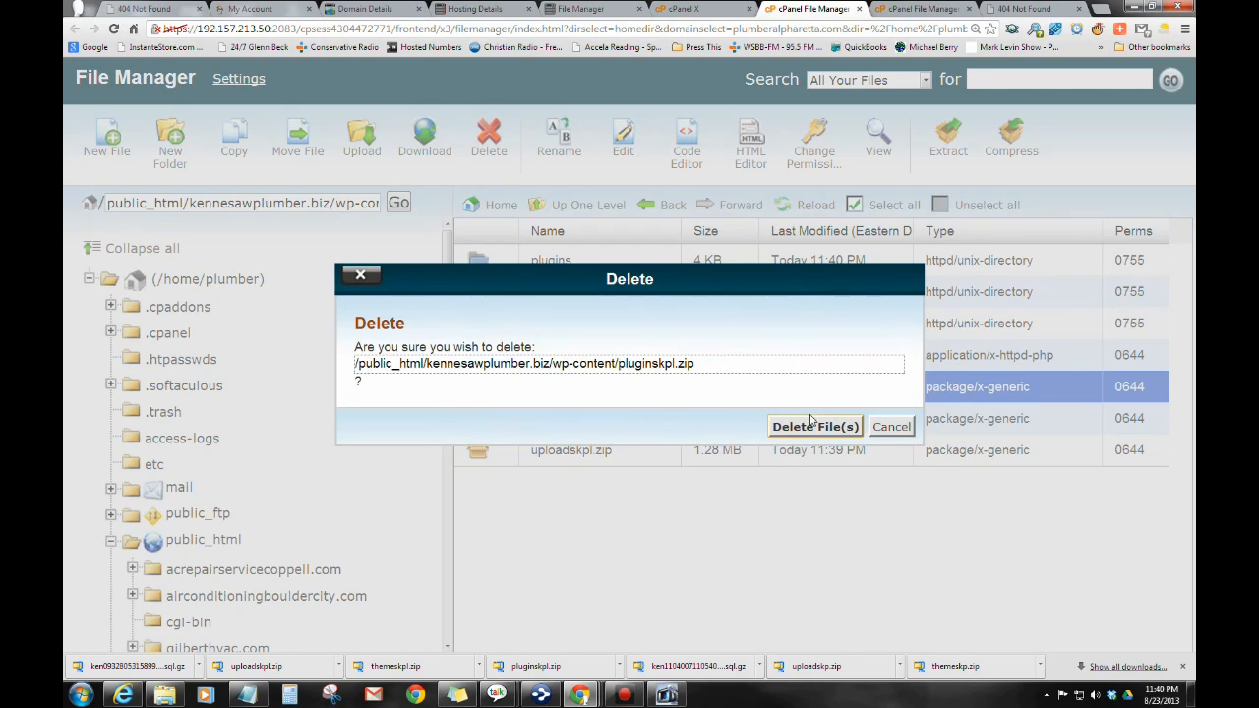
pyautogui.click(814, 426)
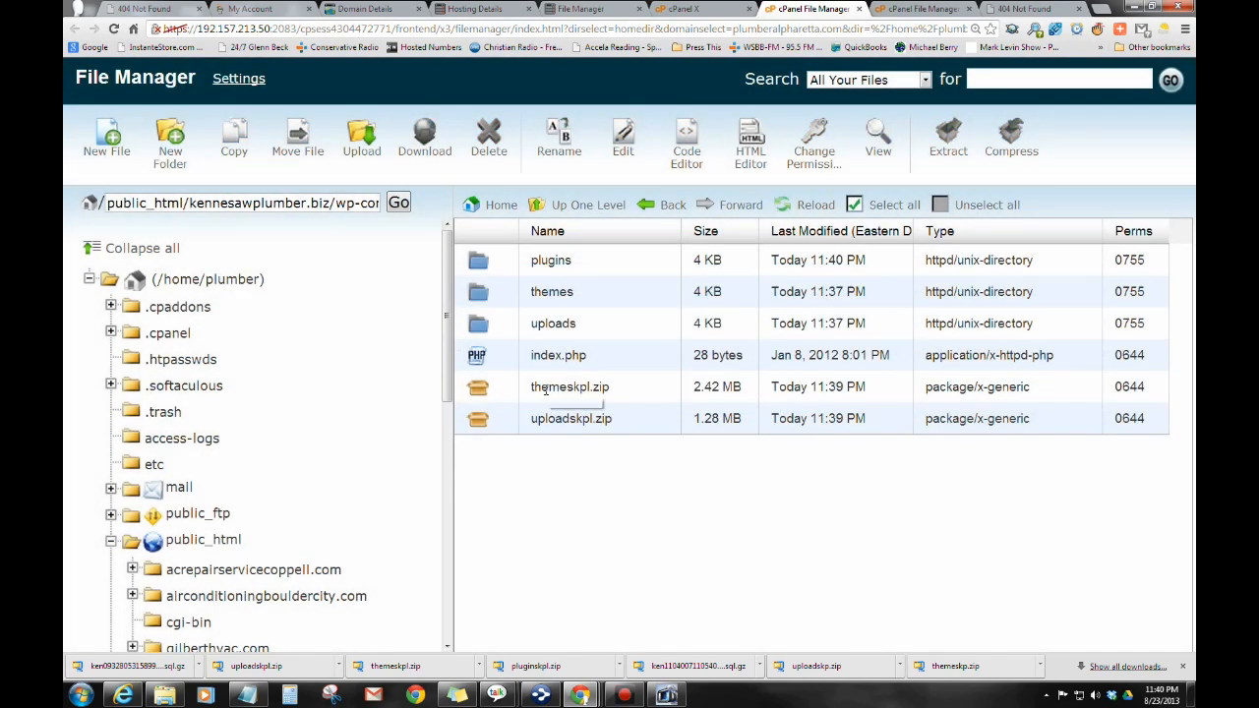
# Step: Extract and delete themeskpl.zip and uploadskpl.zip in wp-content
pyautogui.click(569, 387)
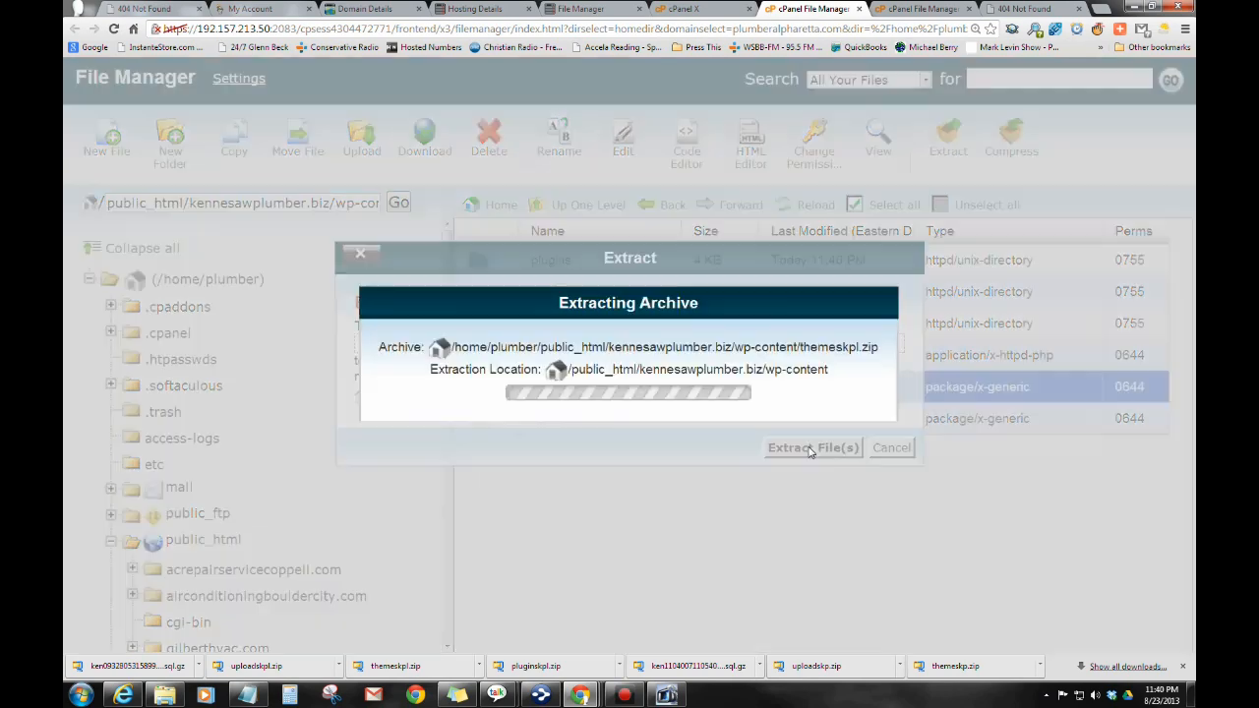
pyautogui.click(813, 448)
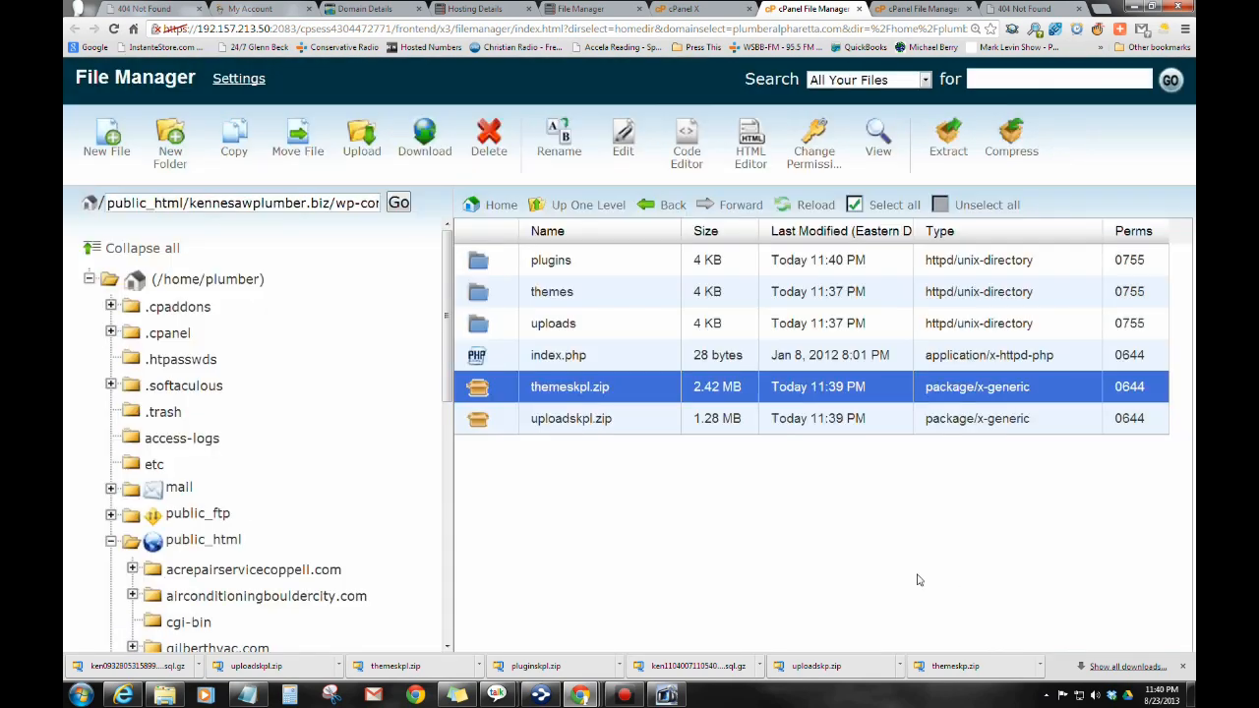
pyautogui.click(489, 132)
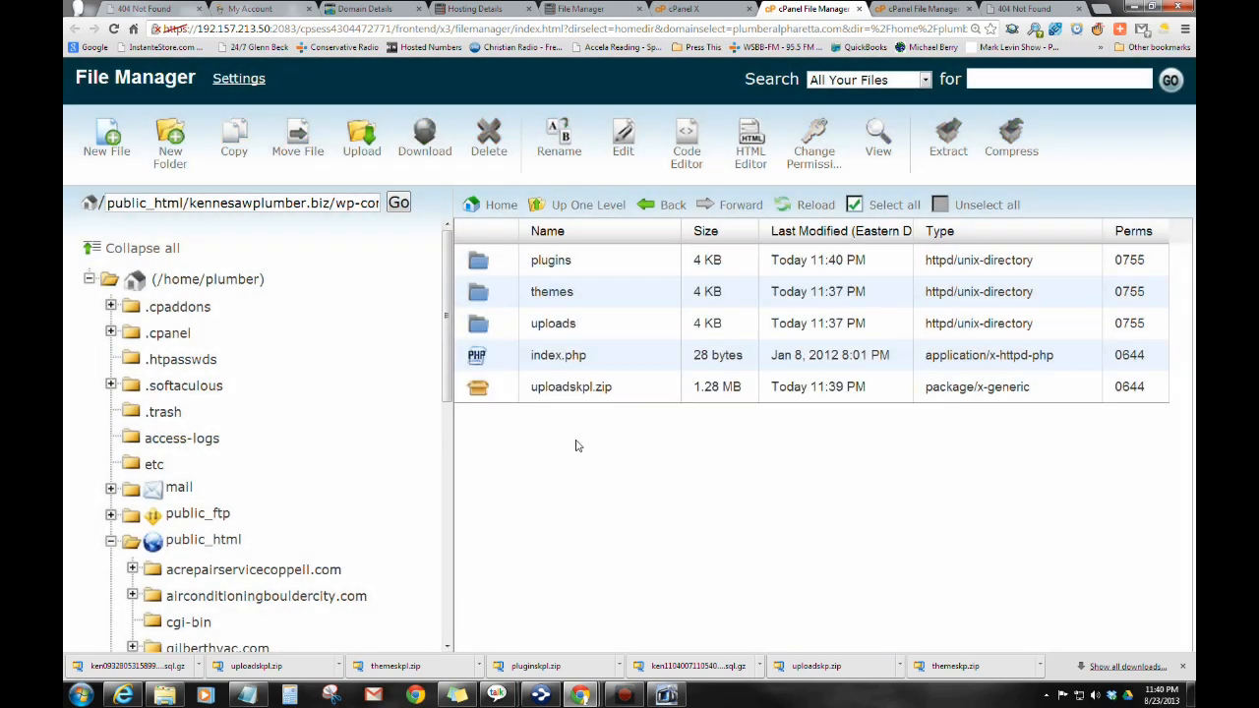
pyautogui.click(570, 386)
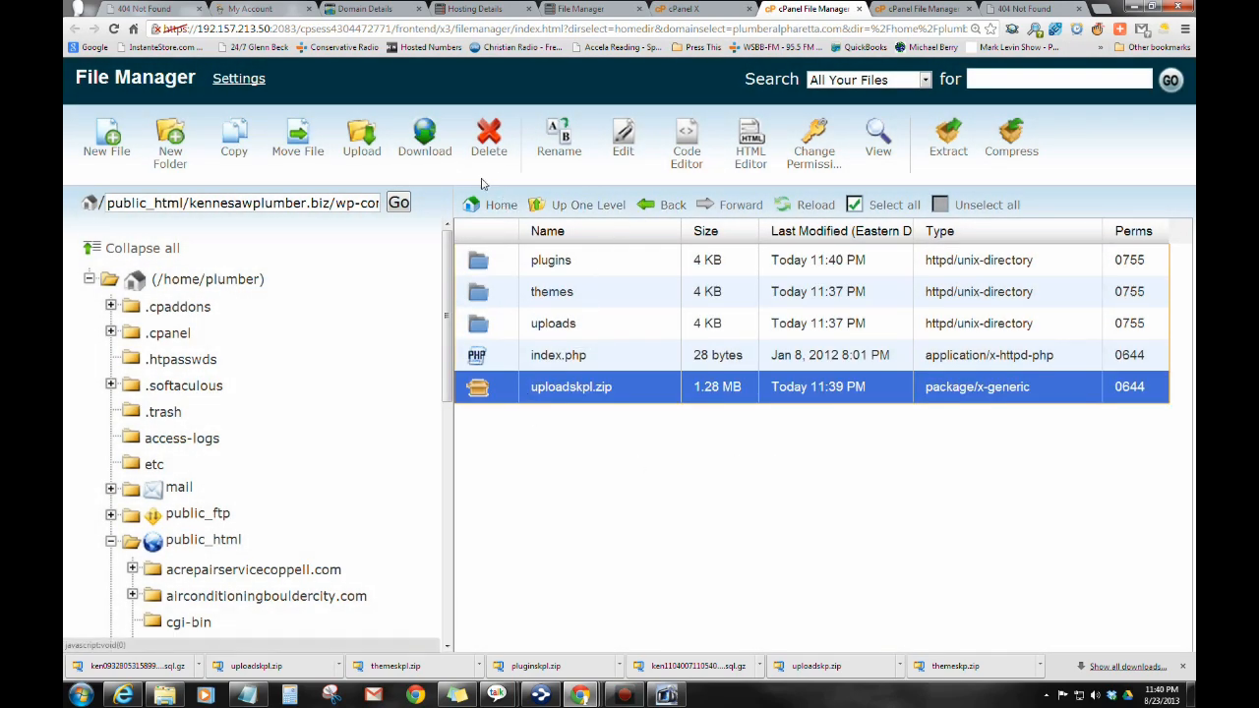
pyautogui.click(947, 138)
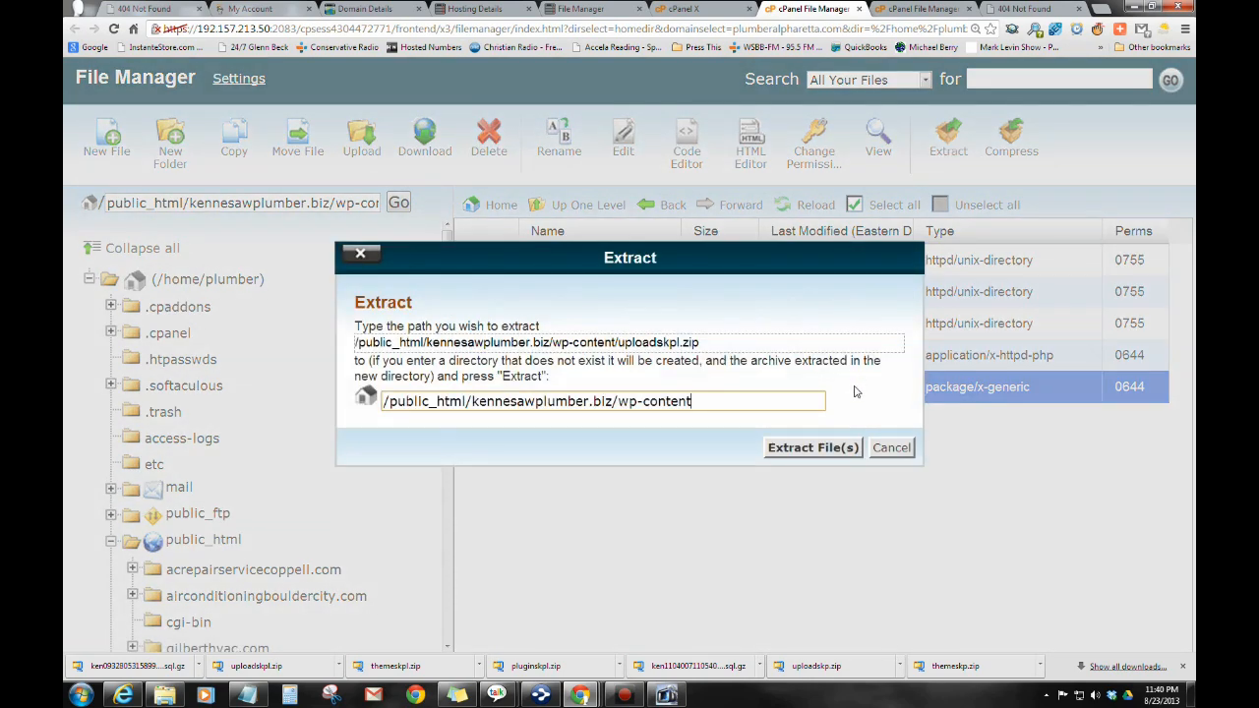
pyautogui.click(812, 447)
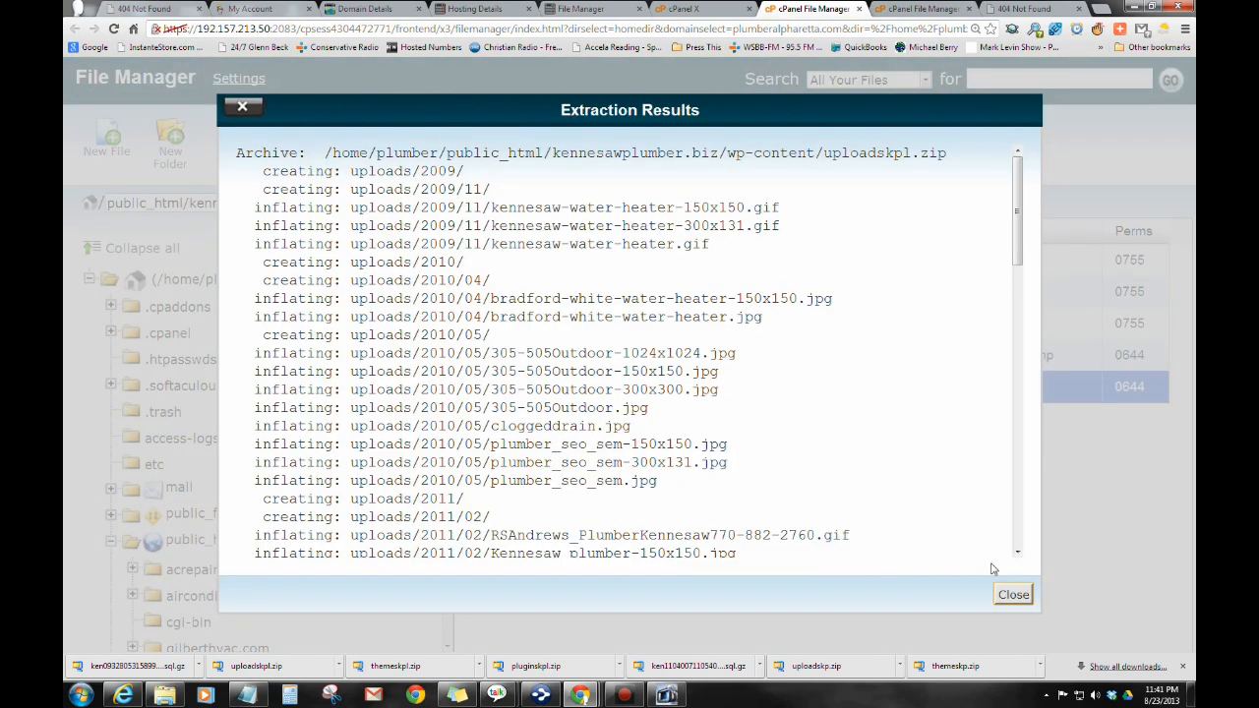
pyautogui.click(1011, 594)
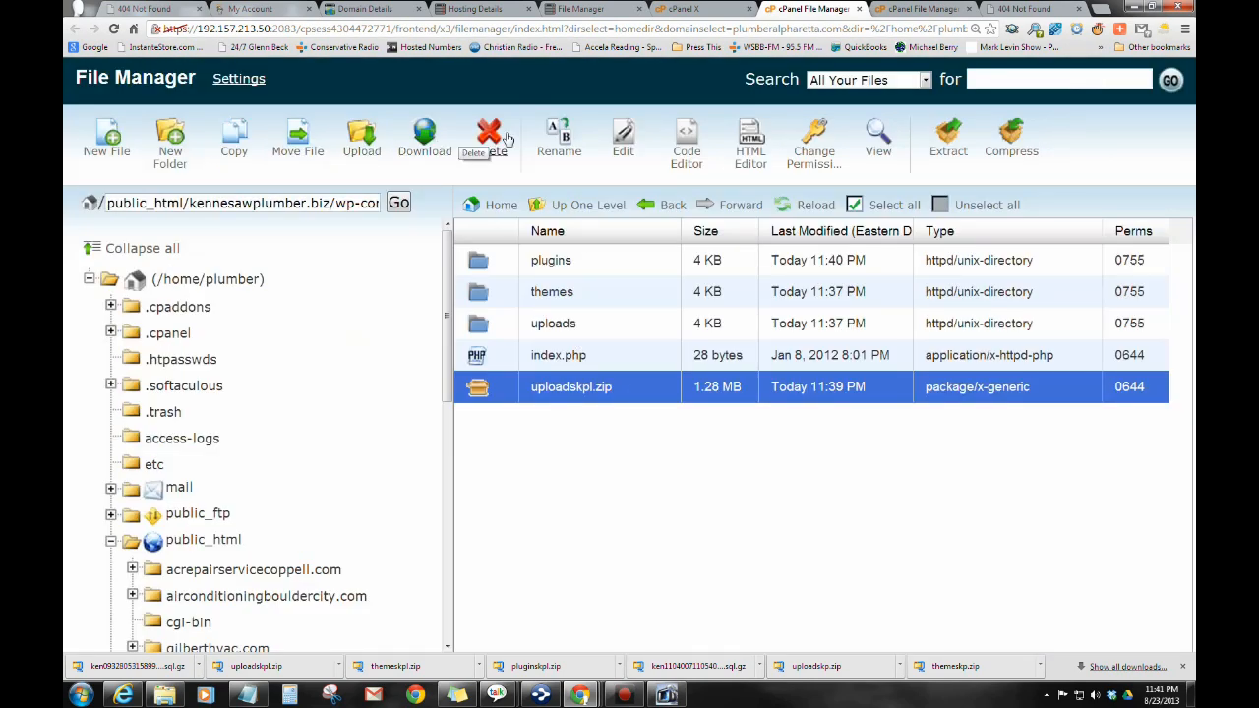
pyautogui.click(488, 133)
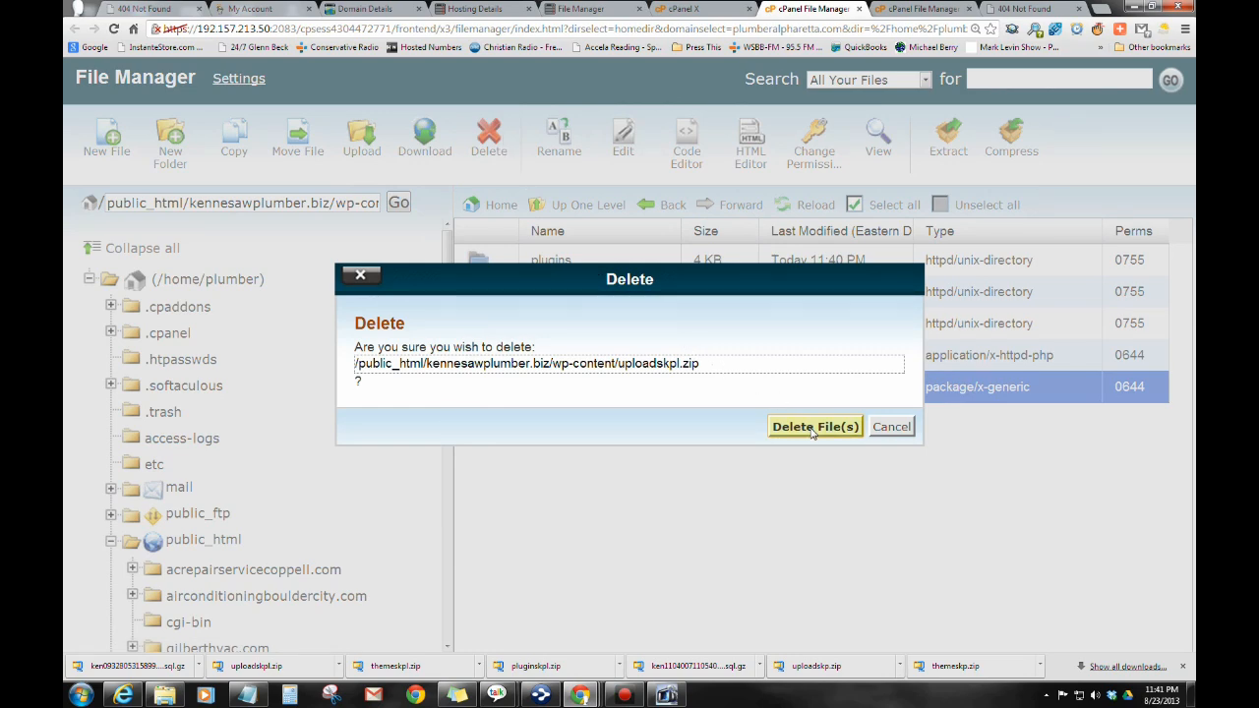
pyautogui.click(815, 427)
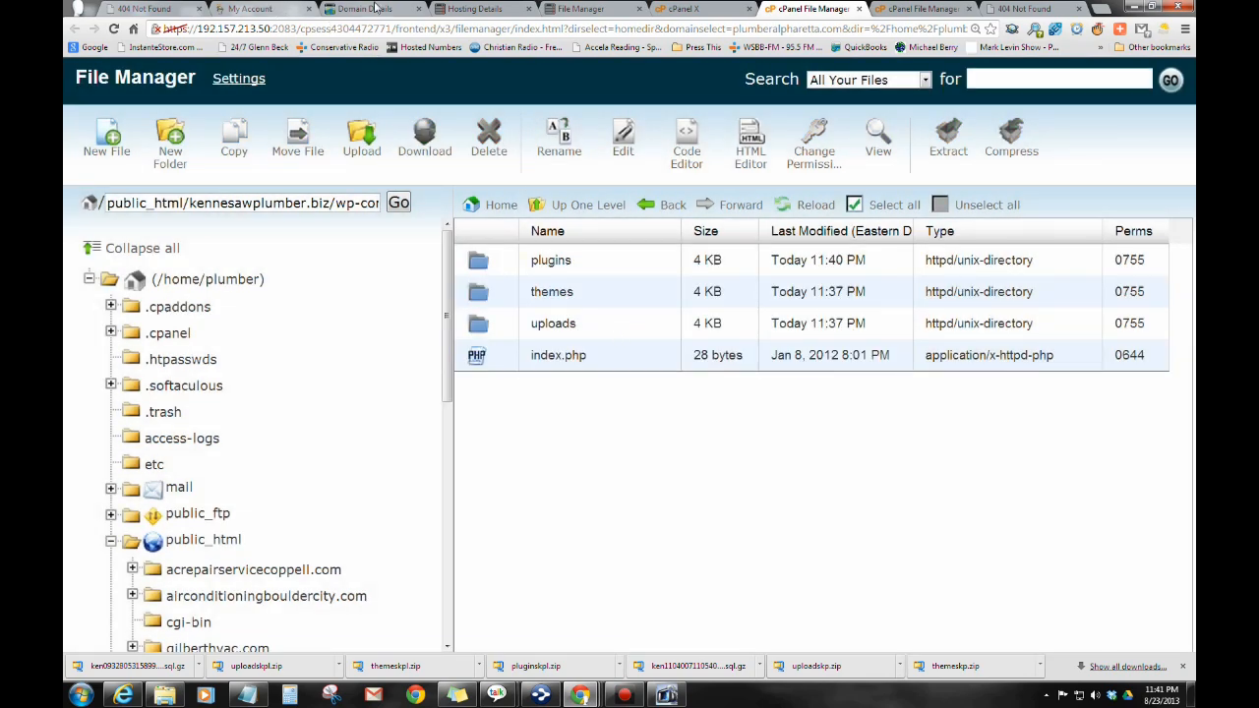
pyautogui.click(143, 14)
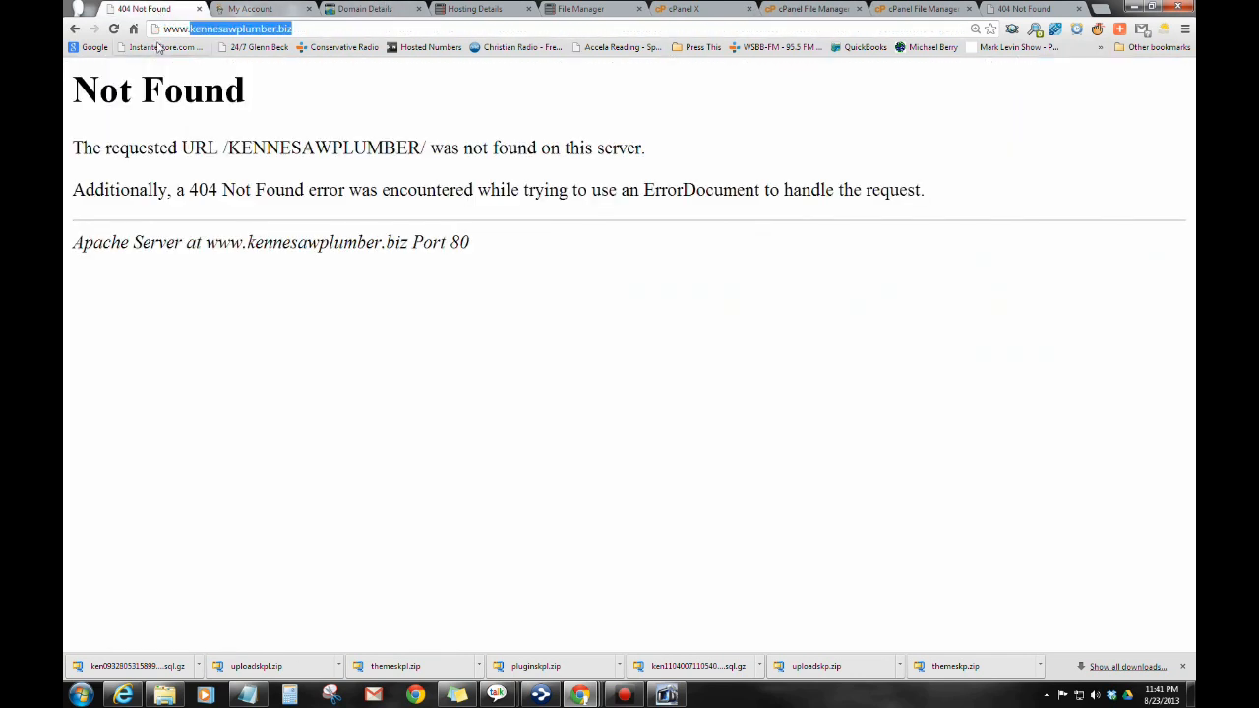
pyautogui.moveTo(116, 29)
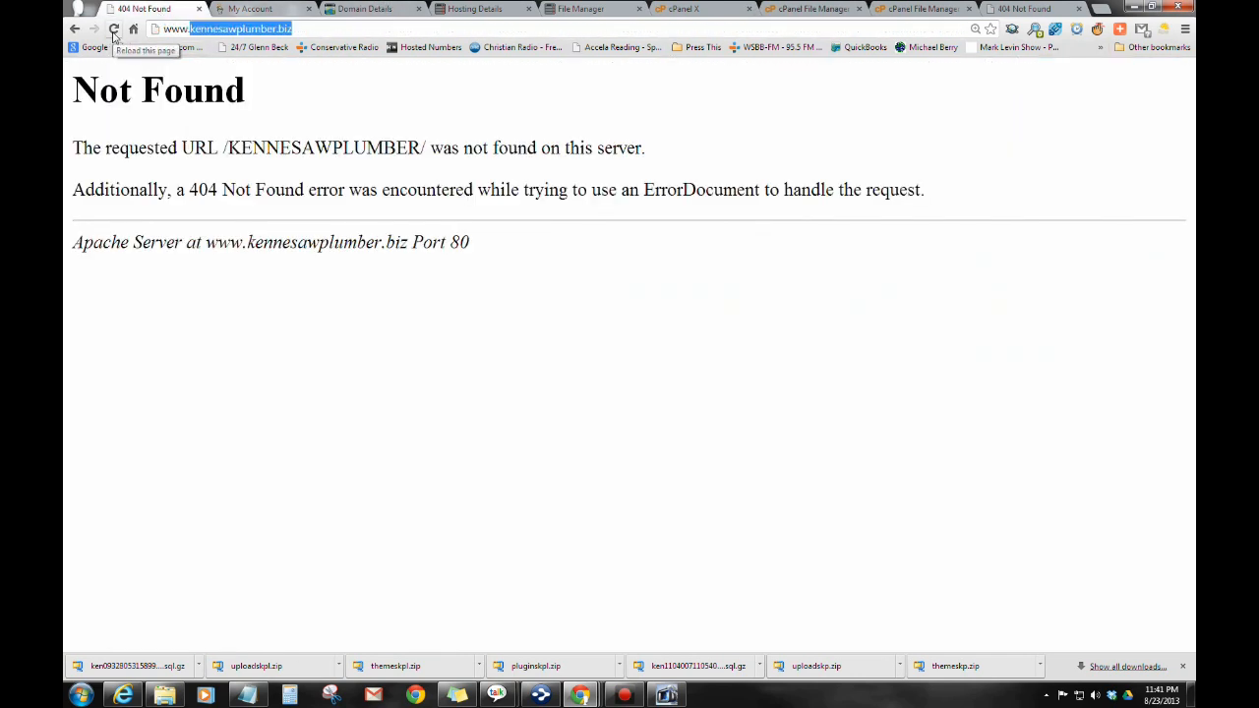
pyautogui.click(113, 29)
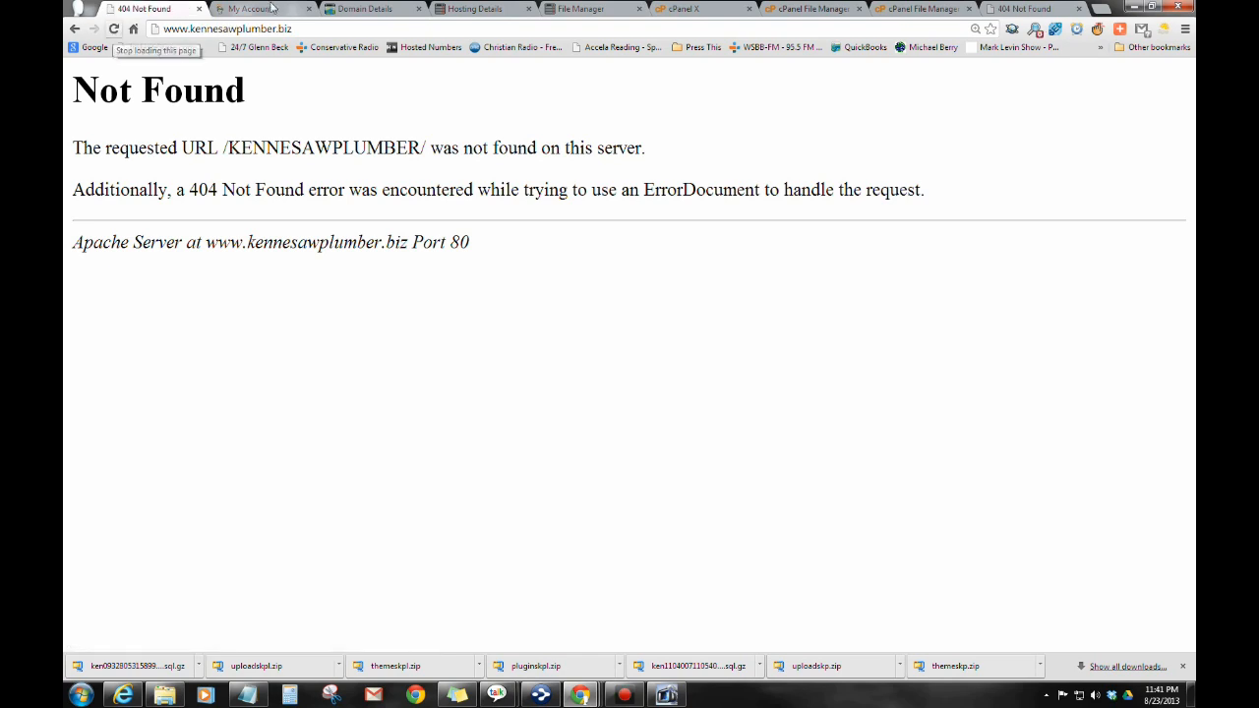
pyautogui.click(253, 8)
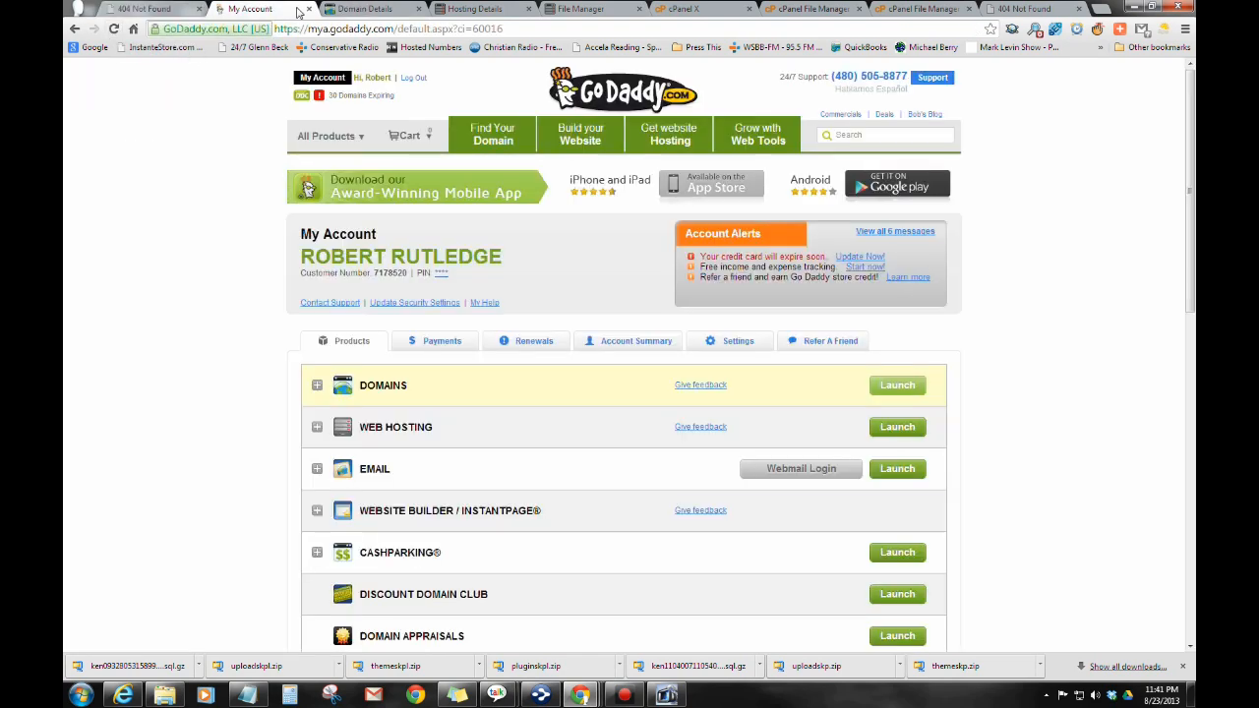